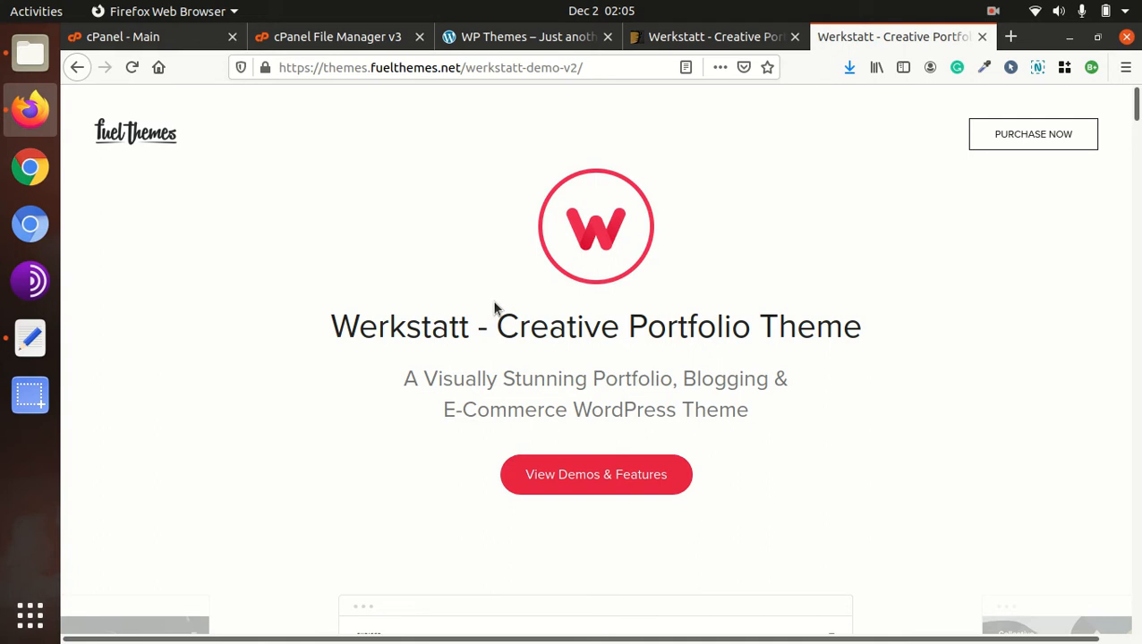
{"action": "mouse_move", "coordinate": [199, 210]}
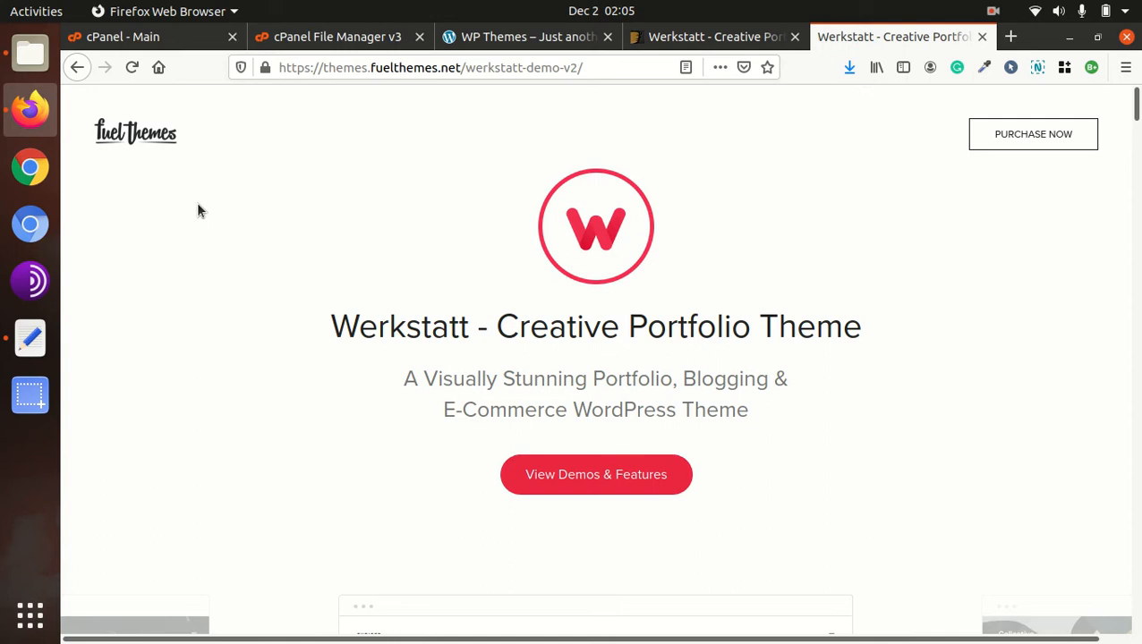
{"action": "mouse_move", "coordinate": [227, 377]}
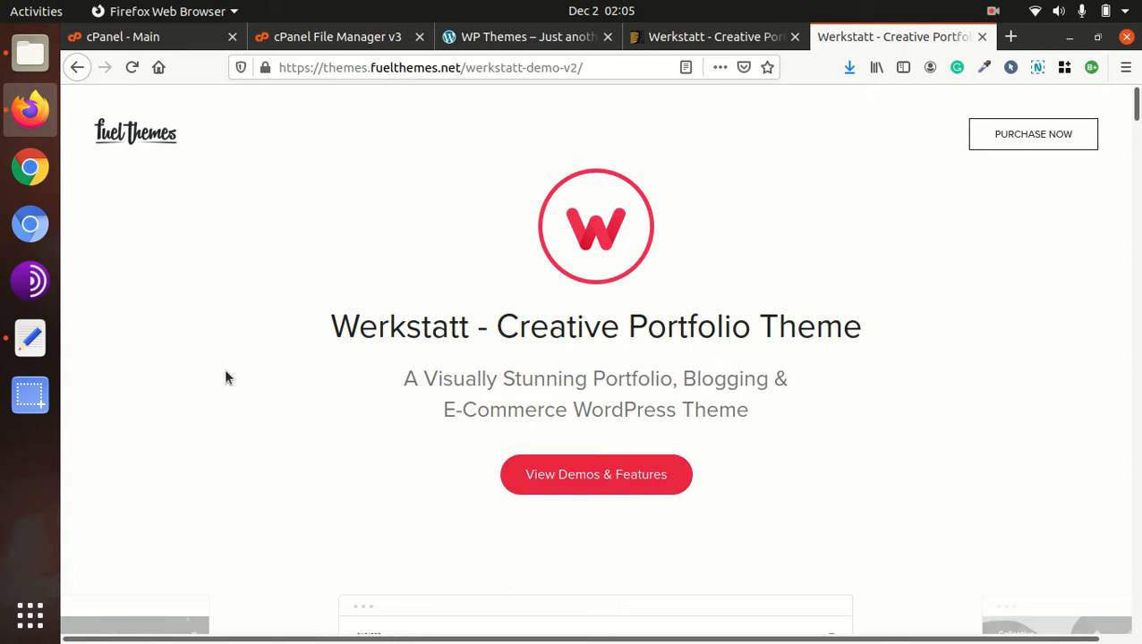
{"action": "mouse_move", "coordinate": [188, 365]}
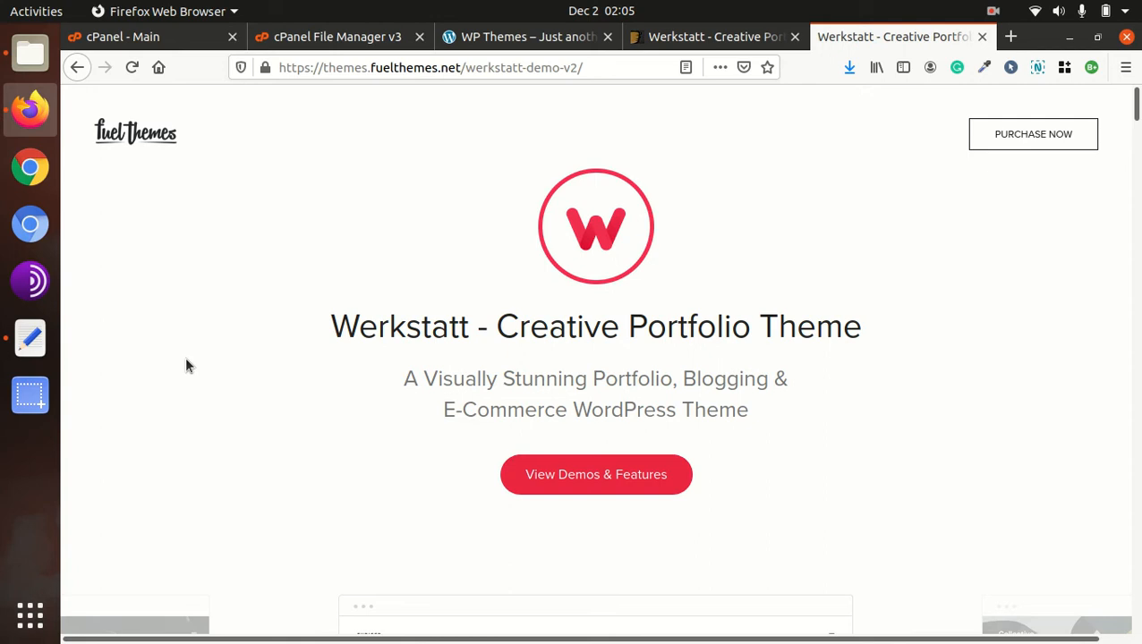
{"action": "mouse_move", "coordinate": [284, 350]}
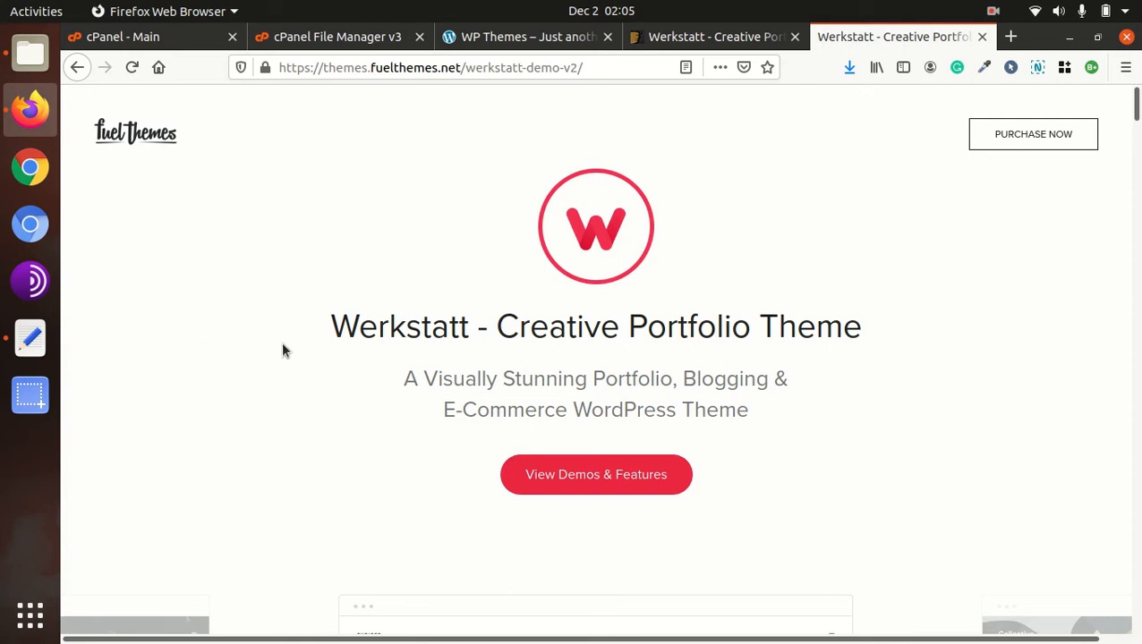
{"action": "mouse_move", "coordinate": [286, 427]}
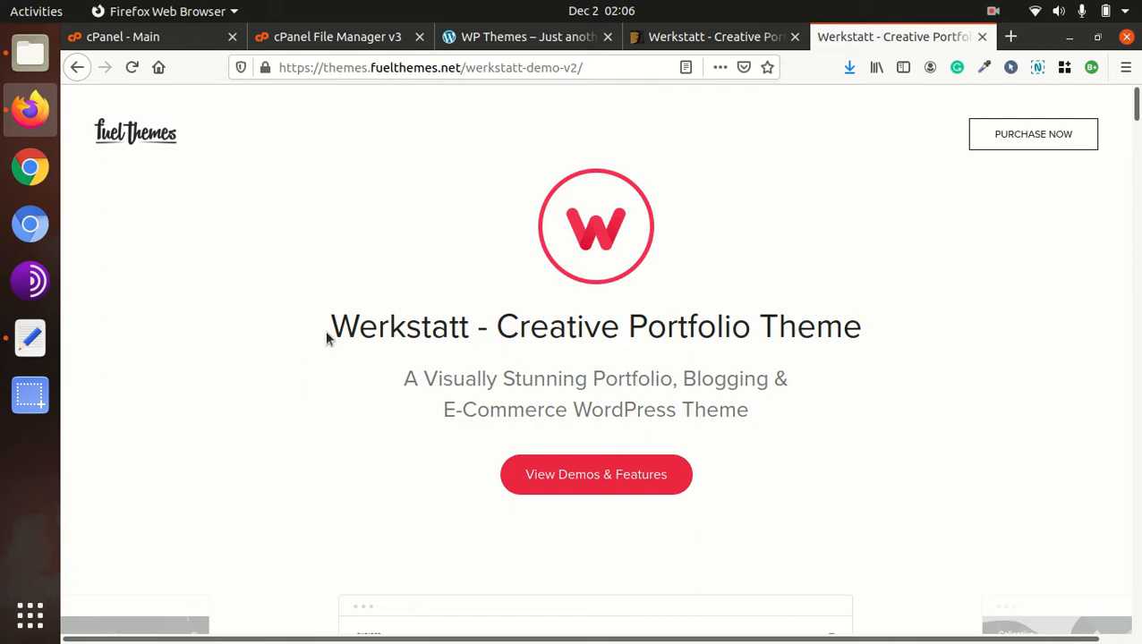
{"action": "mouse_move", "coordinate": [485, 327]}
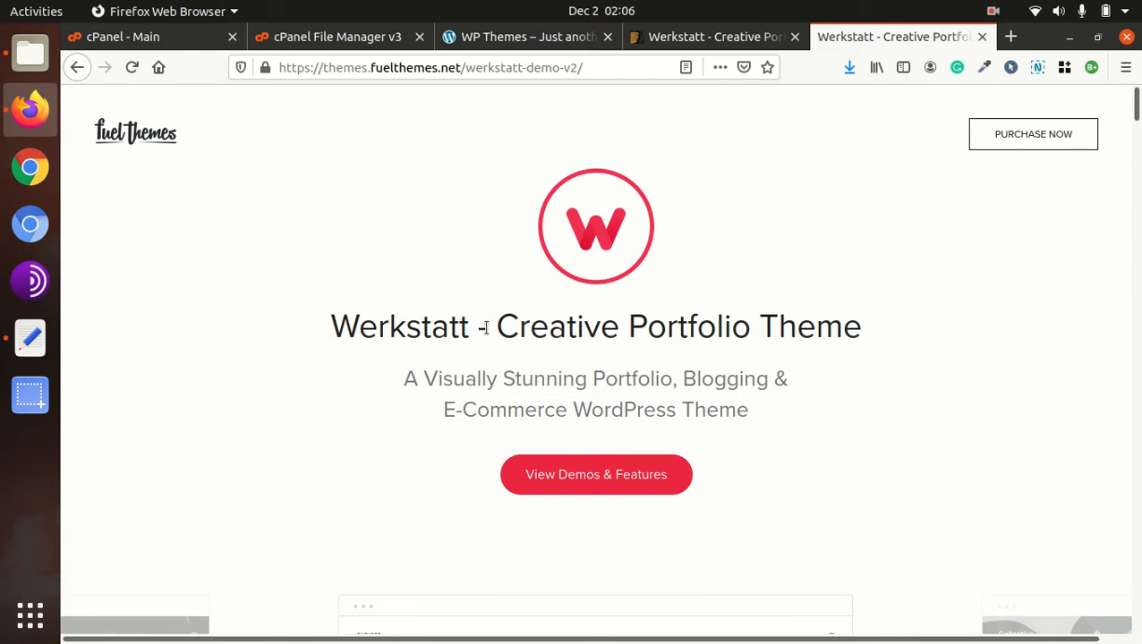
{"action": "mouse_move", "coordinate": [479, 327]}
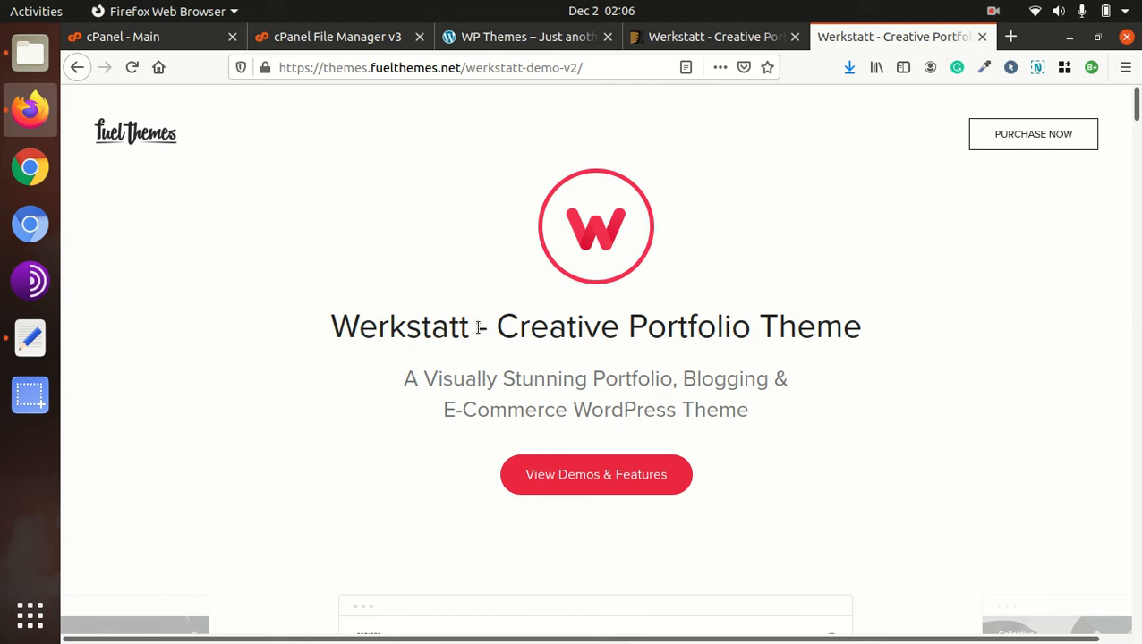
{"action": "mouse_move", "coordinate": [364, 392]}
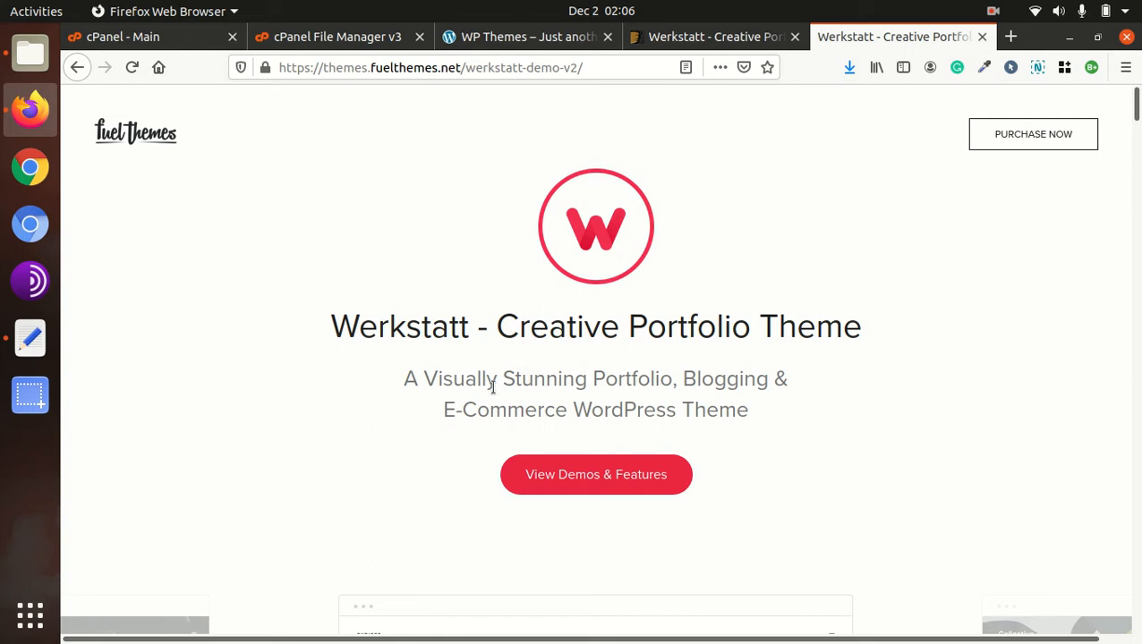
{"action": "mouse_move", "coordinate": [401, 449]}
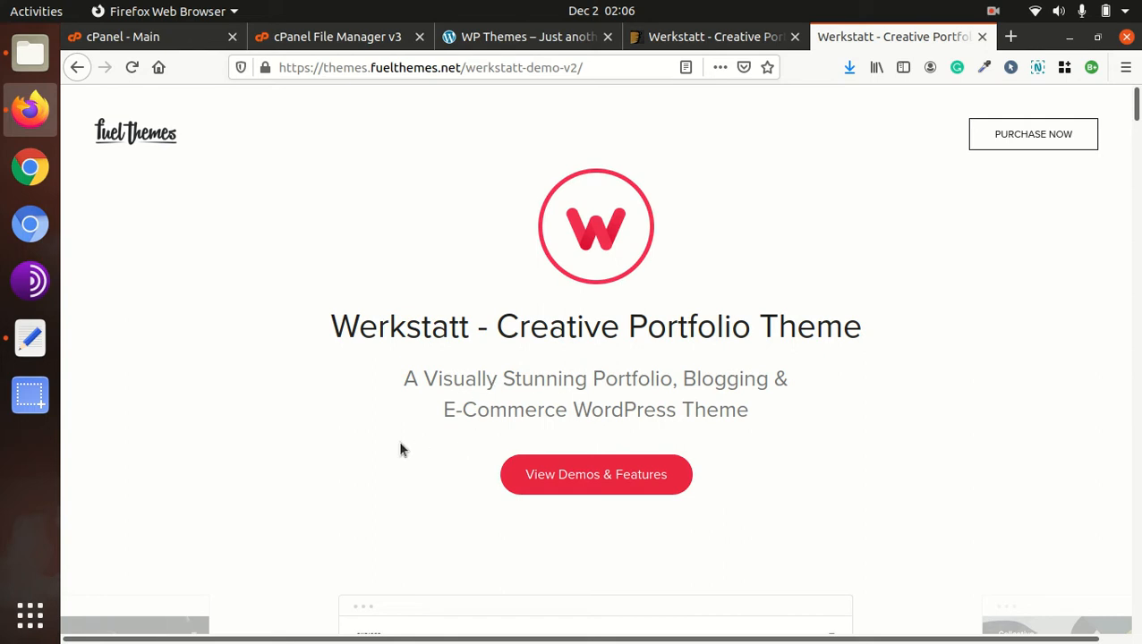
Open the Werkstatt marketplace listing and highlight the theme's last update date
{"action": "left_click", "coordinate": [711, 37]}
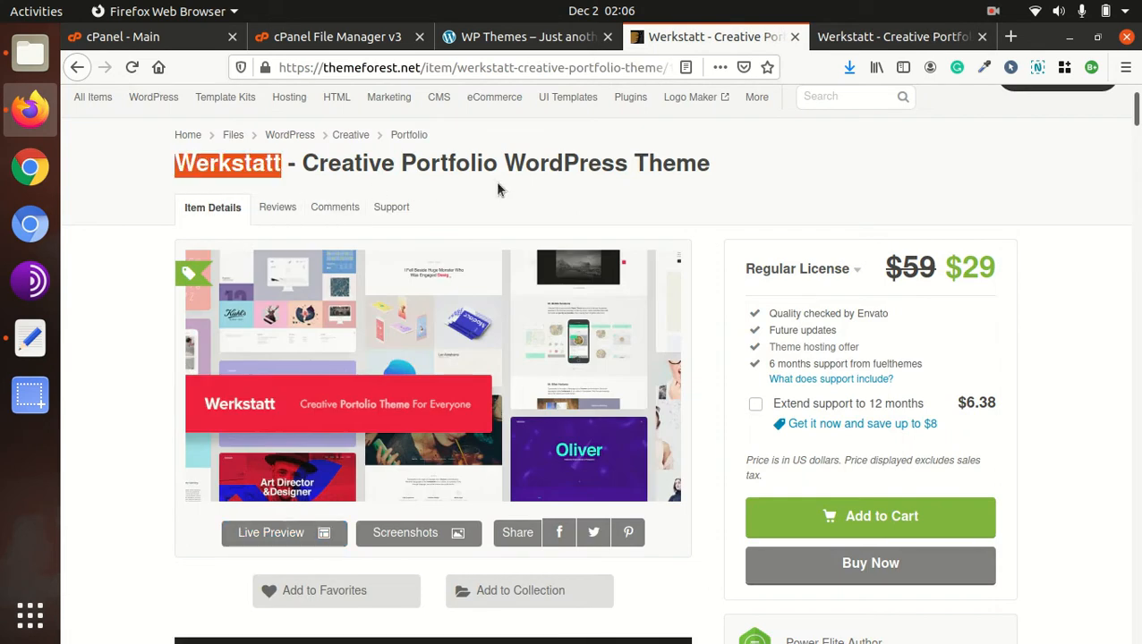
{"action": "mouse_move", "coordinate": [405, 172]}
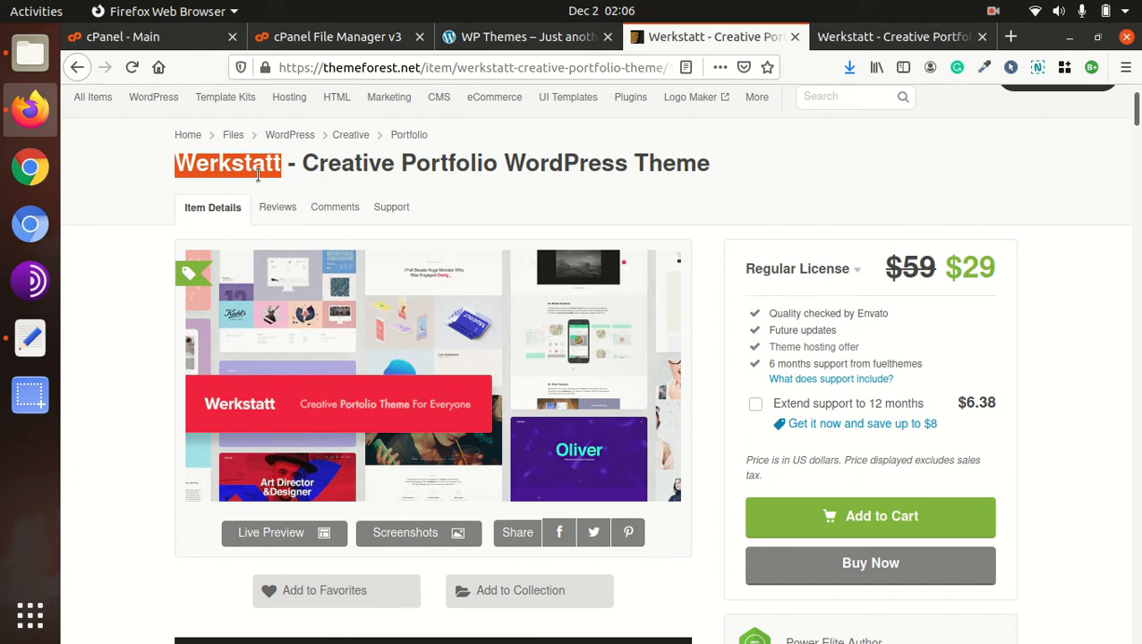
{"action": "mouse_move", "coordinate": [723, 178]}
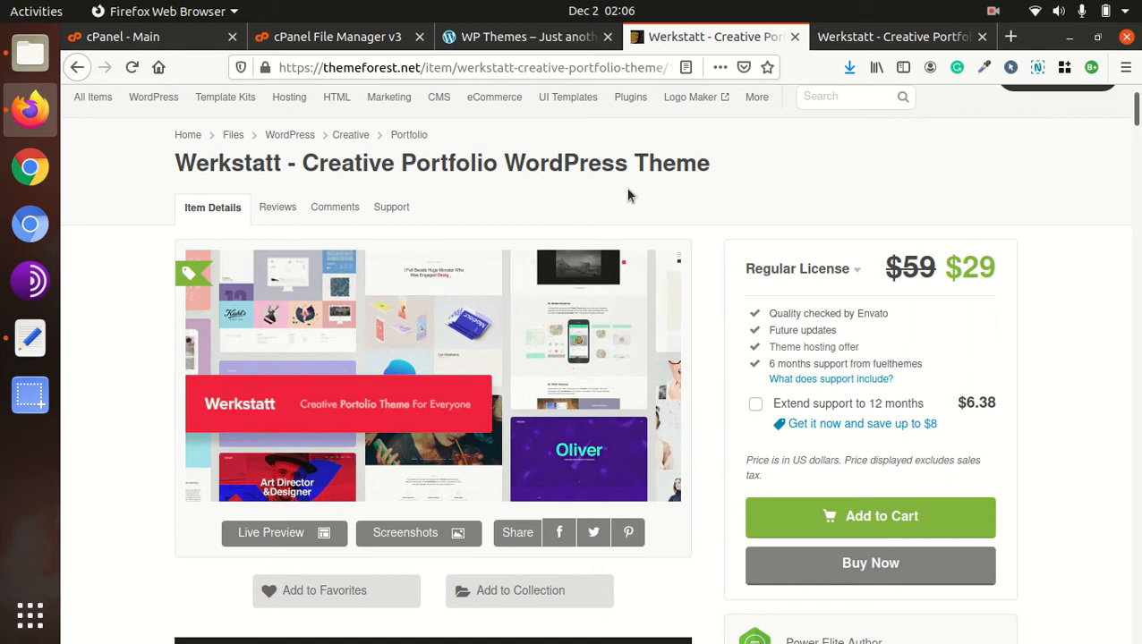
{"action": "scroll", "scroll_direction": "down", "scroll_amount": 3}
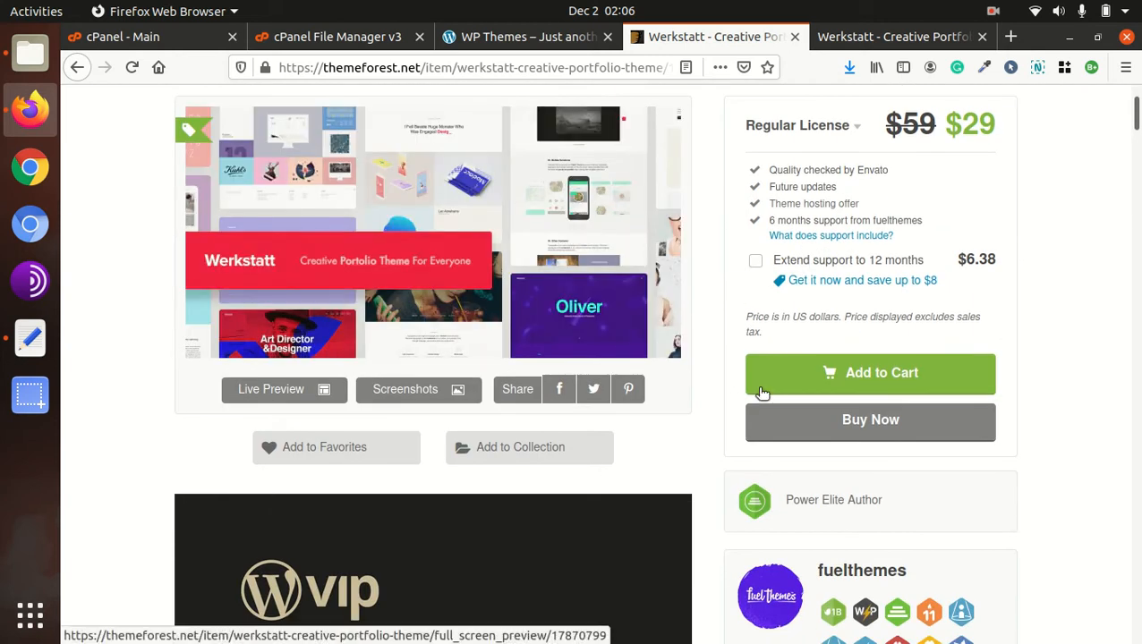
{"action": "scroll", "scroll_direction": "down", "scroll_amount": 3}
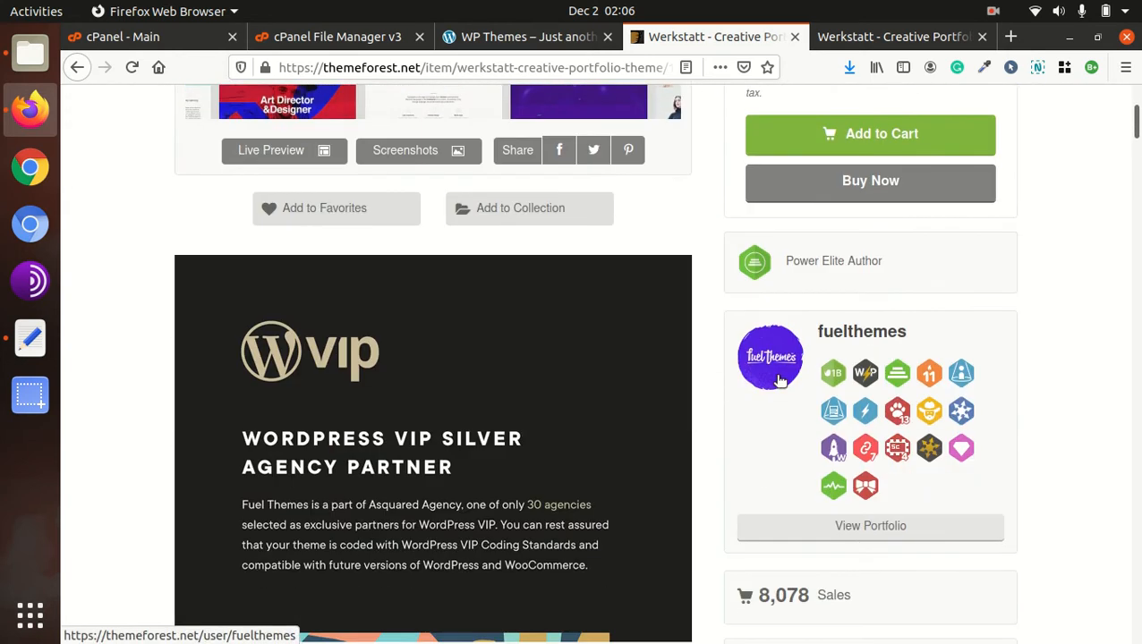
{"action": "mouse_move", "coordinate": [700, 351]}
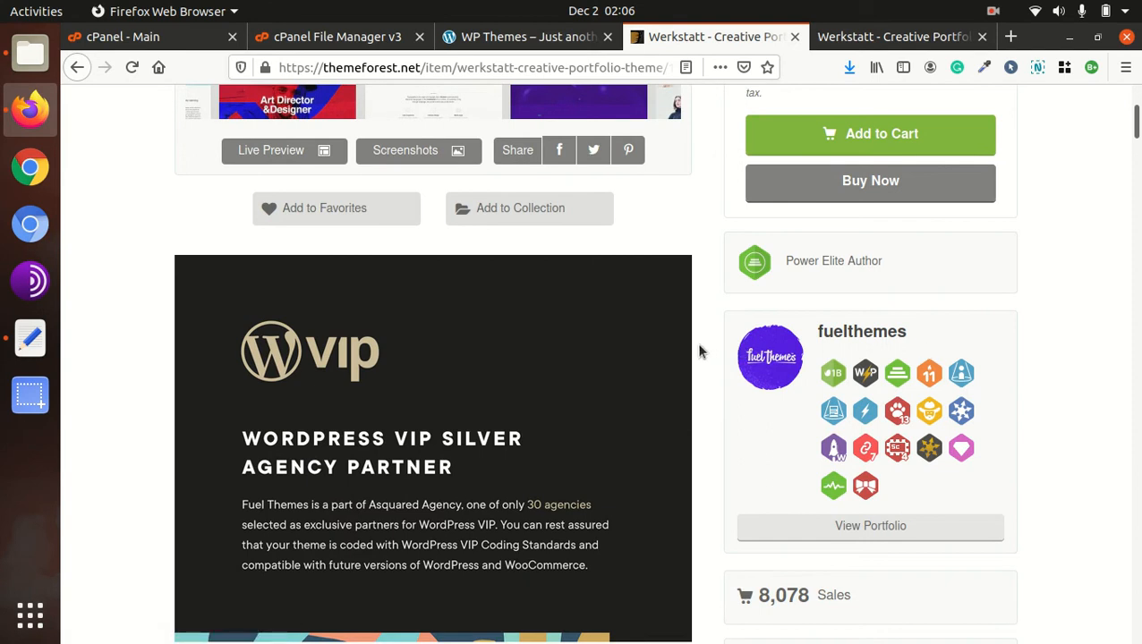
{"action": "scroll", "scroll_direction": "down", "scroll_amount": 3}
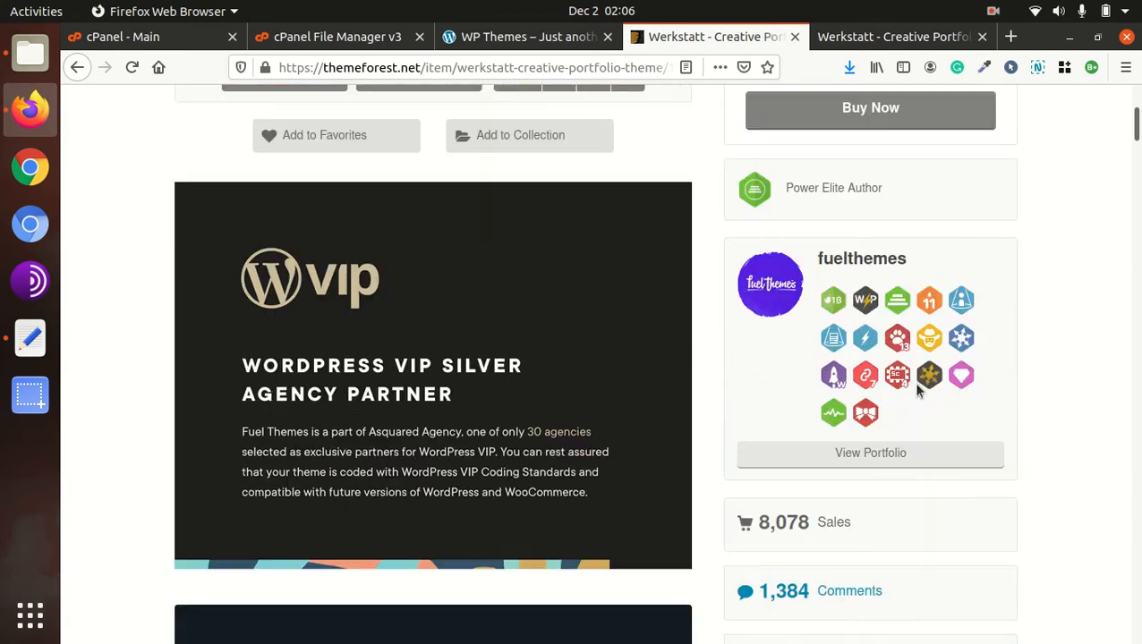
{"action": "scroll", "scroll_direction": "down", "scroll_amount": 3}
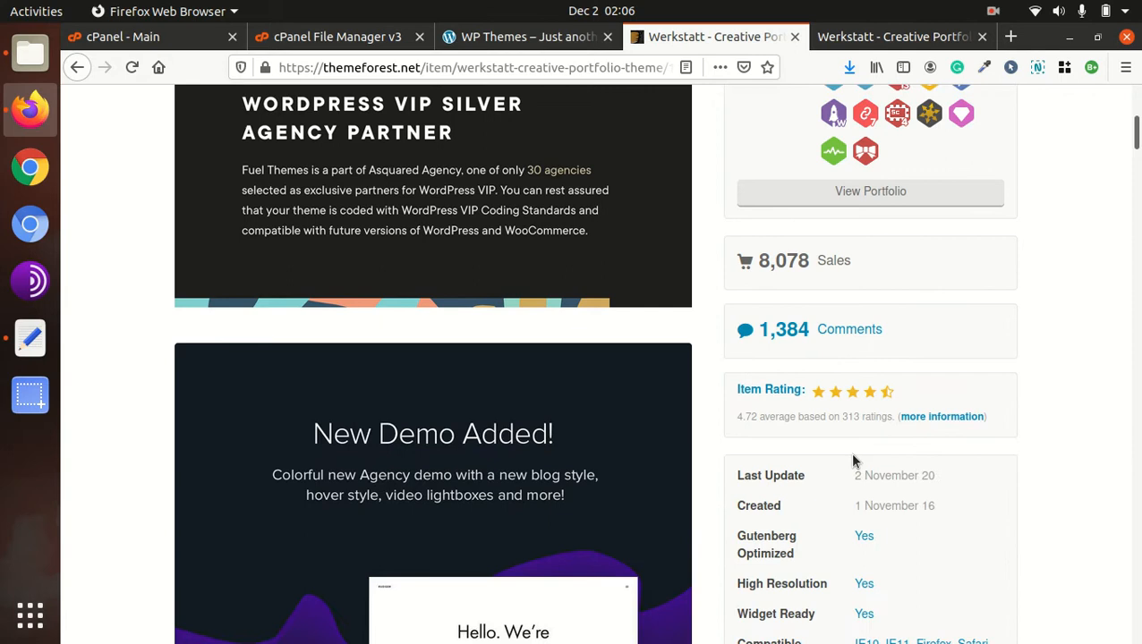
{"action": "scroll", "scroll_direction": "down", "scroll_amount": 3}
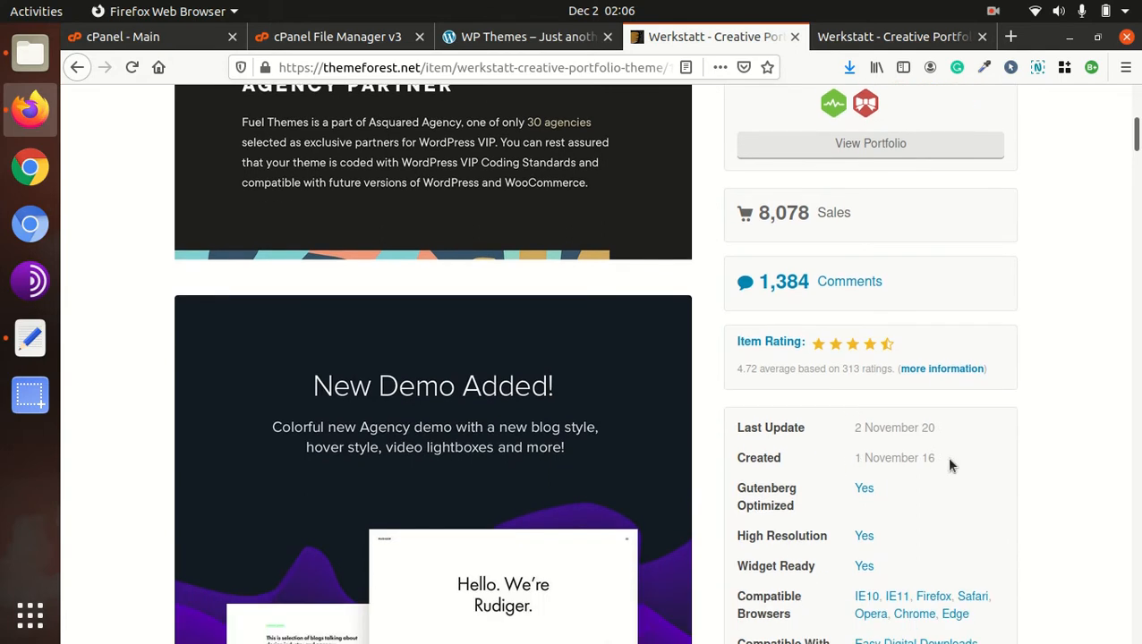
{"action": "double_click", "coordinate": [895, 458]}
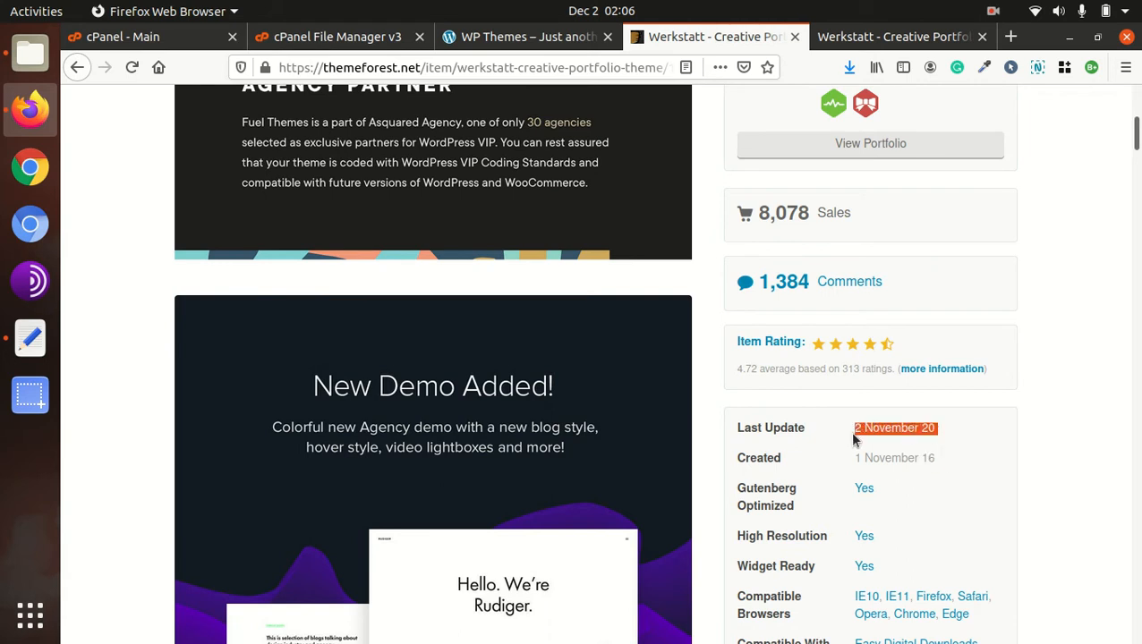
Scroll to Check Out All Our Demos and open Main Demo - 7 Masonry styles
{"action": "scroll", "scroll_direction": "down", "scroll_amount": 3}
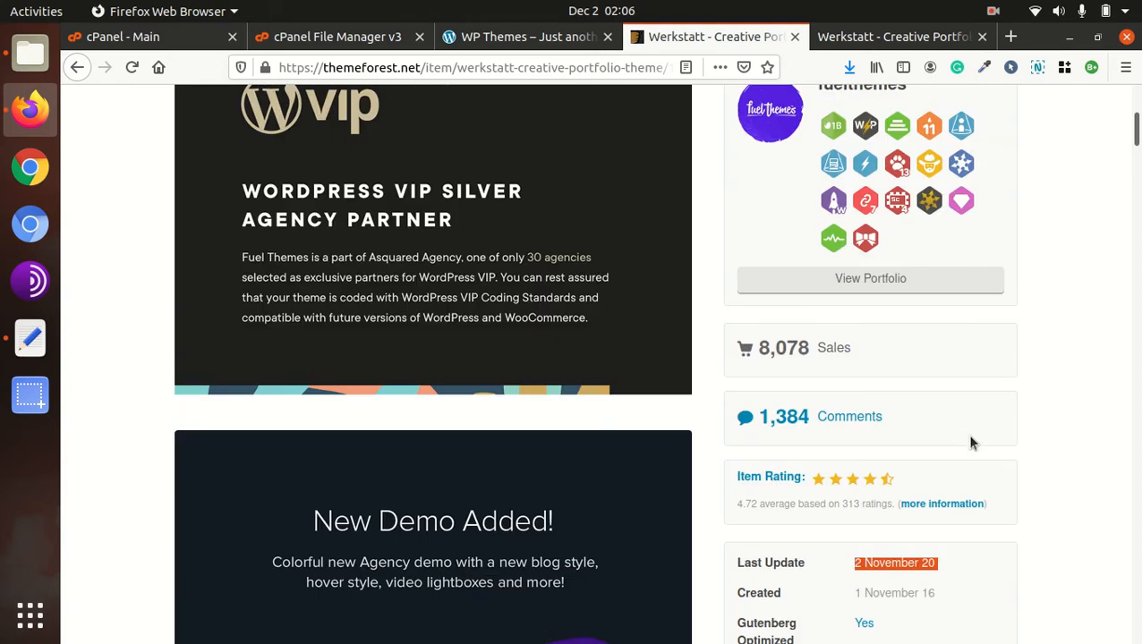
{"action": "scroll", "scroll_direction": "down", "scroll_amount": 3}
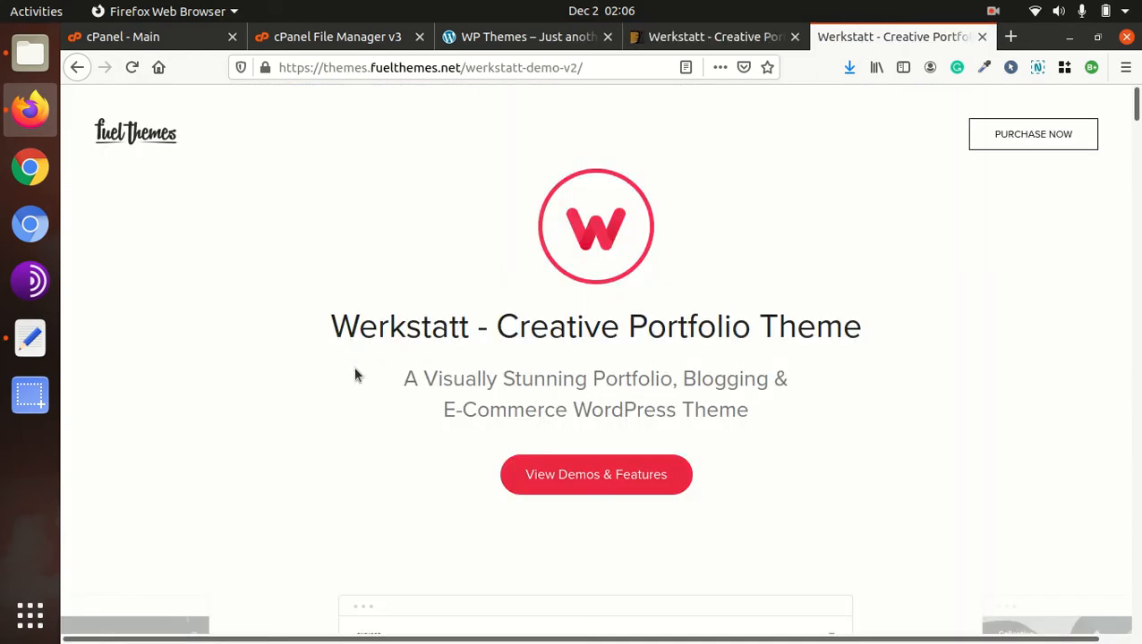
{"action": "scroll", "scroll_direction": "down", "scroll_amount": 3}
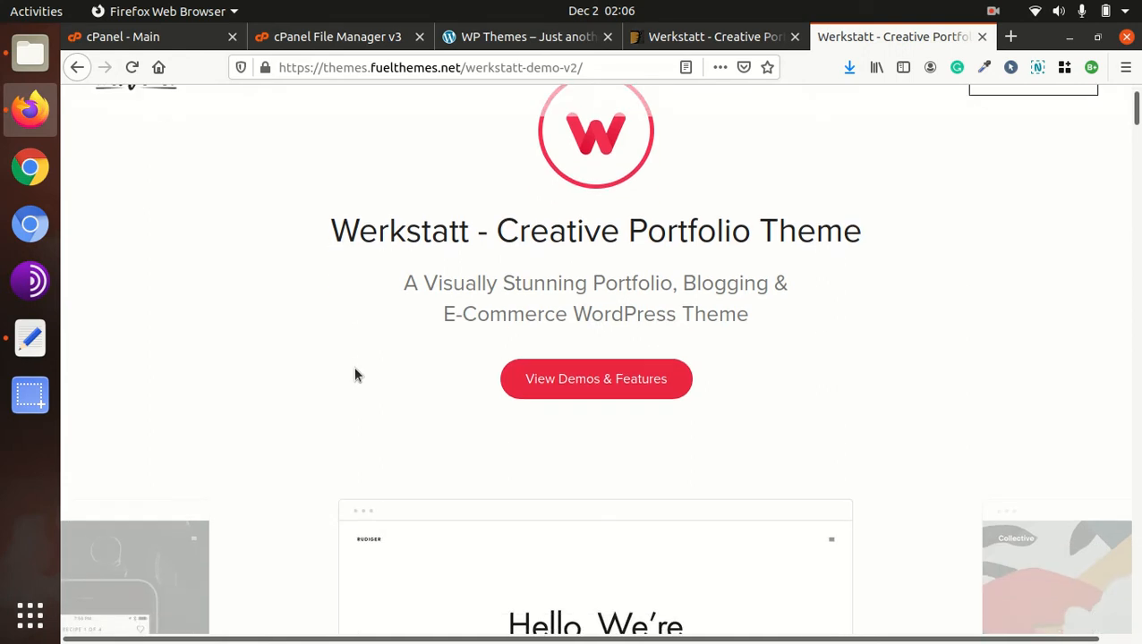
{"action": "scroll", "scroll_direction": "down", "scroll_amount": 3}
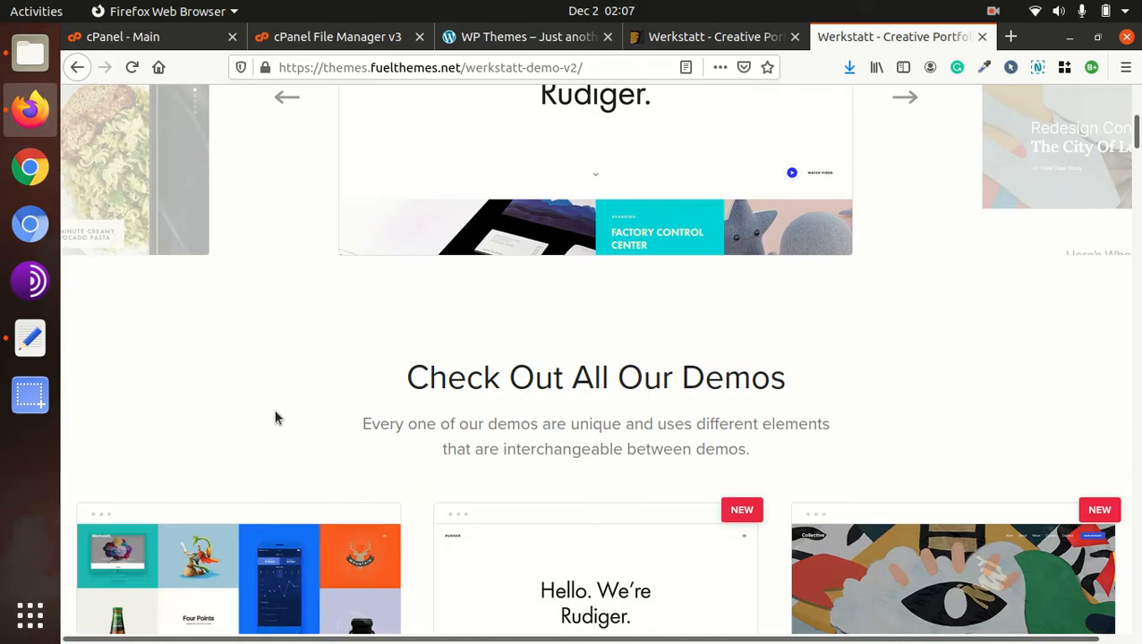
{"action": "scroll", "scroll_direction": "down", "scroll_amount": 3}
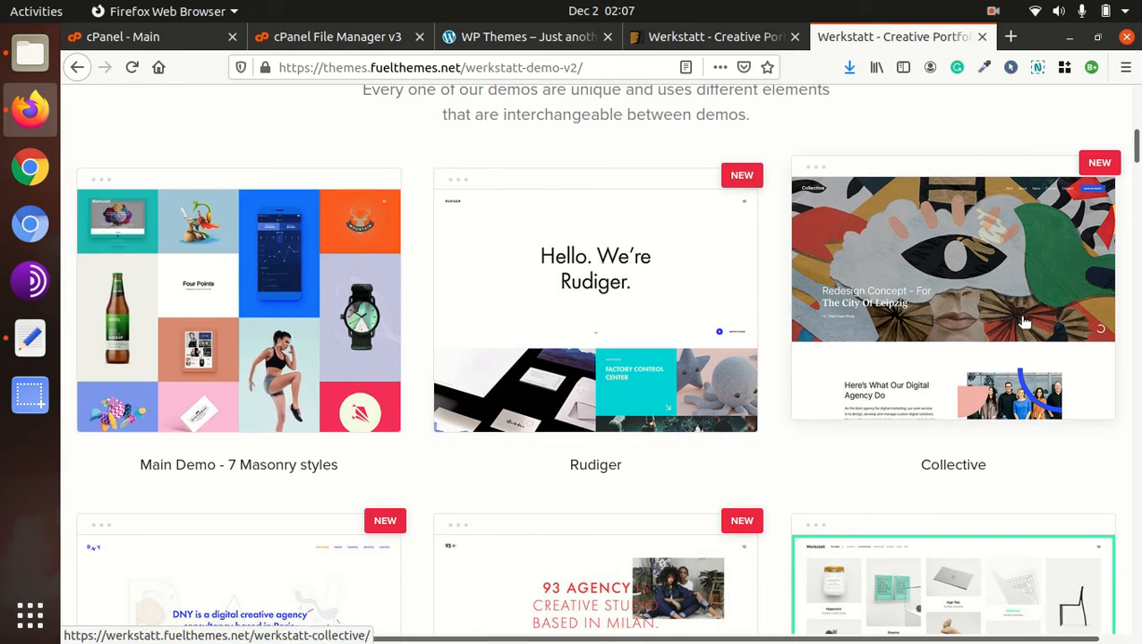
{"action": "scroll", "scroll_direction": "down", "scroll_amount": 3}
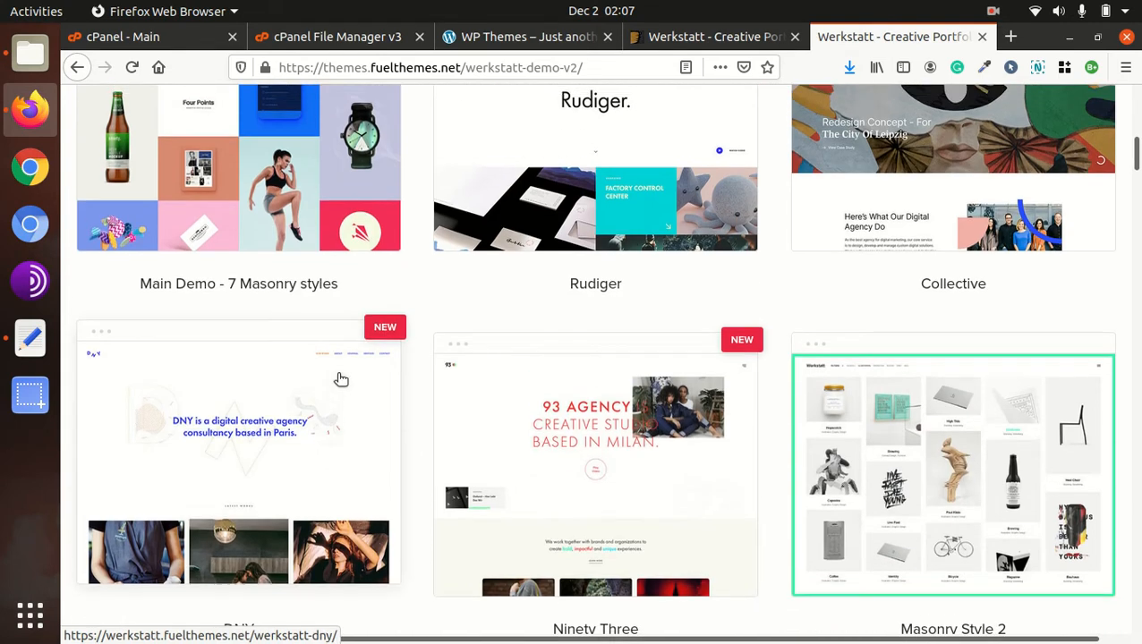
{"action": "left_click", "coordinate": [953, 475]}
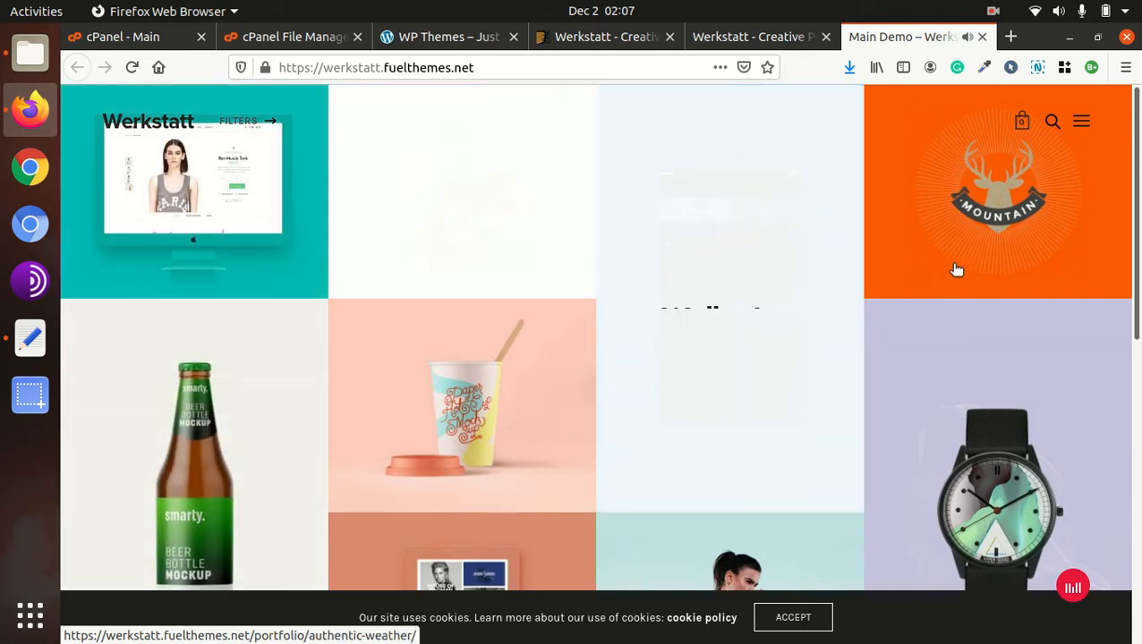
Scroll the Main Demo's colourful masonry grid and open the Knight&Snake project tile
{"action": "scroll", "scroll_direction": "down", "scroll_amount": 3}
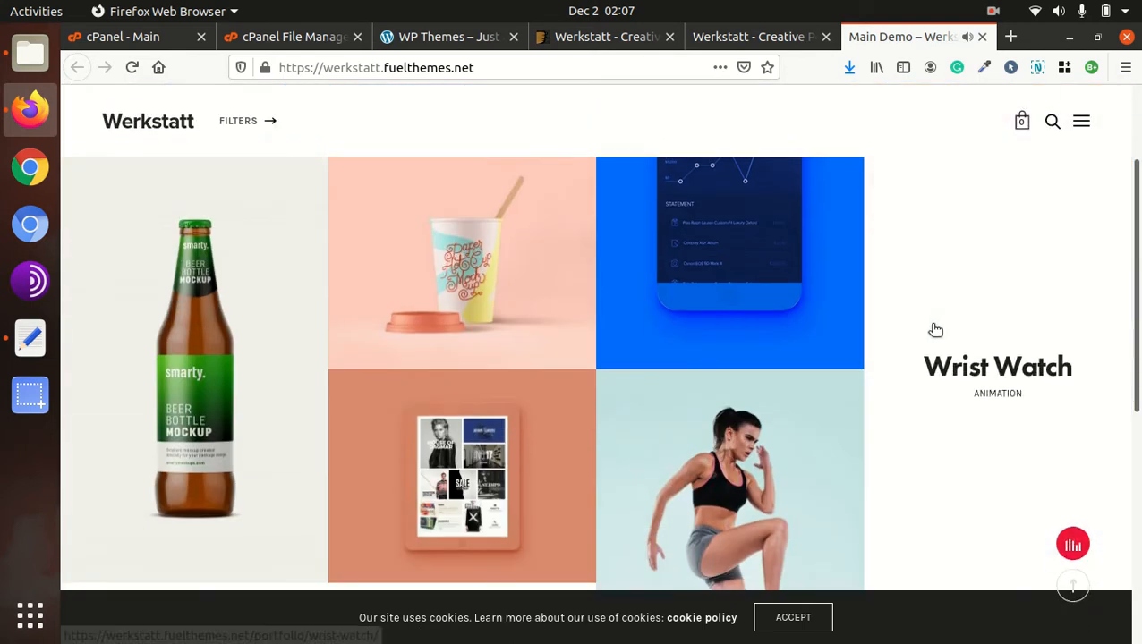
{"action": "scroll", "scroll_direction": "down", "scroll_amount": 3}
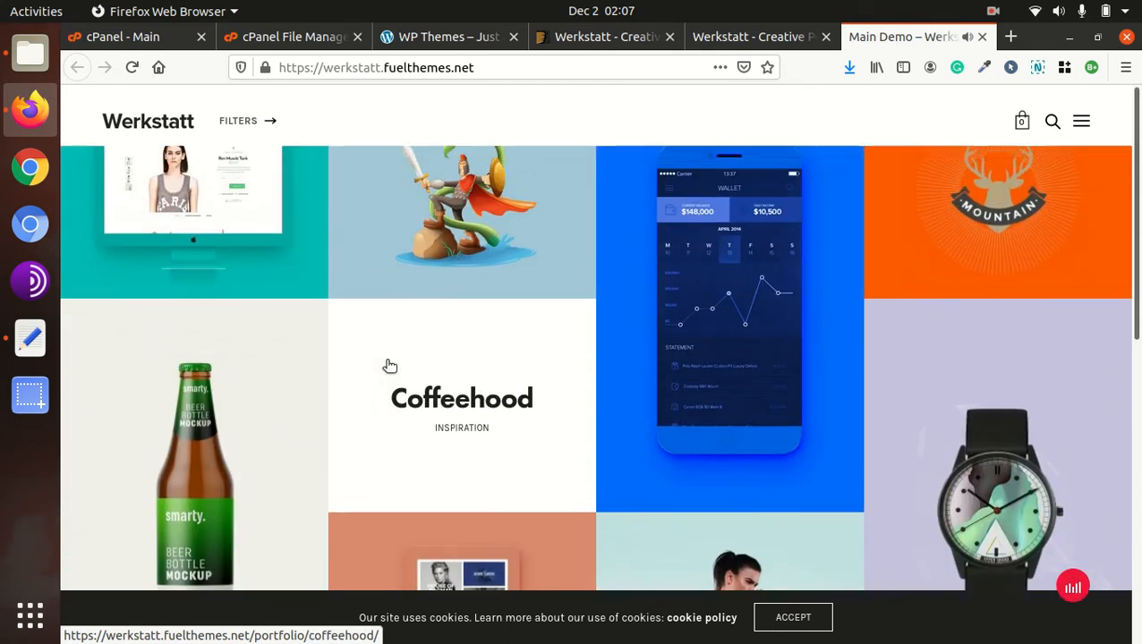
{"action": "scroll", "scroll_direction": "down", "scroll_amount": 3}
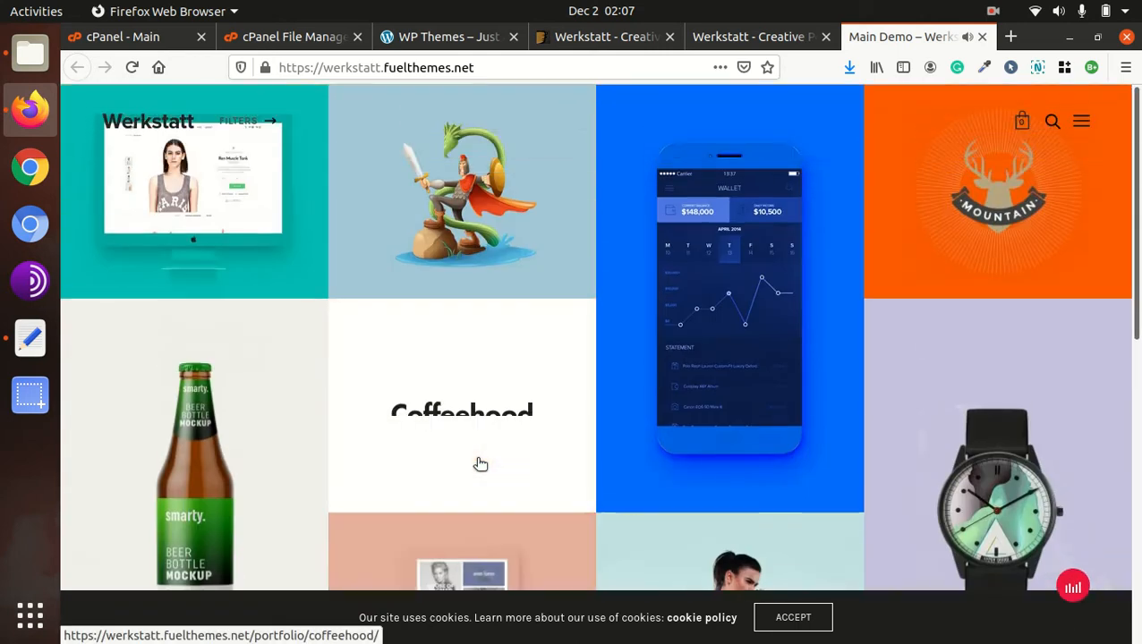
{"action": "scroll", "scroll_direction": "down", "scroll_amount": 3}
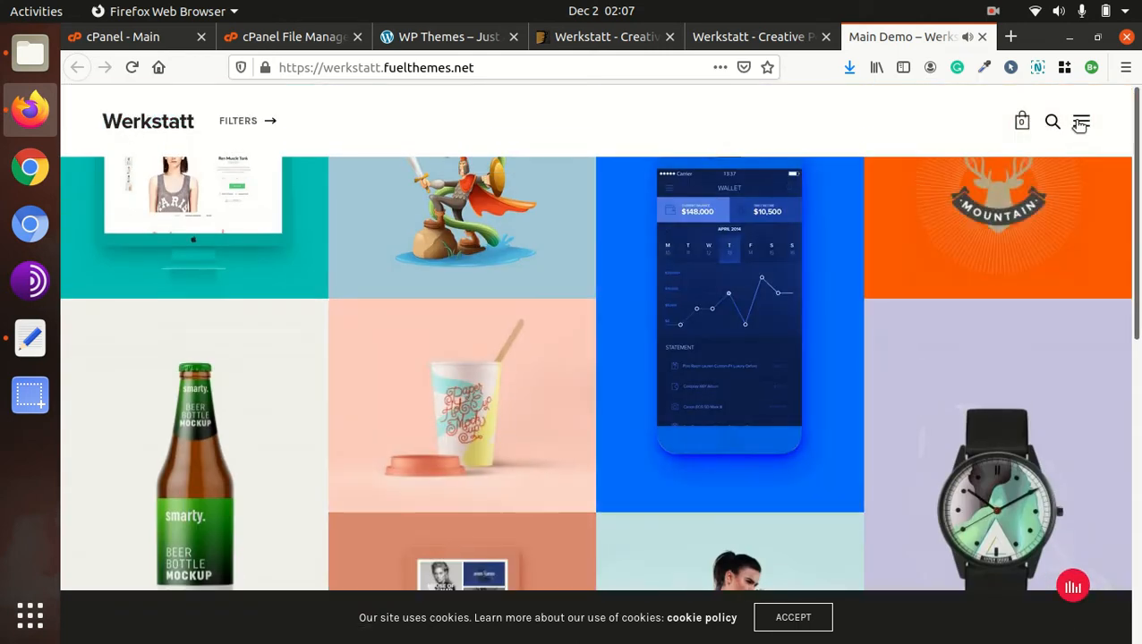
{"action": "left_click", "coordinate": [1080, 122]}
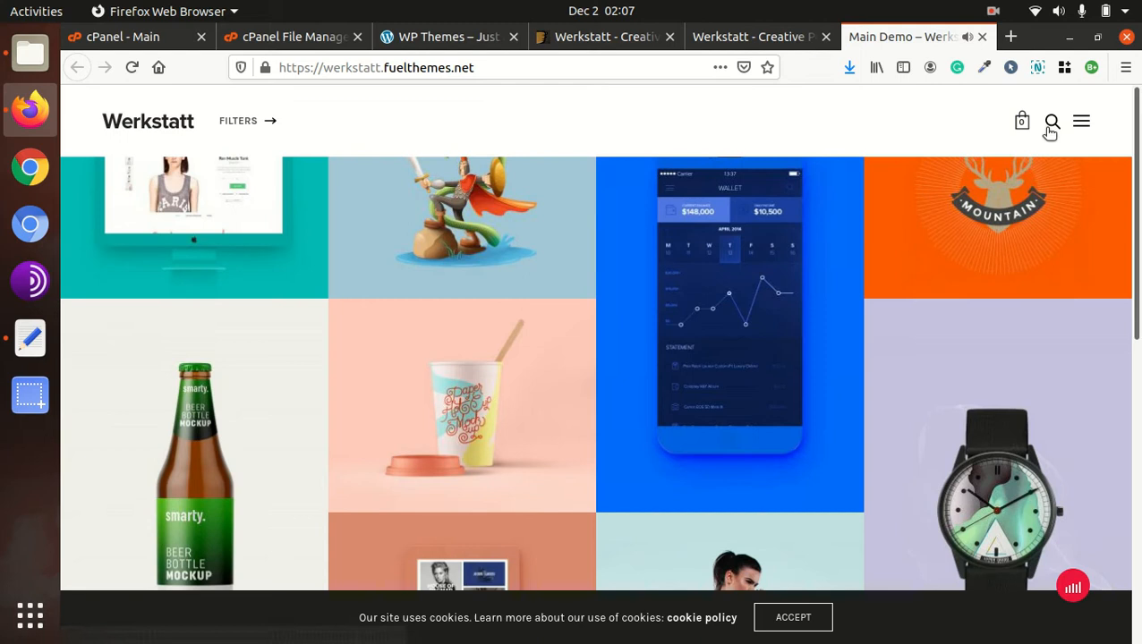
{"action": "scroll", "scroll_direction": "down", "scroll_amount": 3}
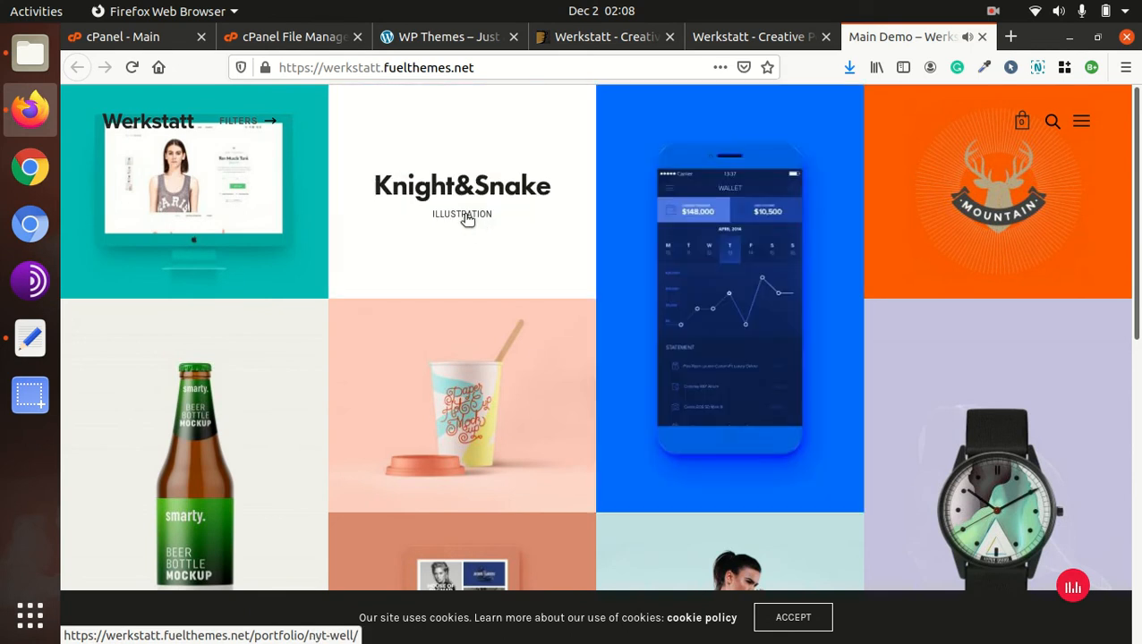
{"action": "left_click", "coordinate": [462, 185]}
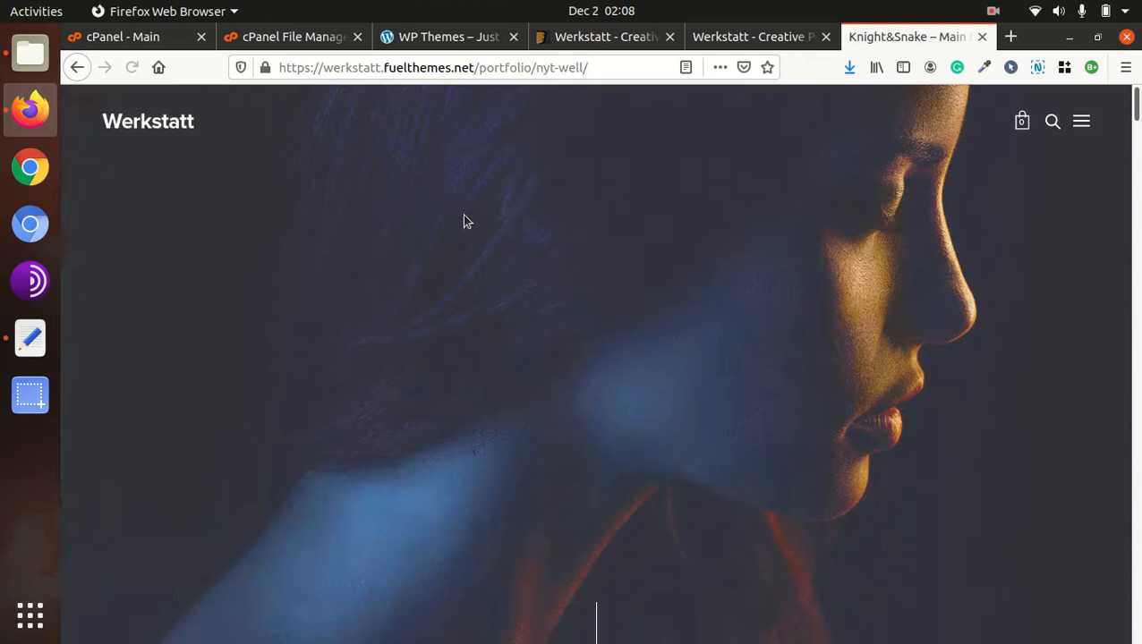
Scroll through the Knight&Snake and Wallet App project pages, then go back to Projects
{"action": "scroll", "scroll_direction": "down", "scroll_amount": 3}
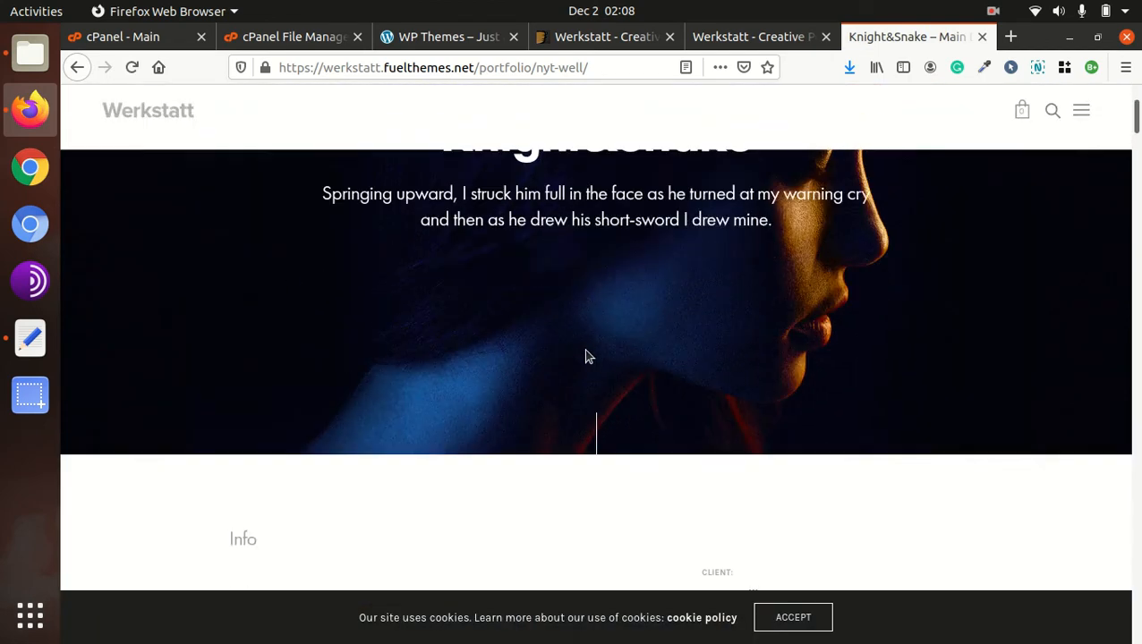
{"action": "scroll", "scroll_direction": "down", "scroll_amount": 3}
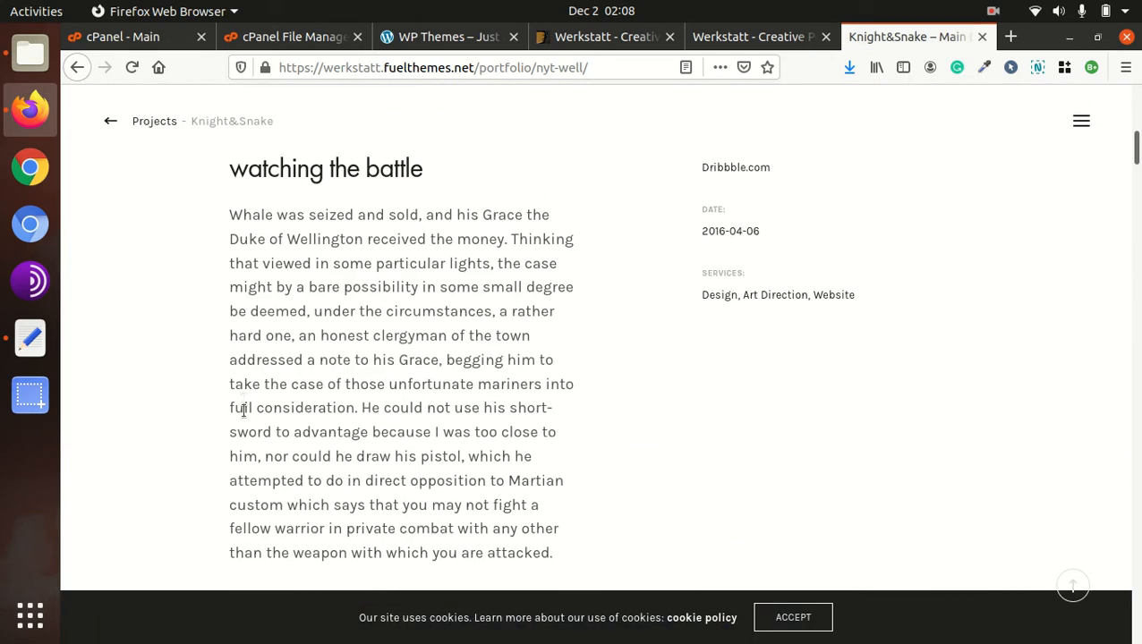
{"action": "scroll", "scroll_direction": "down", "scroll_amount": 3}
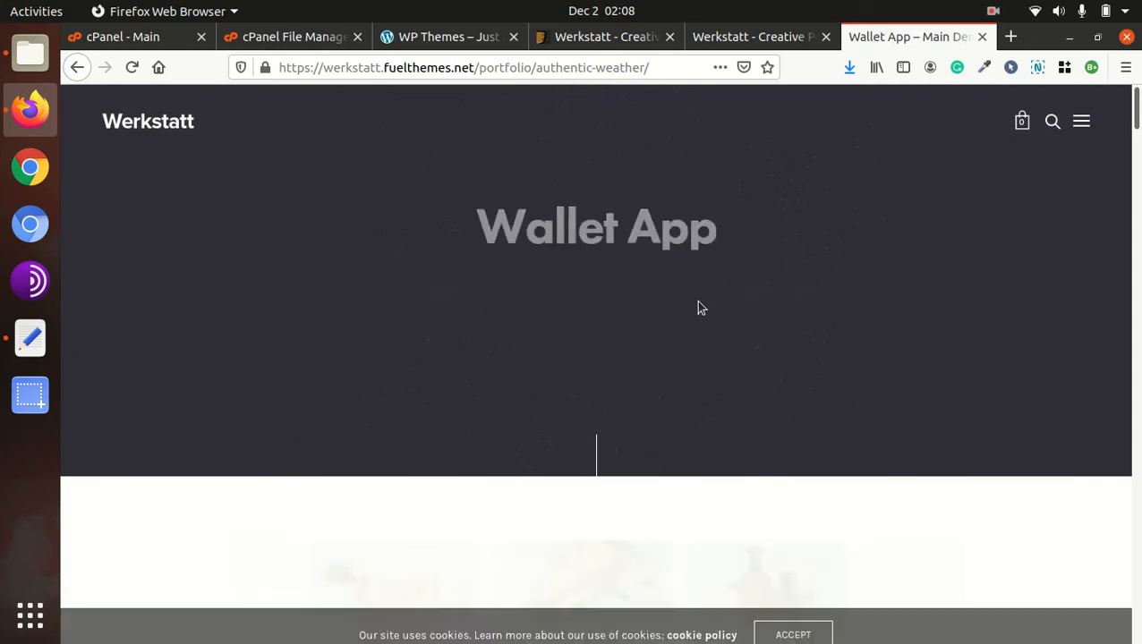
{"action": "scroll", "scroll_direction": "down", "scroll_amount": 3}
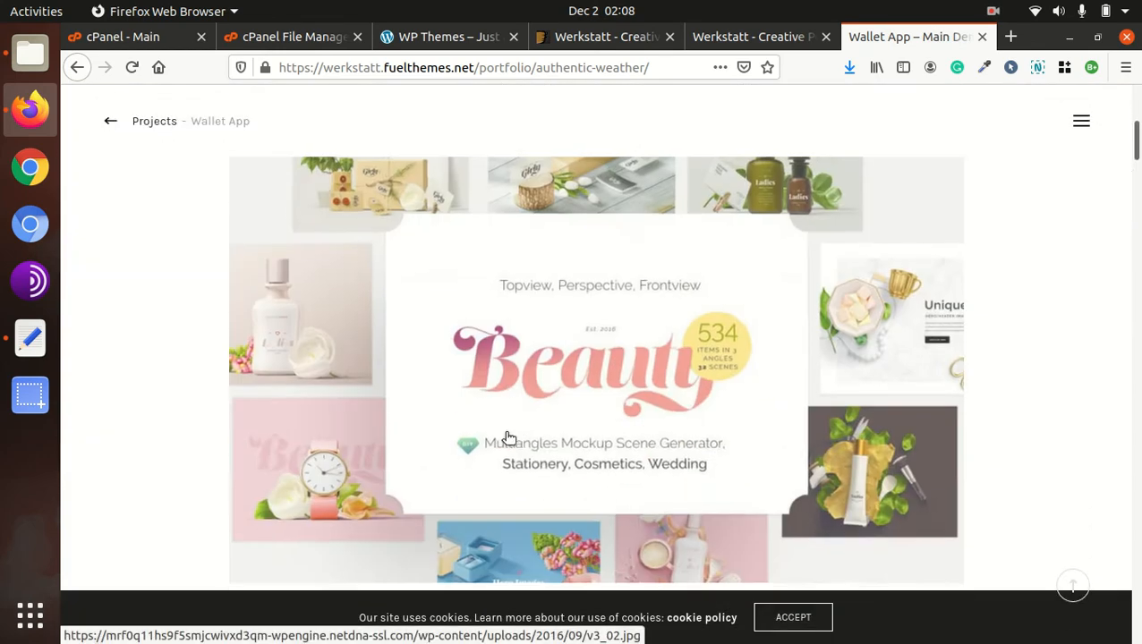
{"action": "scroll", "scroll_direction": "down", "scroll_amount": 3}
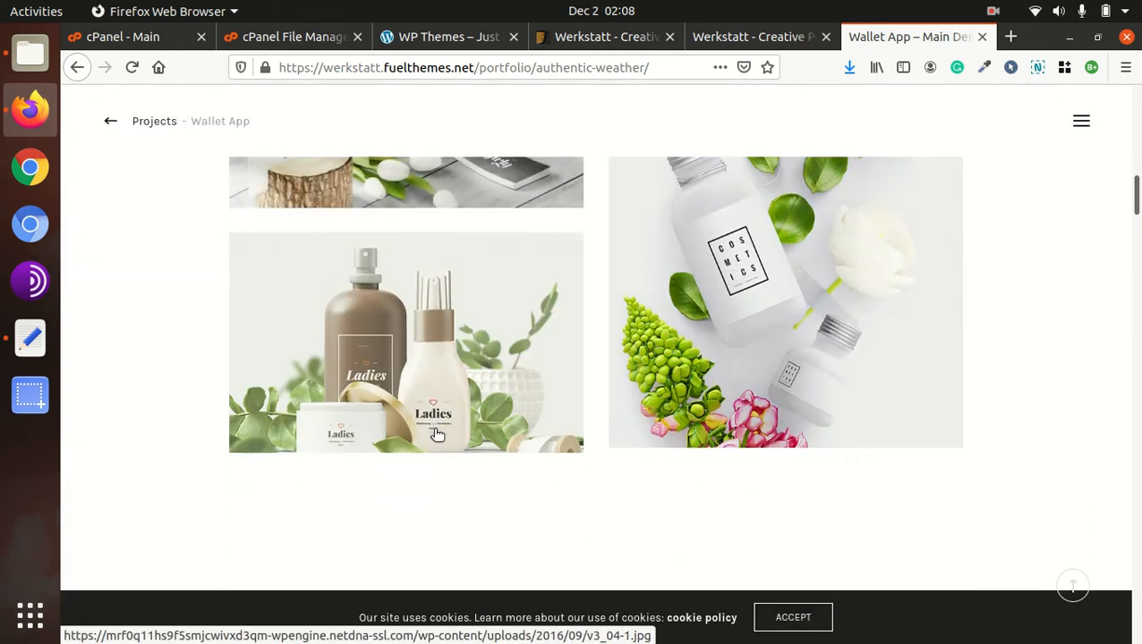
{"action": "scroll", "scroll_direction": "down", "scroll_amount": 3}
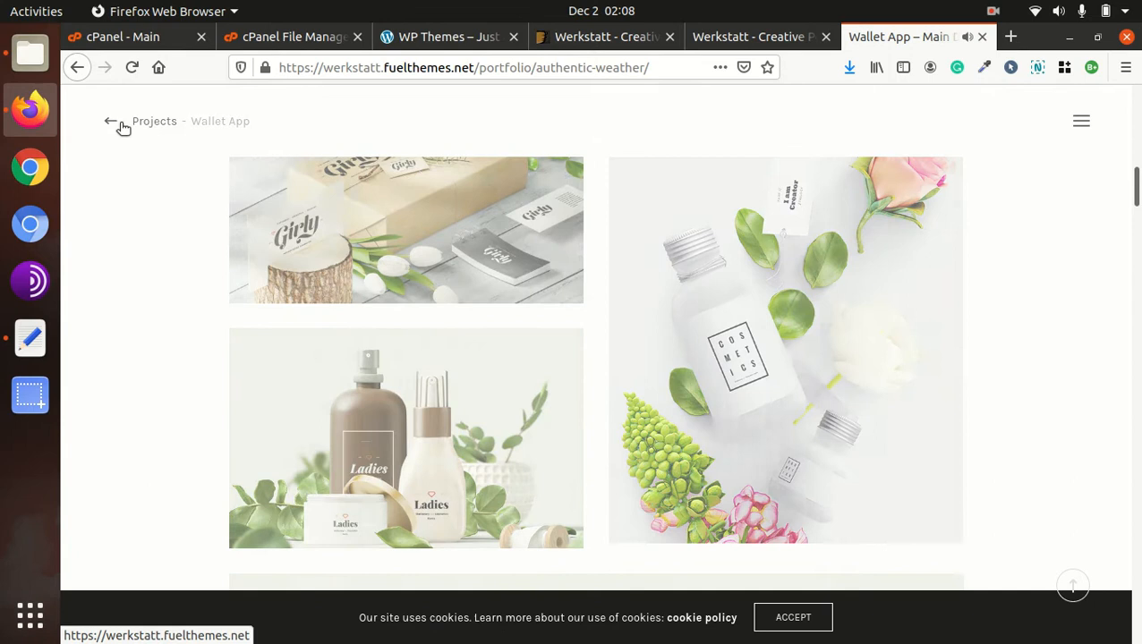
{"action": "left_click", "coordinate": [109, 121]}
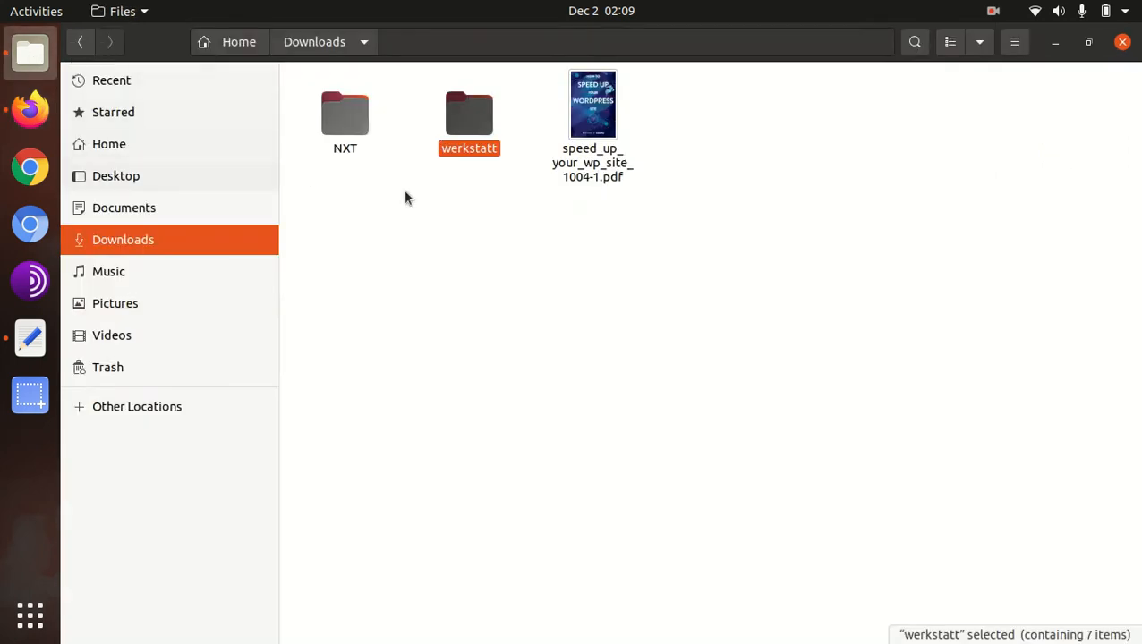
Open the werkstatt folder in Downloads, select werkstatt.zip, and switch back to Firefox
{"action": "left_click", "coordinate": [454, 190]}
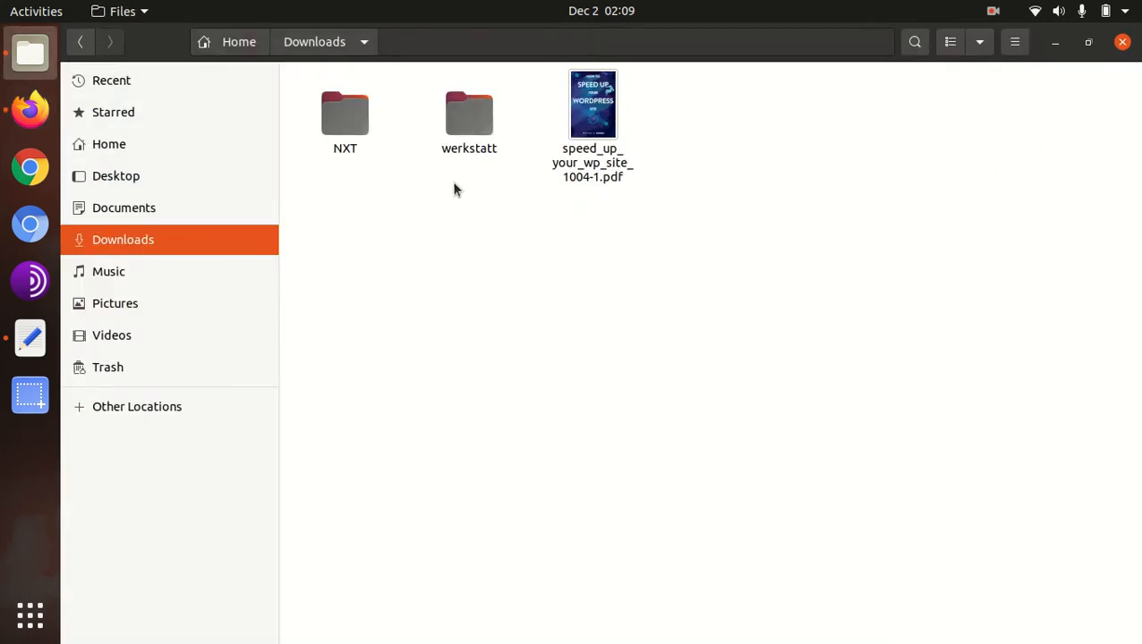
{"action": "double_click", "coordinate": [468, 114]}
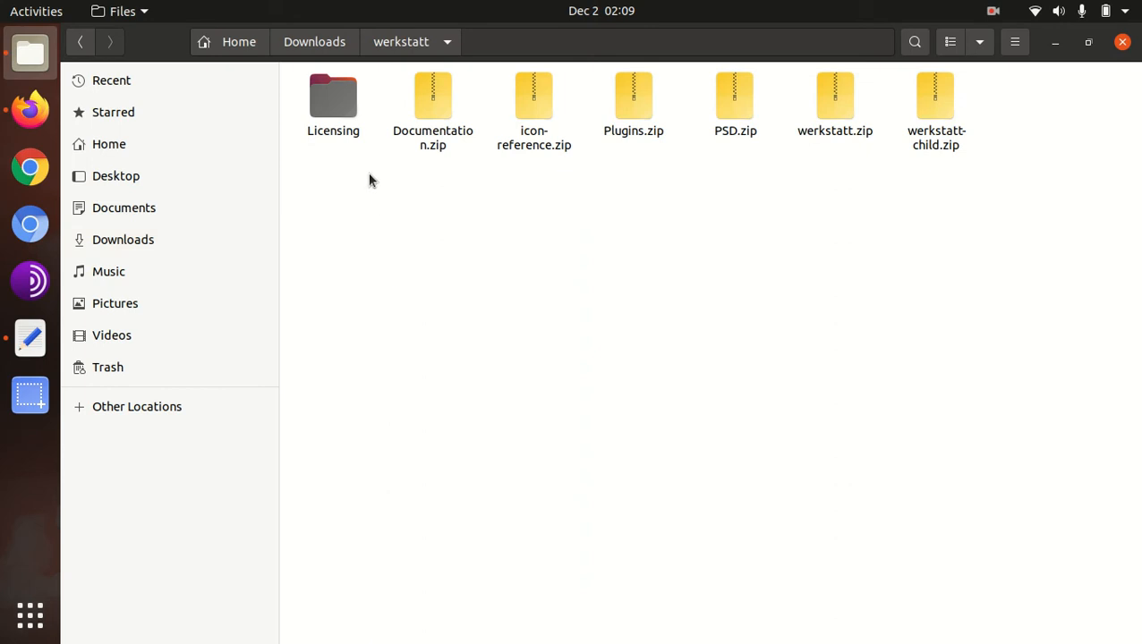
{"action": "left_click", "coordinate": [433, 97]}
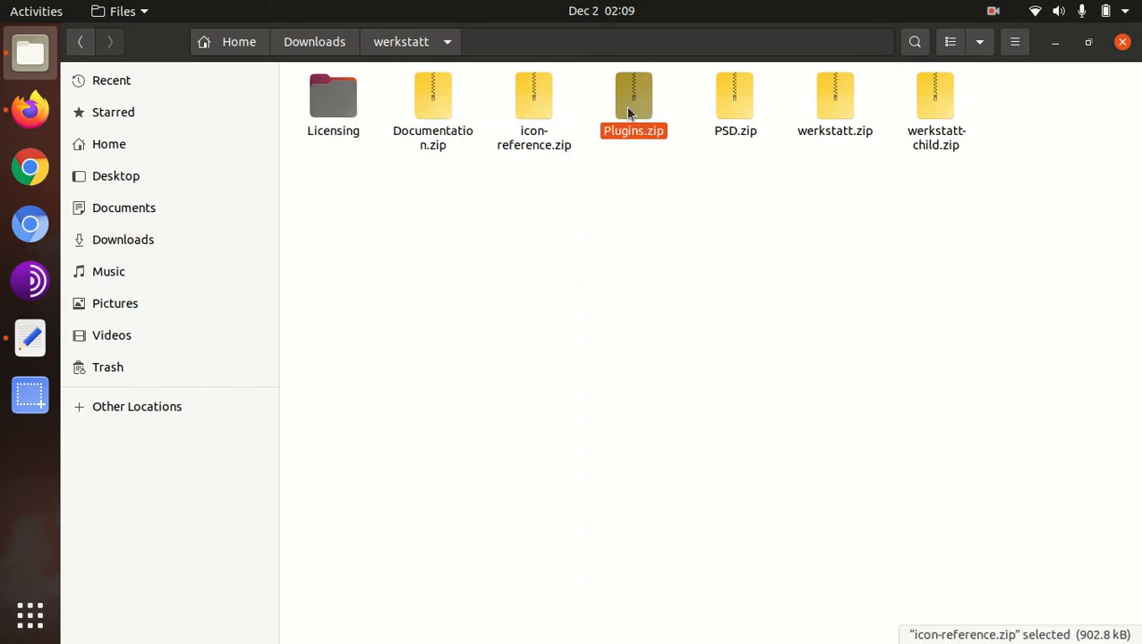
{"action": "left_click", "coordinate": [834, 96]}
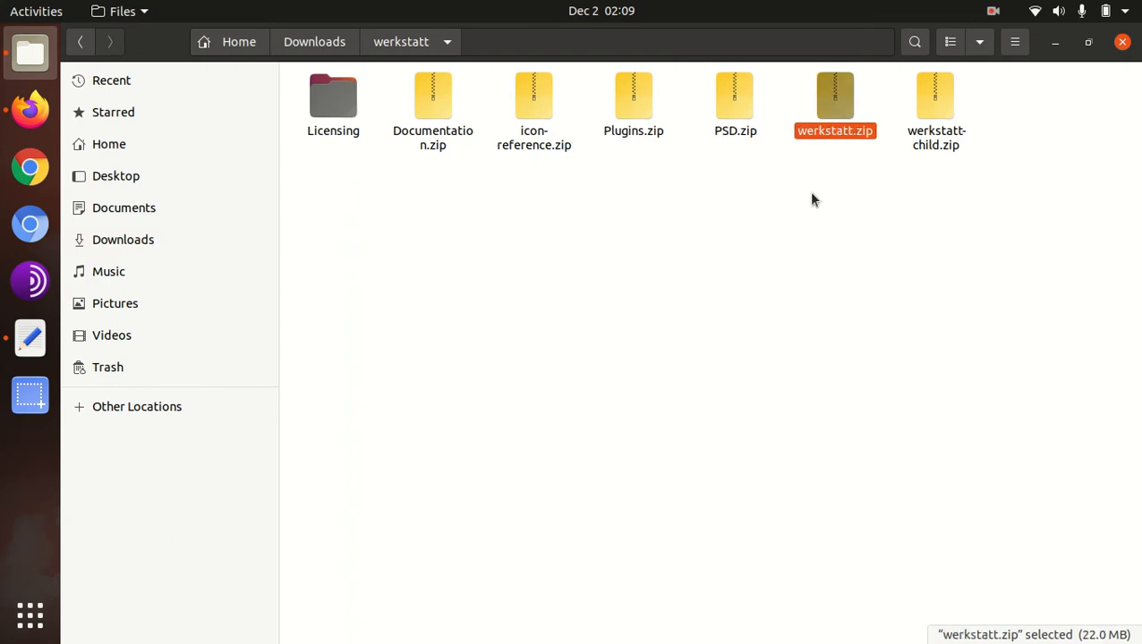
{"action": "mouse_move", "coordinate": [935, 103]}
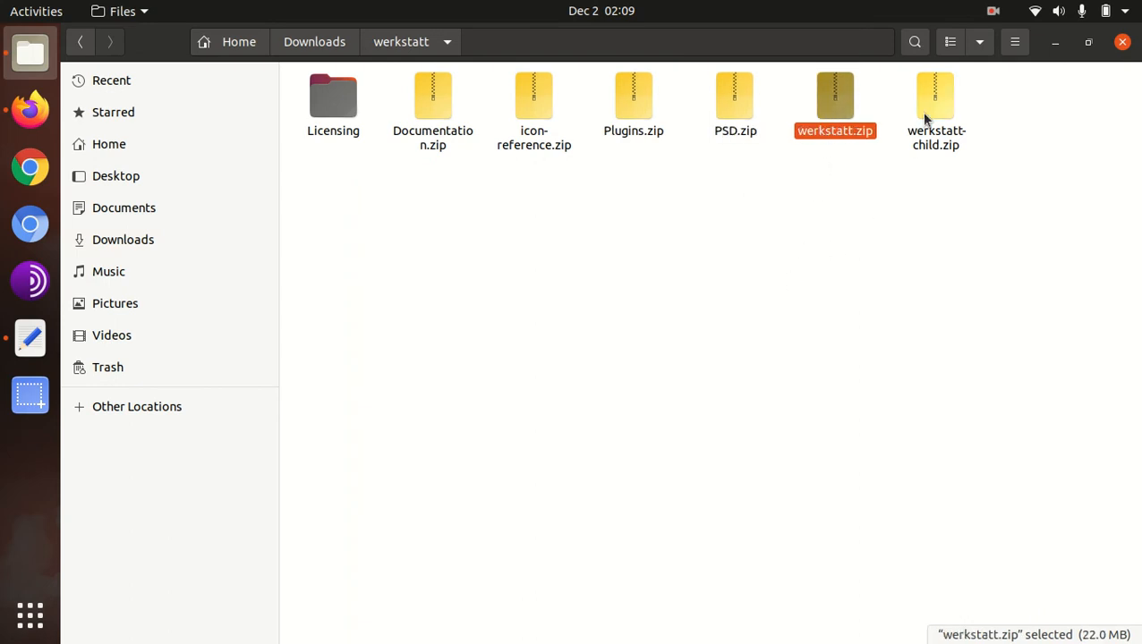
{"action": "left_click", "coordinate": [934, 95]}
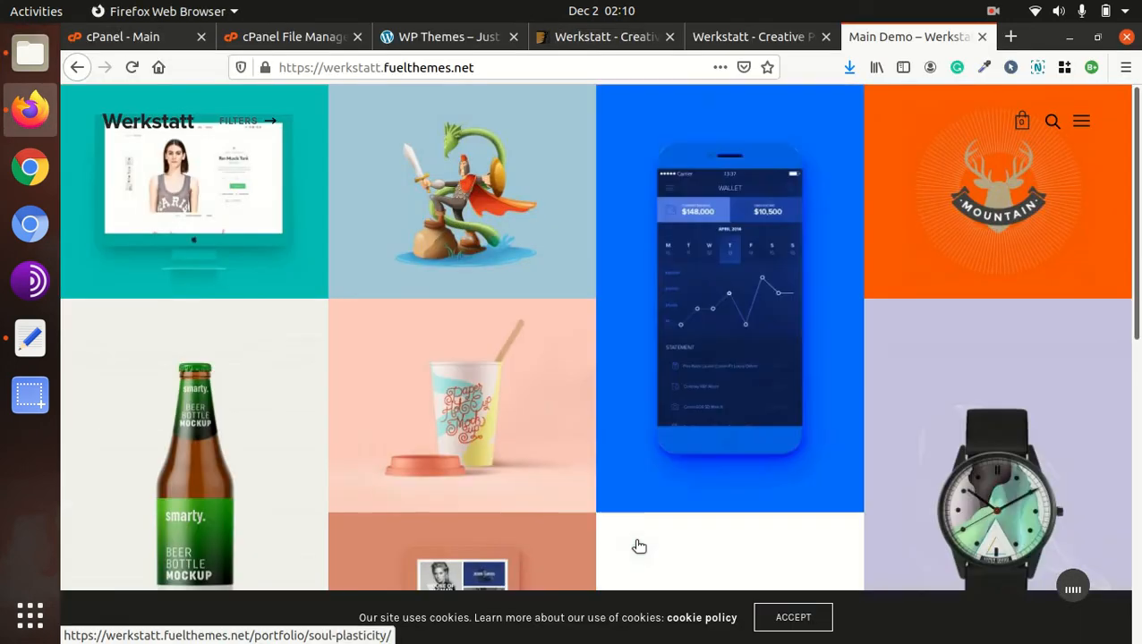
On the o-era.co site, go from Dashboard to Appearance > Themes > Add New
{"action": "left_click", "coordinate": [447, 37]}
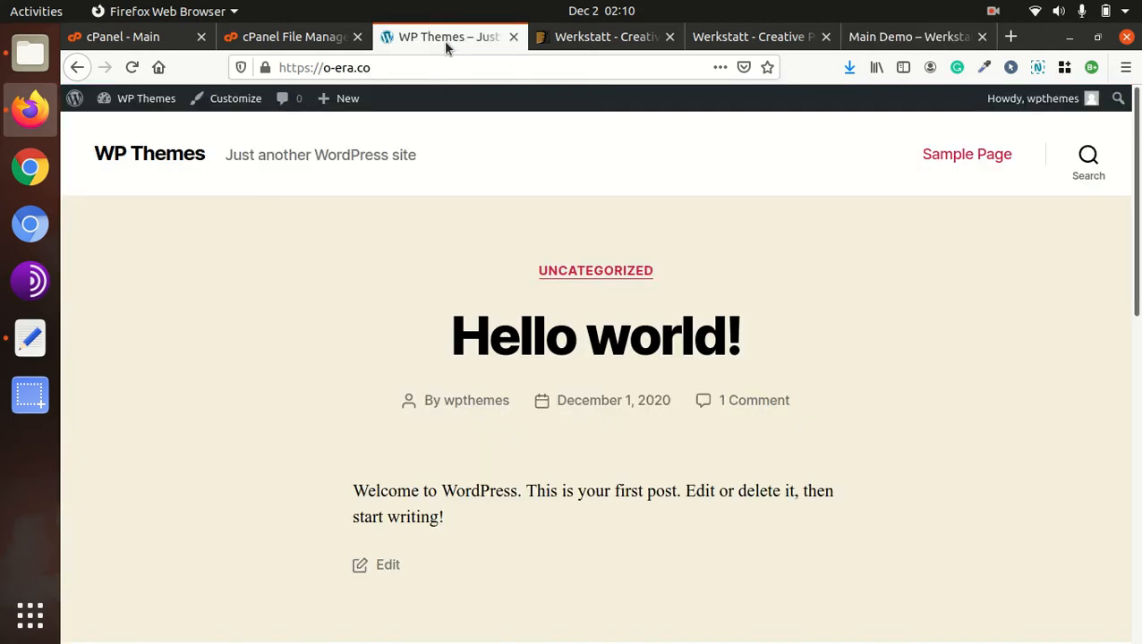
{"action": "left_click", "coordinate": [145, 98]}
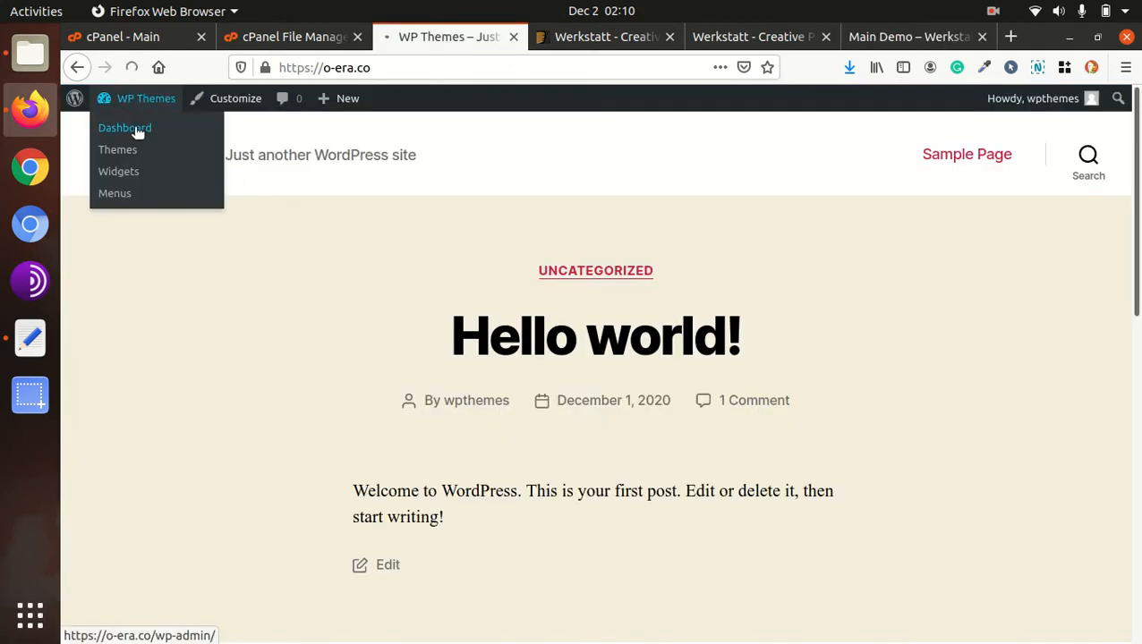
{"action": "left_click", "coordinate": [124, 127]}
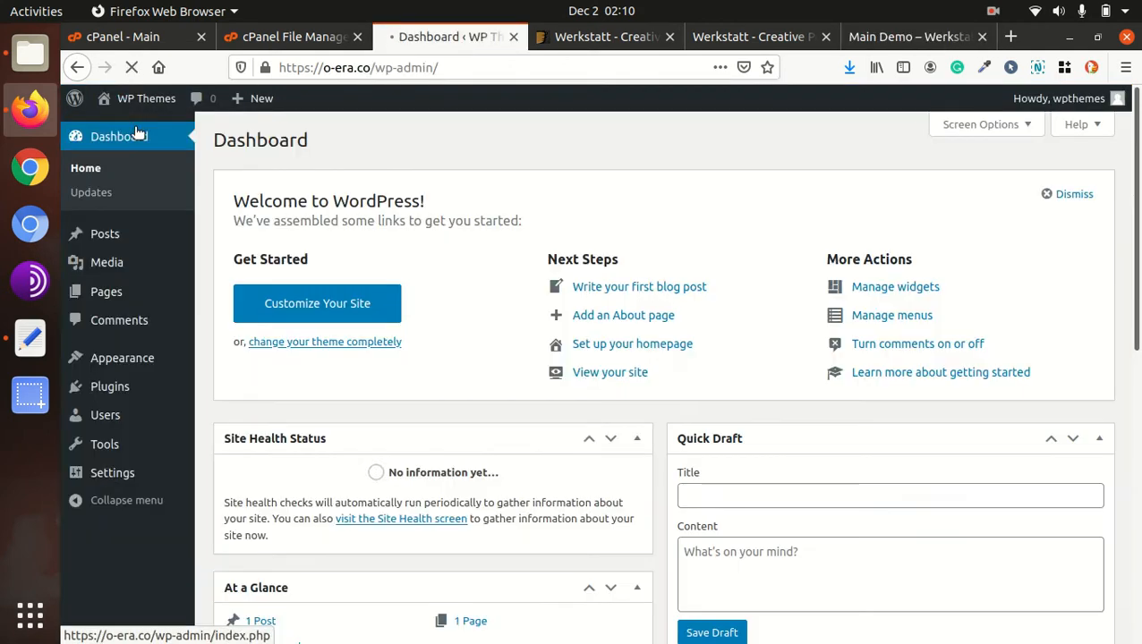
{"action": "mouse_move", "coordinate": [122, 357]}
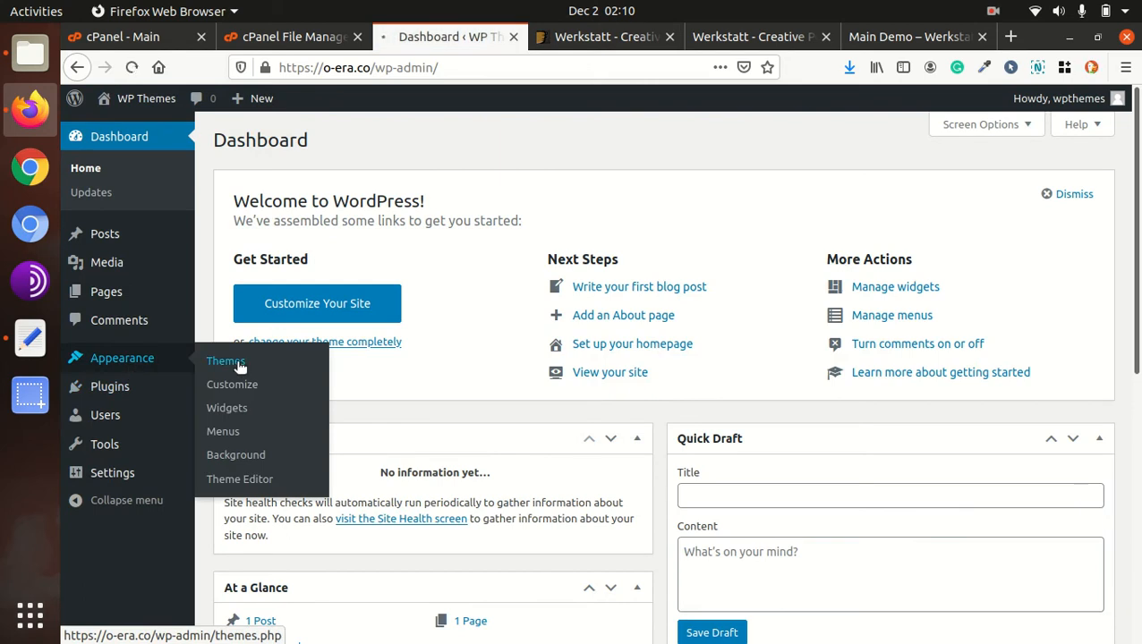
{"action": "left_click", "coordinate": [226, 361]}
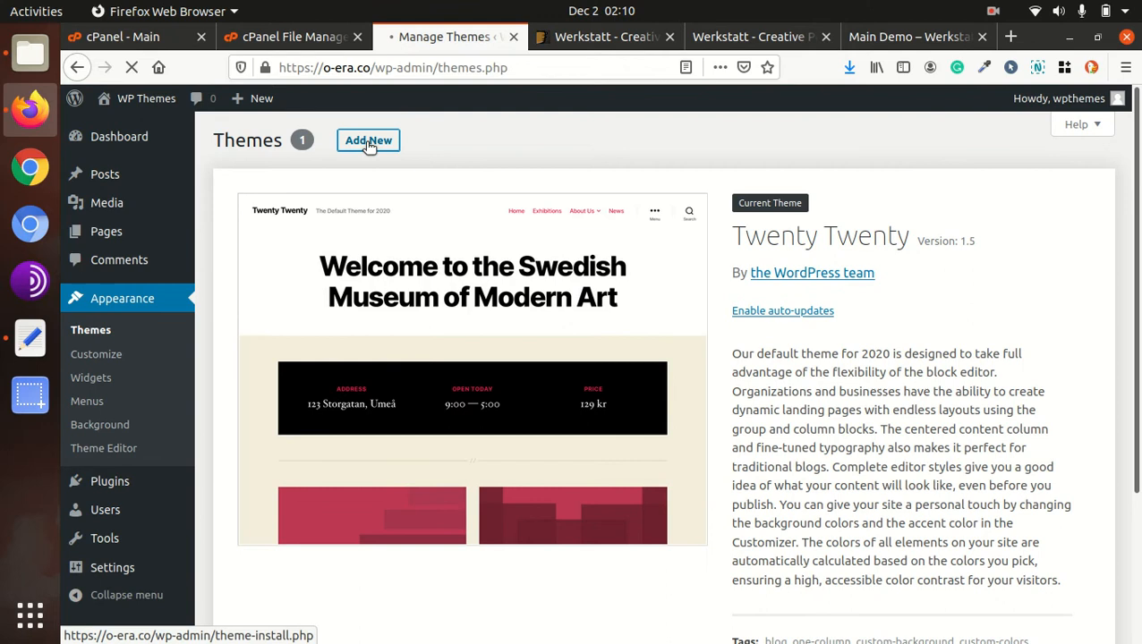
{"action": "left_click", "coordinate": [367, 140]}
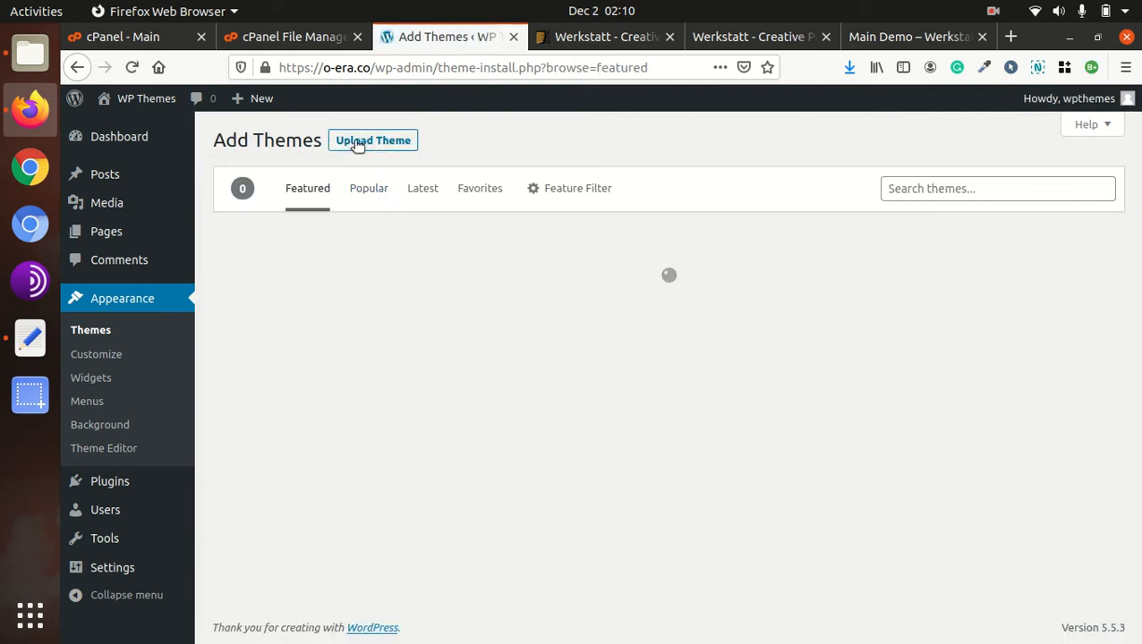
Browse to werkstatt/werkstatt.zip in the Upload Theme file picker, then cancel it
{"action": "left_click", "coordinate": [373, 140]}
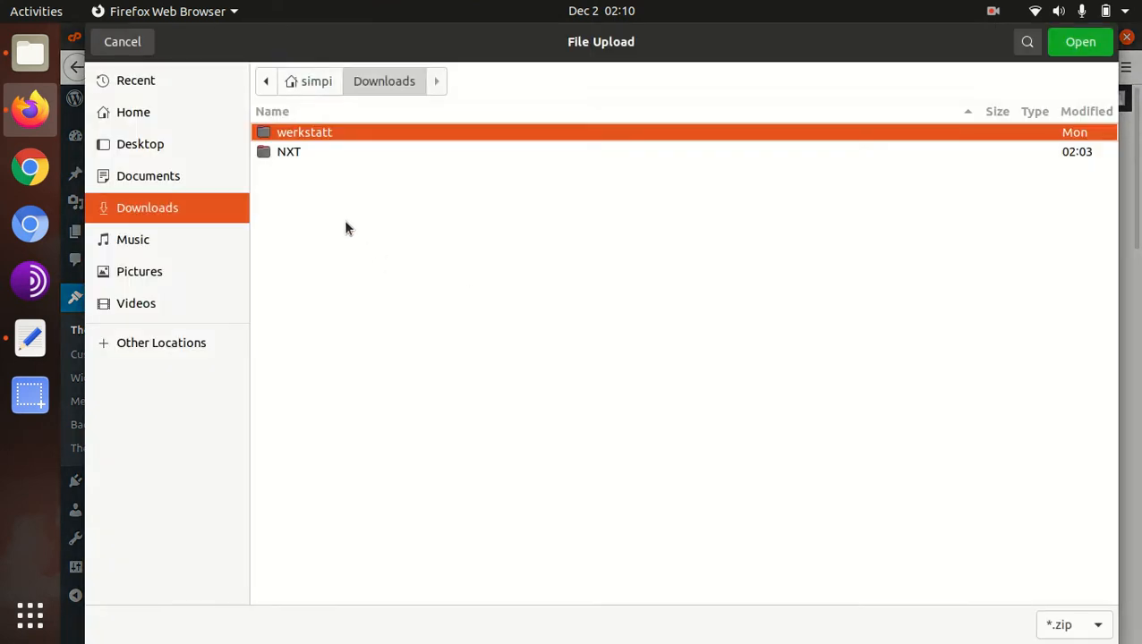
{"action": "double_click", "coordinate": [304, 131]}
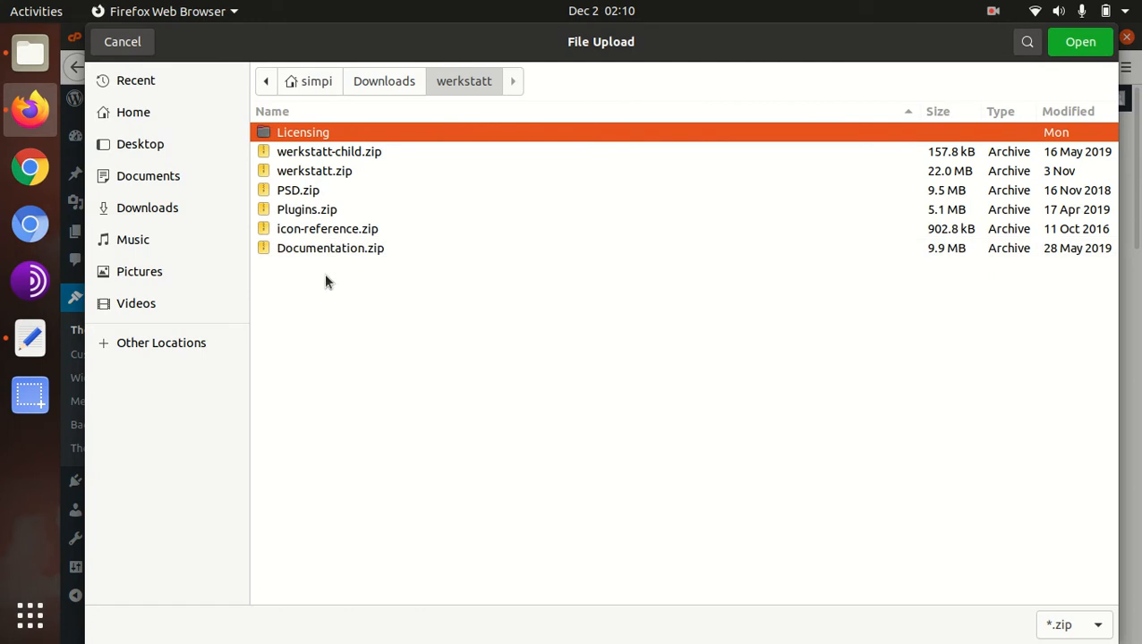
{"action": "mouse_move", "coordinate": [306, 208]}
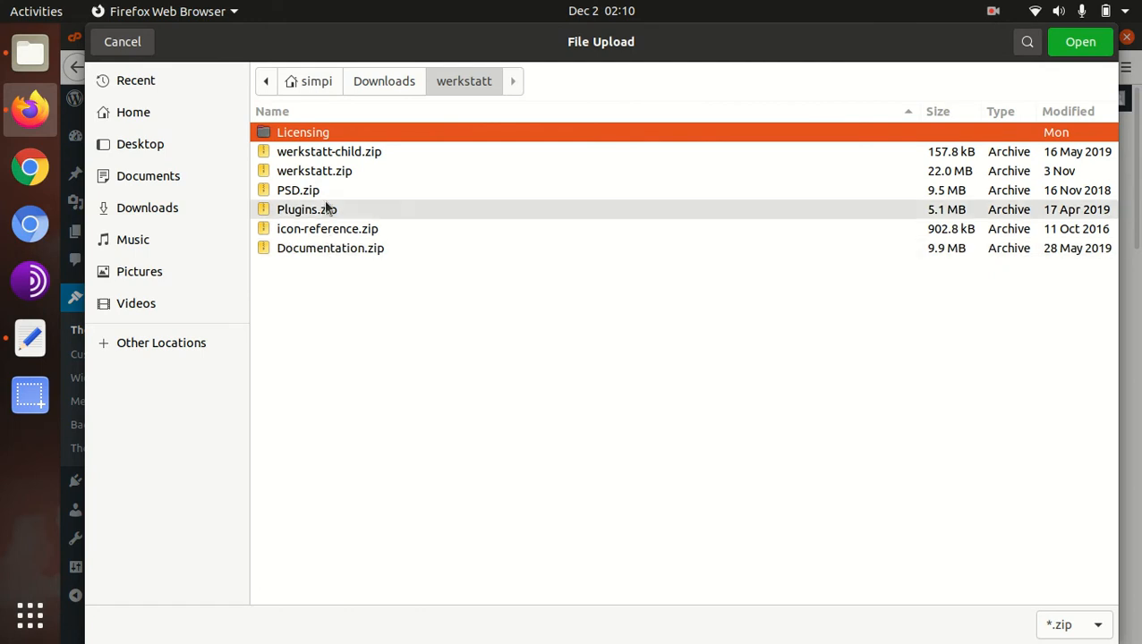
{"action": "left_click", "coordinate": [314, 170]}
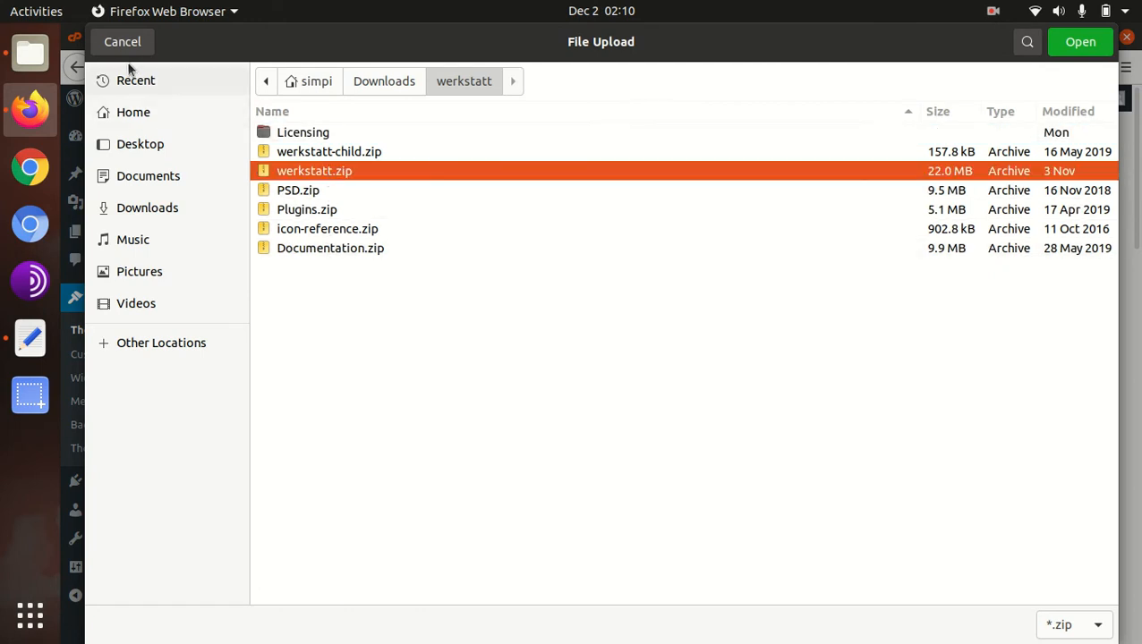
{"action": "left_click", "coordinate": [122, 41]}
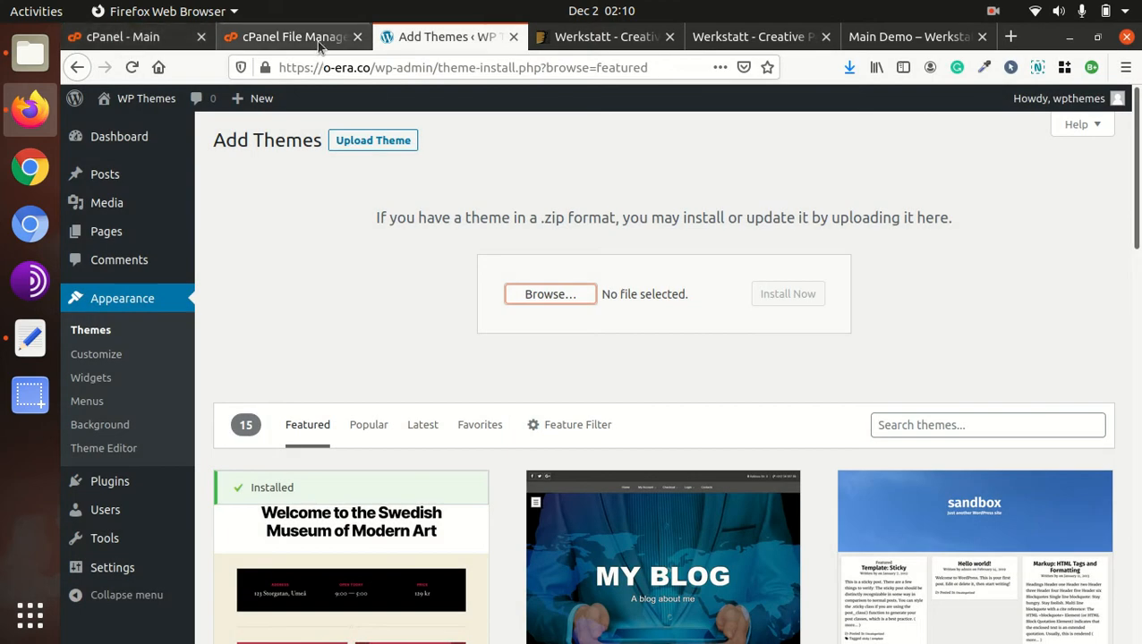
Upload Downloads/werkstatt/werkstatt.zip to wp-content/themes through the File Manager upload page
{"action": "left_click", "coordinate": [292, 37]}
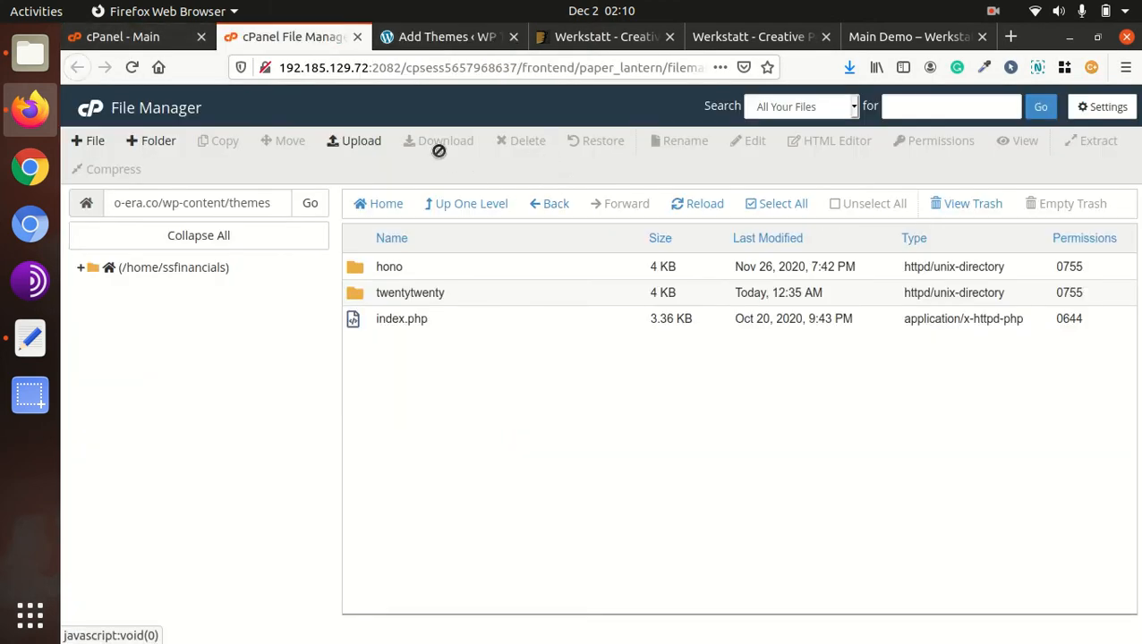
{"action": "left_click", "coordinate": [697, 203]}
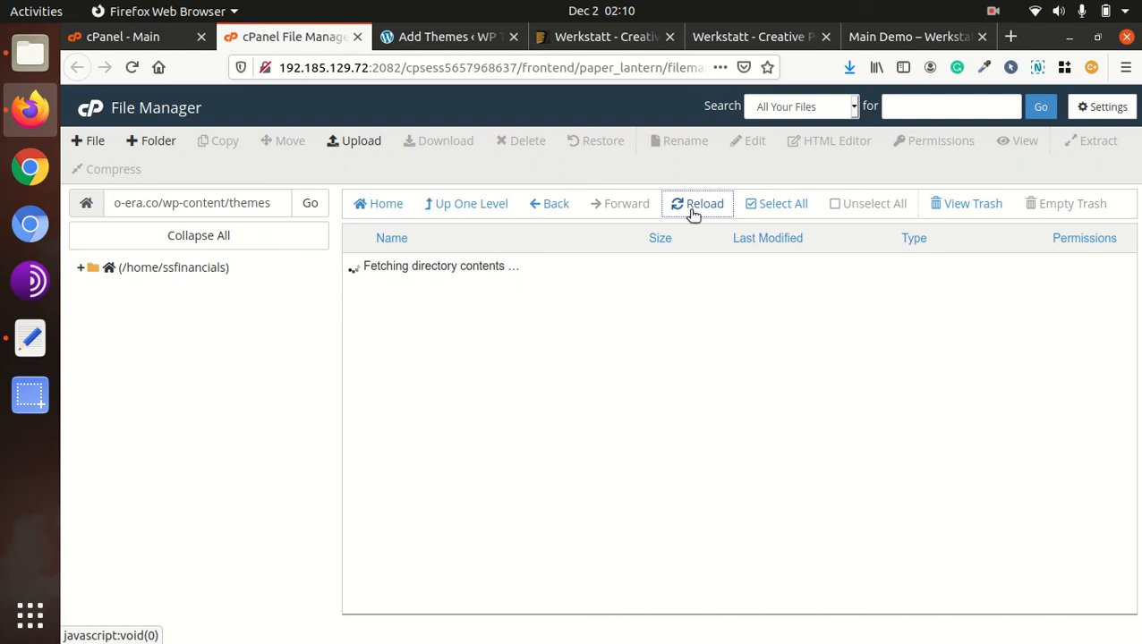
{"action": "left_click", "coordinate": [703, 203]}
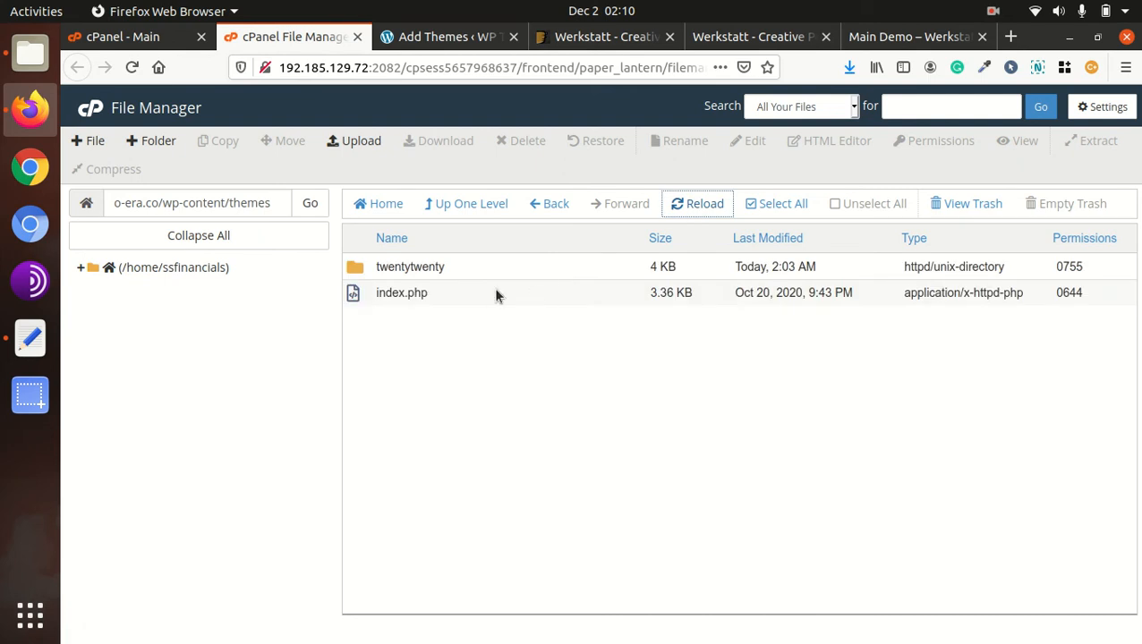
{"action": "left_click", "coordinate": [1010, 37]}
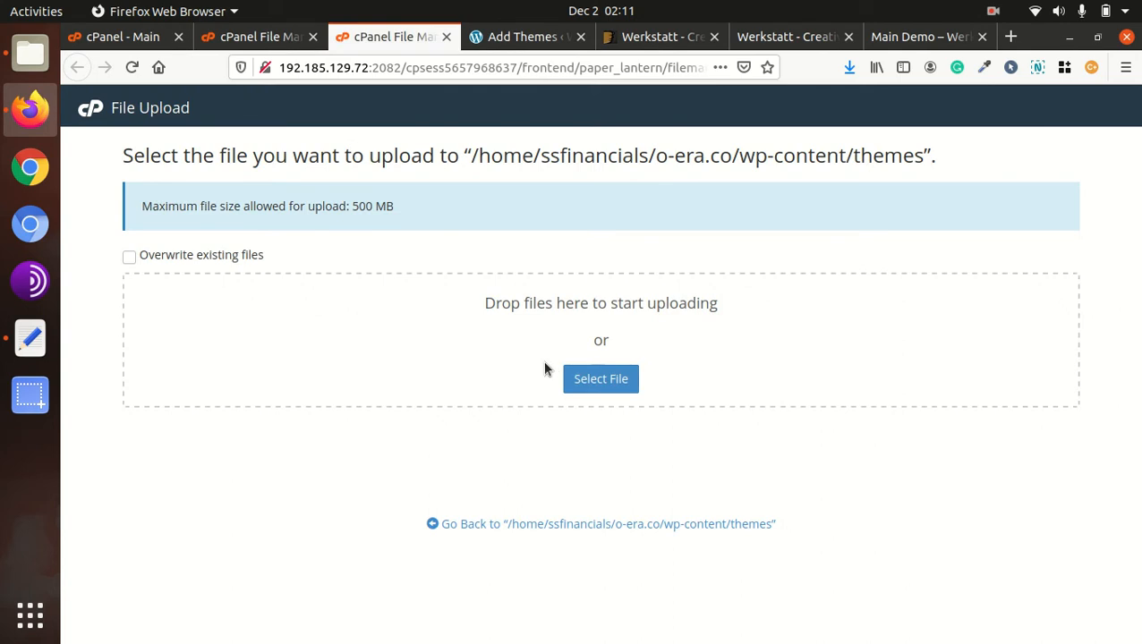
{"action": "left_click", "coordinate": [600, 379]}
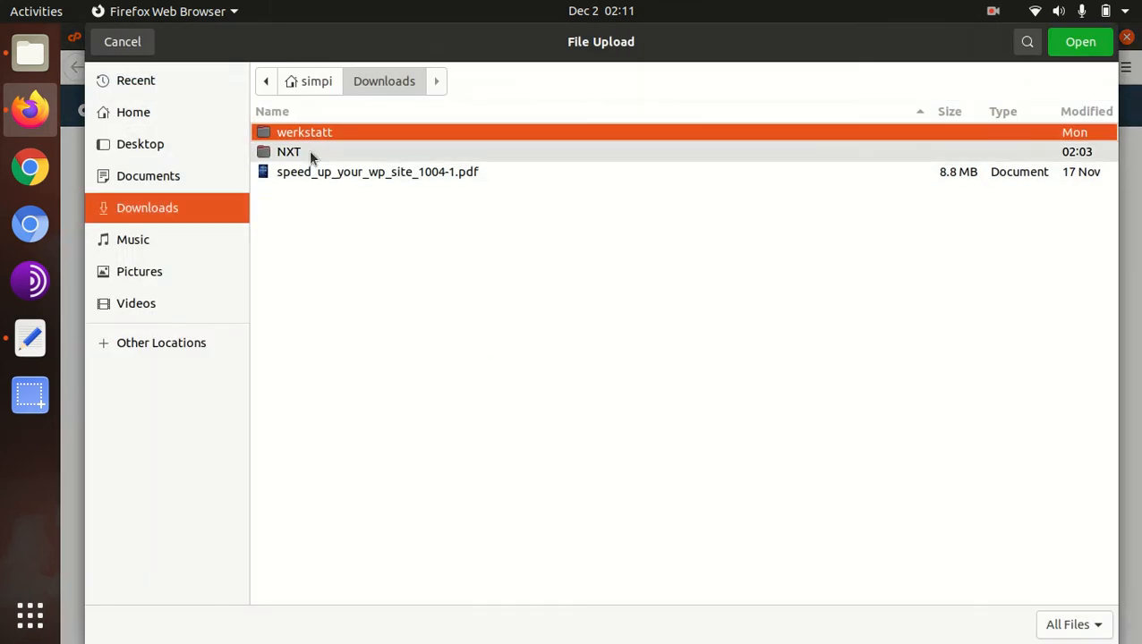
{"action": "double_click", "coordinate": [304, 131]}
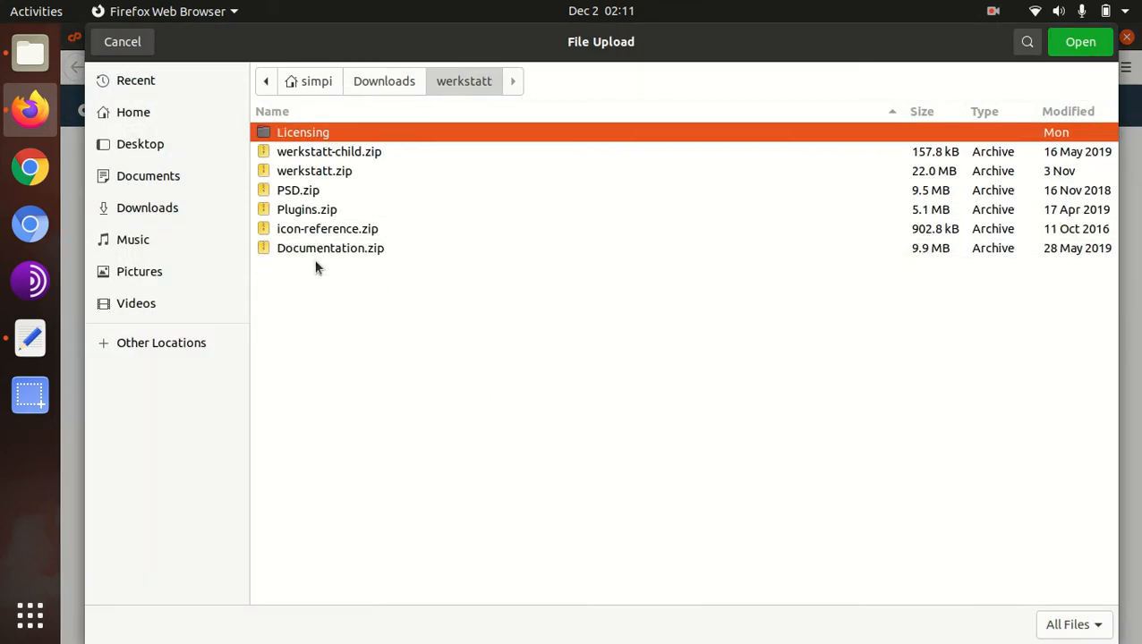
{"action": "left_click", "coordinate": [314, 171]}
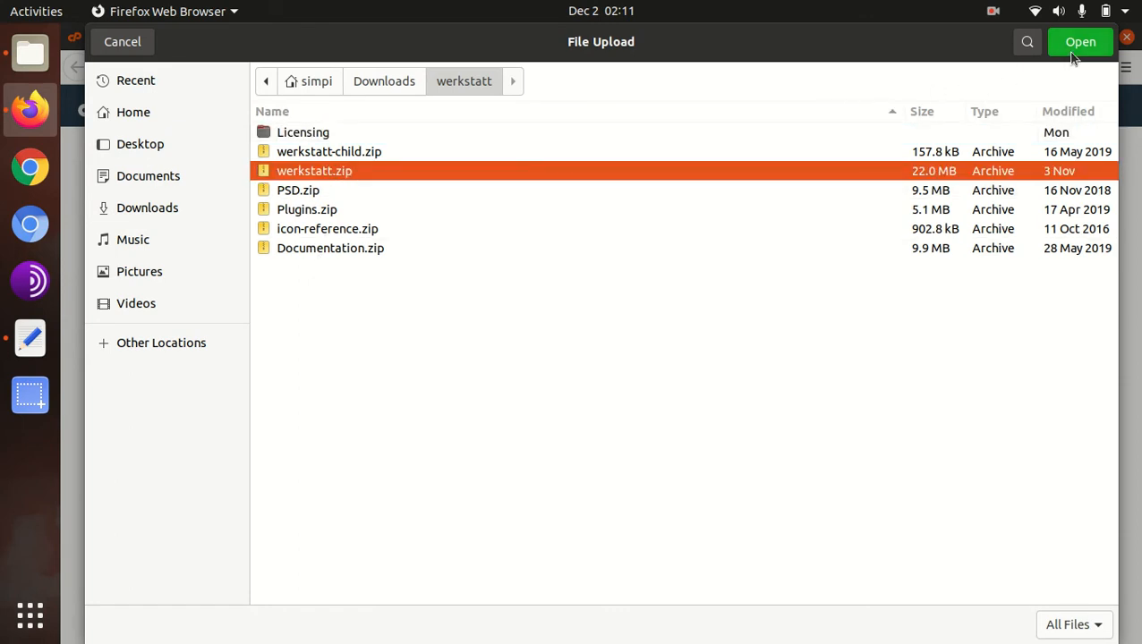
{"action": "left_click", "coordinate": [1079, 41]}
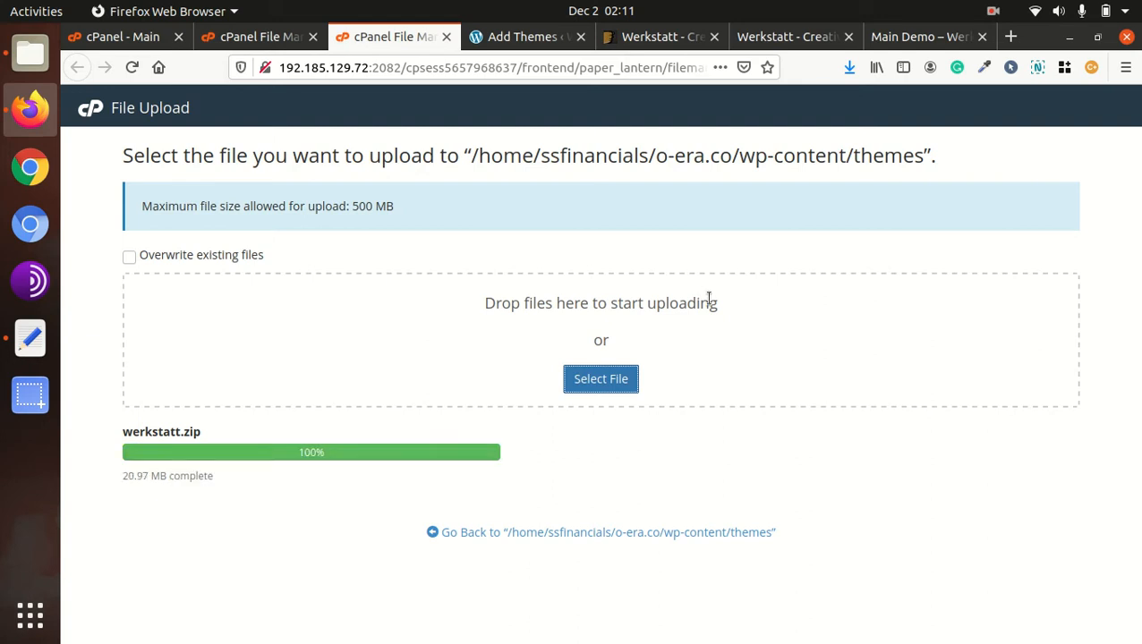
{"action": "mouse_move", "coordinate": [549, 532]}
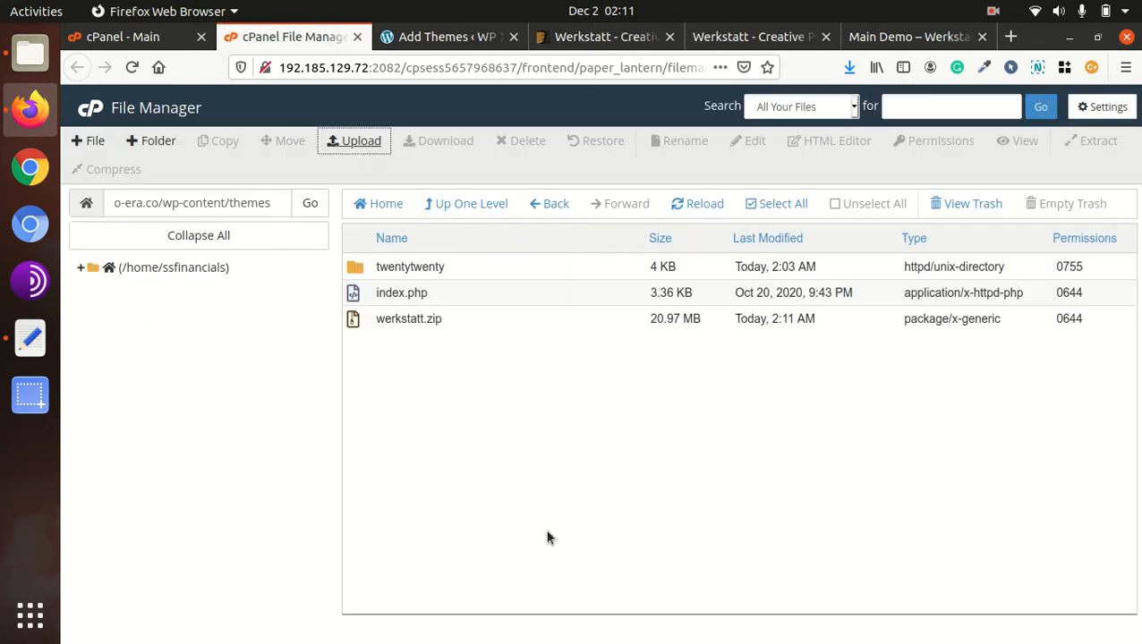
{"action": "mouse_move", "coordinate": [474, 322]}
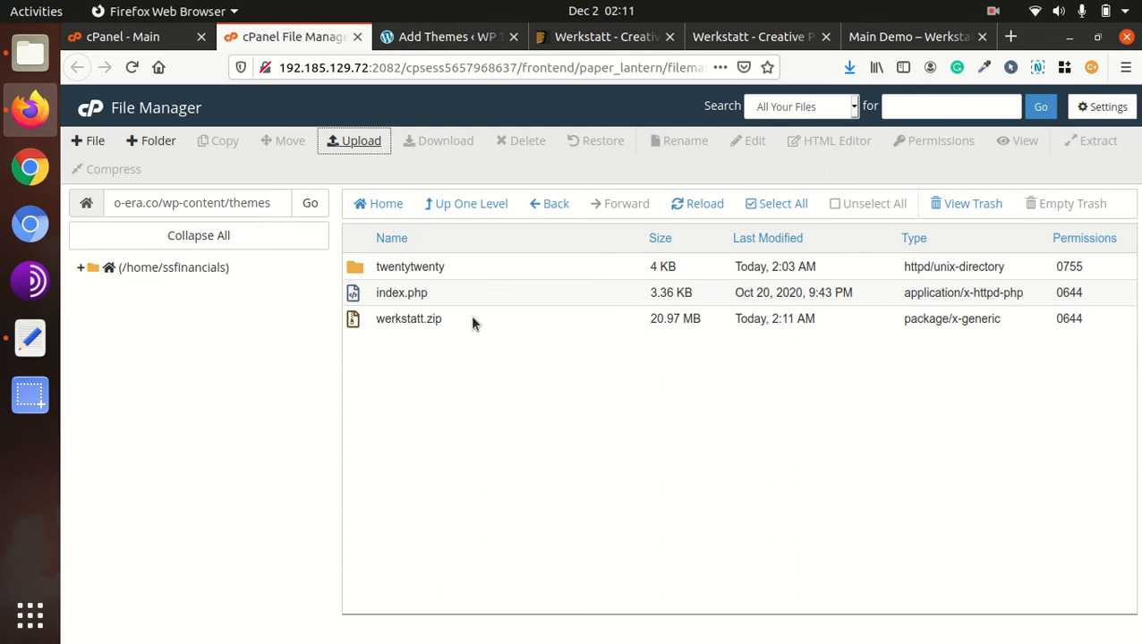
Extract werkstatt.zip into the themes folder and check the new werkstatt folder's contents
{"action": "left_click", "coordinate": [408, 319]}
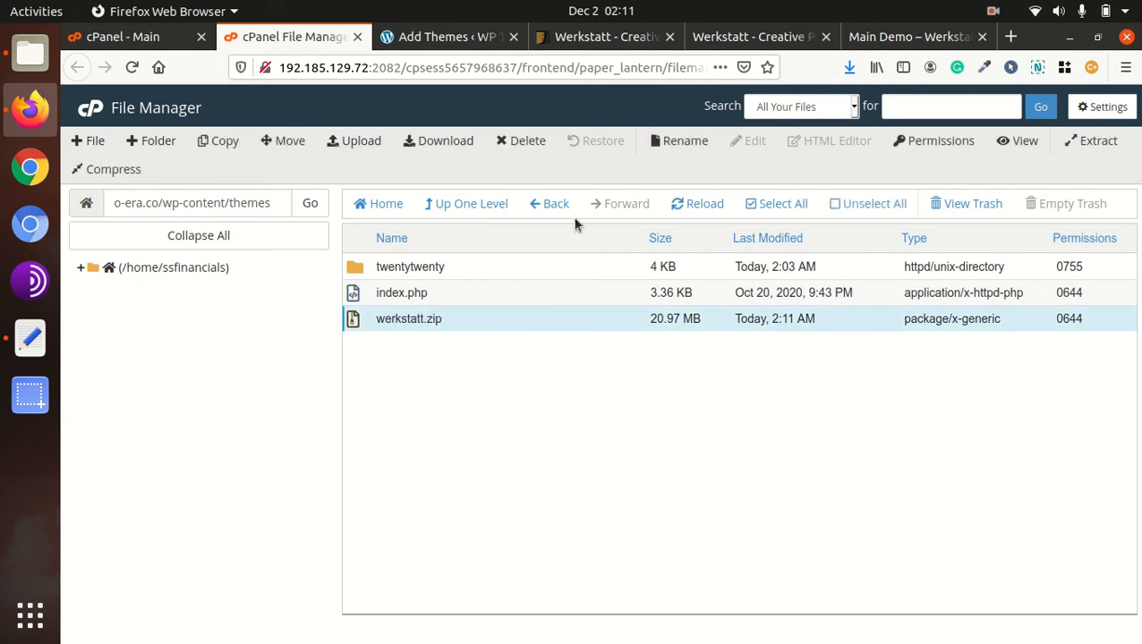
{"action": "right_click", "coordinate": [408, 319]}
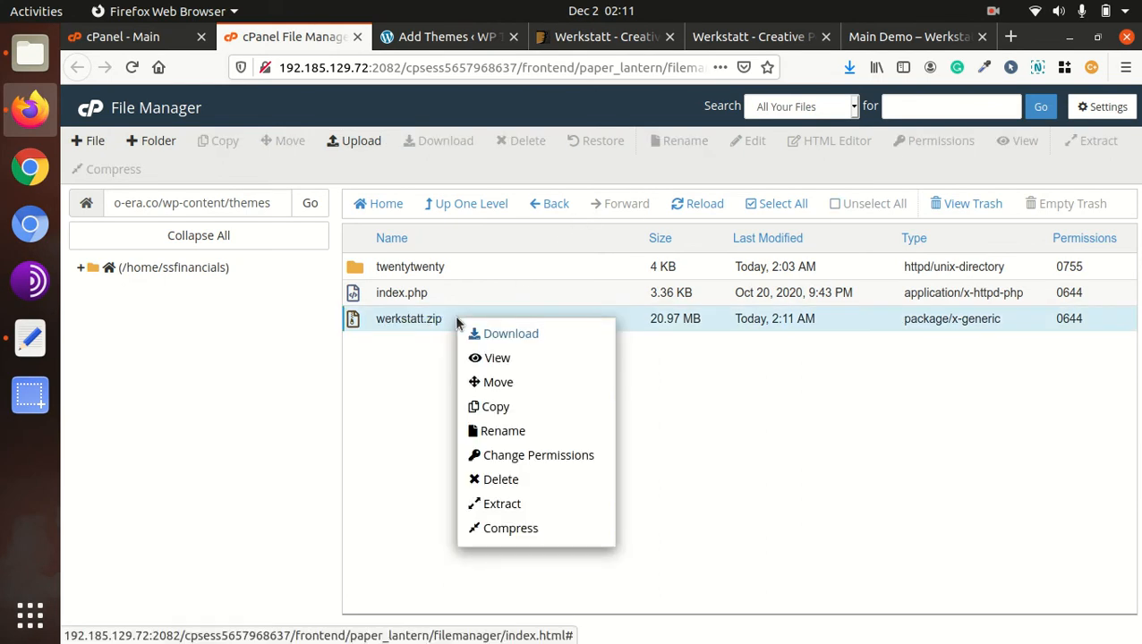
{"action": "left_click", "coordinate": [502, 503]}
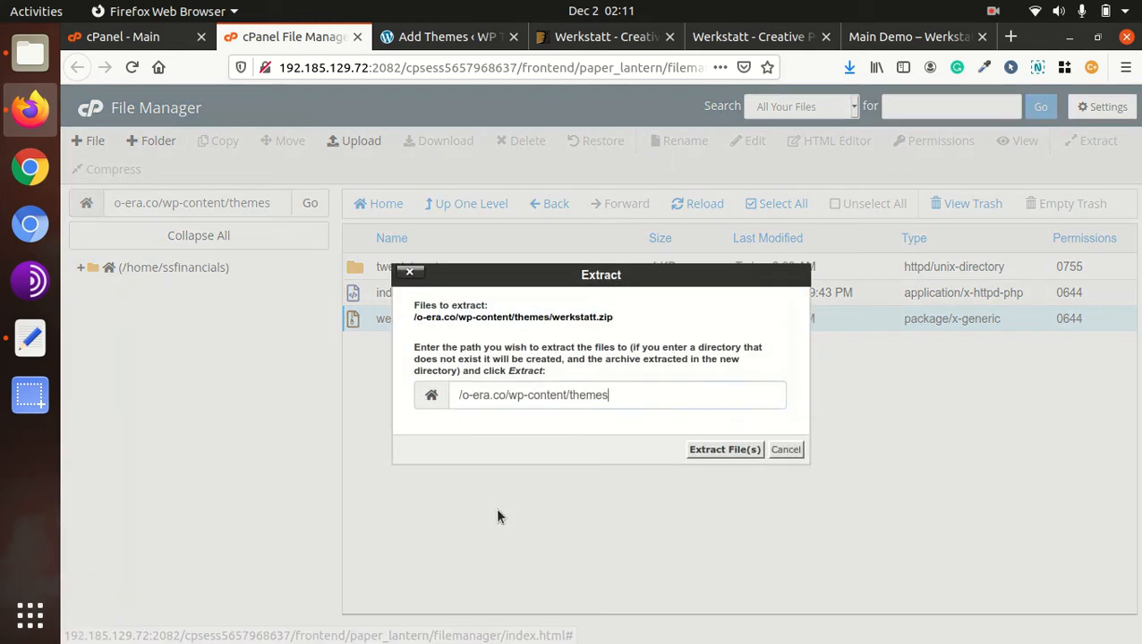
{"action": "left_click", "coordinate": [724, 450]}
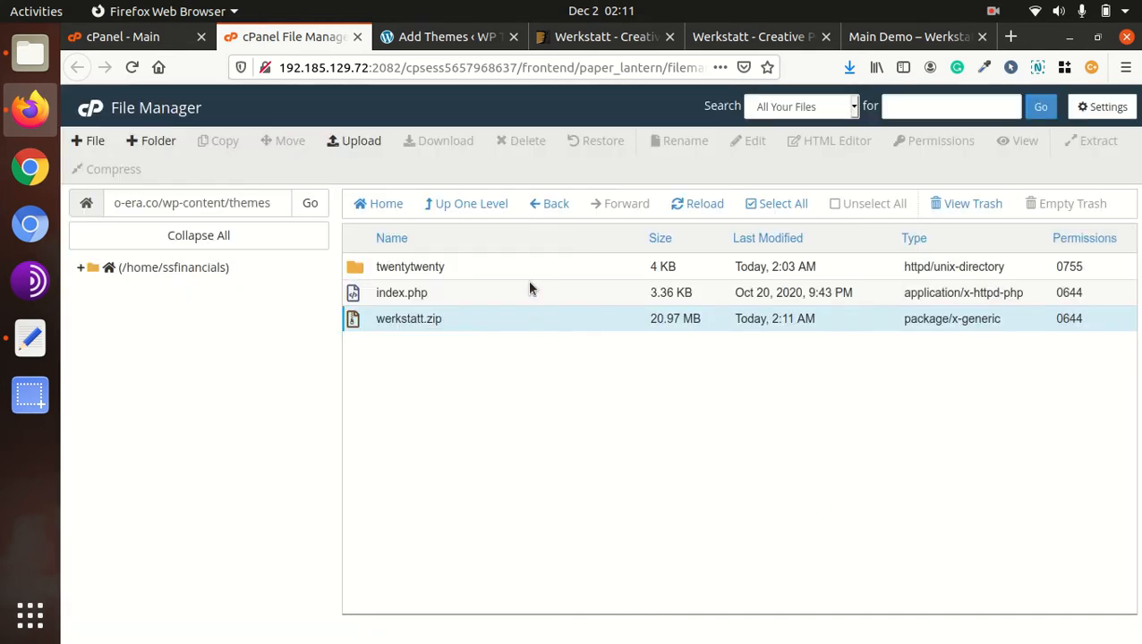
{"action": "left_click", "coordinate": [697, 203]}
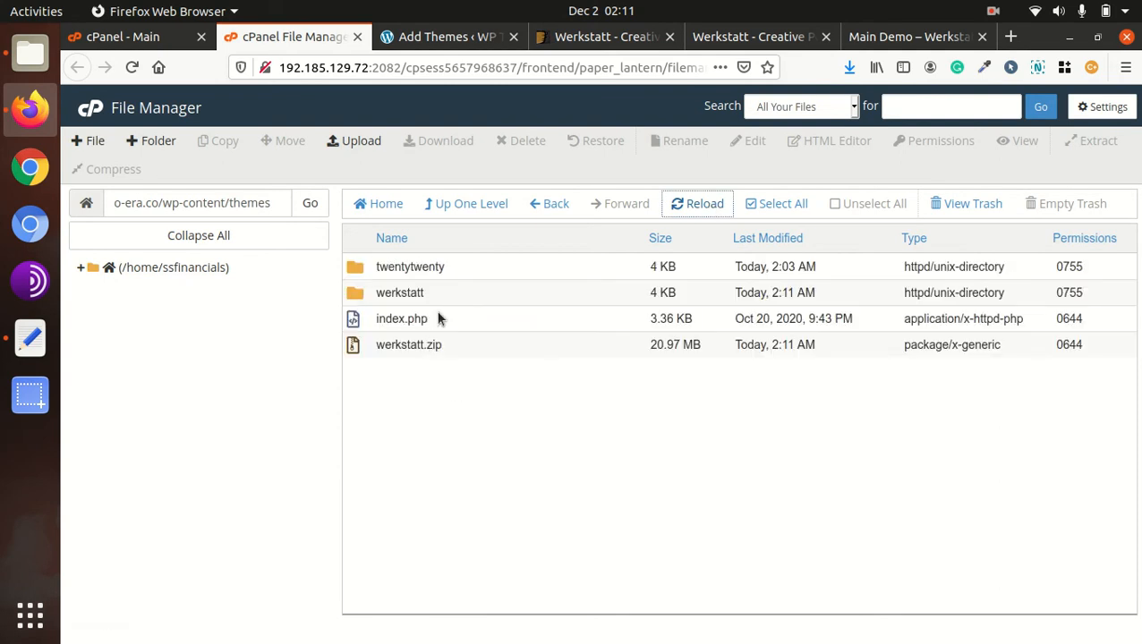
{"action": "left_click", "coordinate": [400, 292]}
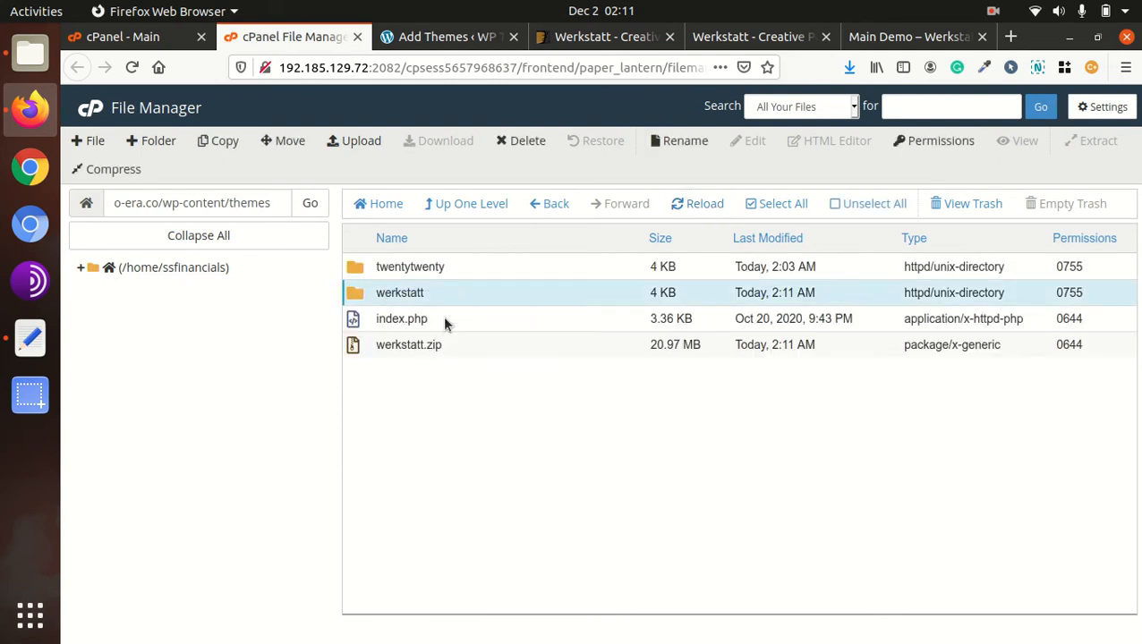
{"action": "double_click", "coordinate": [399, 293]}
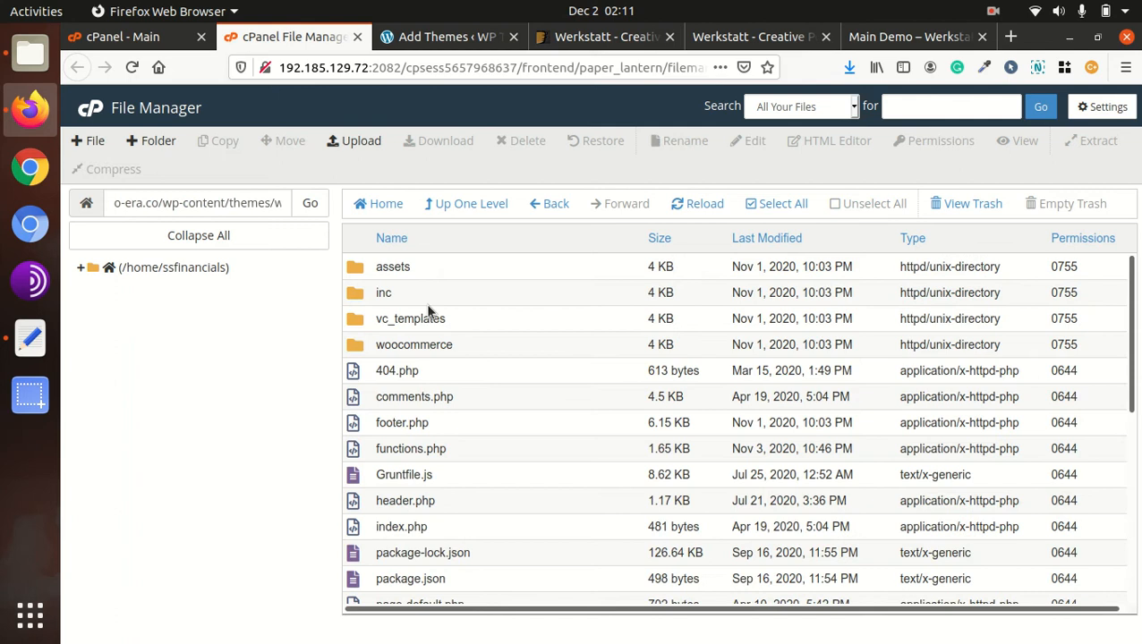
{"action": "left_click", "coordinate": [465, 203]}
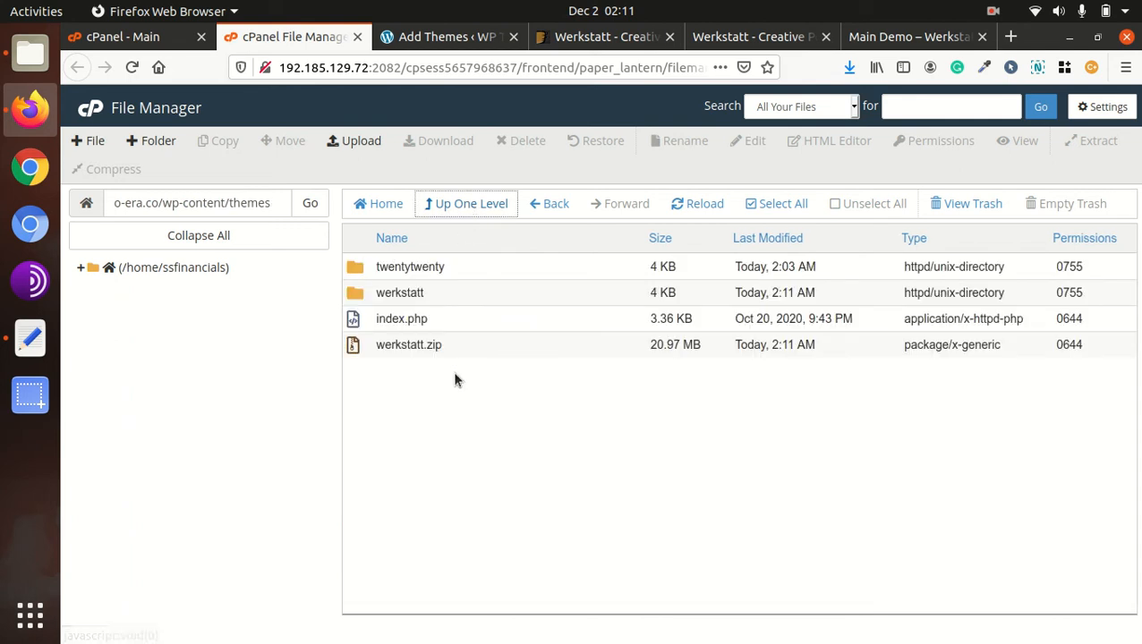
Delete werkstatt.zip permanently, skipping the trash, and return to the WordPress tab
{"action": "left_click", "coordinate": [408, 345]}
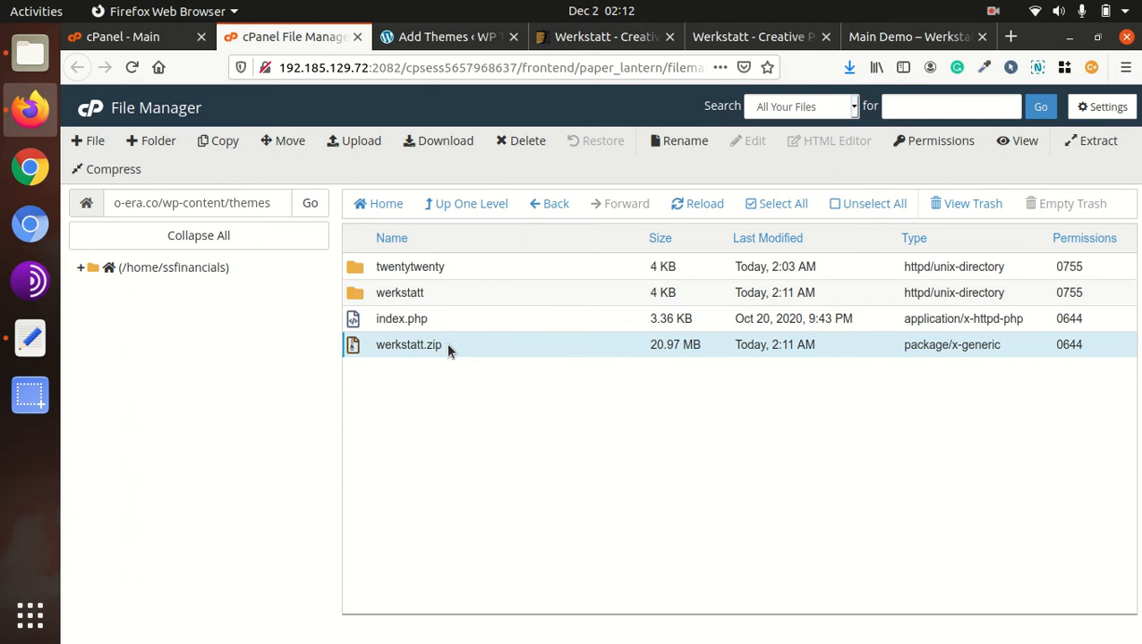
{"action": "right_click", "coordinate": [408, 344]}
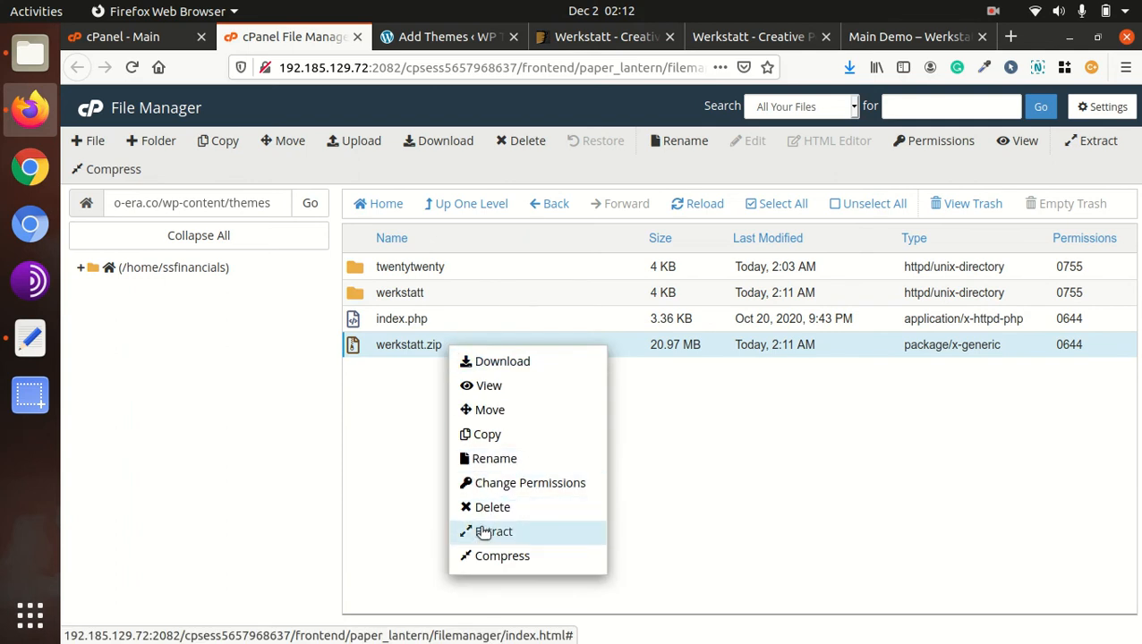
{"action": "mouse_move", "coordinate": [493, 532]}
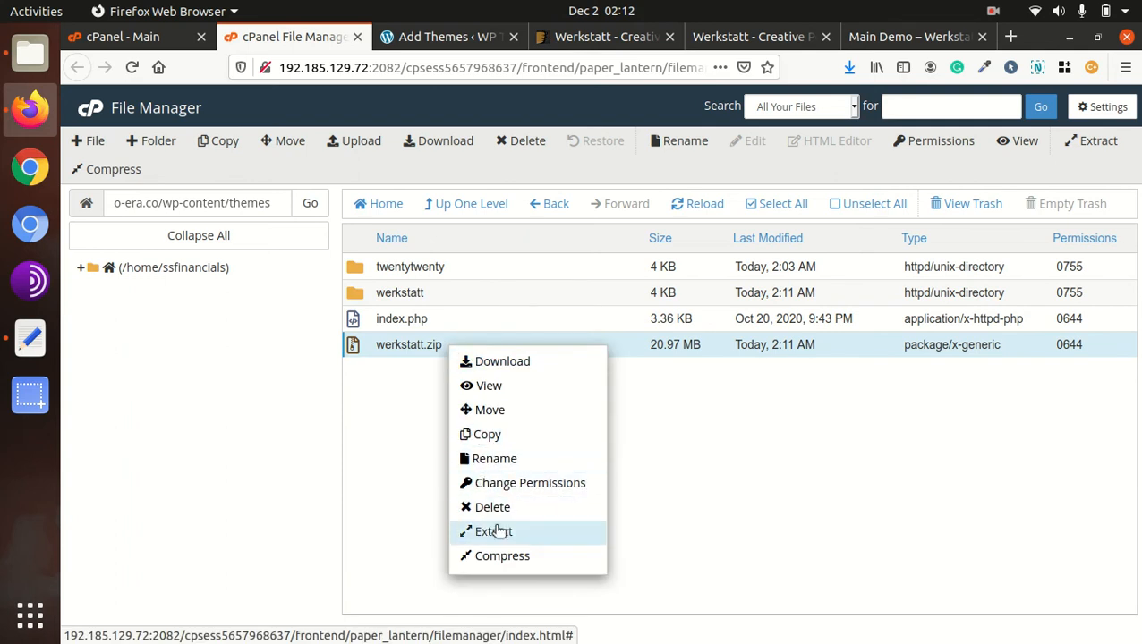
{"action": "left_click", "coordinate": [493, 506]}
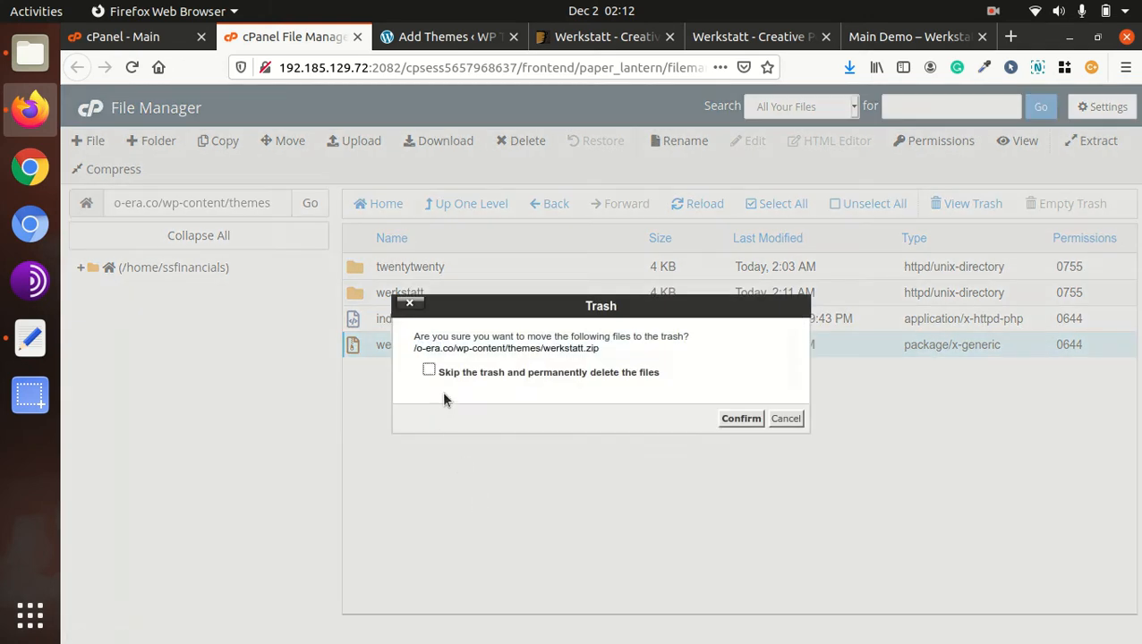
{"action": "left_click", "coordinate": [429, 370]}
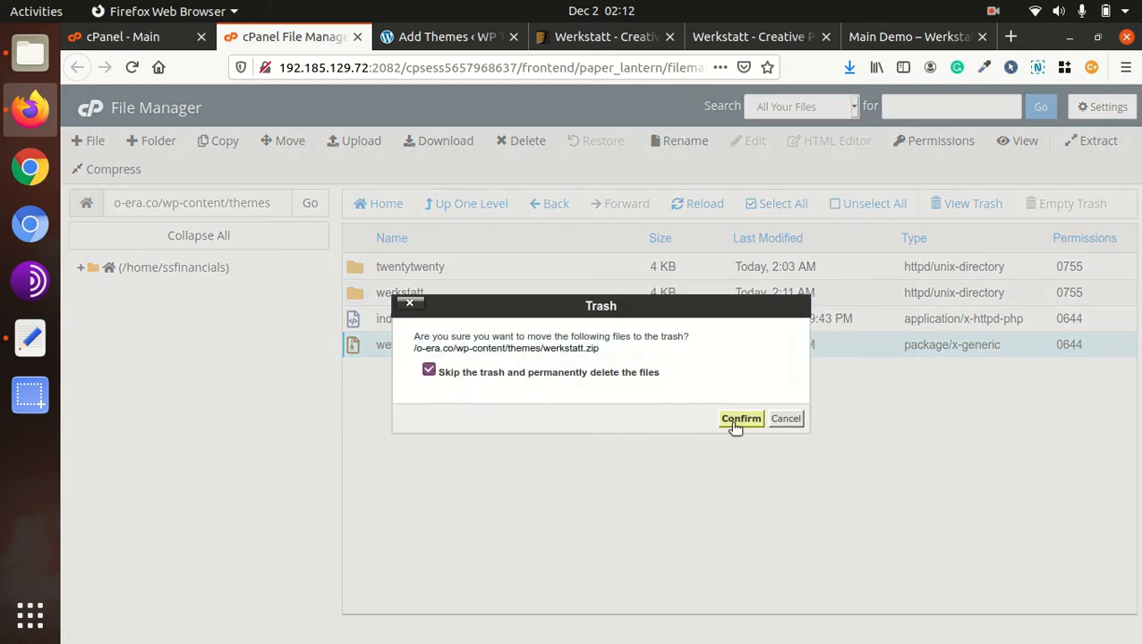
{"action": "left_click", "coordinate": [740, 418]}
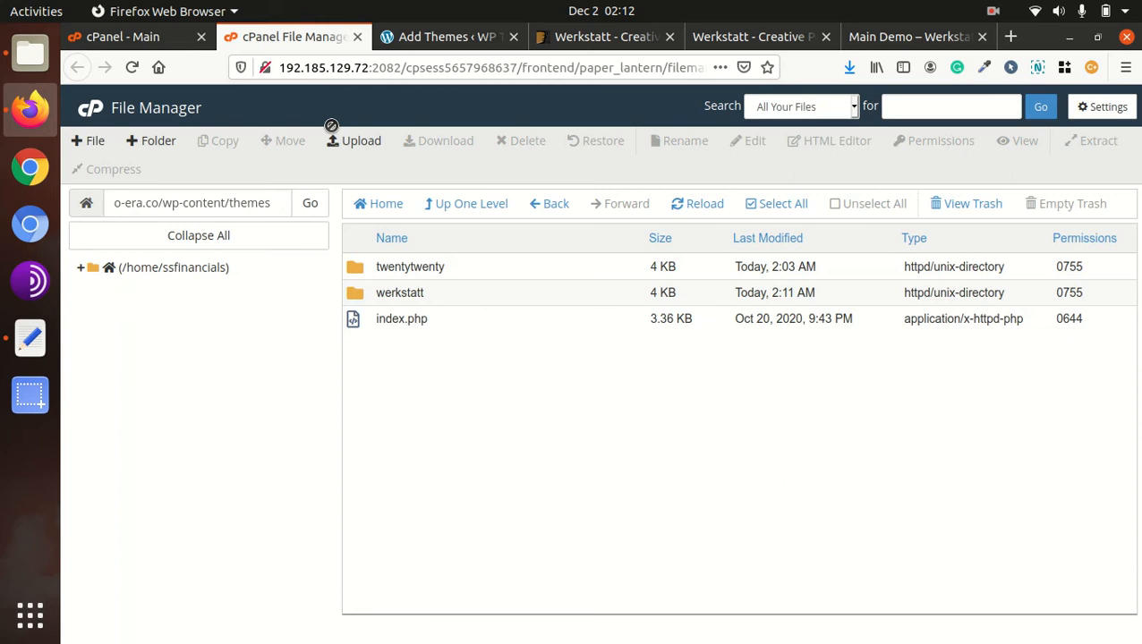
{"action": "left_click", "coordinate": [447, 37]}
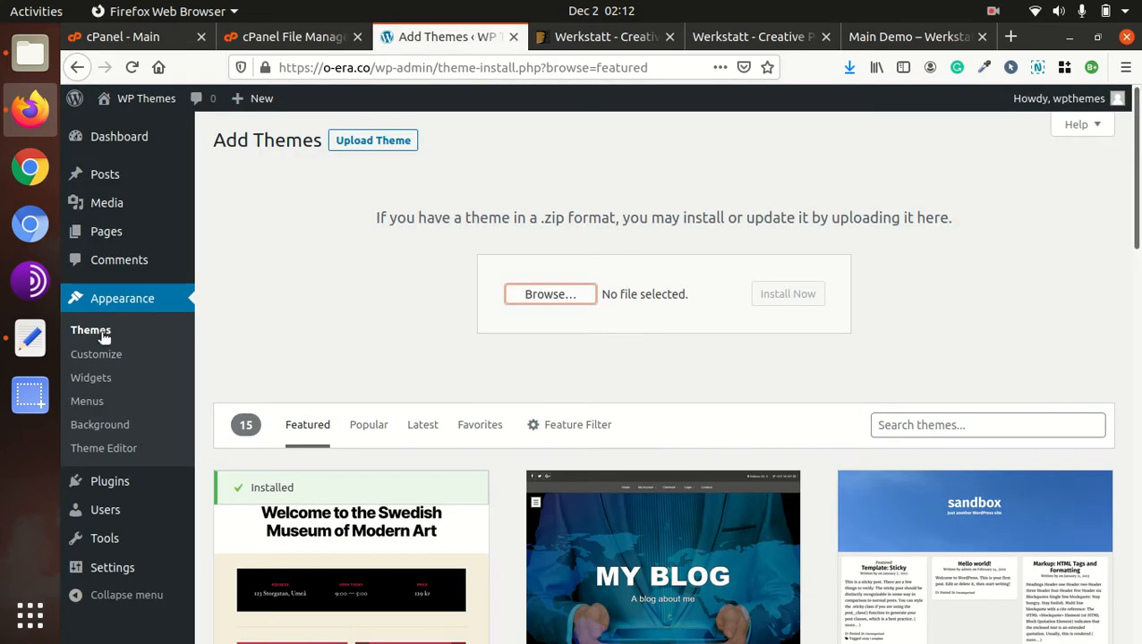
Go to Appearance > Themes and open the Werkstatt 4.6.2.1 theme details
{"action": "left_click", "coordinate": [91, 330]}
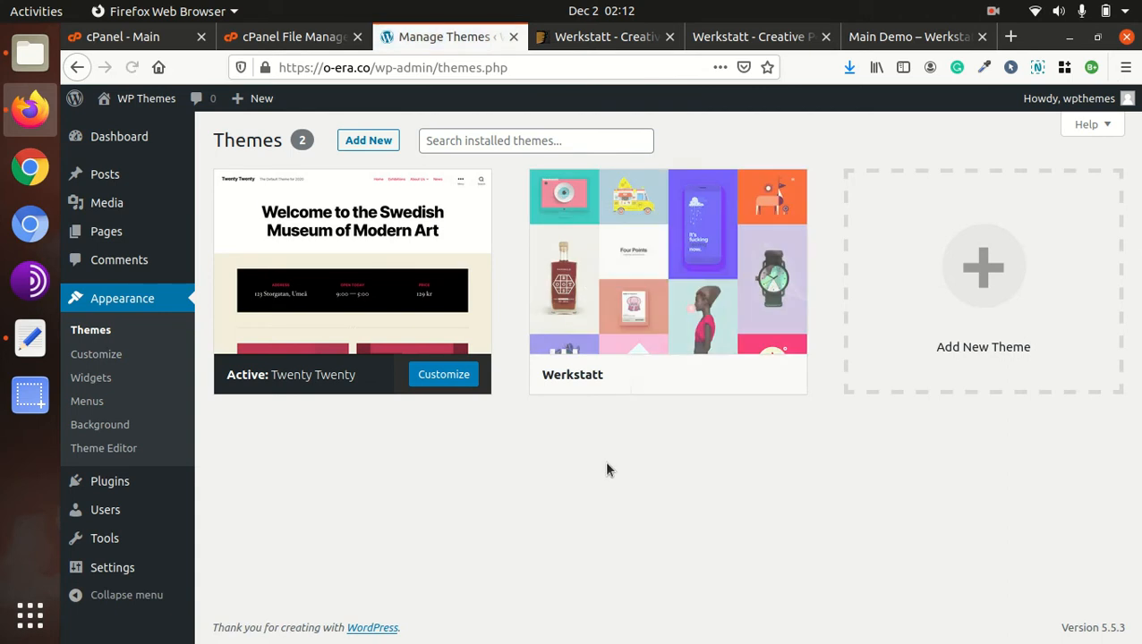
{"action": "left_click", "coordinate": [667, 268]}
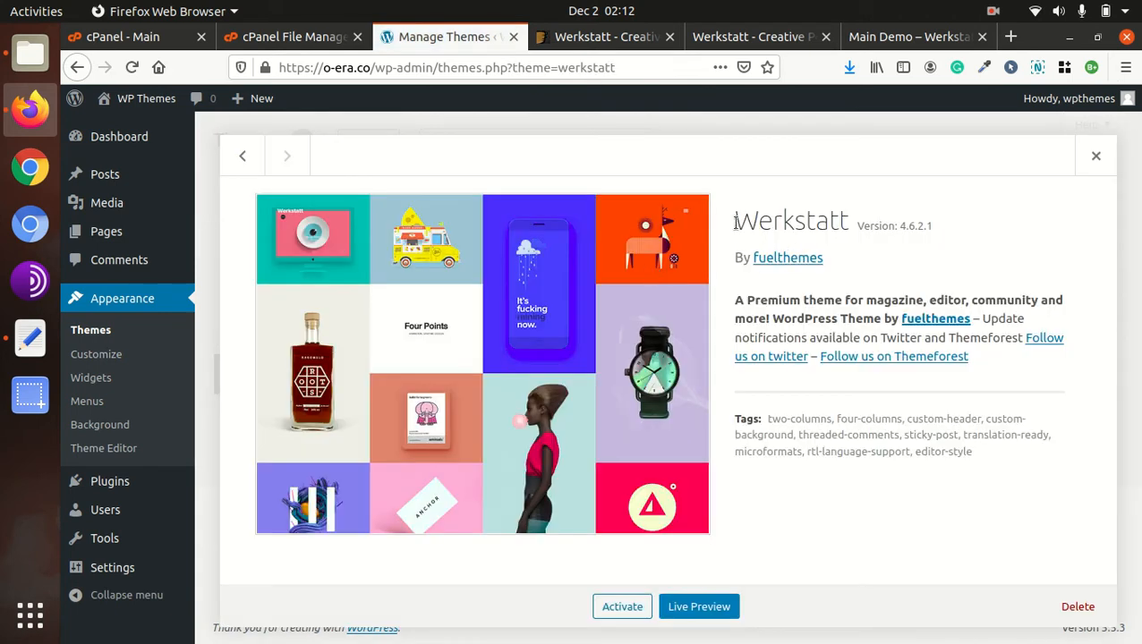
{"action": "double_click", "coordinate": [790, 220]}
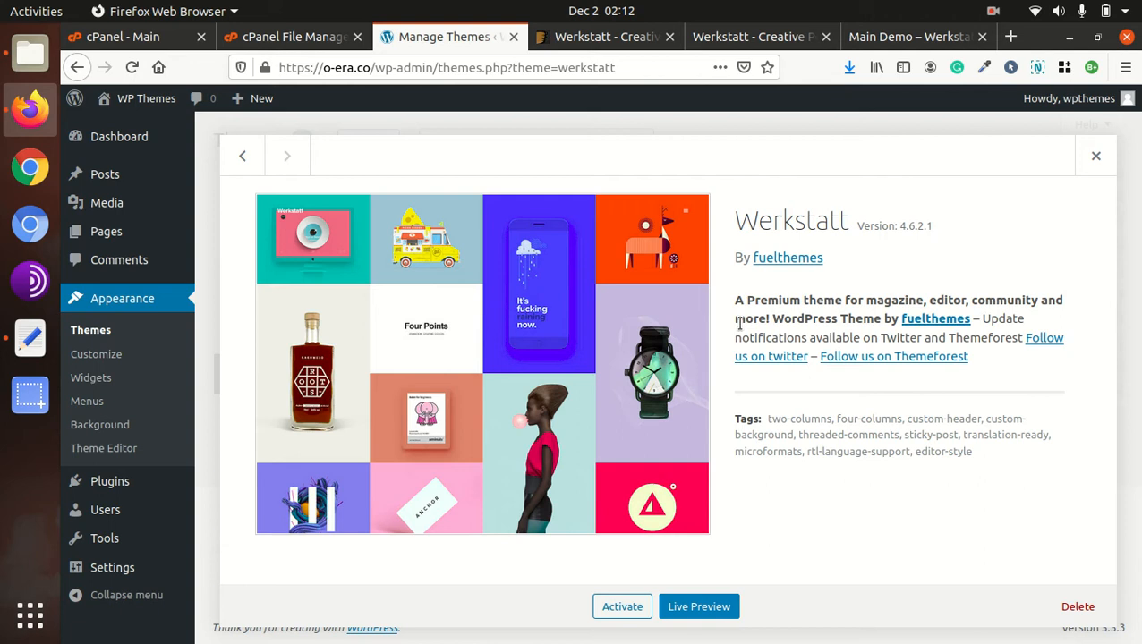
{"action": "mouse_move", "coordinate": [850, 314]}
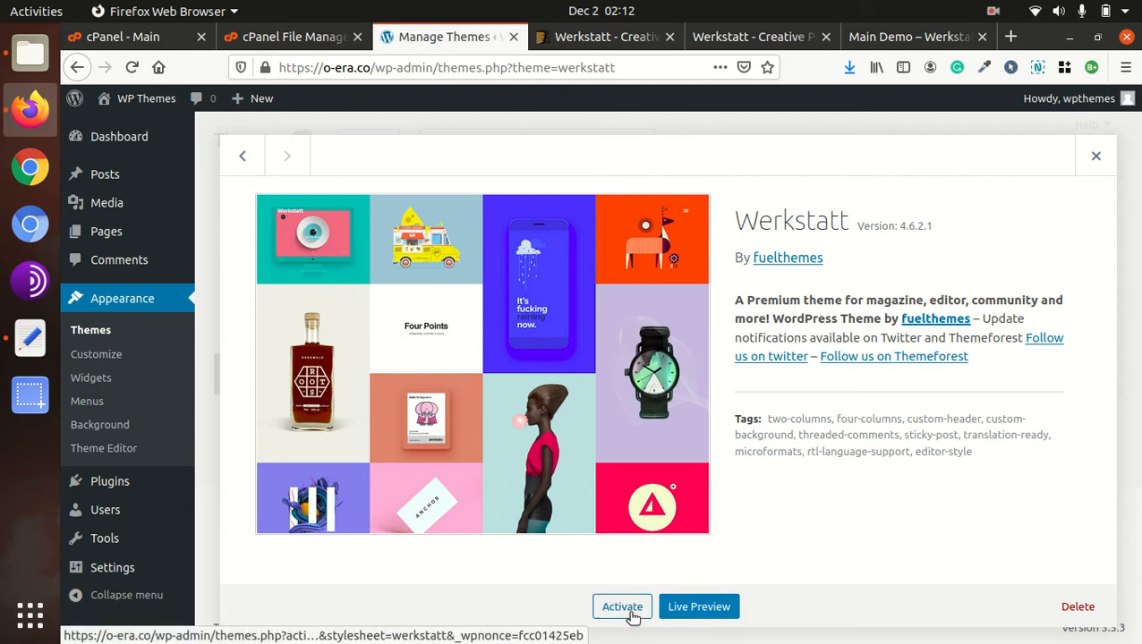
Activate Werkstatt from its theme details overlay, reaching its Welcome page
{"action": "left_click", "coordinate": [622, 607]}
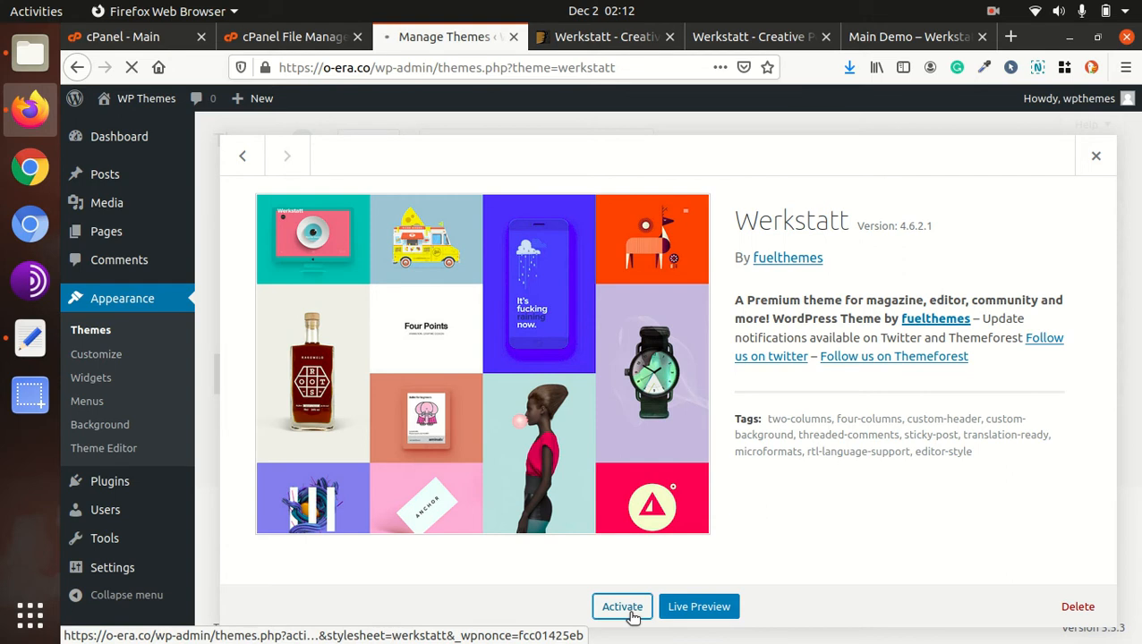
{"action": "left_click", "coordinate": [622, 606]}
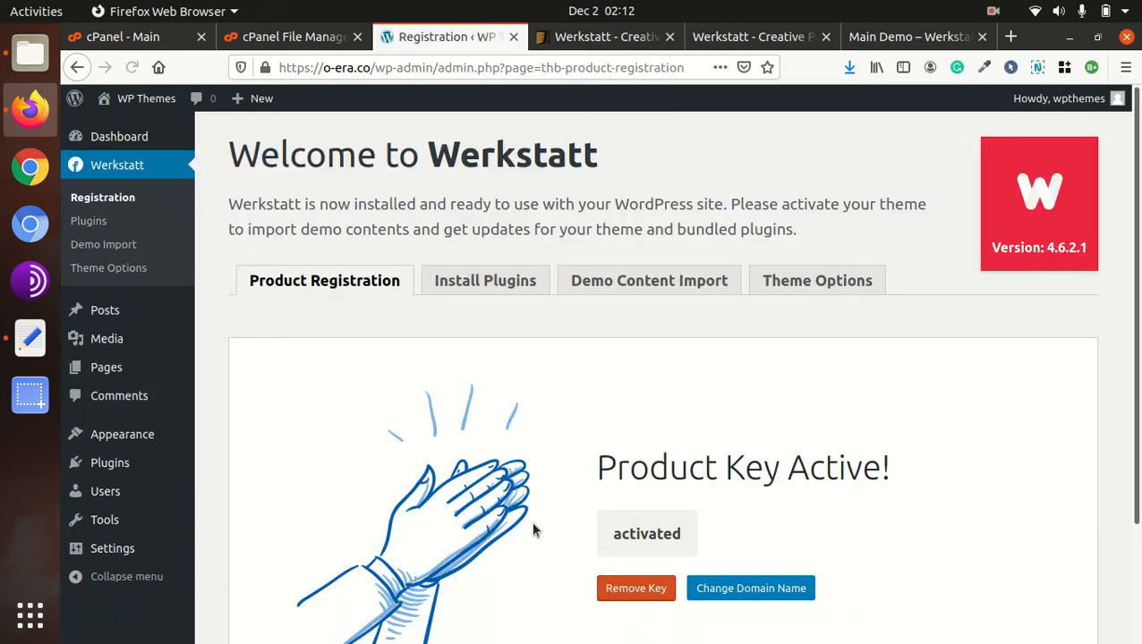
Scroll through the Werkstatt Welcome page reviewing its setup sections and product key status
{"action": "scroll", "scroll_direction": "down", "scroll_amount": 3}
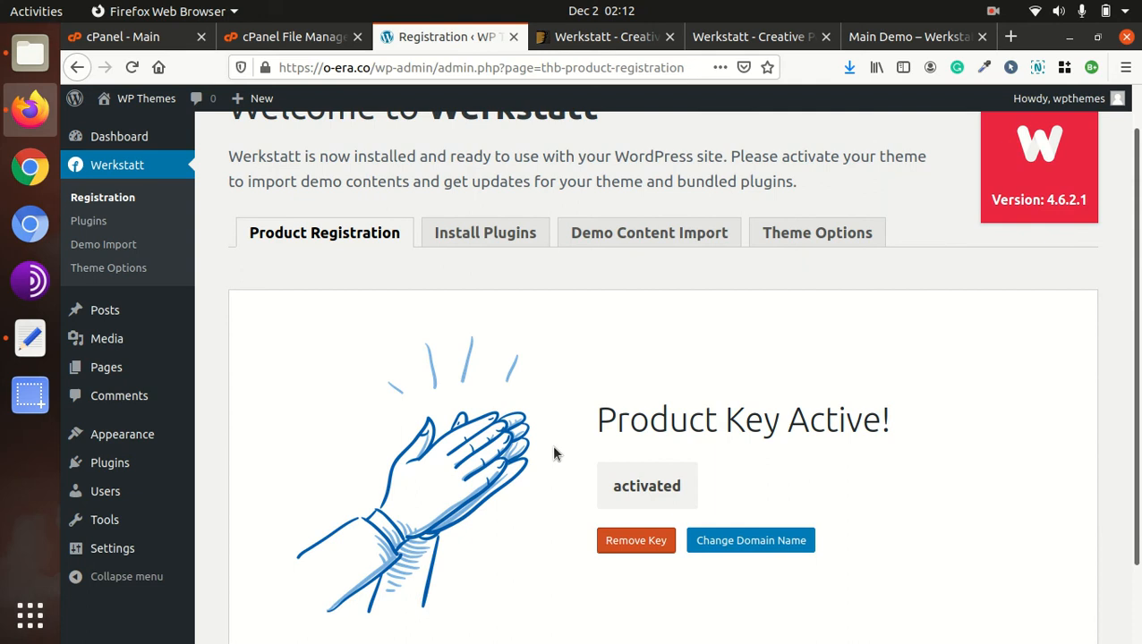
{"action": "mouse_move", "coordinate": [488, 482]}
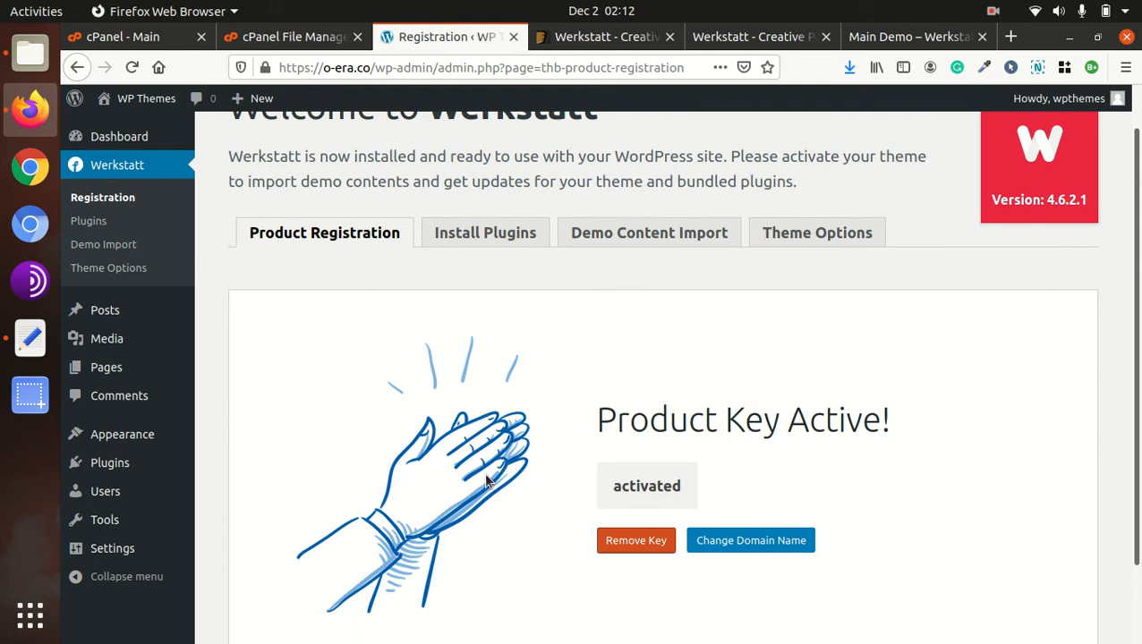
{"action": "scroll", "scroll_direction": "up", "scroll_amount": 3}
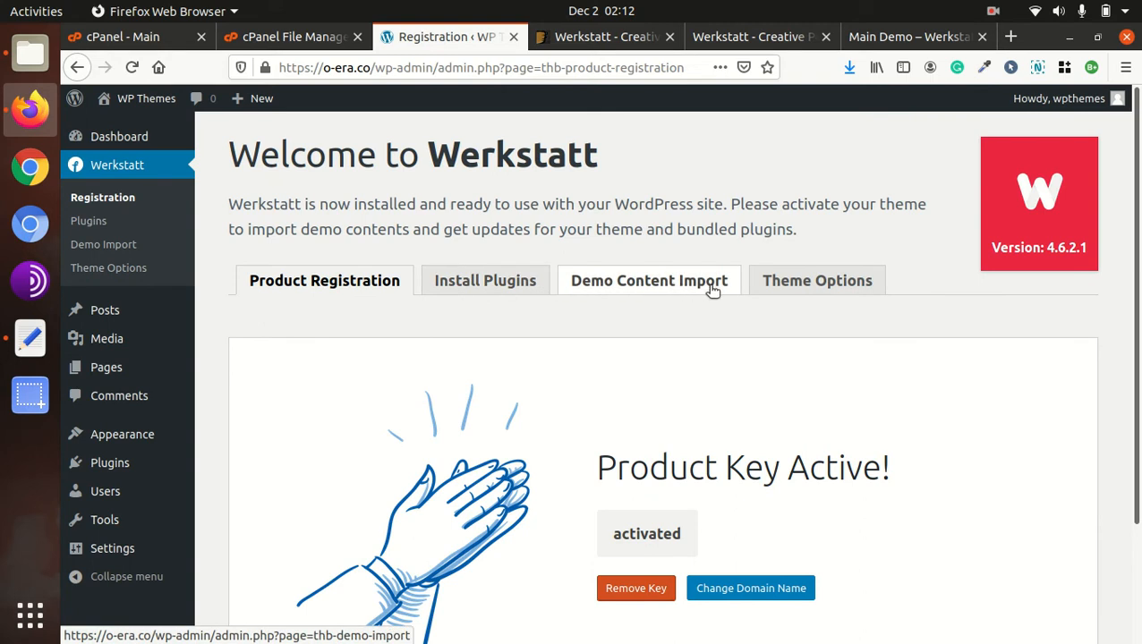
{"action": "scroll", "scroll_direction": "down", "scroll_amount": 3}
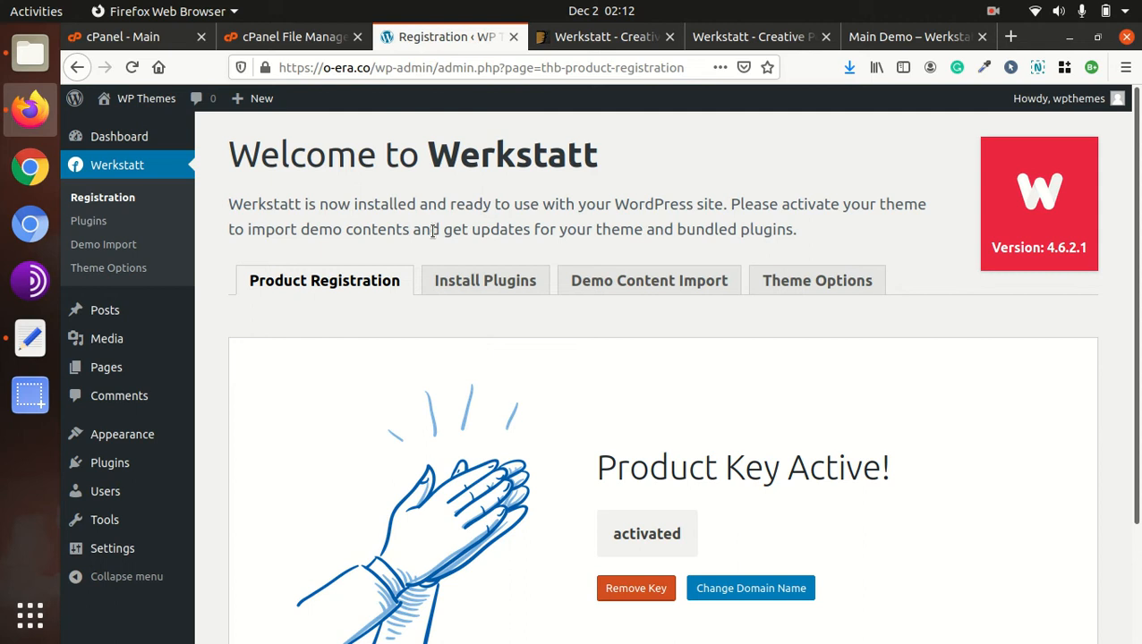
{"action": "mouse_move", "coordinate": [464, 340]}
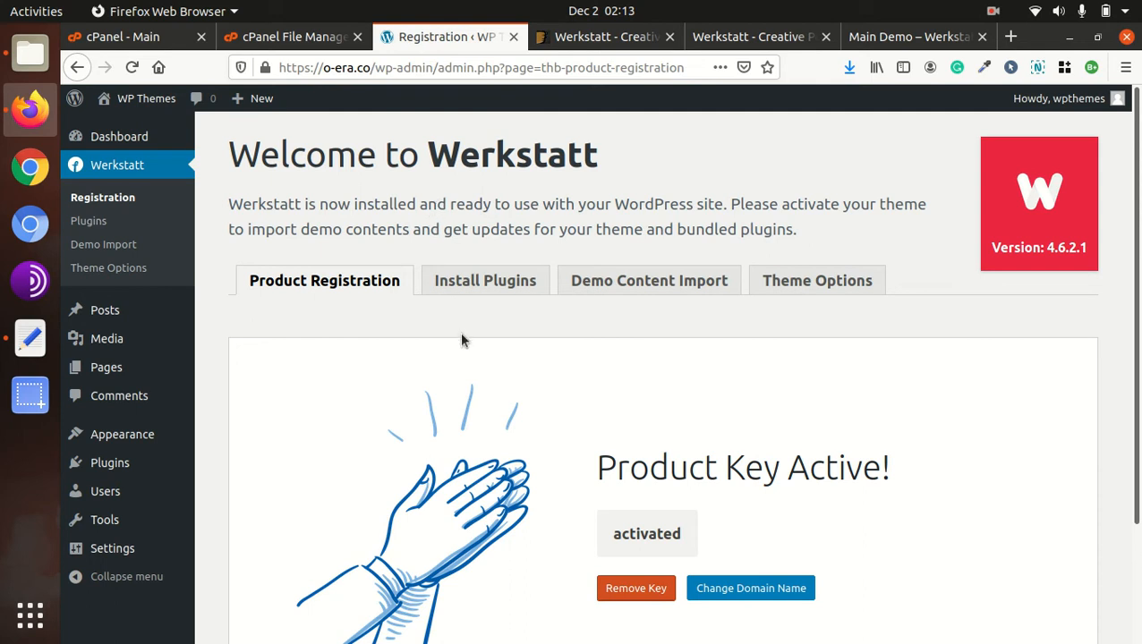
{"action": "mouse_move", "coordinate": [483, 364]}
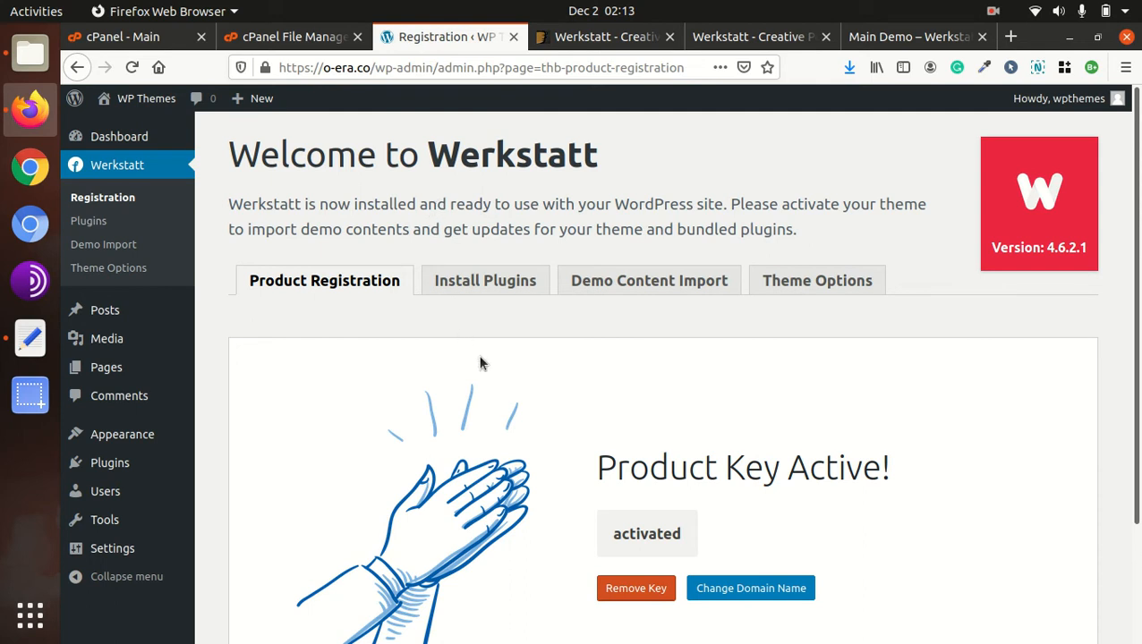
{"action": "scroll", "scroll_direction": "down", "scroll_amount": 3}
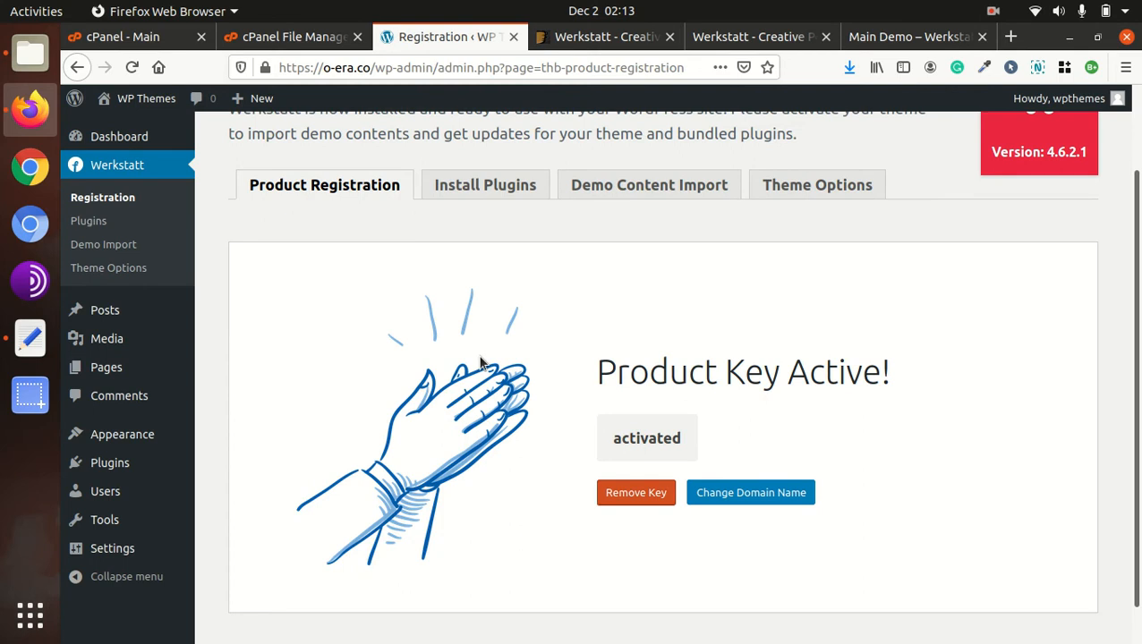
{"action": "mouse_move", "coordinate": [484, 184]}
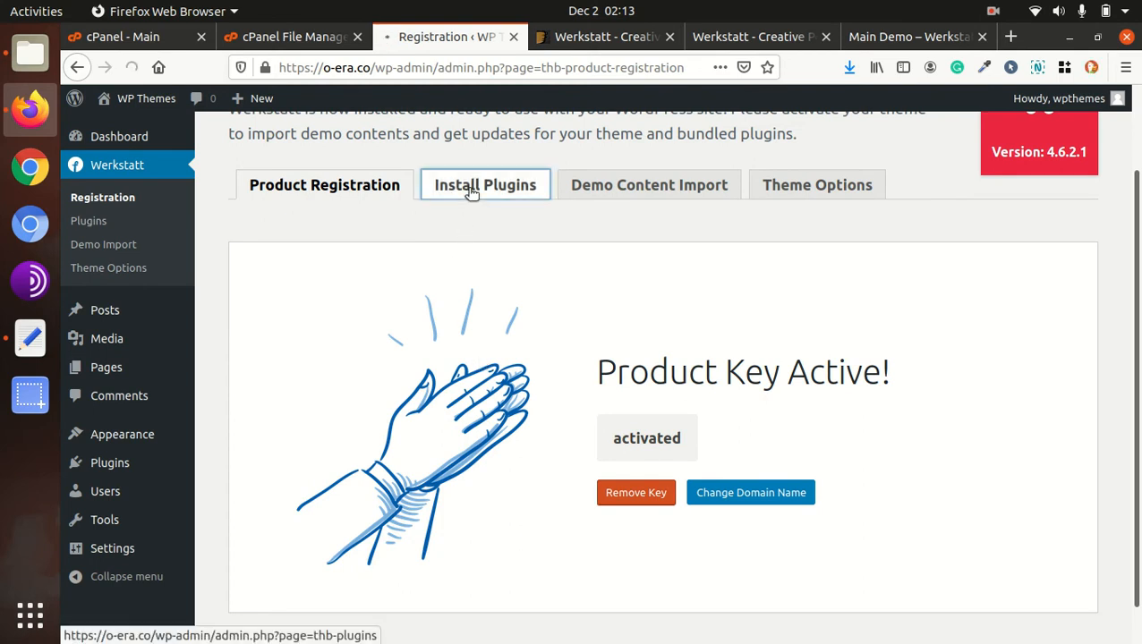
Install the WerkStatt - Required Plugin from the theme's Install Plugins list
{"action": "left_click", "coordinate": [485, 184]}
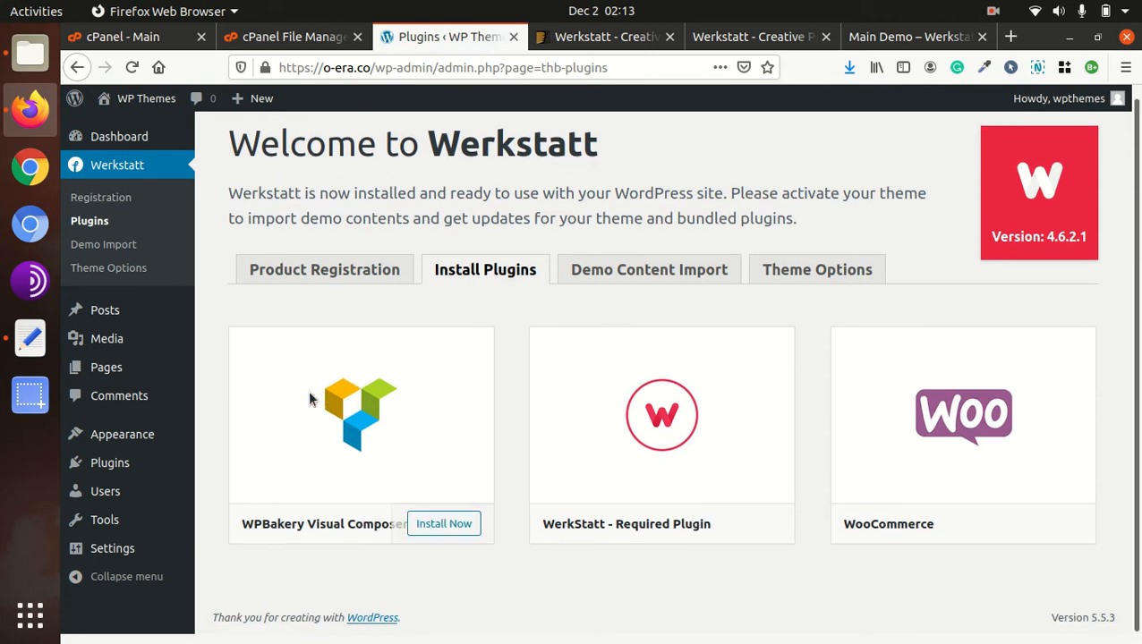
{"action": "mouse_move", "coordinate": [857, 422]}
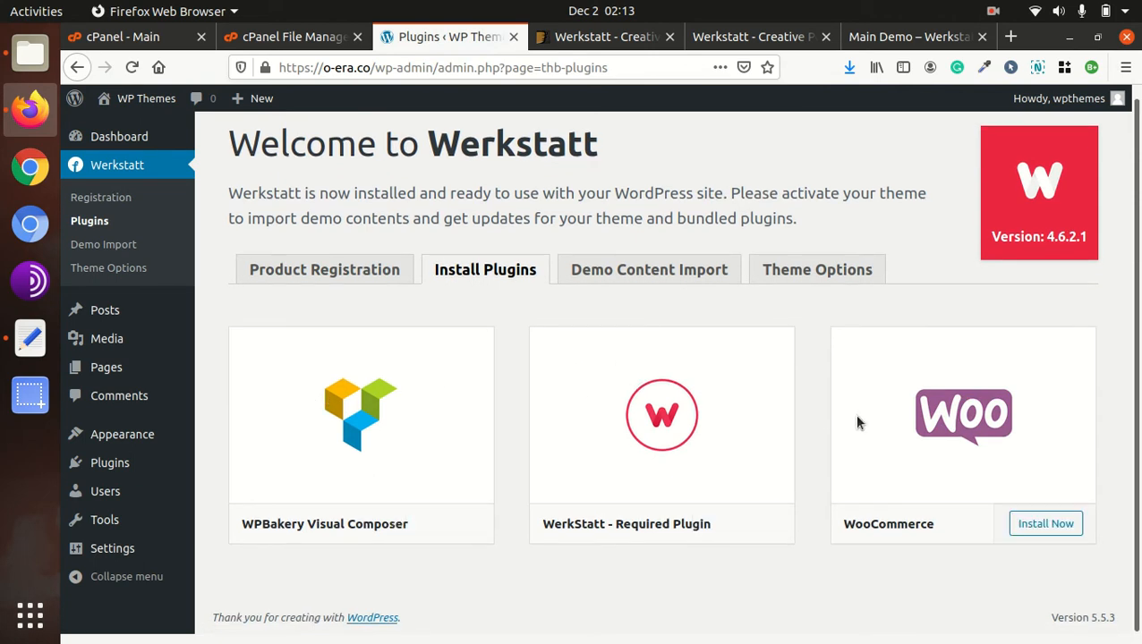
{"action": "mouse_move", "coordinate": [325, 489]}
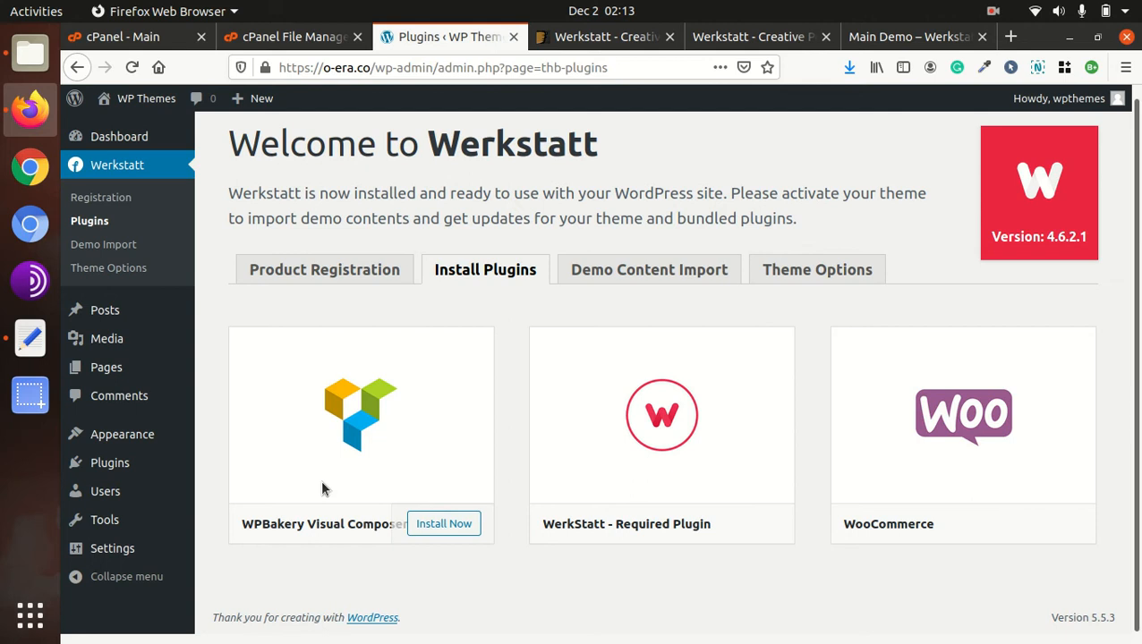
{"action": "mouse_move", "coordinate": [464, 501]}
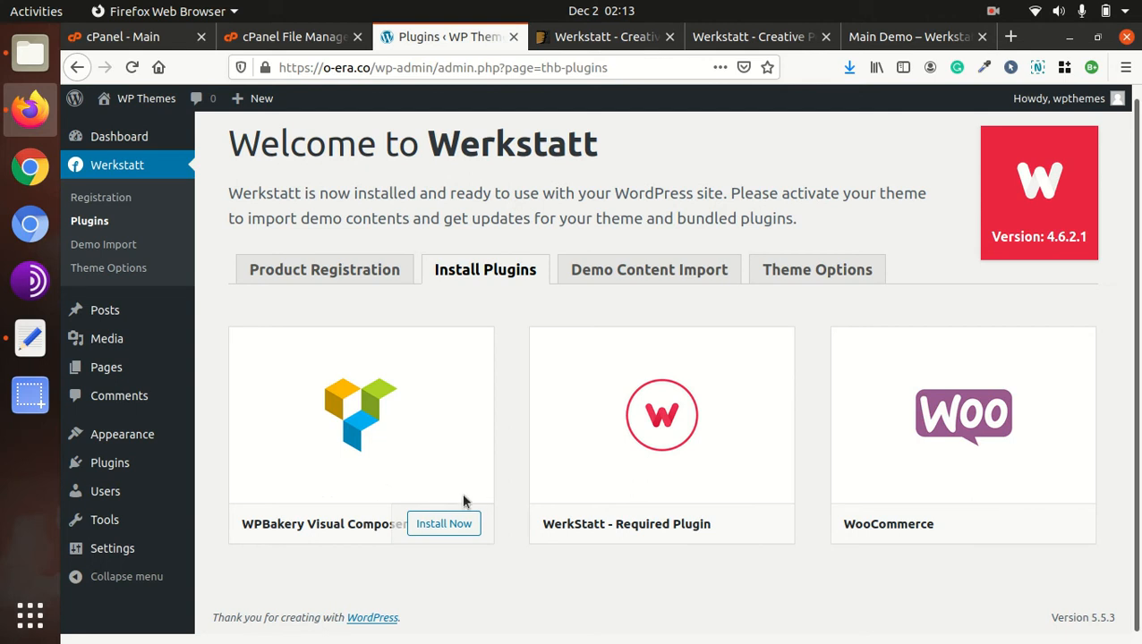
{"action": "mouse_move", "coordinate": [599, 544]}
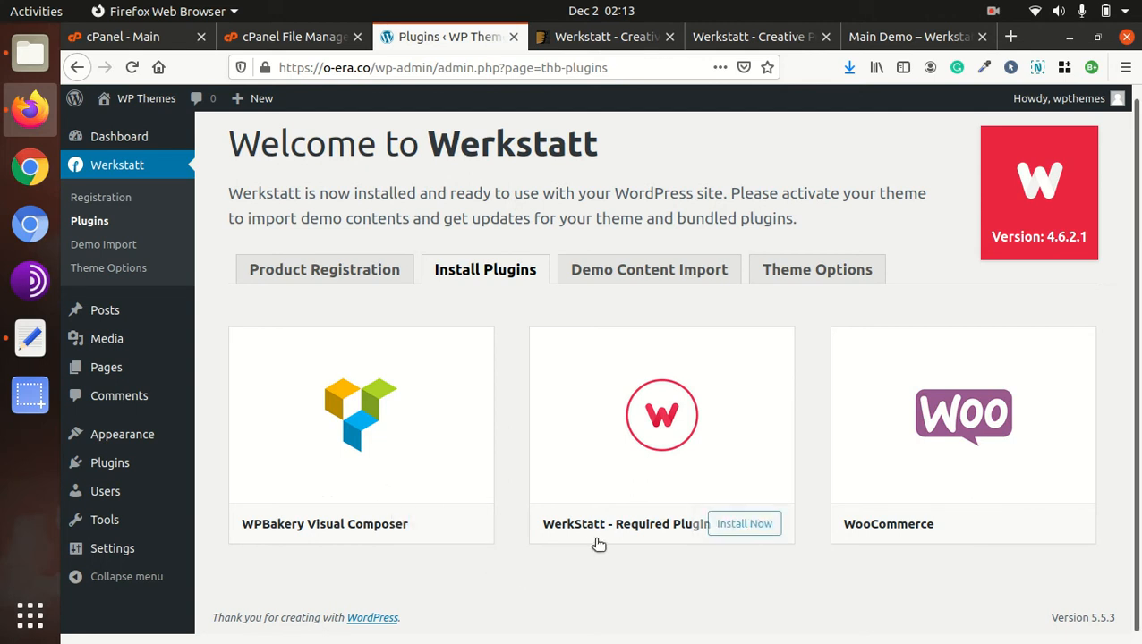
{"action": "mouse_move", "coordinate": [744, 524]}
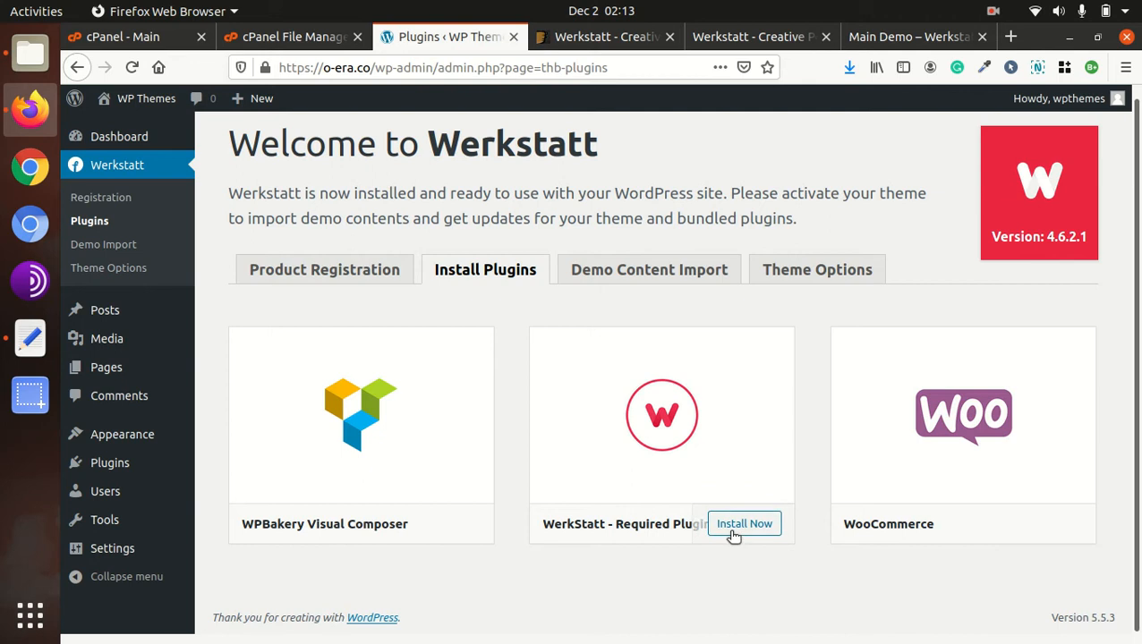
{"action": "left_click", "coordinate": [745, 524]}
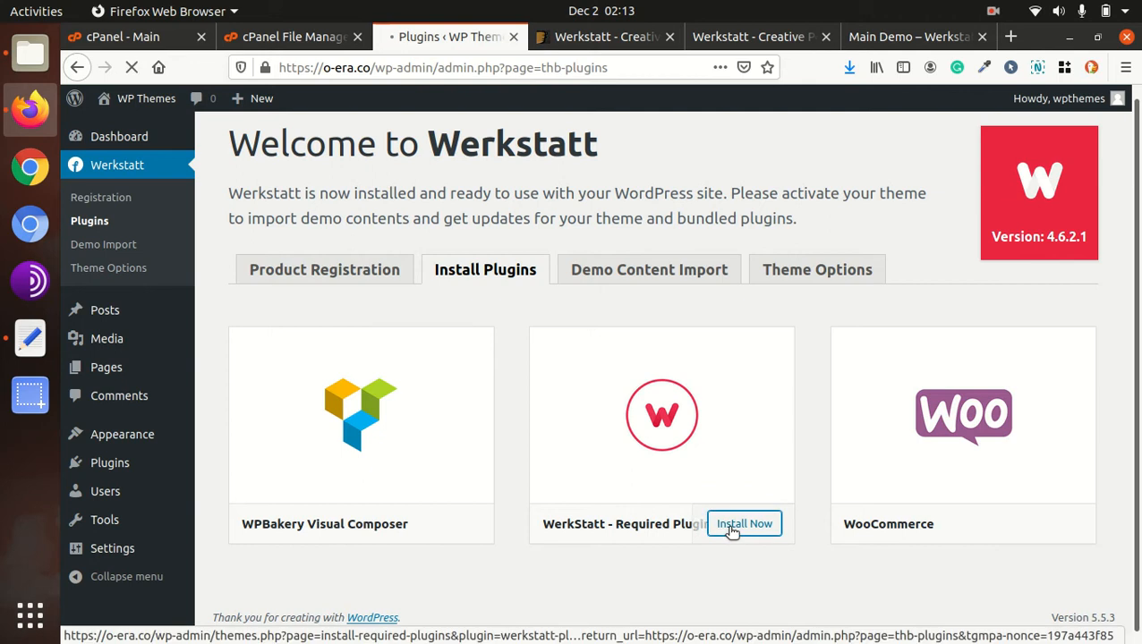
{"action": "left_click", "coordinate": [743, 524]}
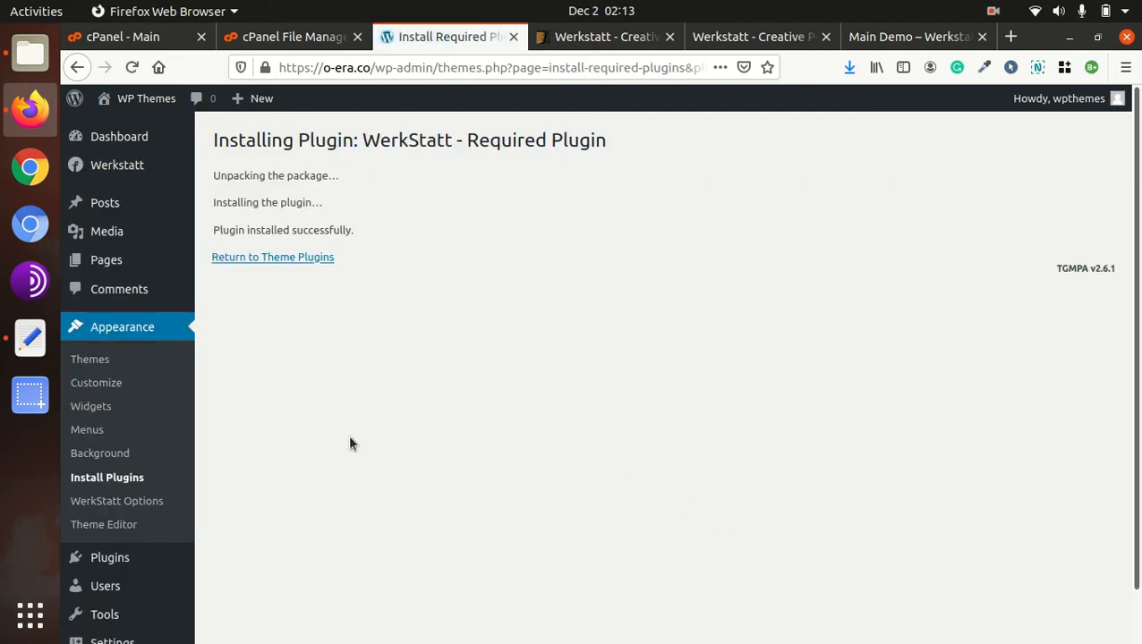
Install the WPBakery Visual Composer plugin from the theme plugins list
{"action": "left_click", "coordinate": [273, 256]}
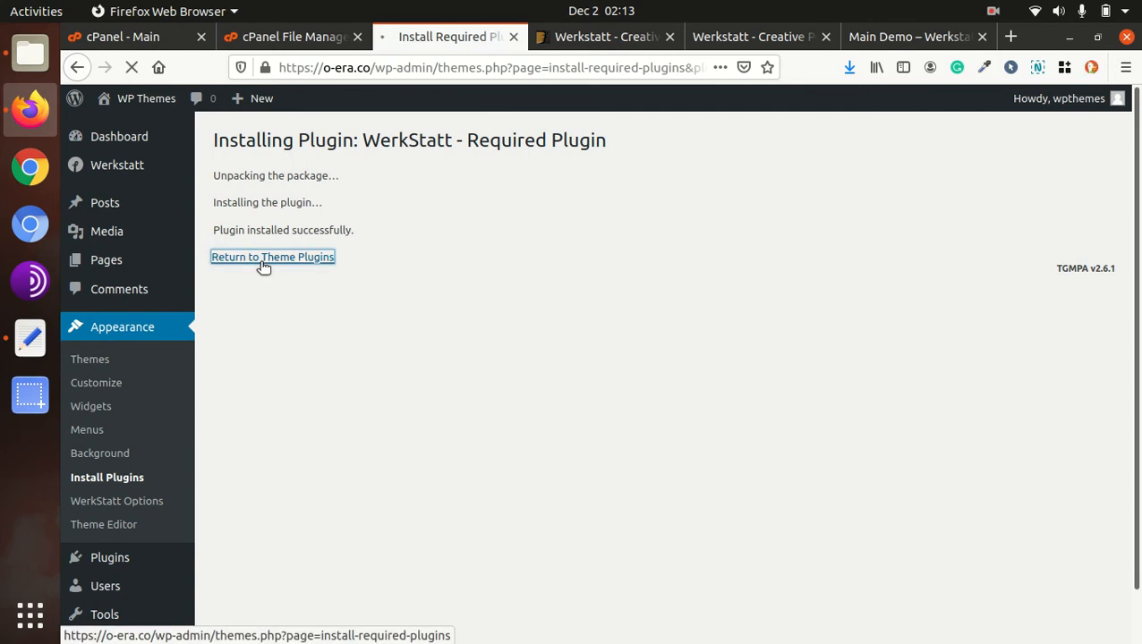
{"action": "left_click", "coordinate": [271, 257]}
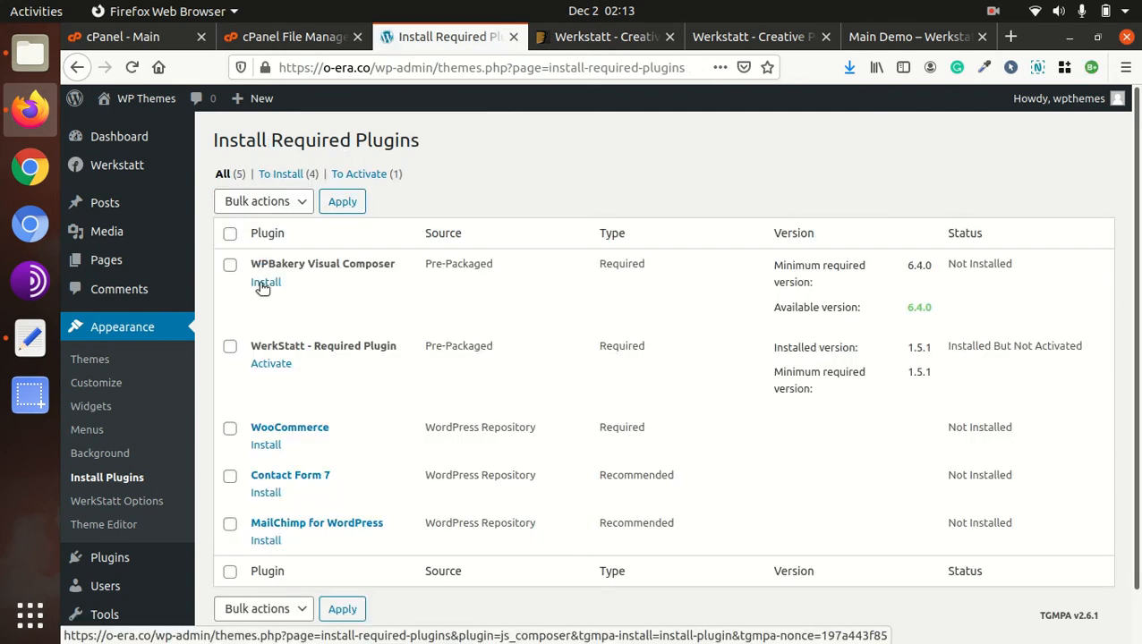
{"action": "left_click", "coordinate": [265, 281]}
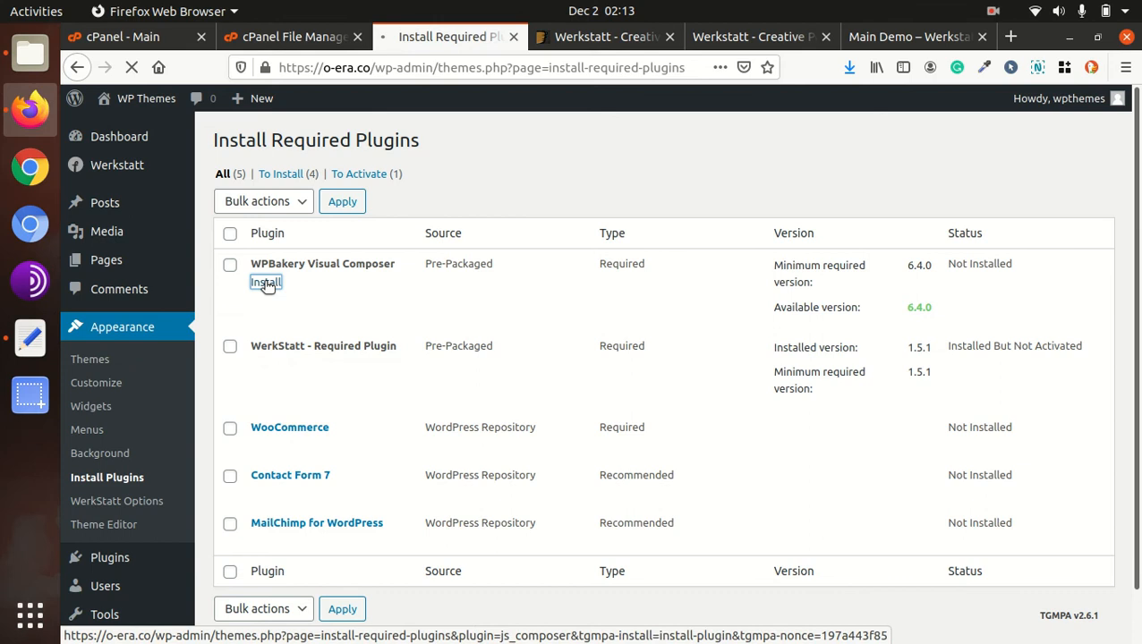
{"action": "left_click", "coordinate": [266, 282]}
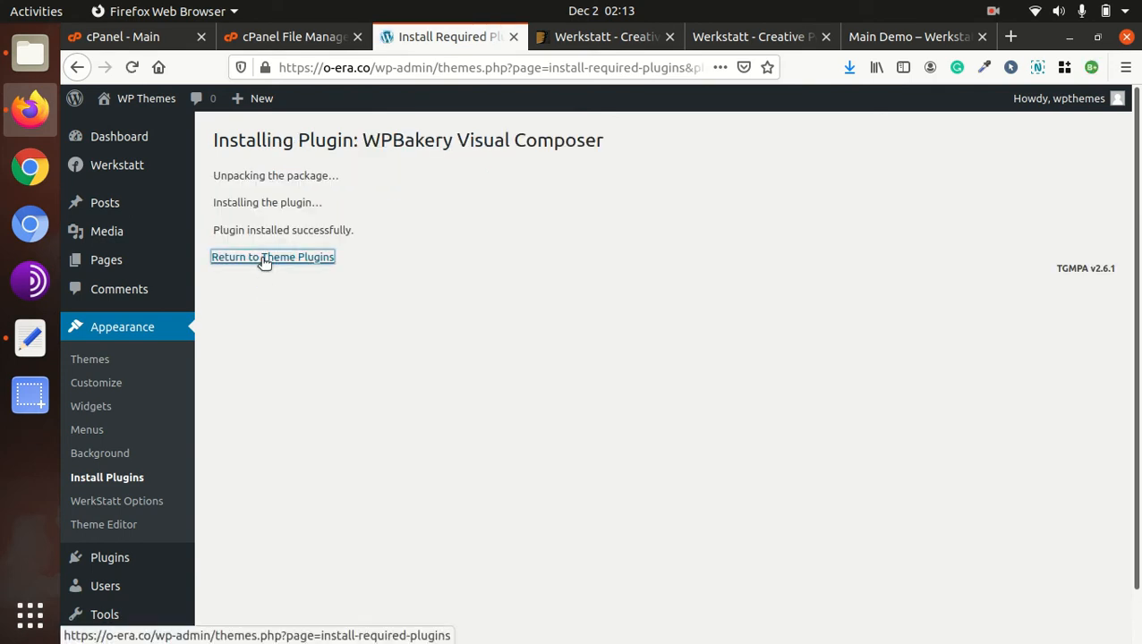
Activate the WerkStatt required plugin and WPBakery Visual Composer
{"action": "left_click", "coordinate": [272, 257]}
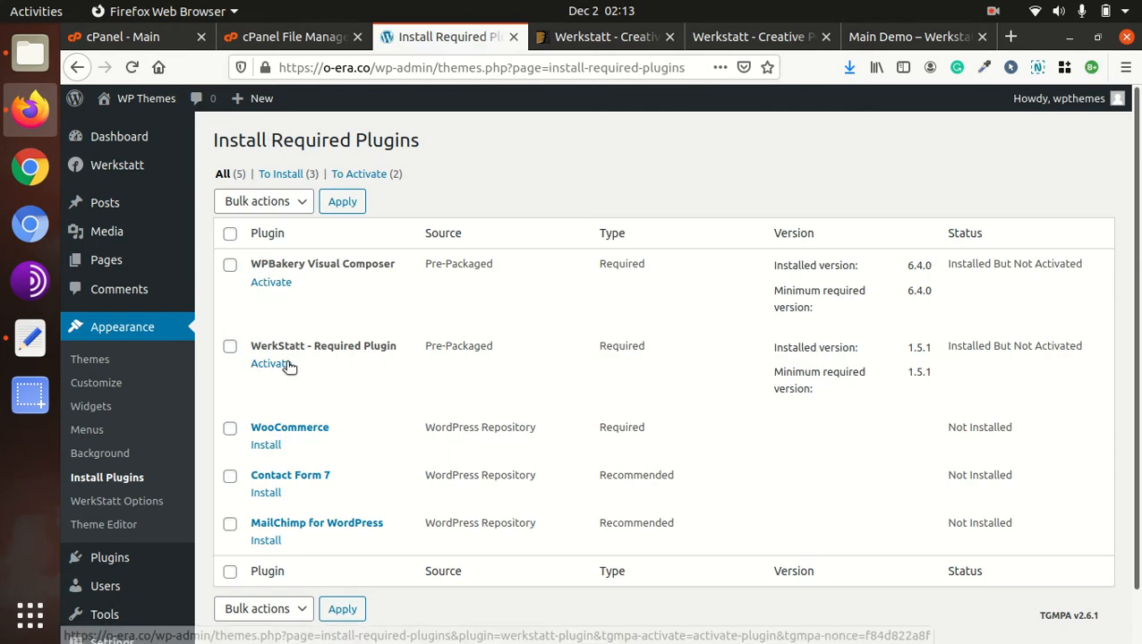
{"action": "left_click", "coordinate": [270, 363]}
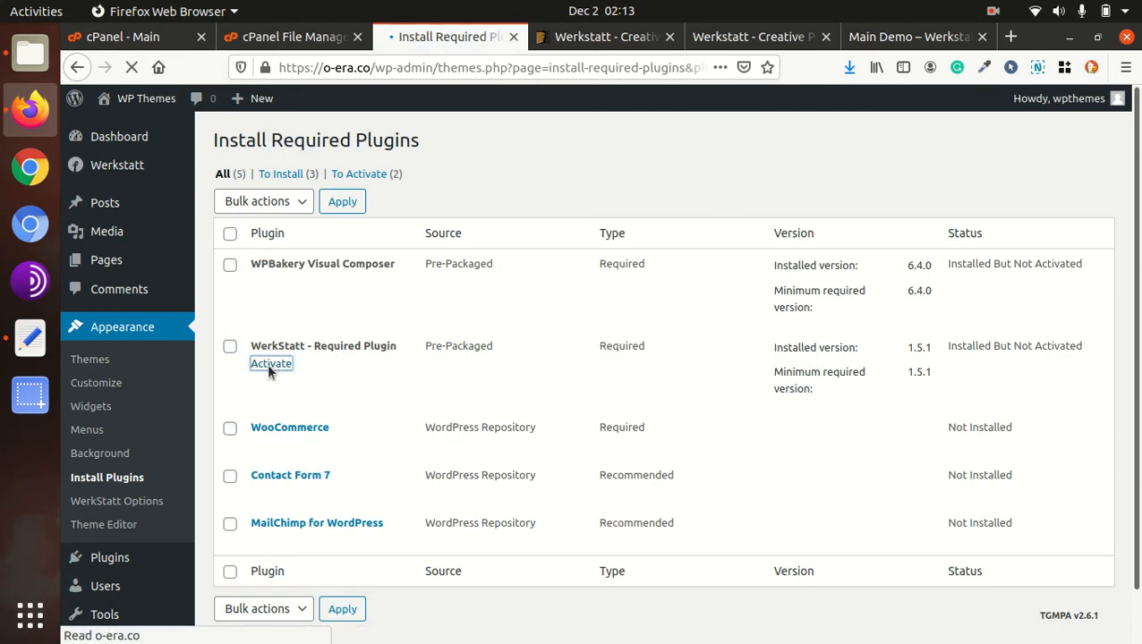
{"action": "left_click", "coordinate": [271, 363]}
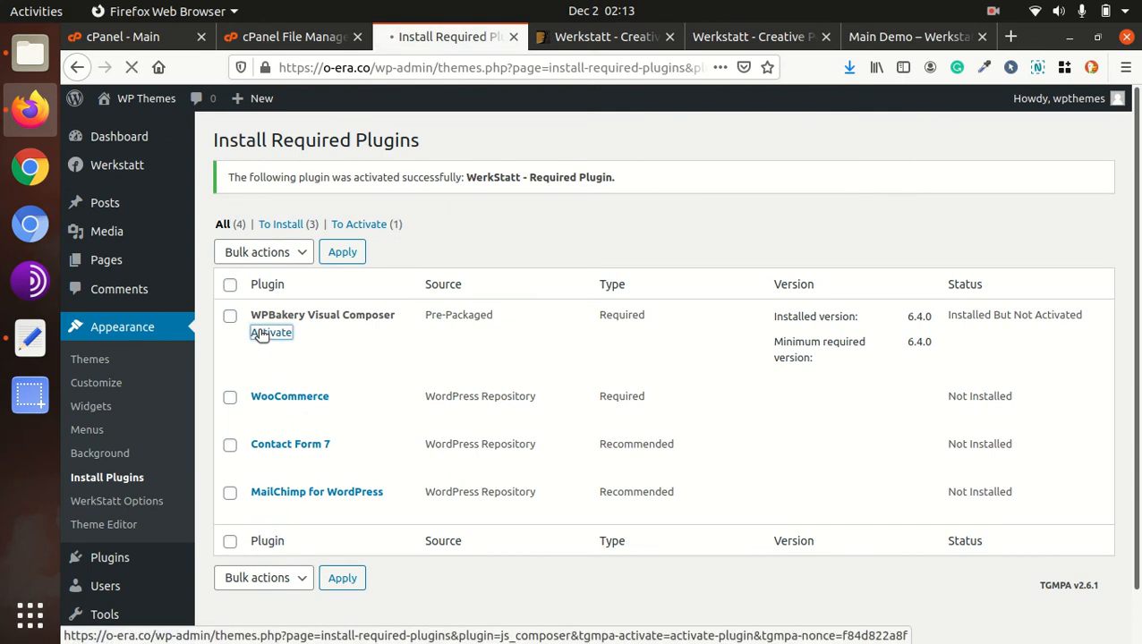
{"action": "left_click", "coordinate": [271, 332]}
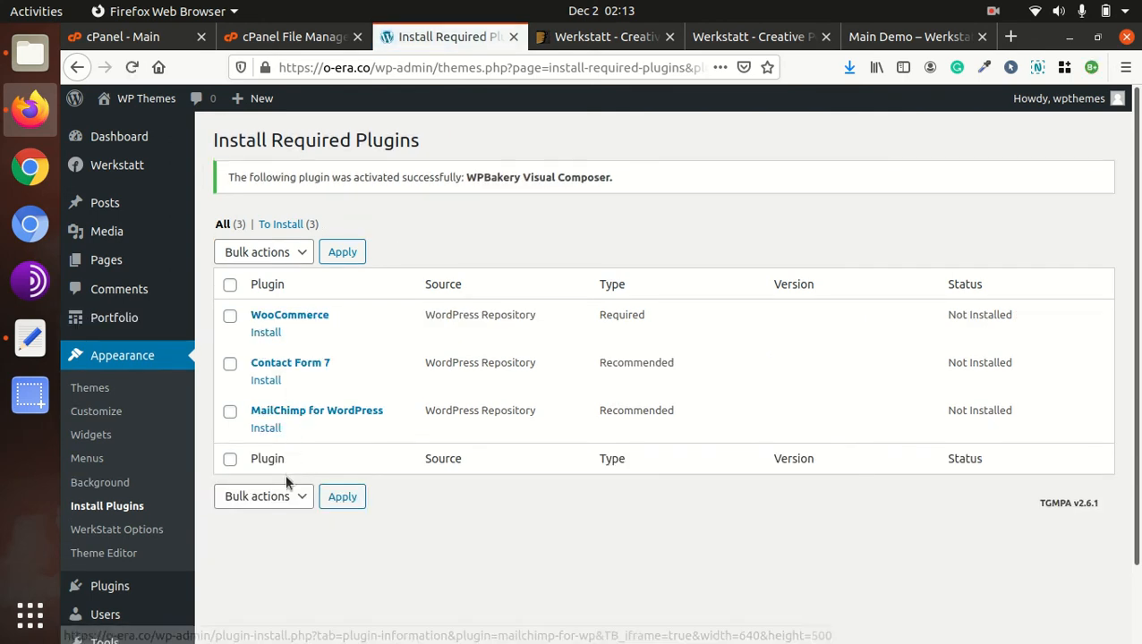
Install WooCommerce and return to the theme plugins list
{"action": "left_click", "coordinate": [266, 332]}
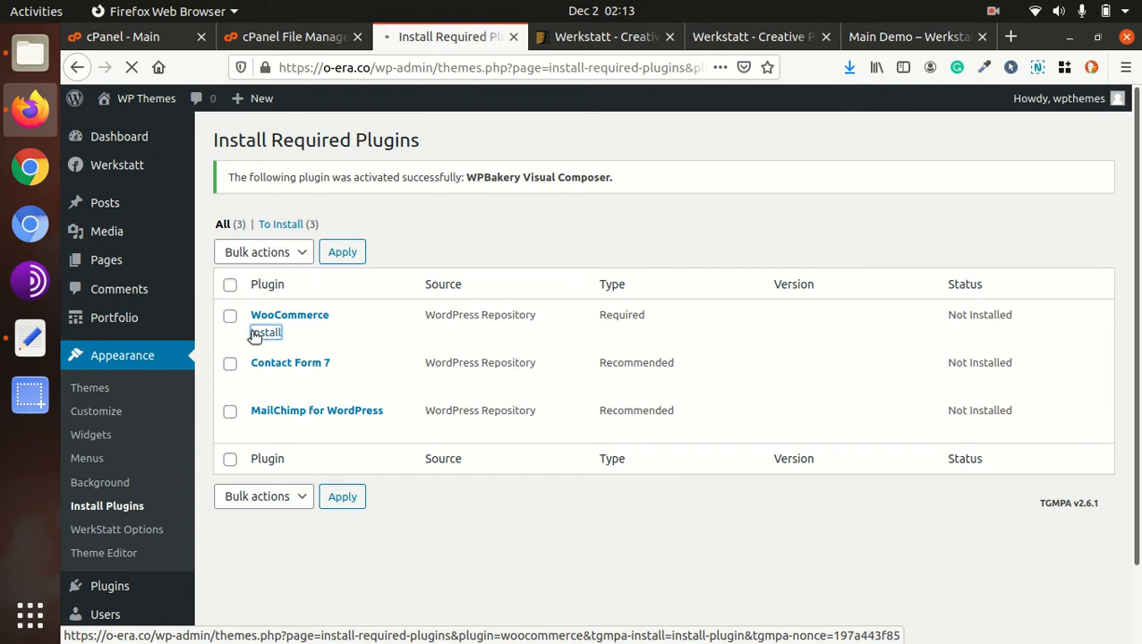
{"action": "left_click", "coordinate": [265, 332]}
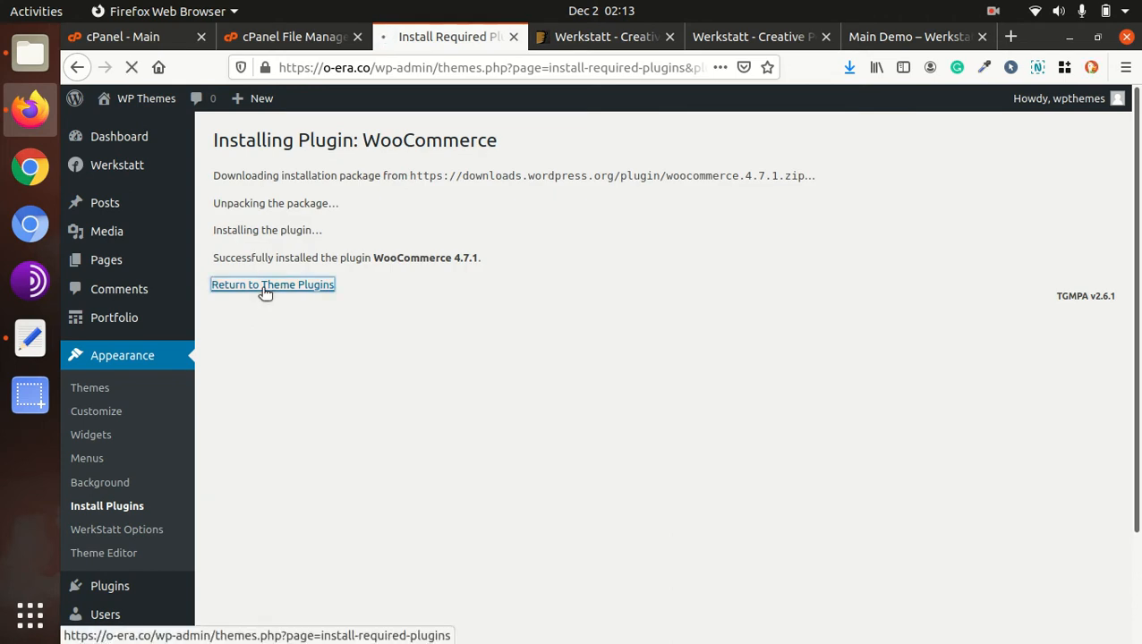
{"action": "left_click", "coordinate": [272, 283]}
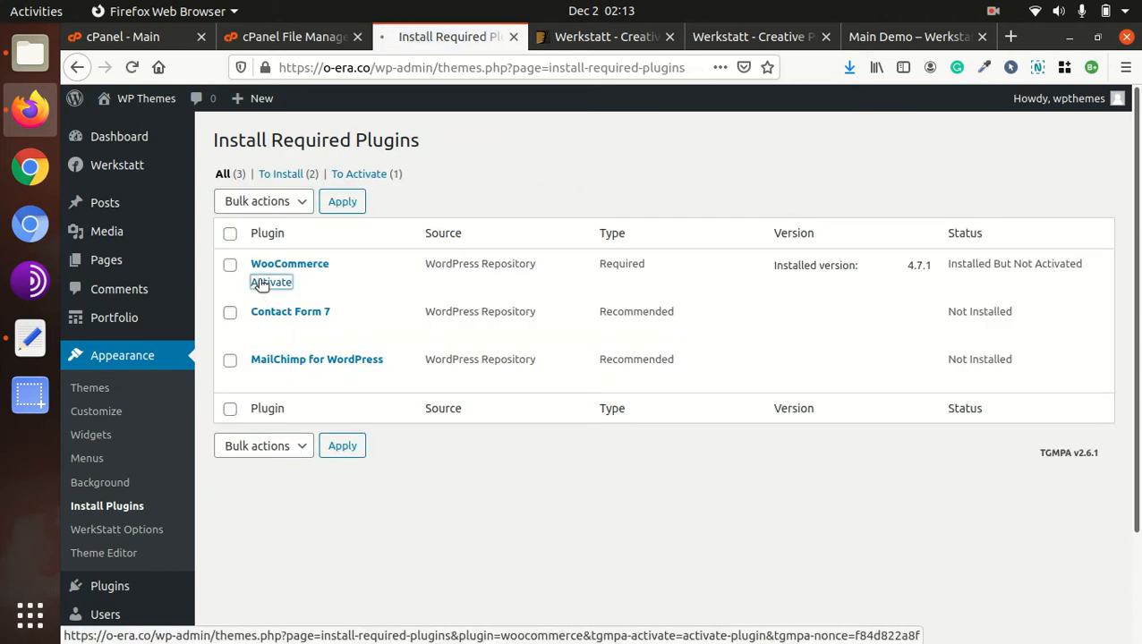
Activate WooCommerce from Install Required Plugins, launching its Setup Wizard
{"action": "left_click", "coordinate": [271, 282]}
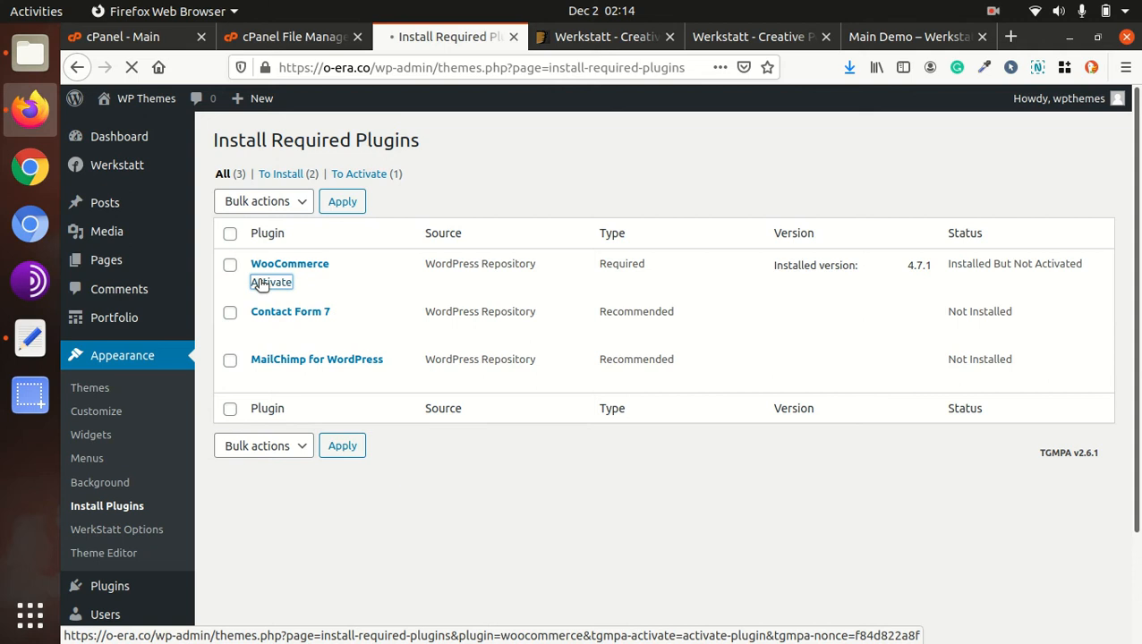
{"action": "left_click", "coordinate": [271, 282]}
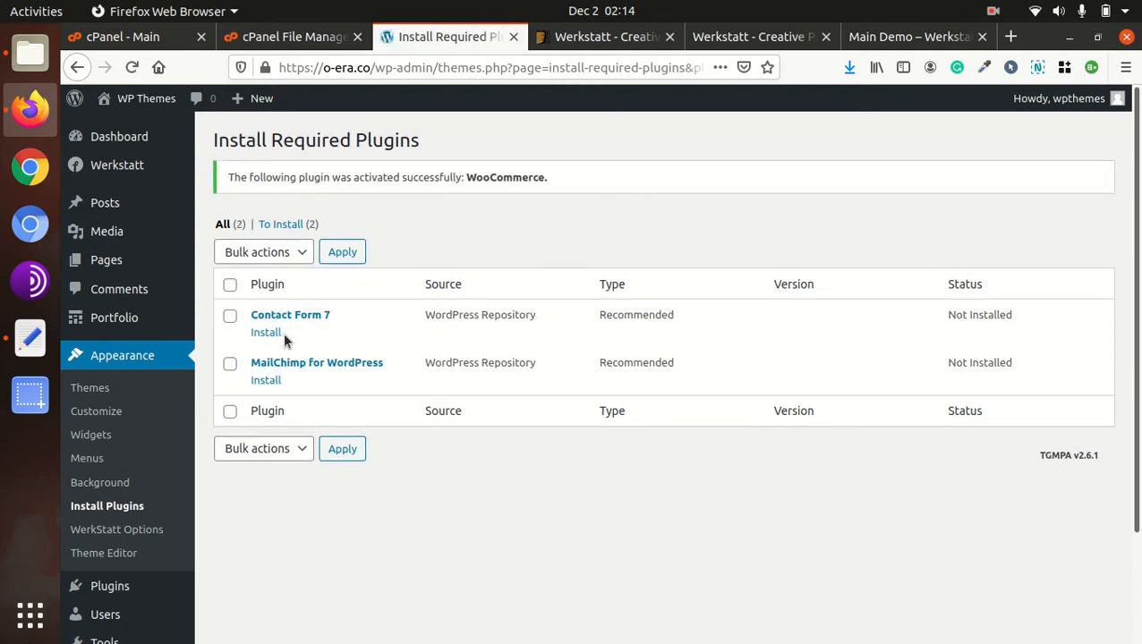
{"action": "mouse_move", "coordinate": [301, 250]}
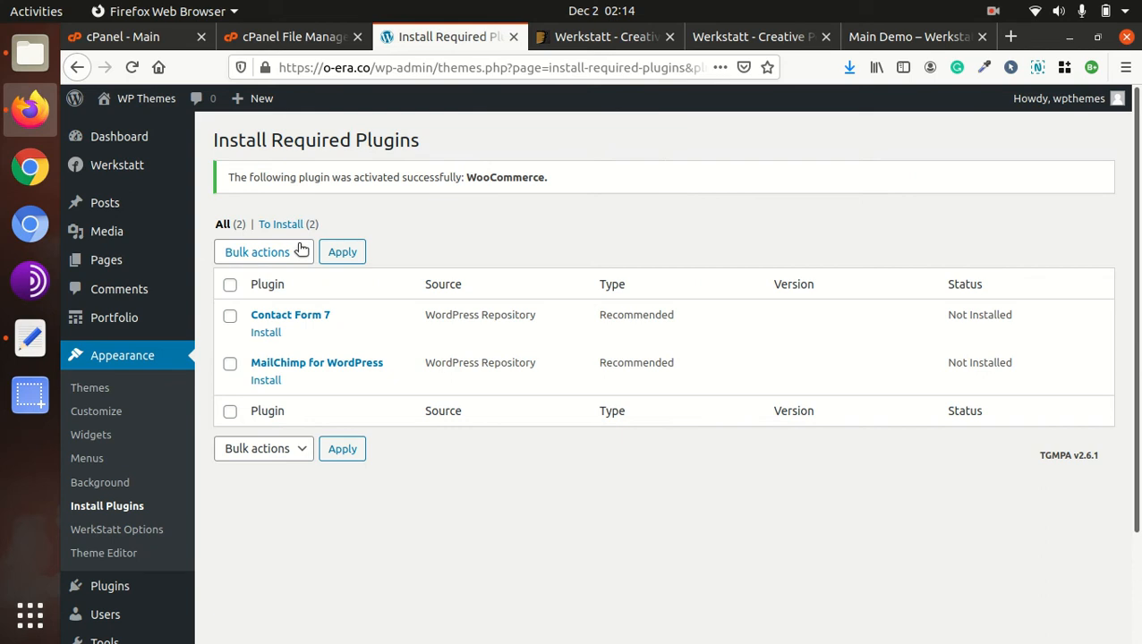
{"action": "mouse_move", "coordinate": [307, 201]}
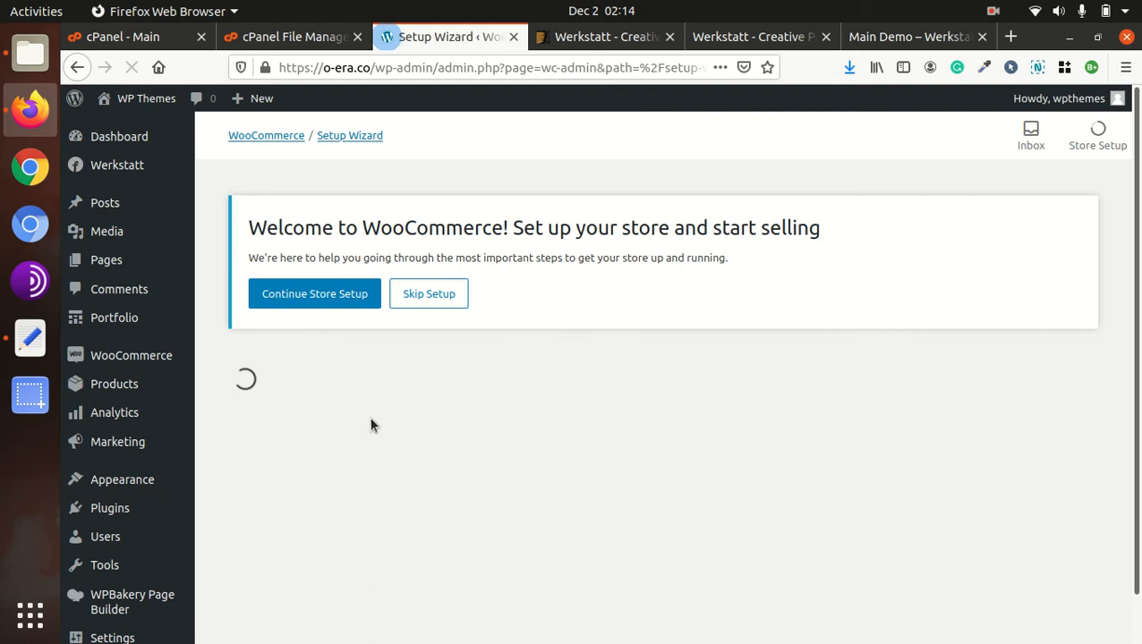
Enter store address 'address only india', an Indian region, city 'new', post code '12', and continue
{"action": "left_click", "coordinate": [314, 294]}
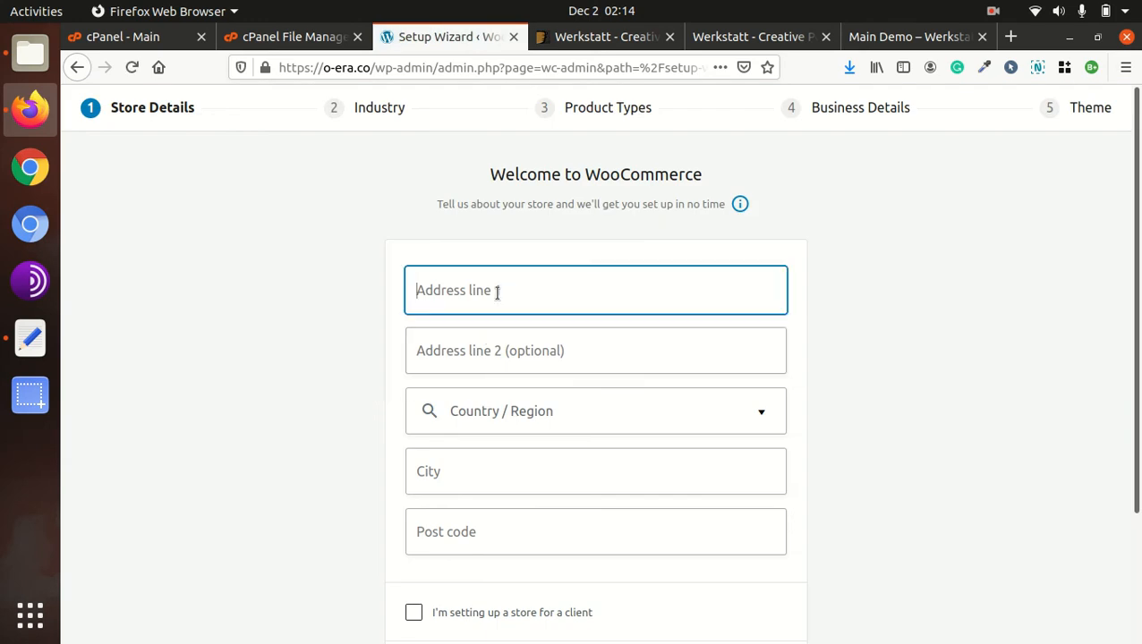
{"action": "type", "text": "address"}
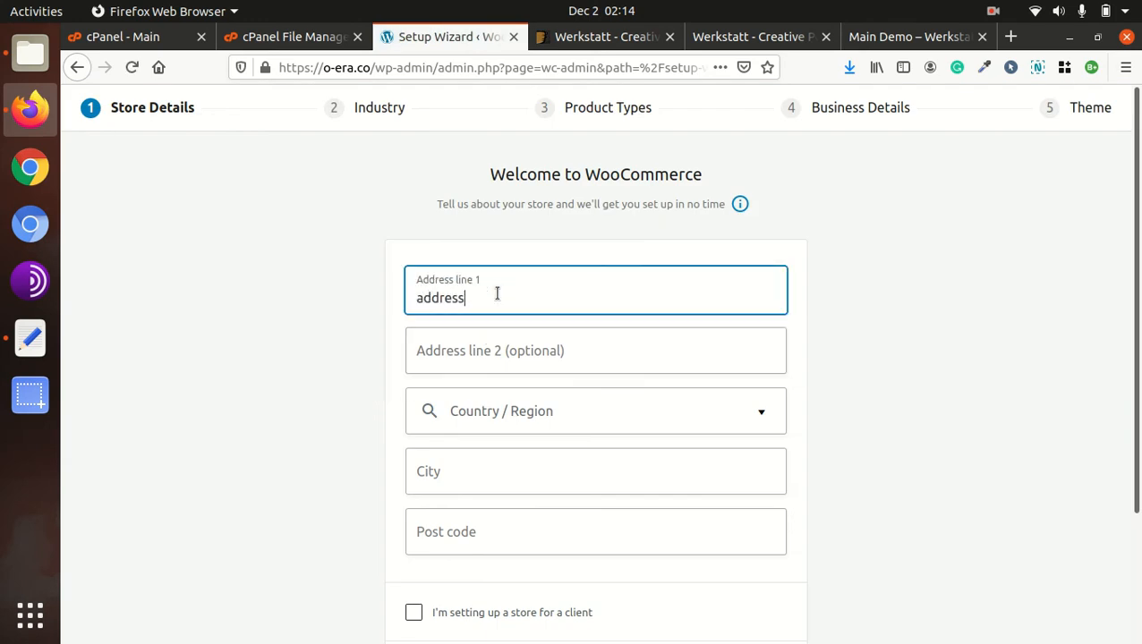
{"action": "type", "text": "only"}
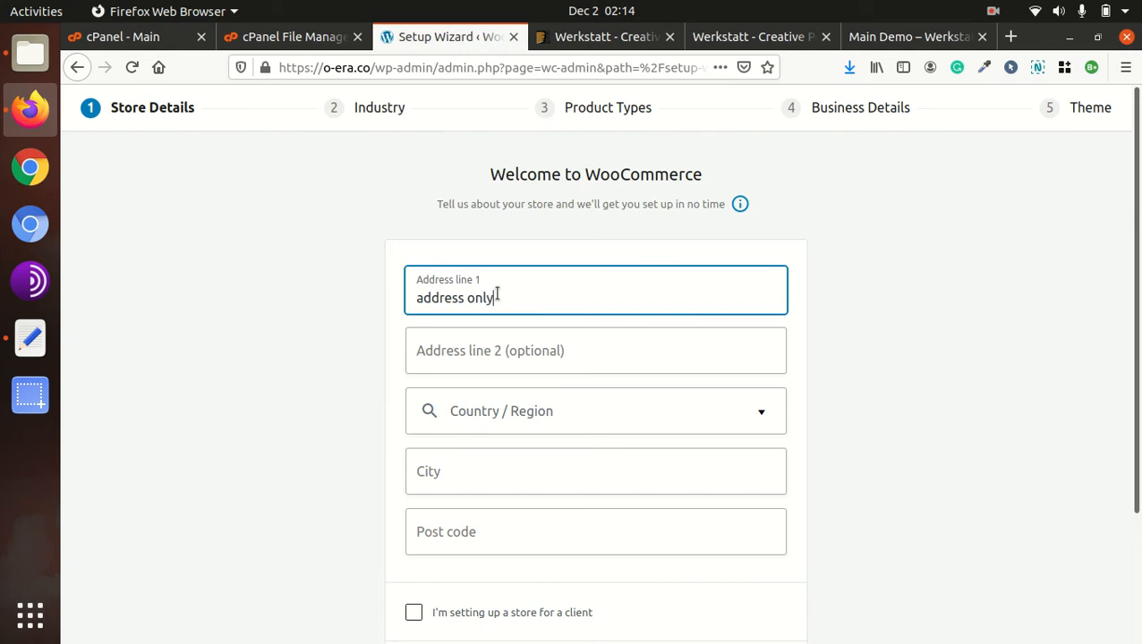
{"action": "type", "text": "india"}
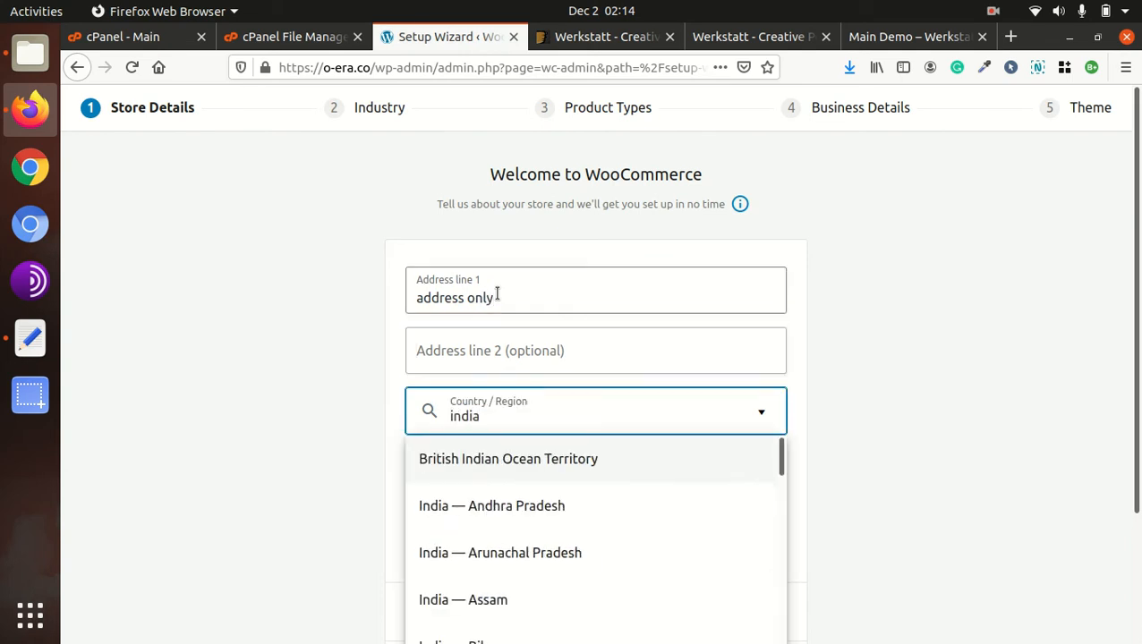
{"action": "left_click", "coordinate": [491, 505]}
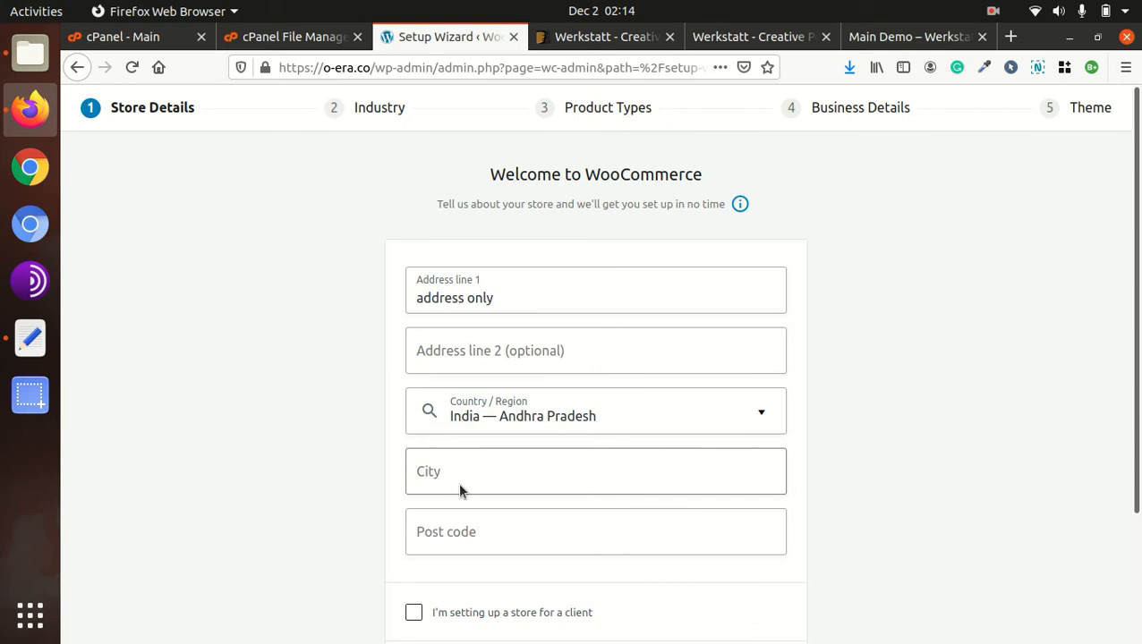
{"action": "type", "text": "new"}
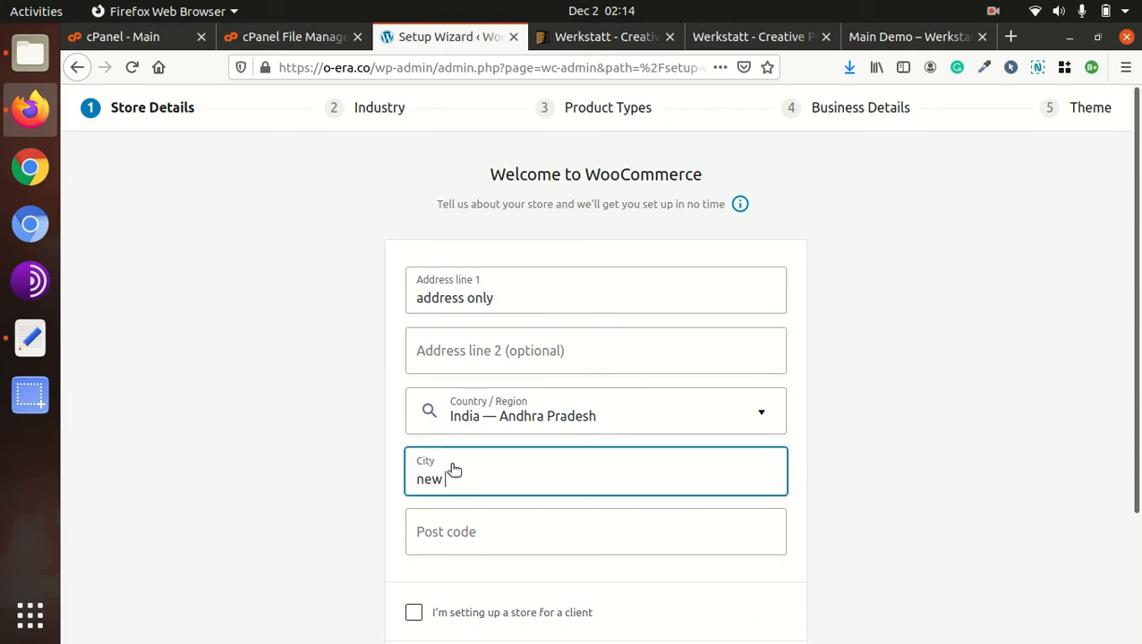
{"action": "type", "text": "12"}
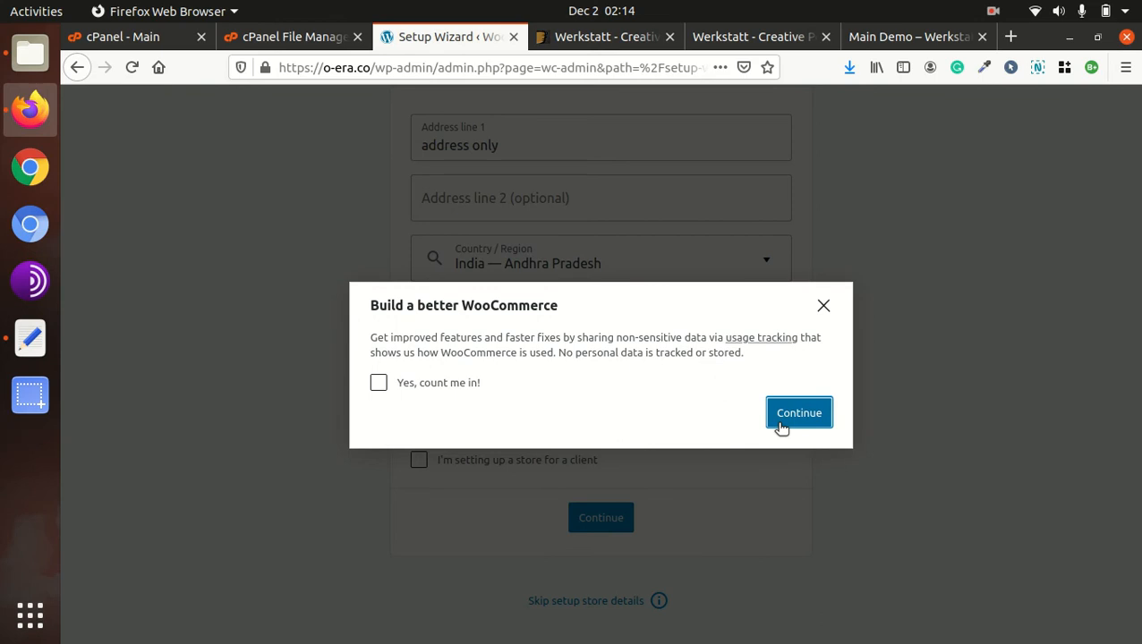
{"action": "left_click", "coordinate": [799, 413]}
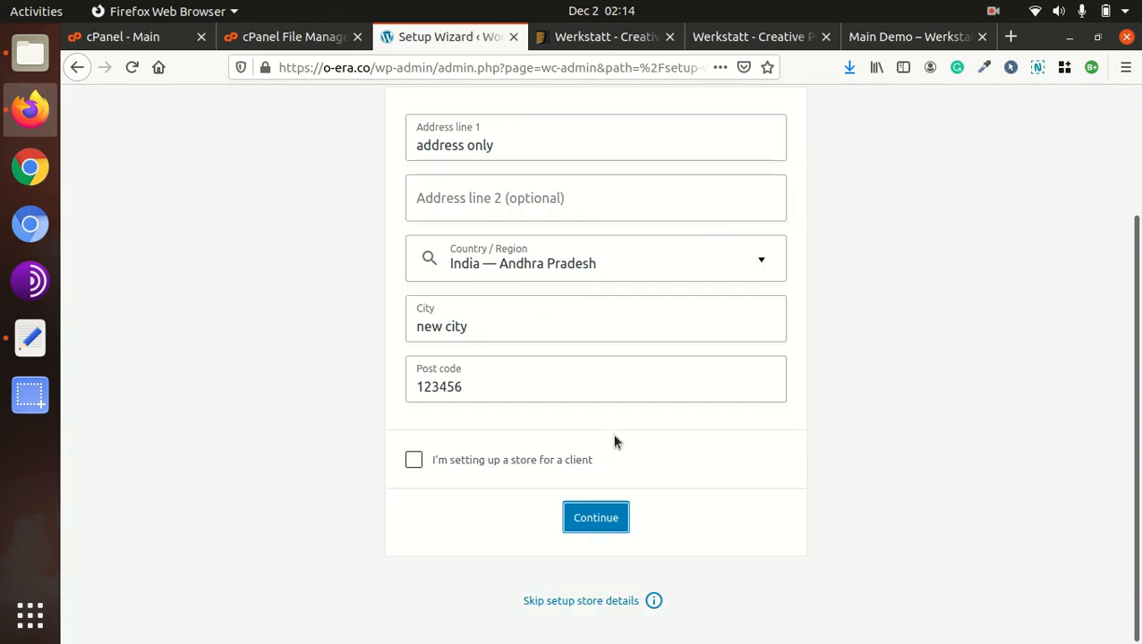
{"action": "left_click", "coordinate": [595, 517]}
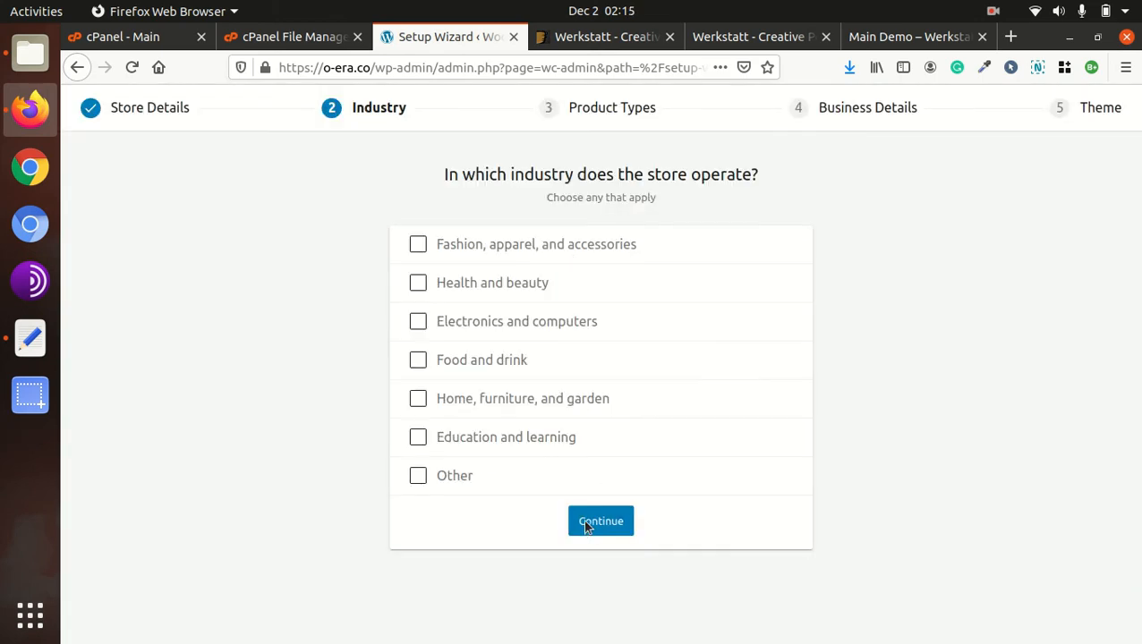
Choose the Fashion, apparel, and accessories industry and pass the Product Types step
{"action": "left_click", "coordinate": [418, 244]}
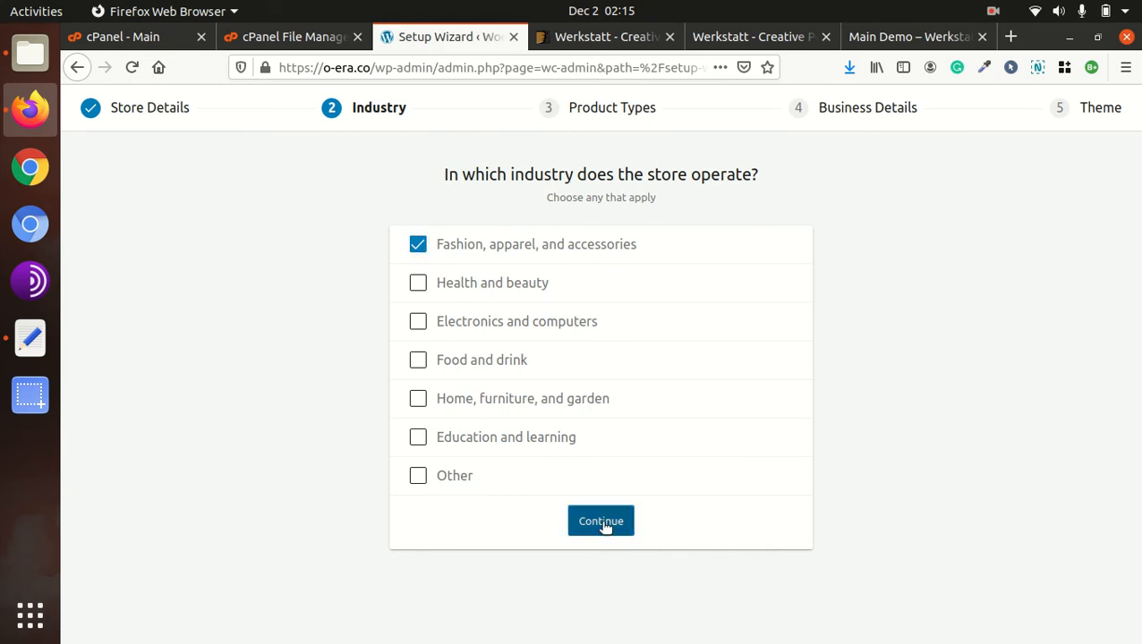
{"action": "left_click", "coordinate": [601, 520]}
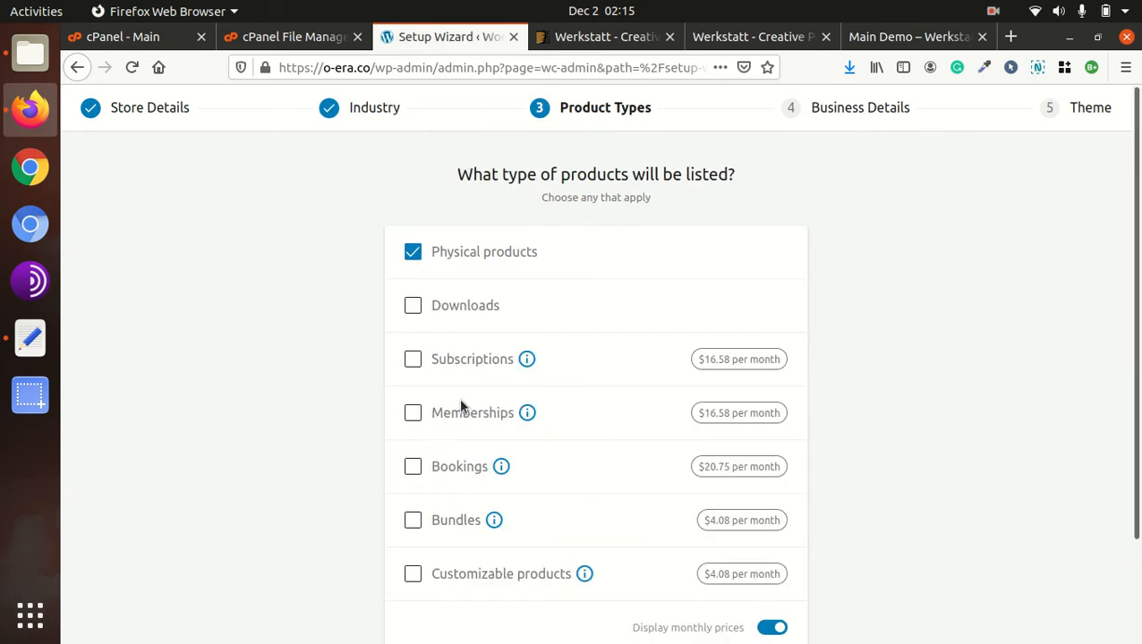
{"action": "scroll", "scroll_direction": "down", "scroll_amount": 3}
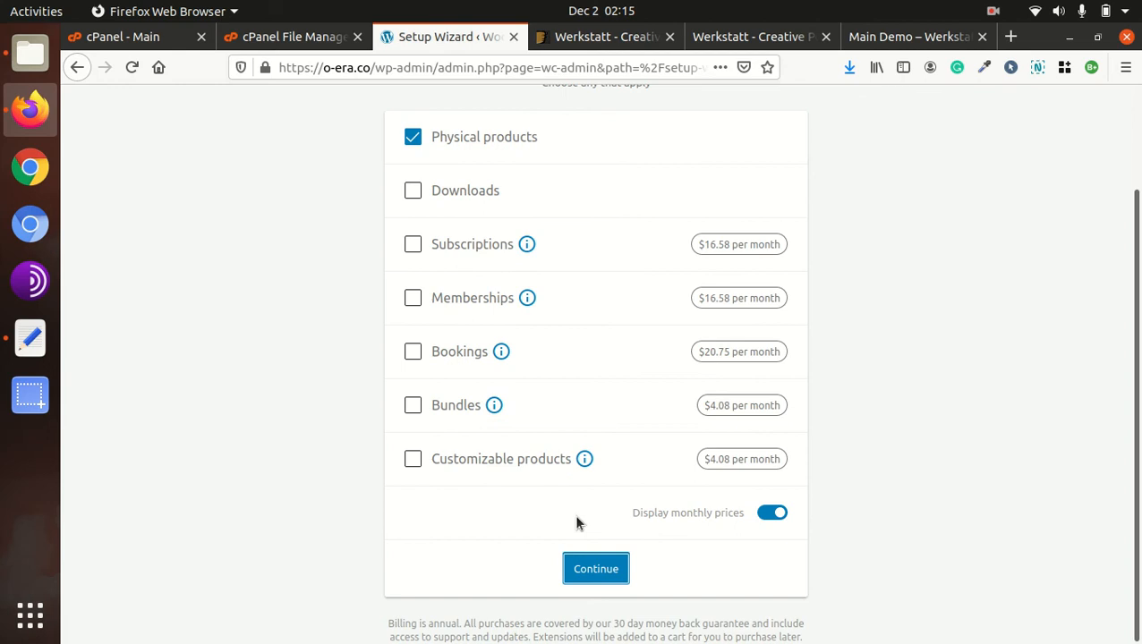
{"action": "left_click", "coordinate": [595, 568]}
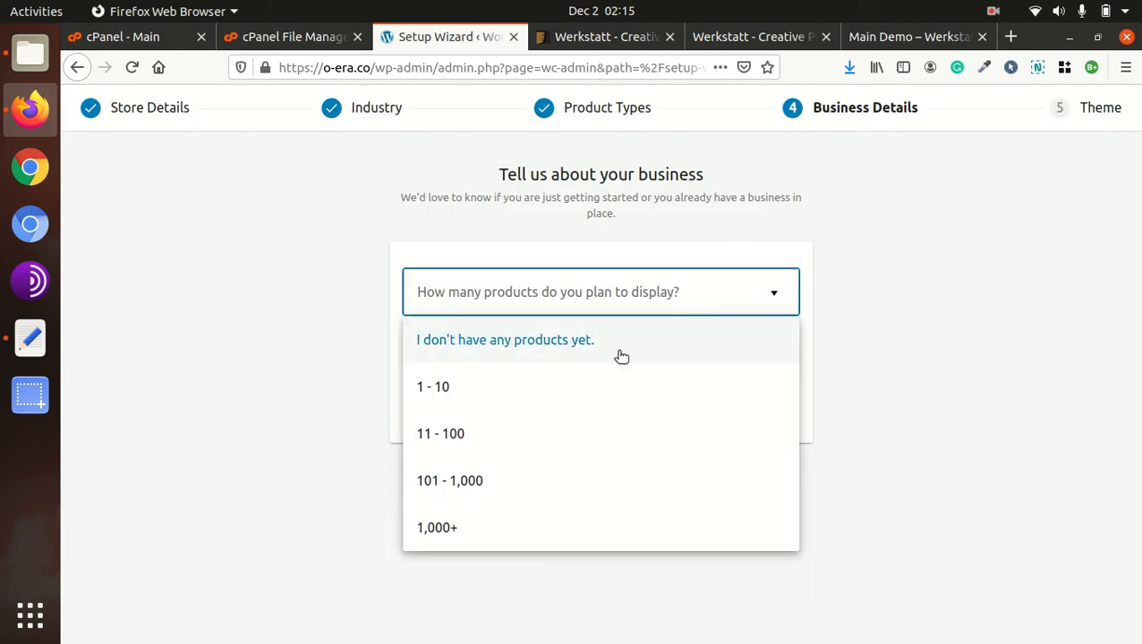
Set 101 - 1,000 products, not selling elsewhere, and keep the active Werkstatt theme
{"action": "left_click", "coordinate": [450, 481]}
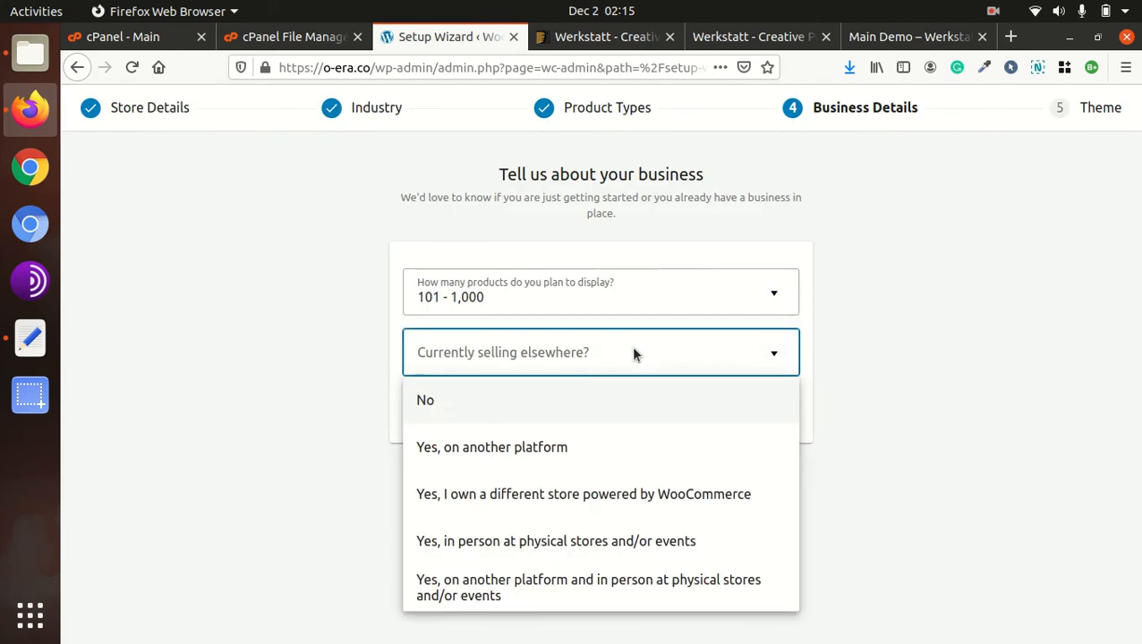
{"action": "left_click", "coordinate": [425, 399]}
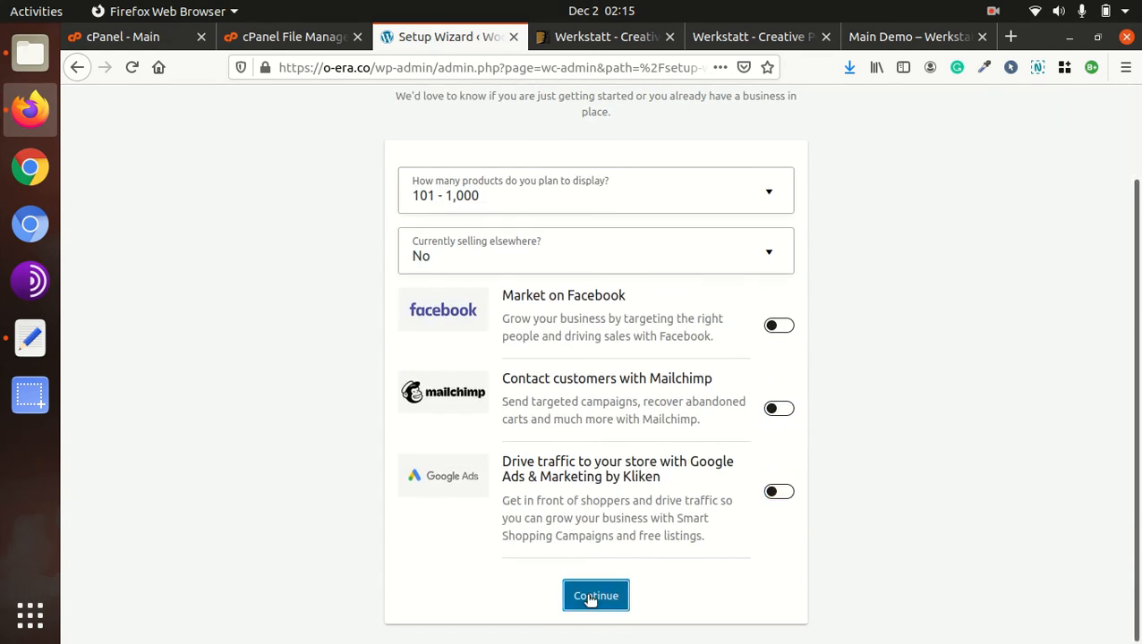
{"action": "left_click", "coordinate": [595, 596]}
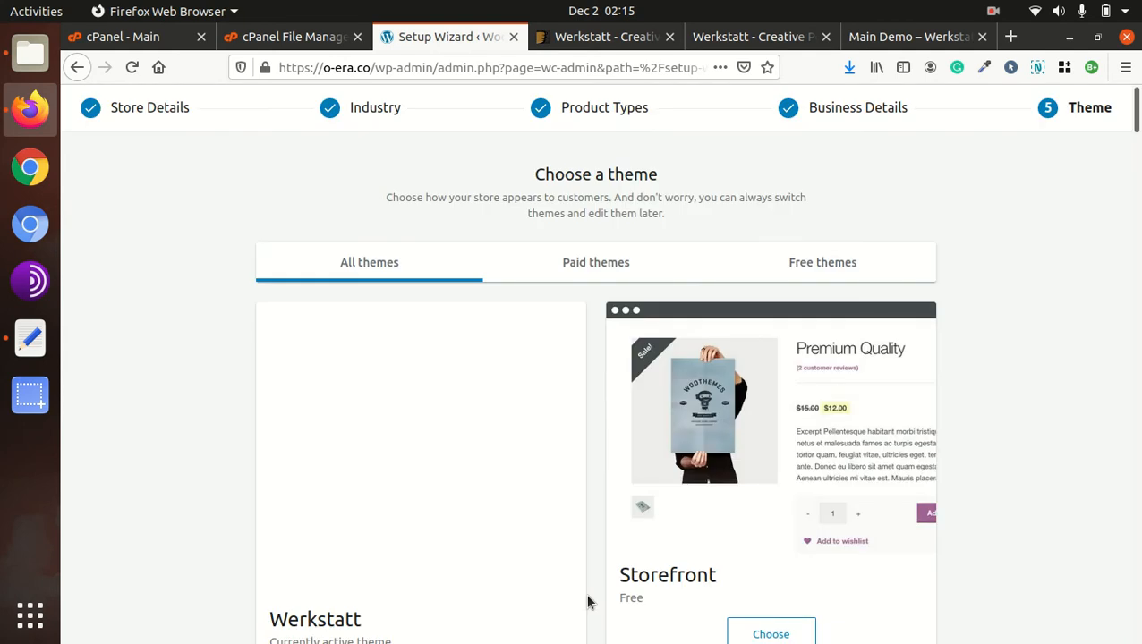
{"action": "scroll", "scroll_direction": "down", "scroll_amount": 3}
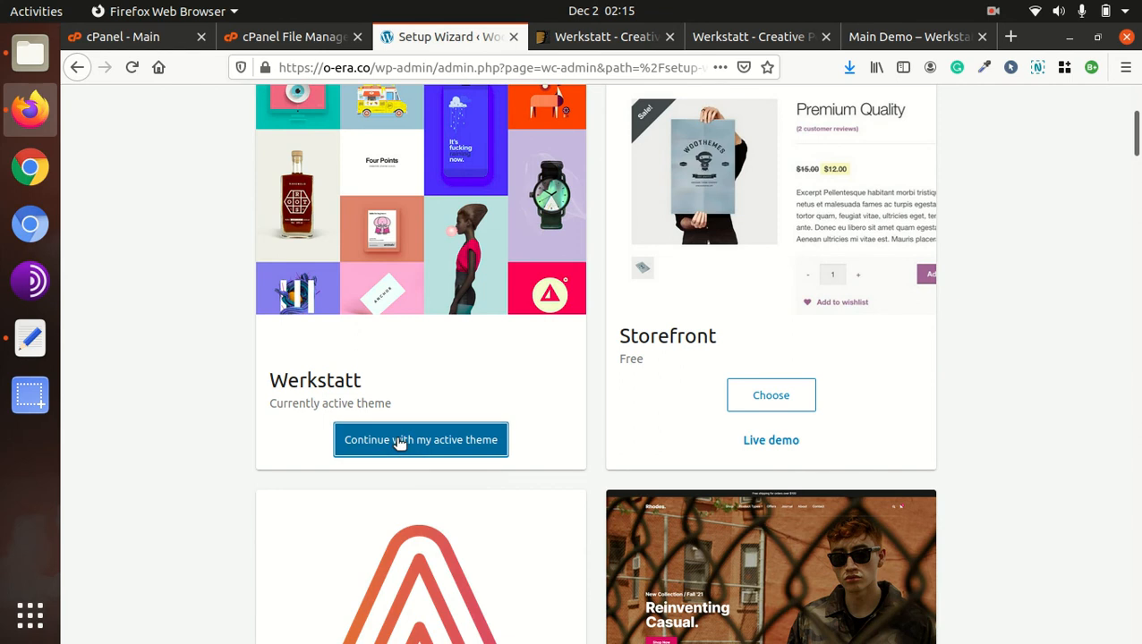
{"action": "left_click", "coordinate": [421, 439]}
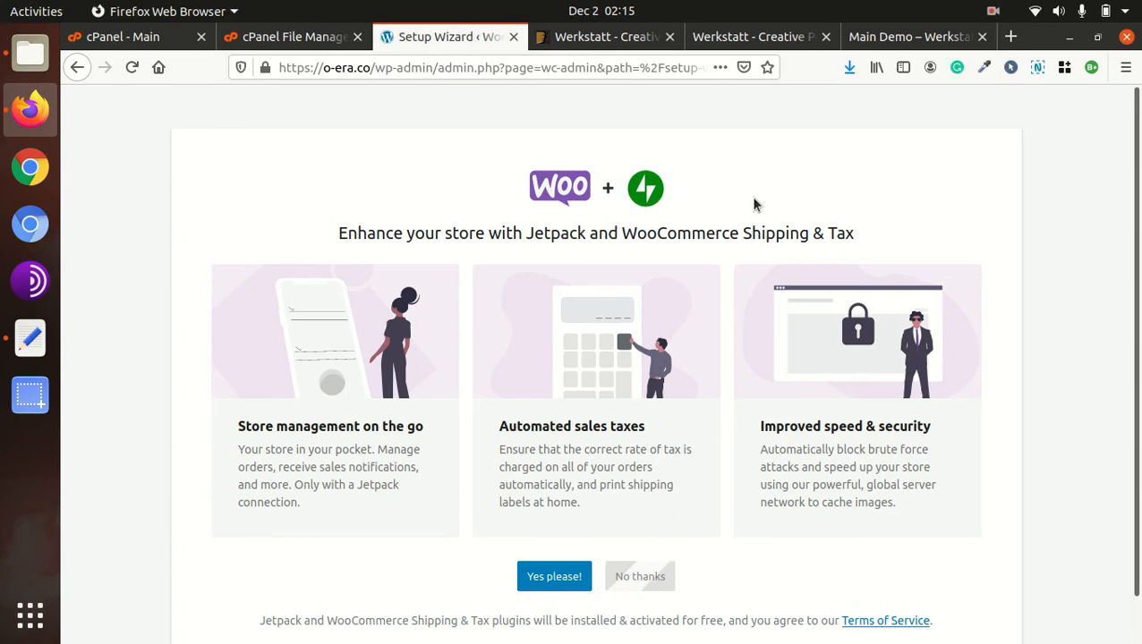
Skip Jetpack, dismiss the welcome tour, and begin installing Contact Form 7
{"action": "left_click", "coordinate": [639, 576]}
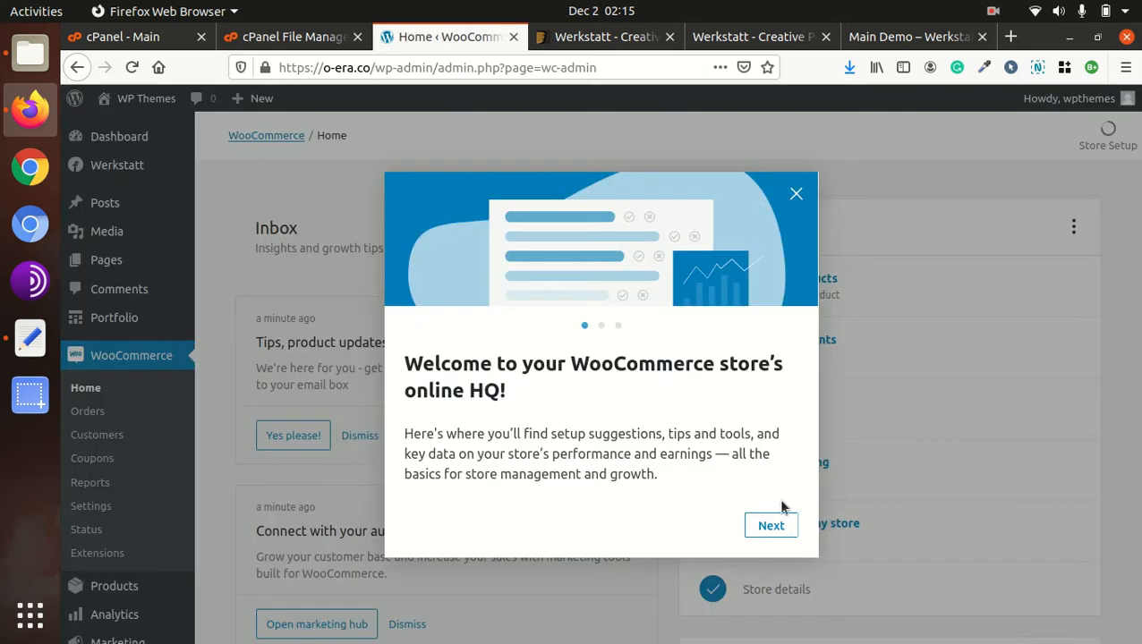
{"action": "left_click", "coordinate": [795, 193]}
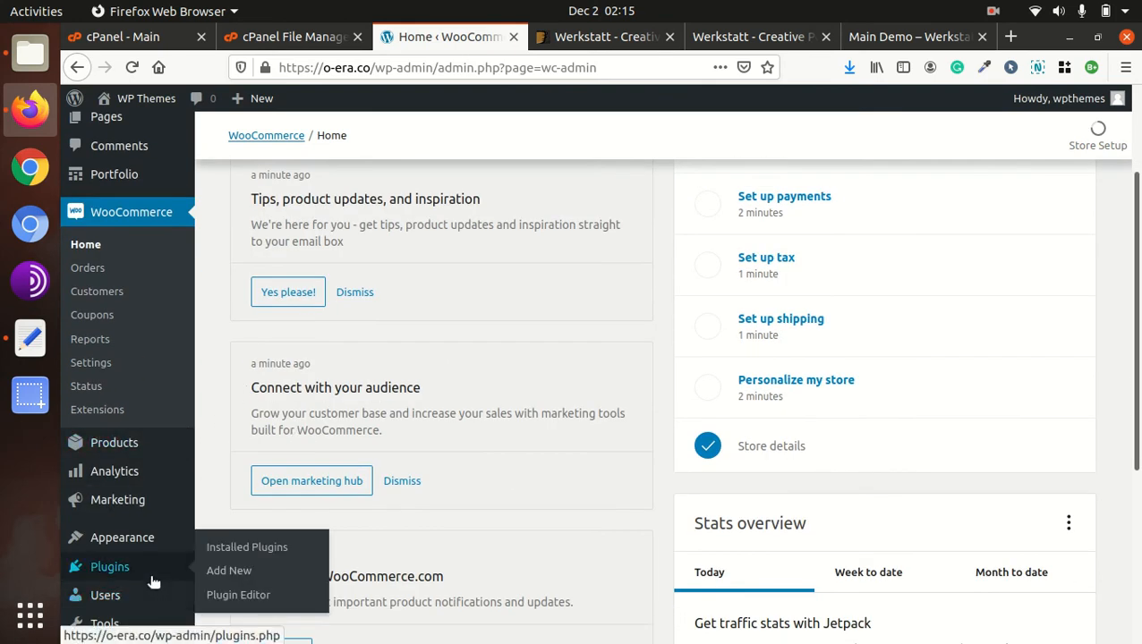
{"action": "left_click", "coordinate": [247, 547]}
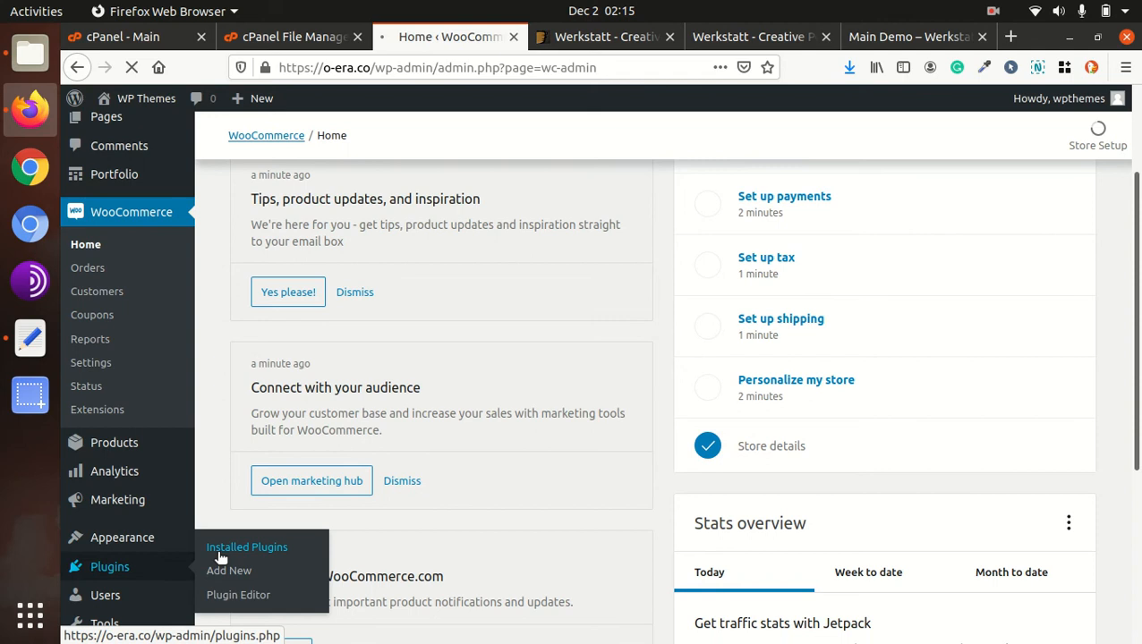
{"action": "left_click", "coordinate": [246, 547]}
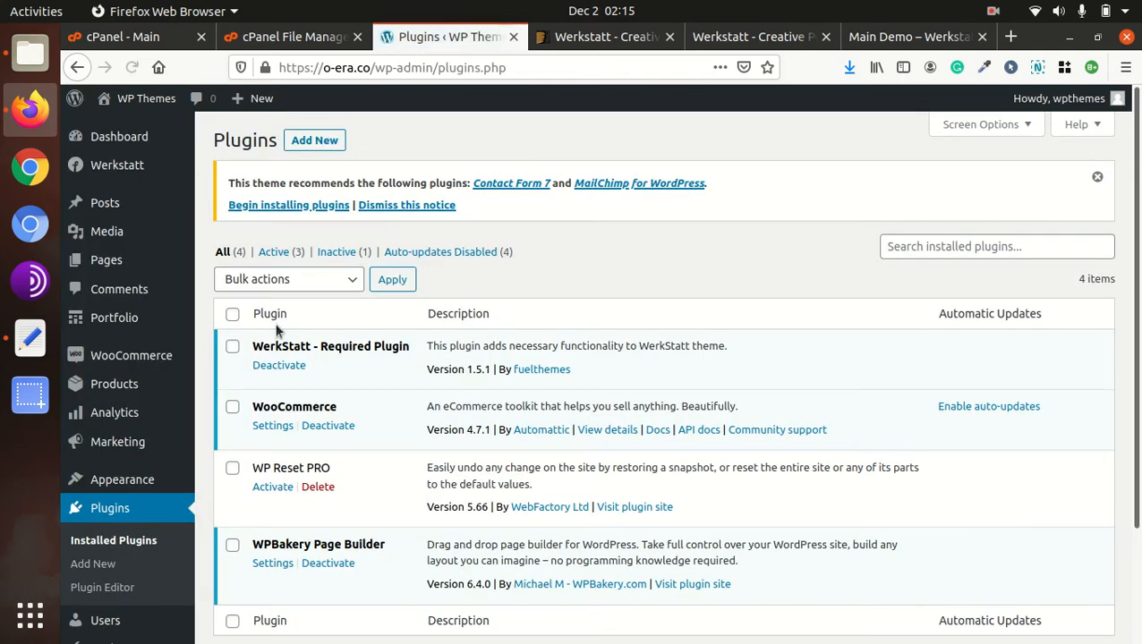
{"action": "left_click", "coordinate": [288, 205]}
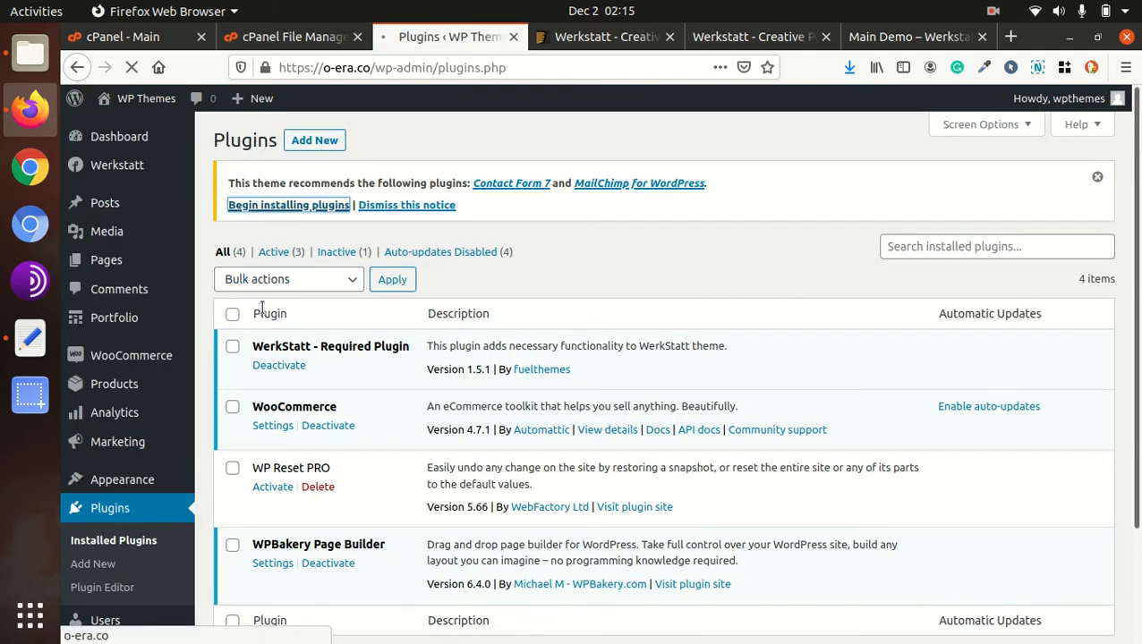
{"action": "left_click", "coordinate": [289, 204]}
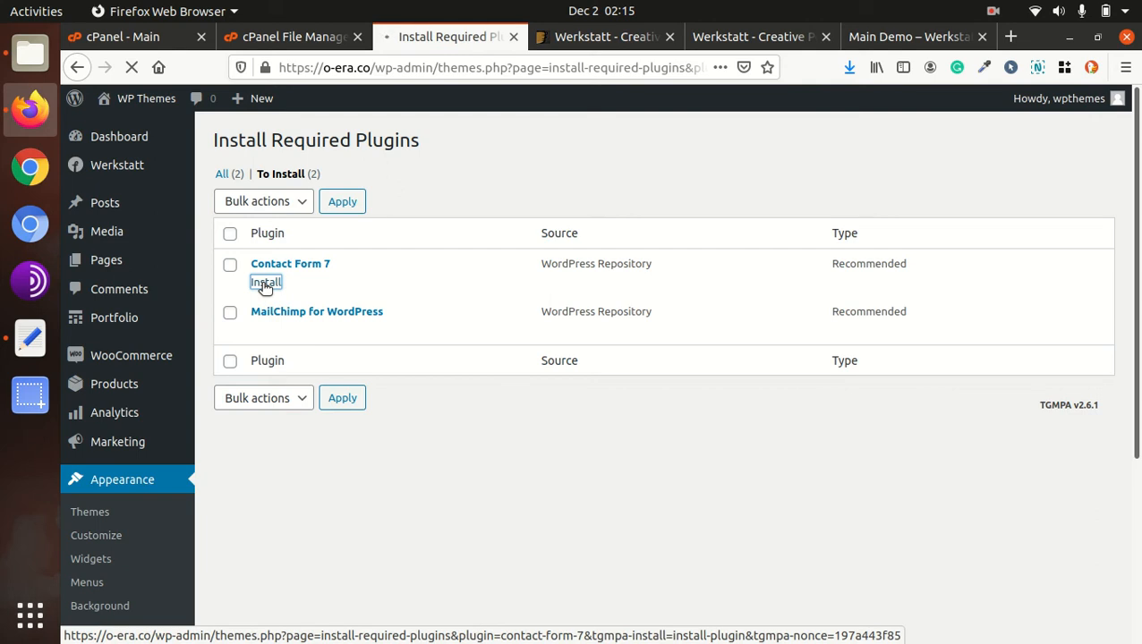
Finish installing Contact Form 7 and activate it from the theme plugins list
{"action": "left_click", "coordinate": [266, 282]}
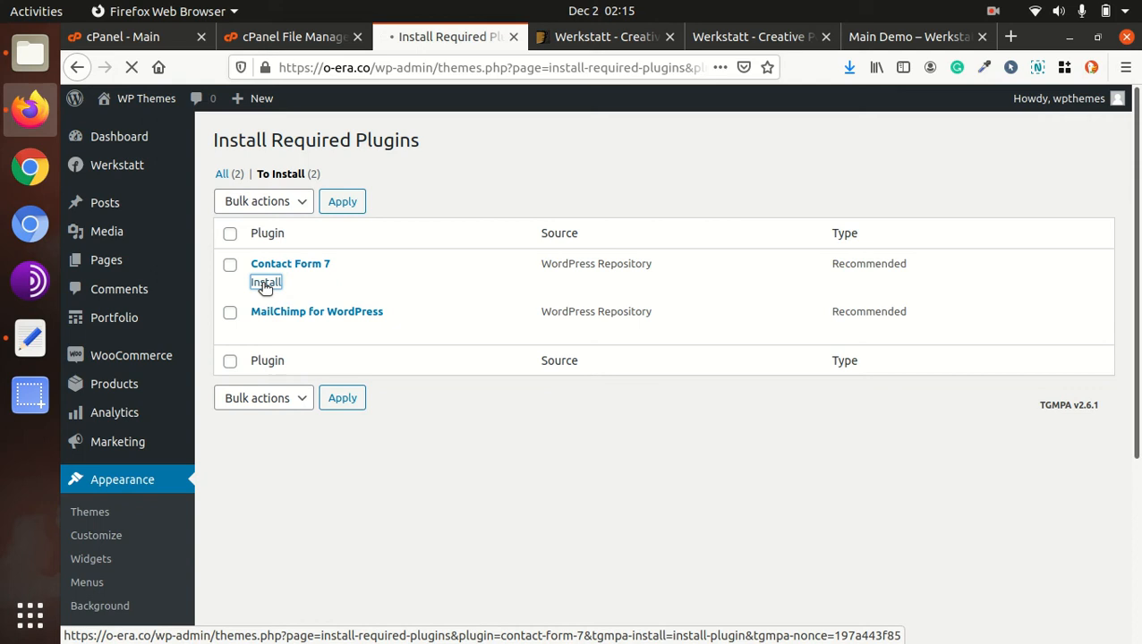
{"action": "left_click", "coordinate": [265, 282]}
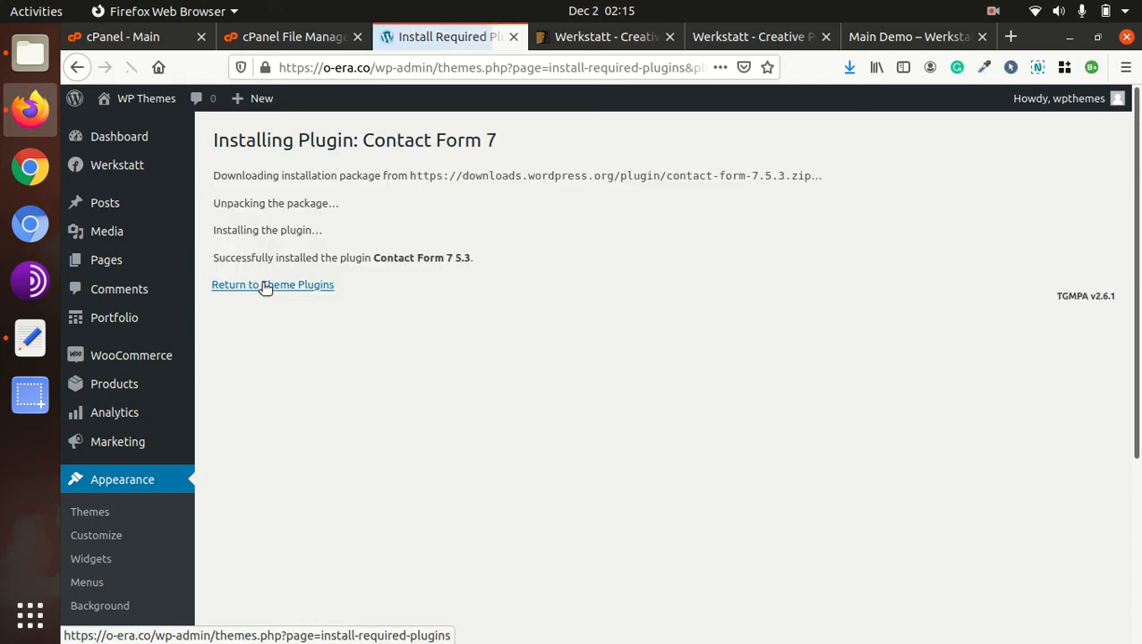
{"action": "left_click", "coordinate": [272, 285]}
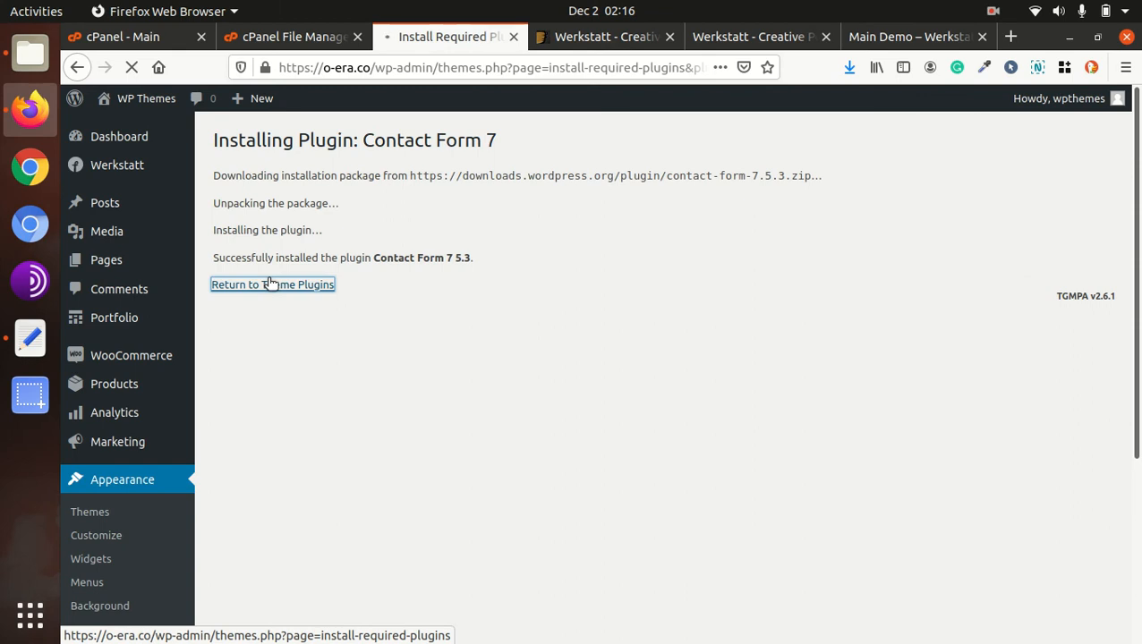
{"action": "left_click", "coordinate": [272, 284]}
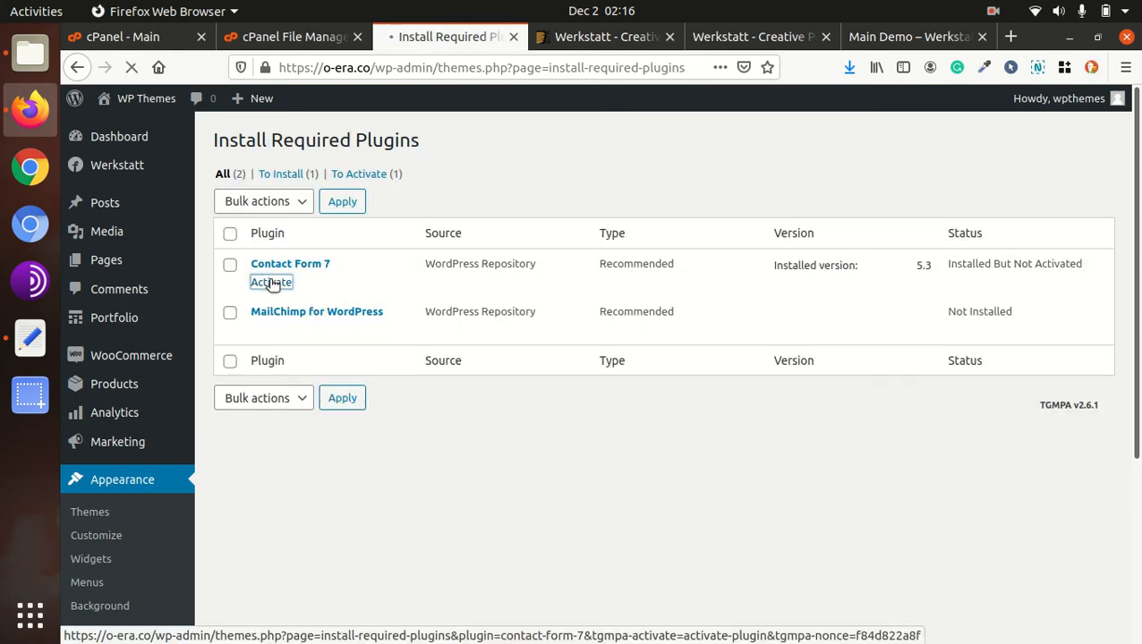
{"action": "left_click", "coordinate": [270, 282]}
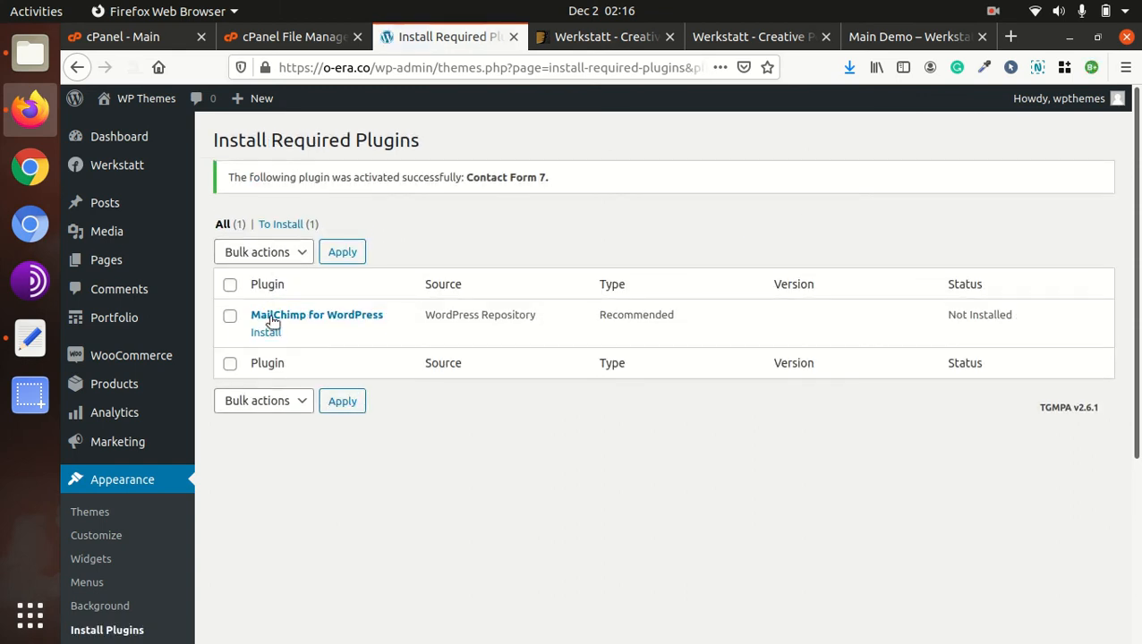
Install MailChimp for WordPress and activate it from the theme plugins list
{"action": "left_click", "coordinate": [265, 332]}
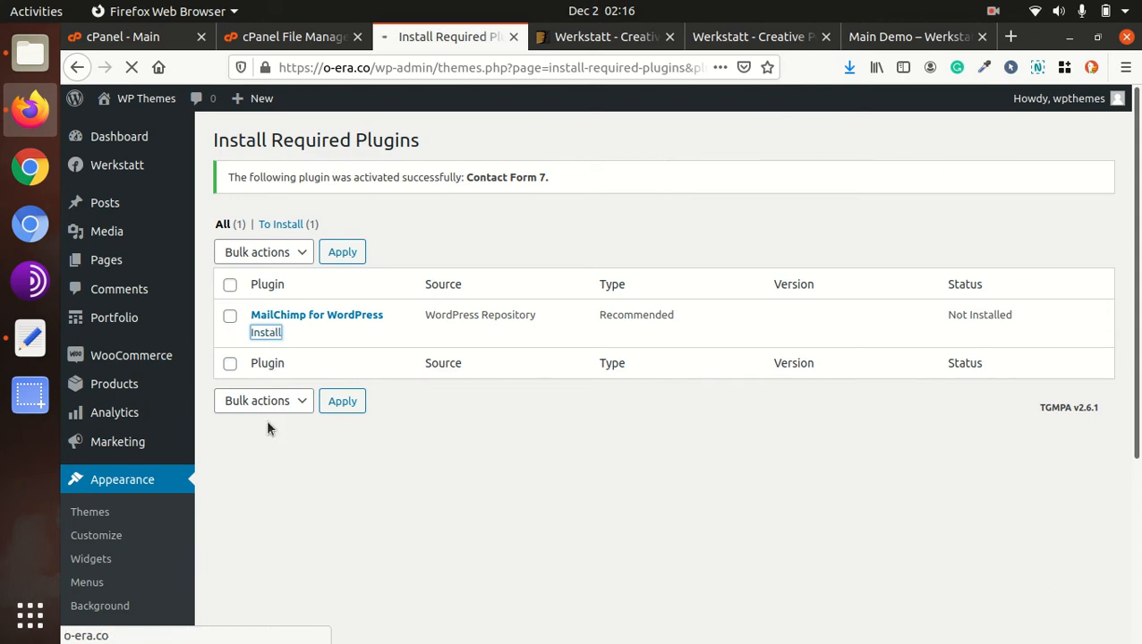
{"action": "left_click", "coordinate": [266, 331]}
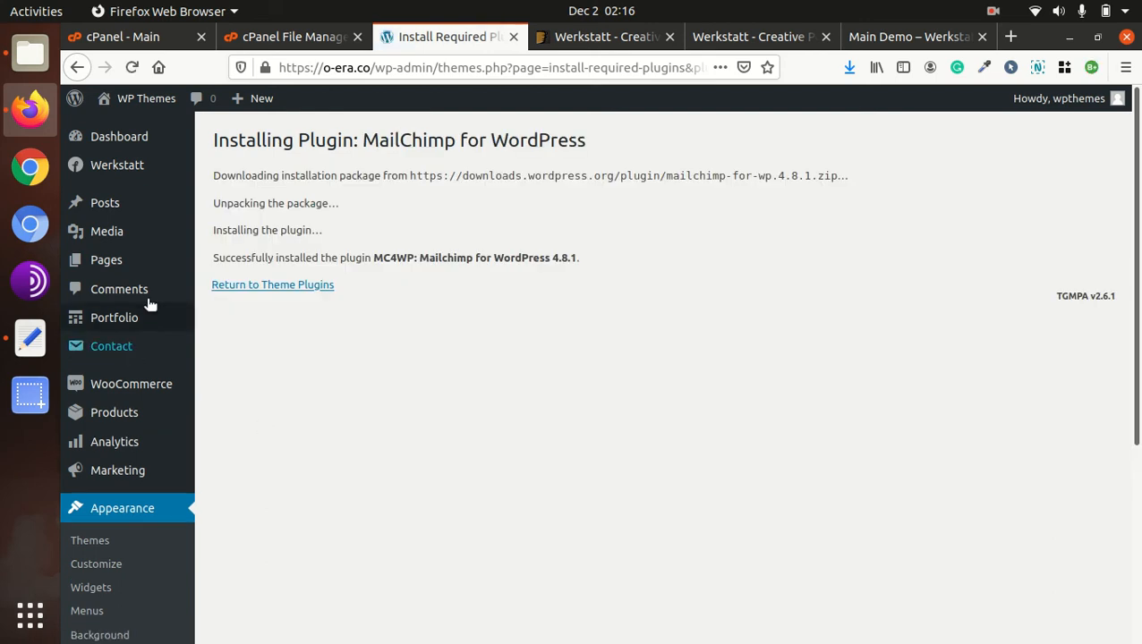
{"action": "left_click", "coordinate": [272, 285]}
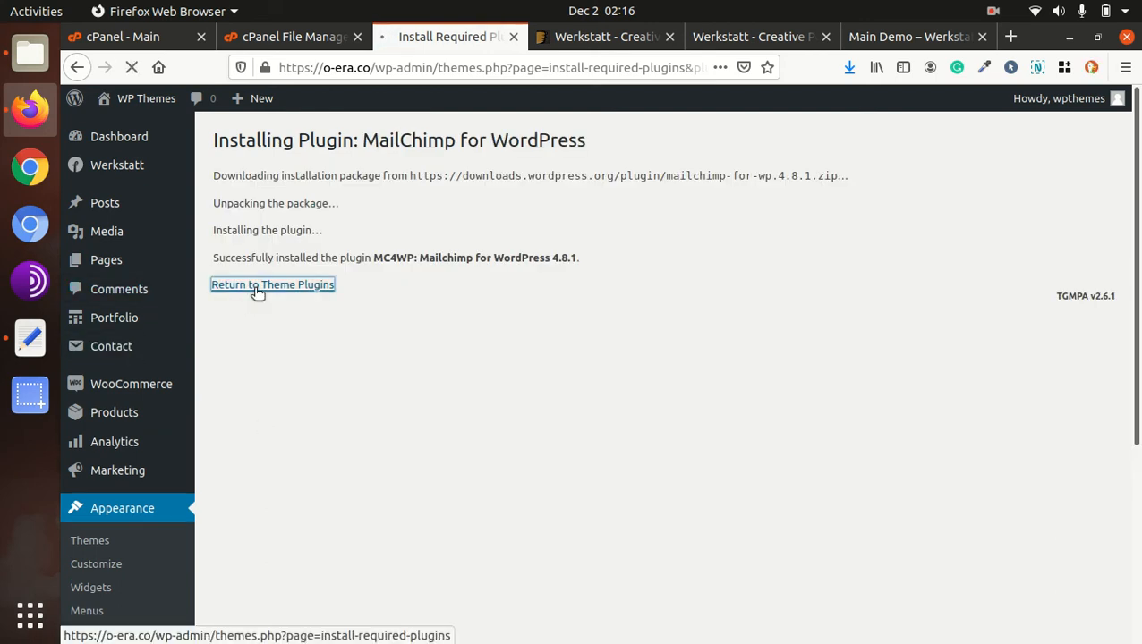
{"action": "left_click", "coordinate": [273, 285]}
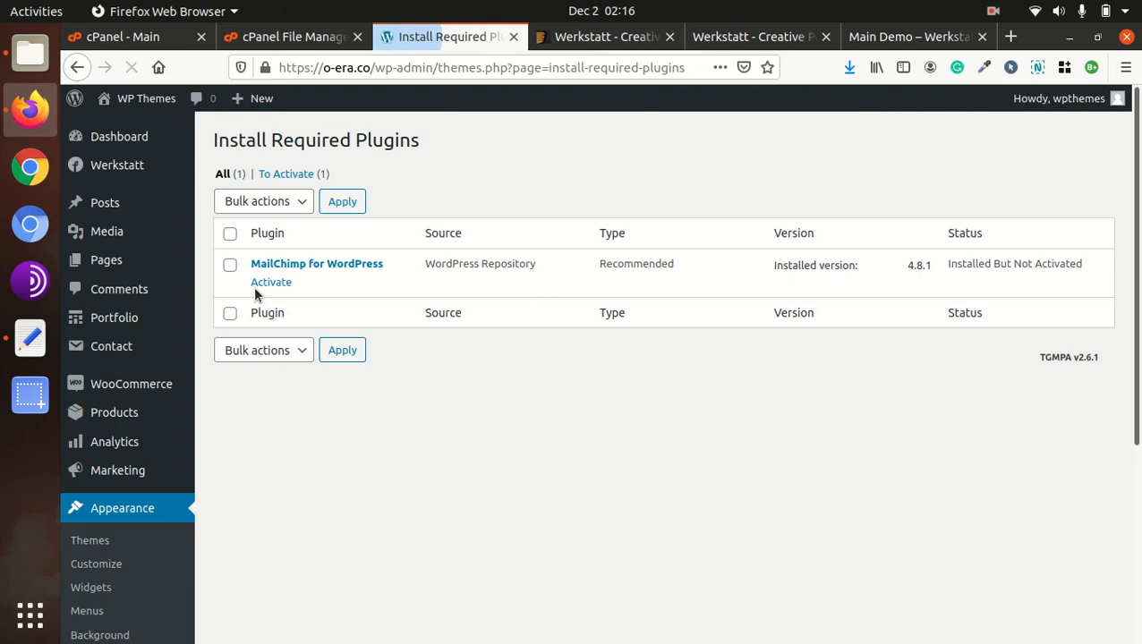
{"action": "left_click", "coordinate": [270, 282]}
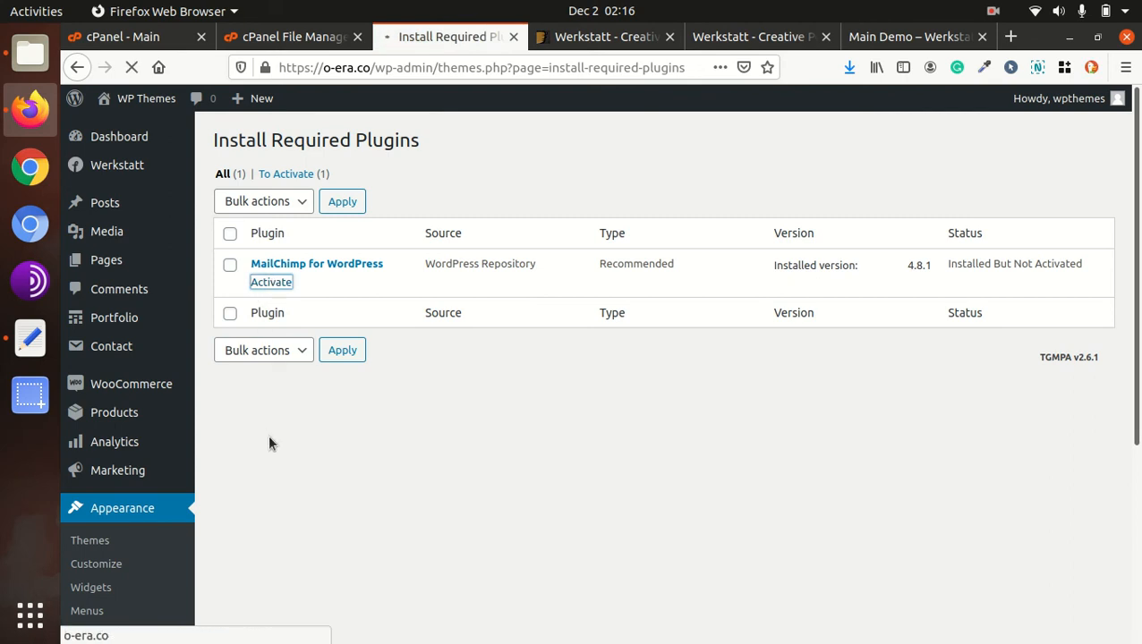
{"action": "left_click", "coordinate": [270, 281]}
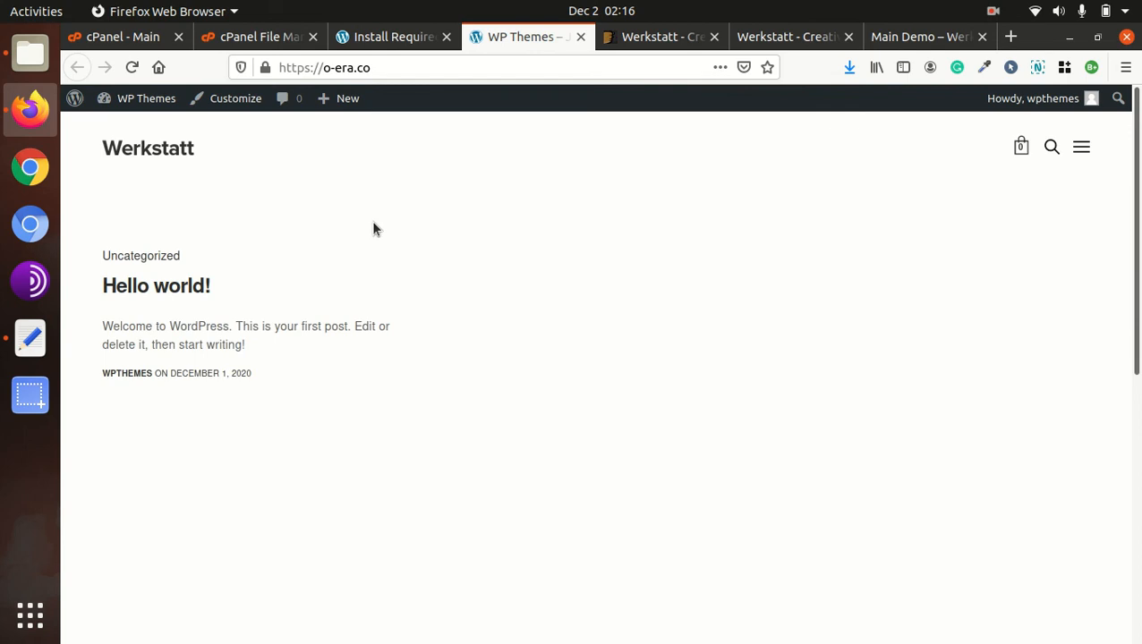
Close the cPanel - Main tab and return to the Install Required Plugins admin tab
{"action": "scroll", "scroll_direction": "down", "scroll_amount": 3}
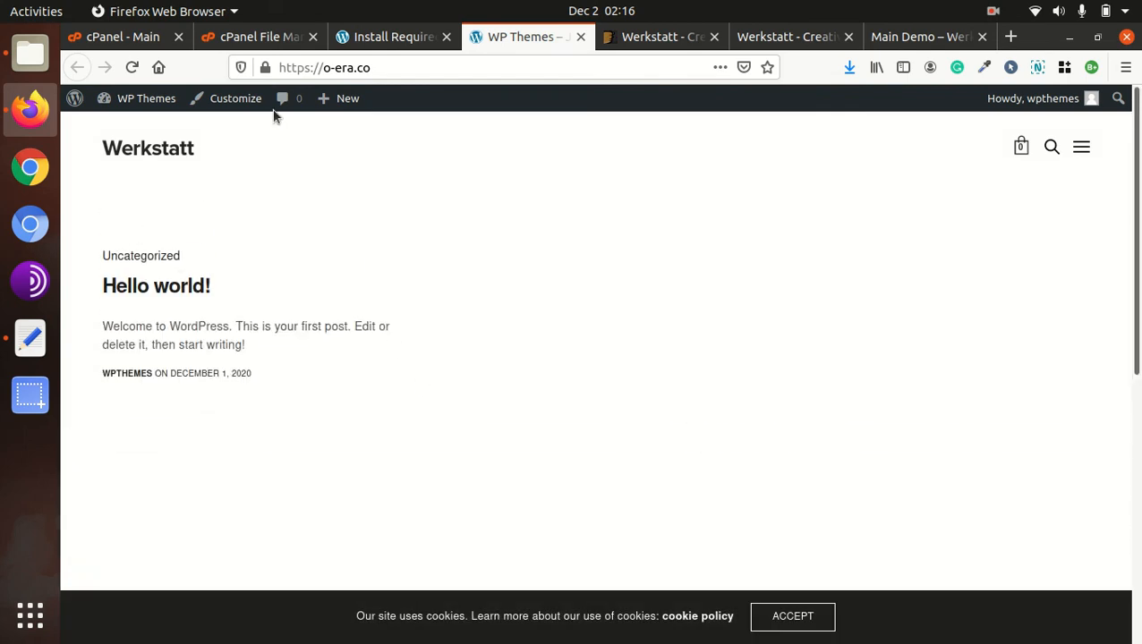
{"action": "left_click", "coordinate": [392, 37]}
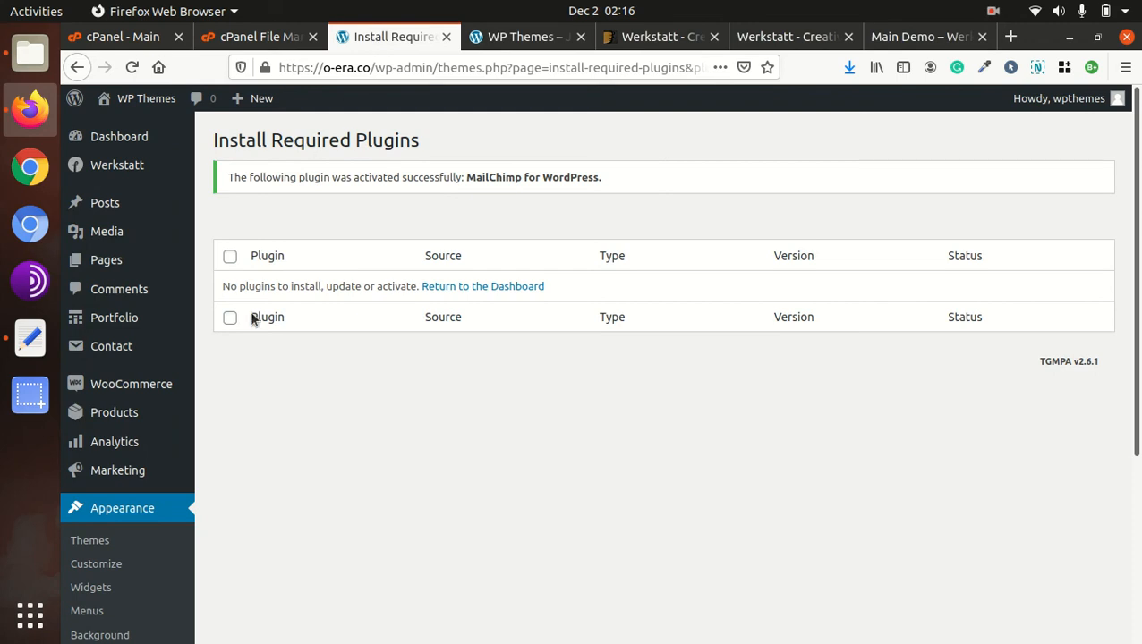
{"action": "mouse_move", "coordinate": [220, 503]}
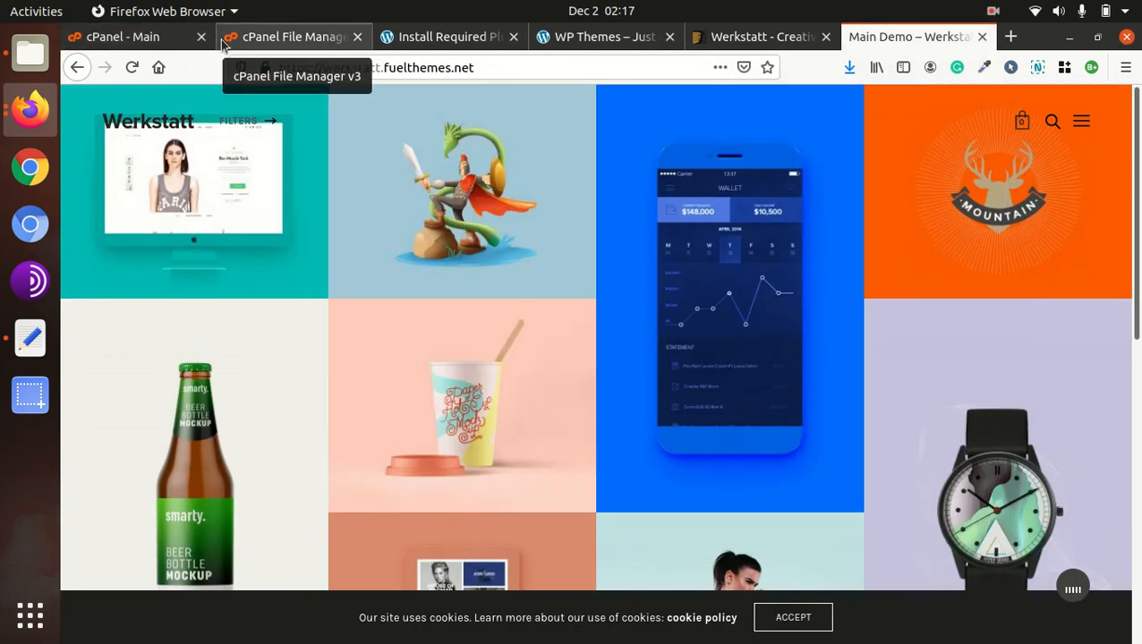
{"action": "left_click", "coordinate": [201, 37]}
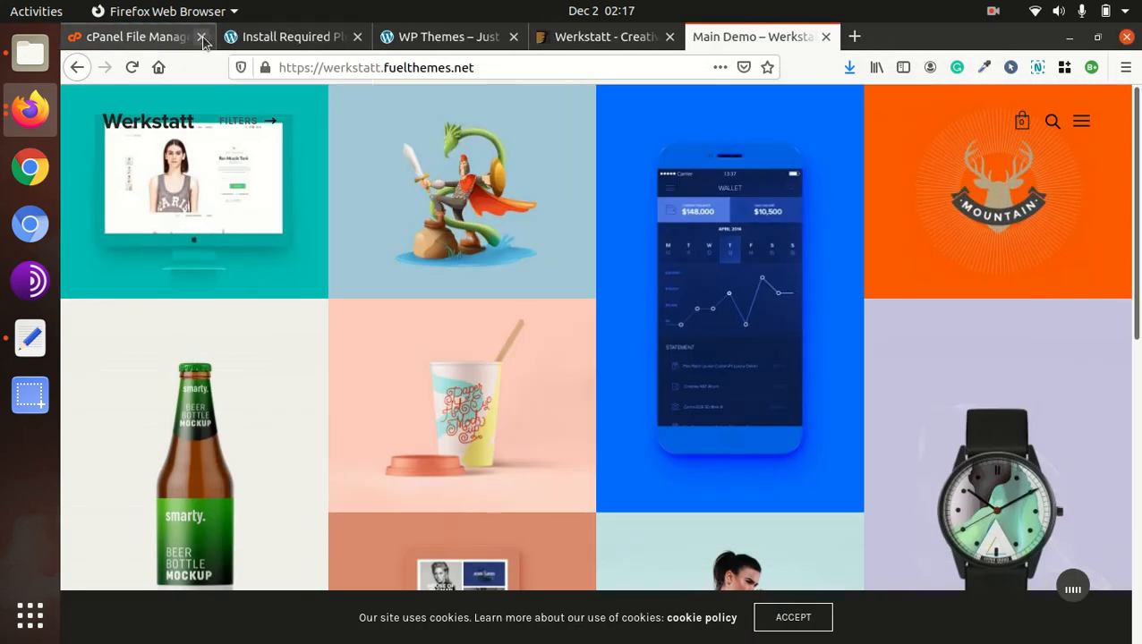
{"action": "left_click", "coordinate": [448, 36]}
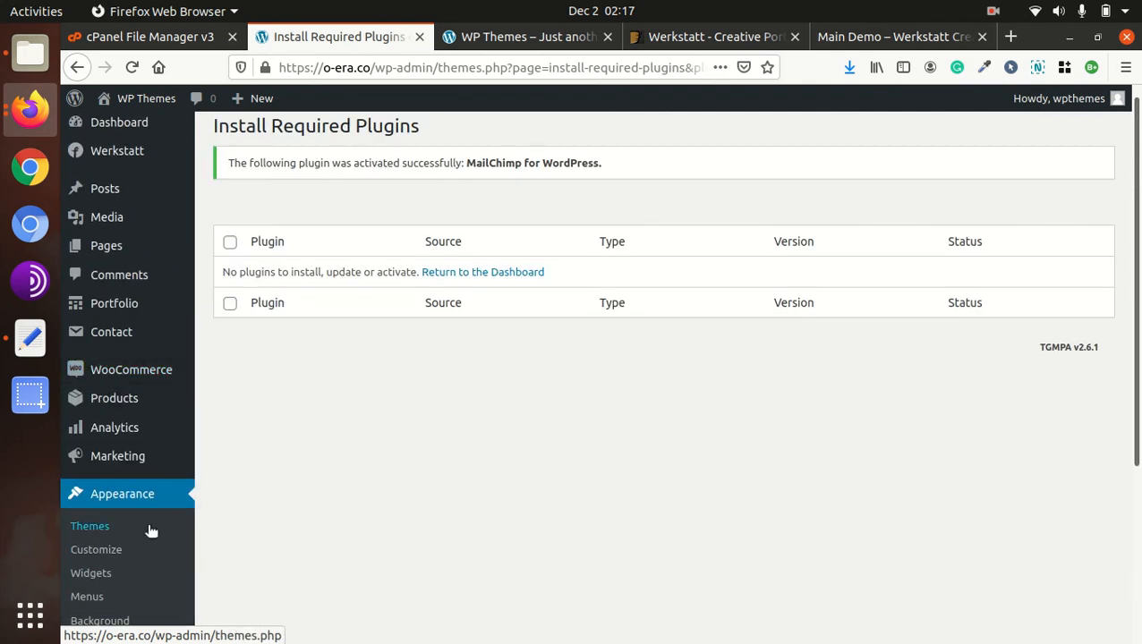
{"action": "left_click", "coordinate": [117, 150]}
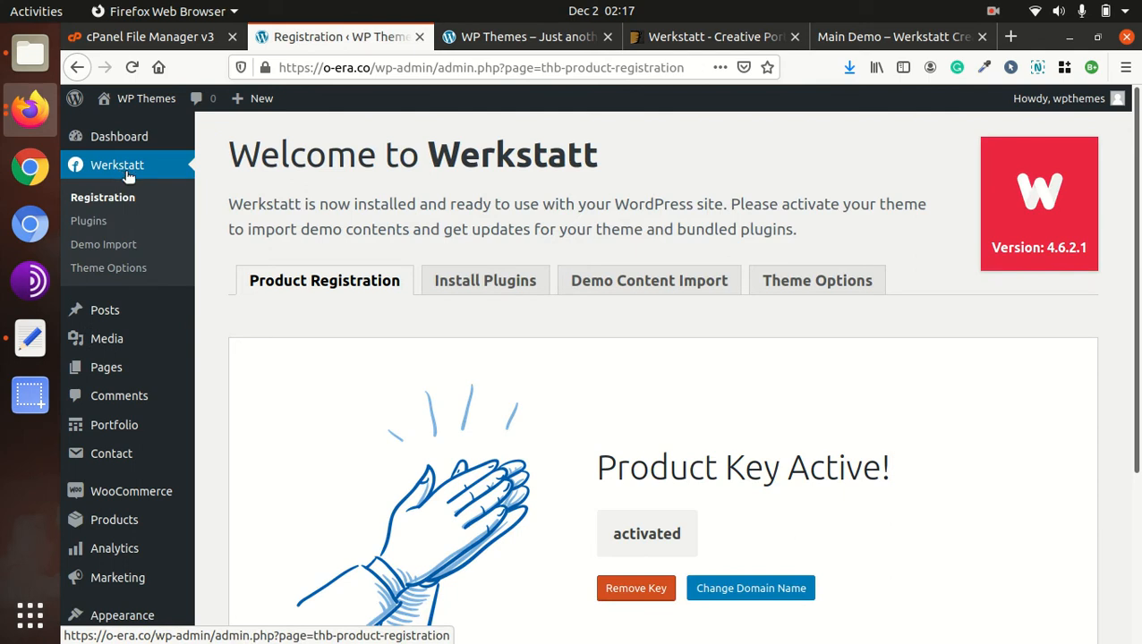
{"action": "mouse_move", "coordinate": [139, 172]}
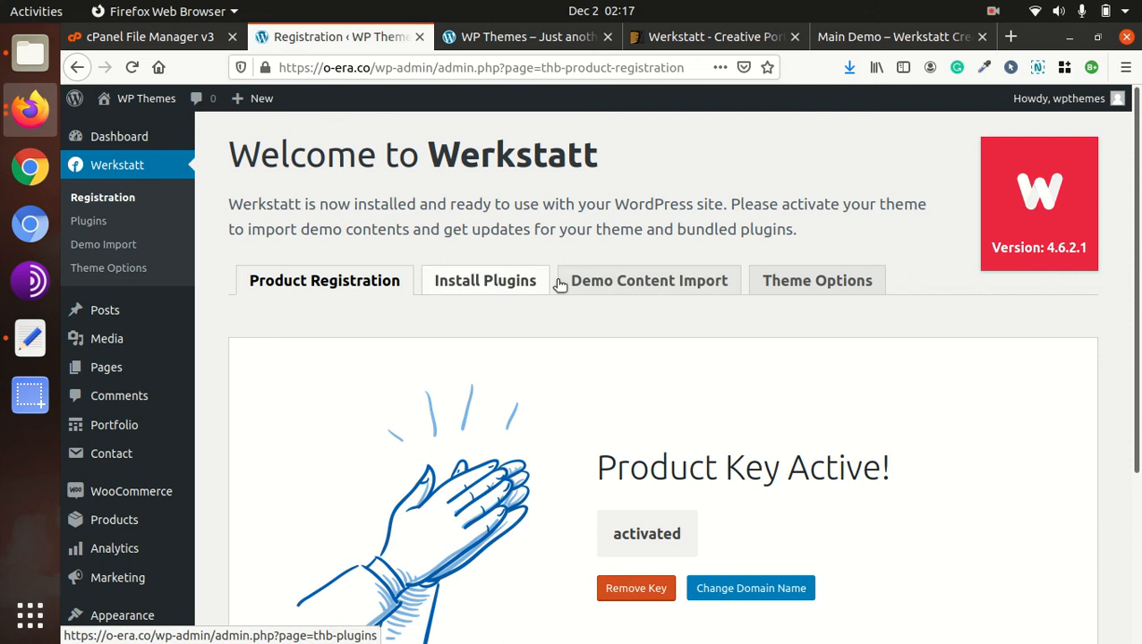
{"action": "mouse_move", "coordinate": [438, 286]}
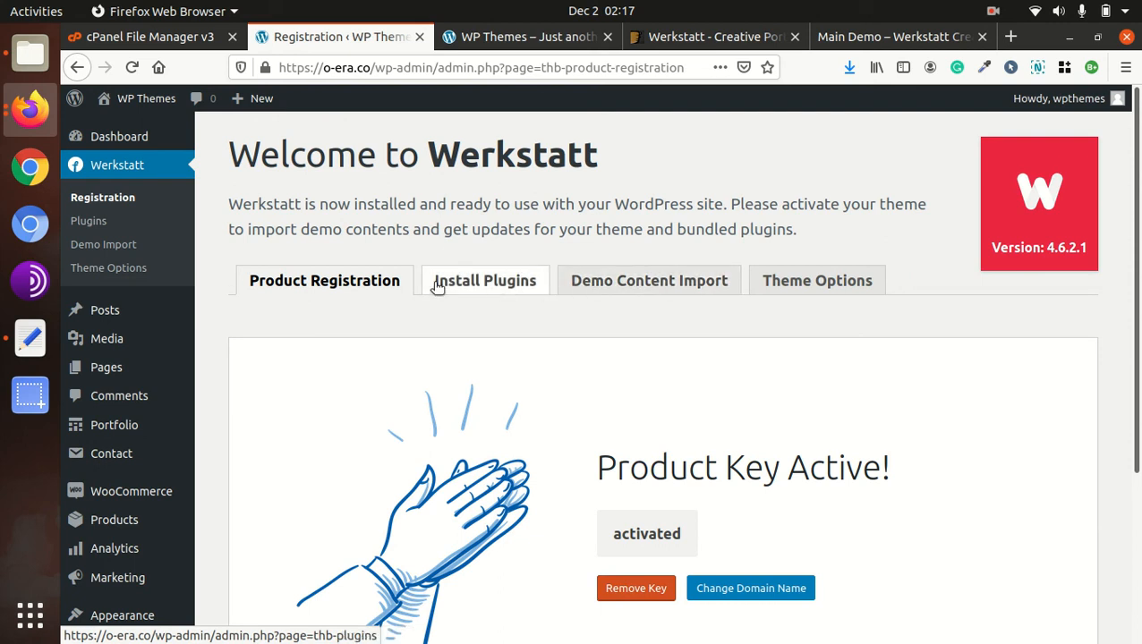
{"action": "mouse_move", "coordinate": [434, 282]}
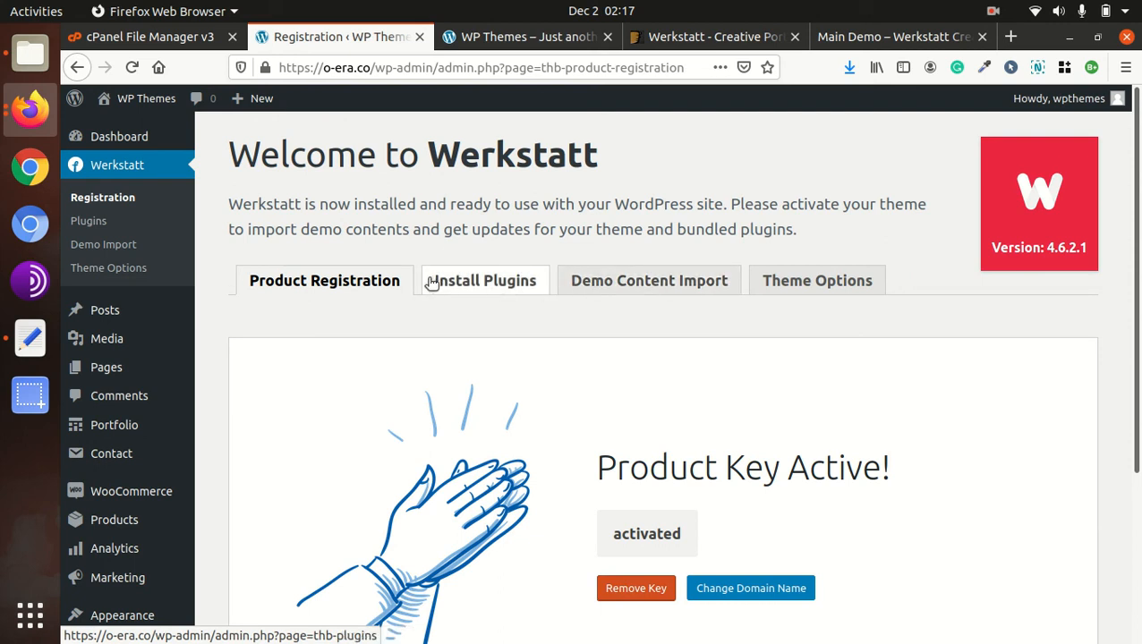
{"action": "left_click", "coordinate": [485, 280]}
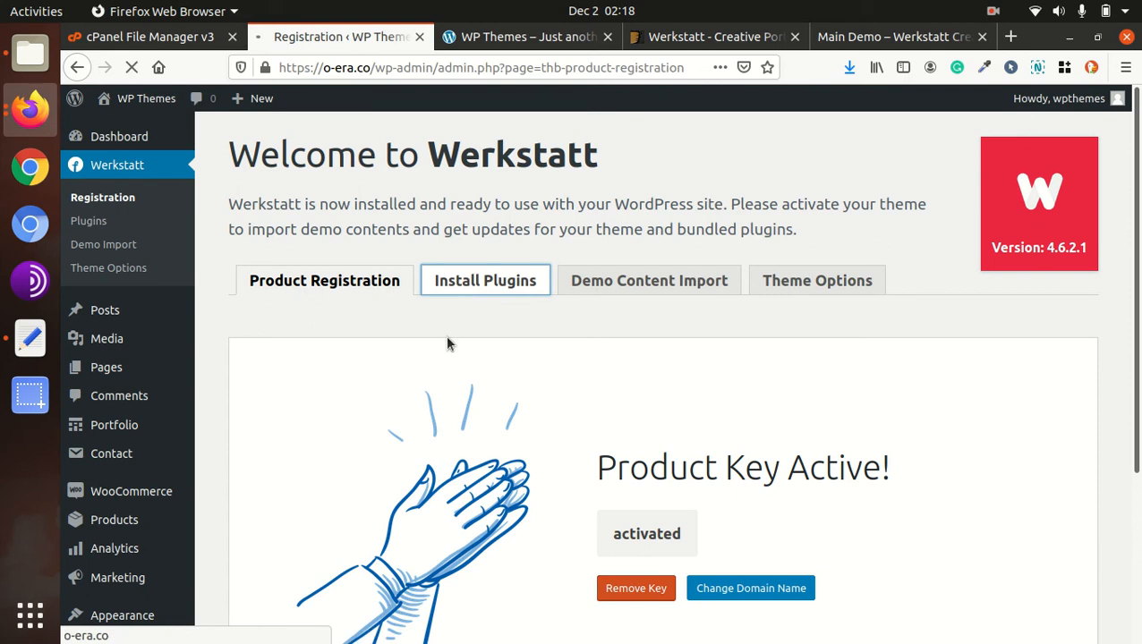
{"action": "left_click", "coordinate": [485, 280]}
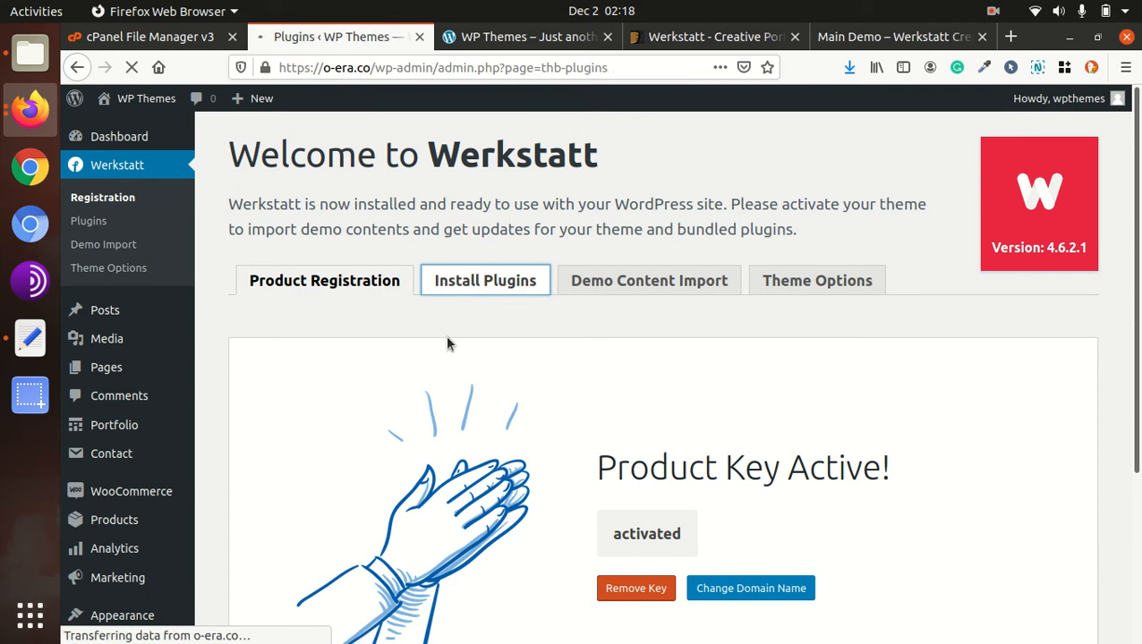
{"action": "left_click", "coordinate": [485, 280]}
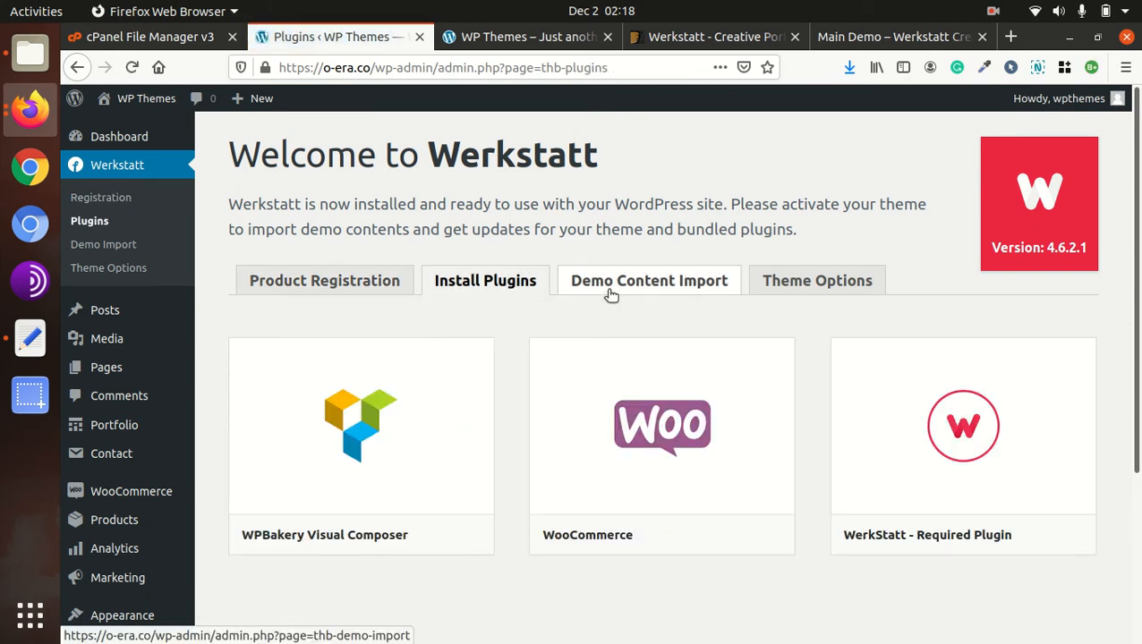
{"action": "mouse_move", "coordinate": [944, 511]}
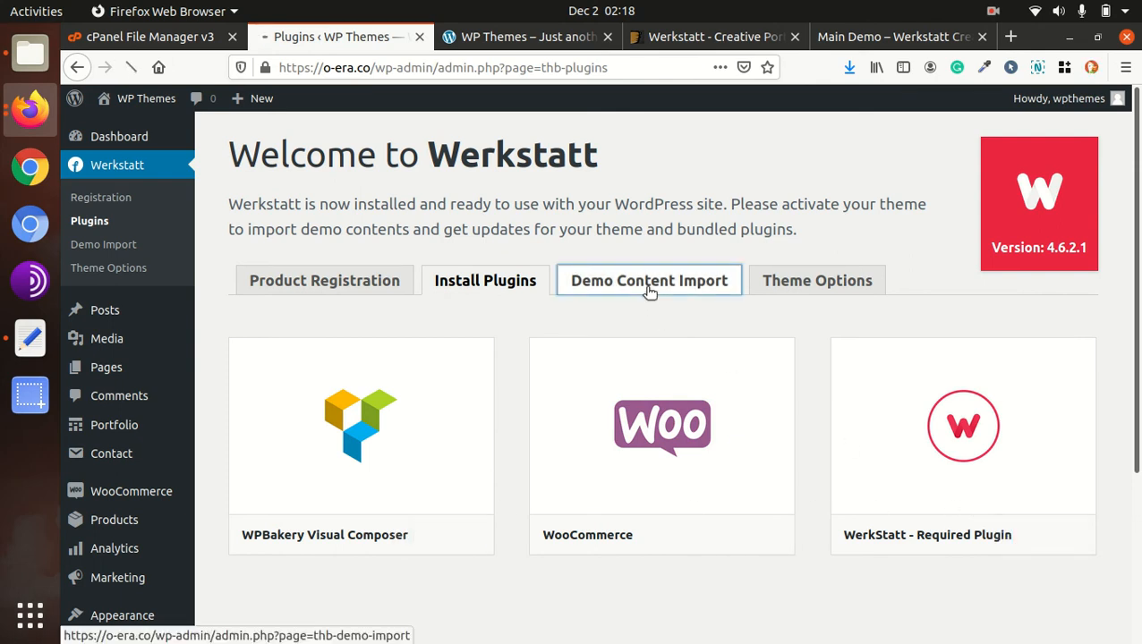
{"action": "left_click", "coordinate": [648, 280]}
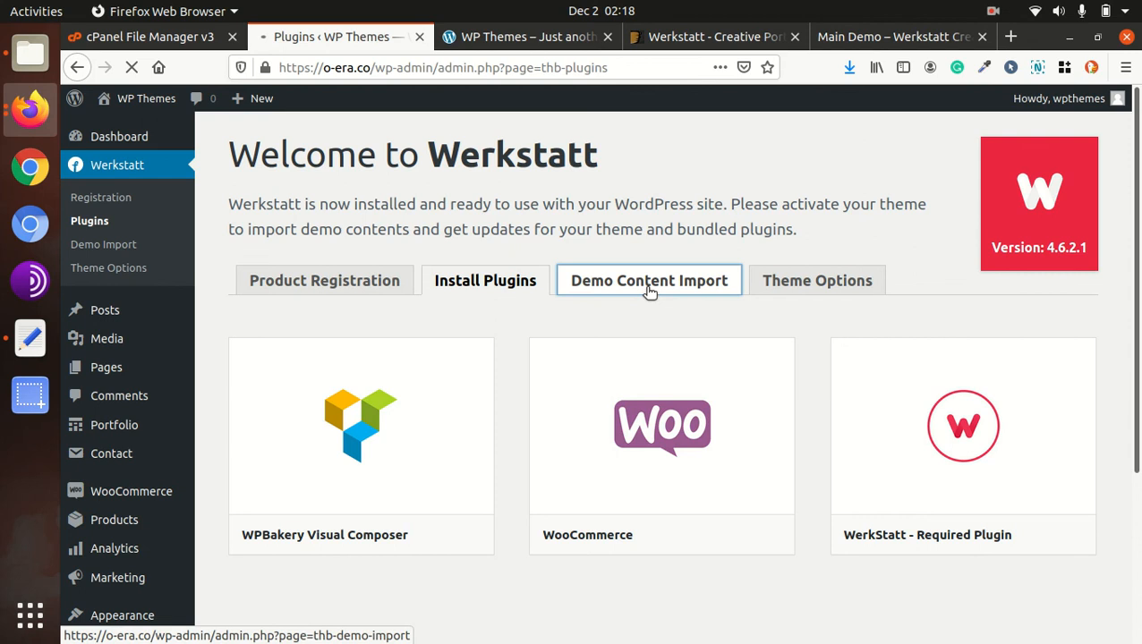
{"action": "left_click", "coordinate": [648, 280]}
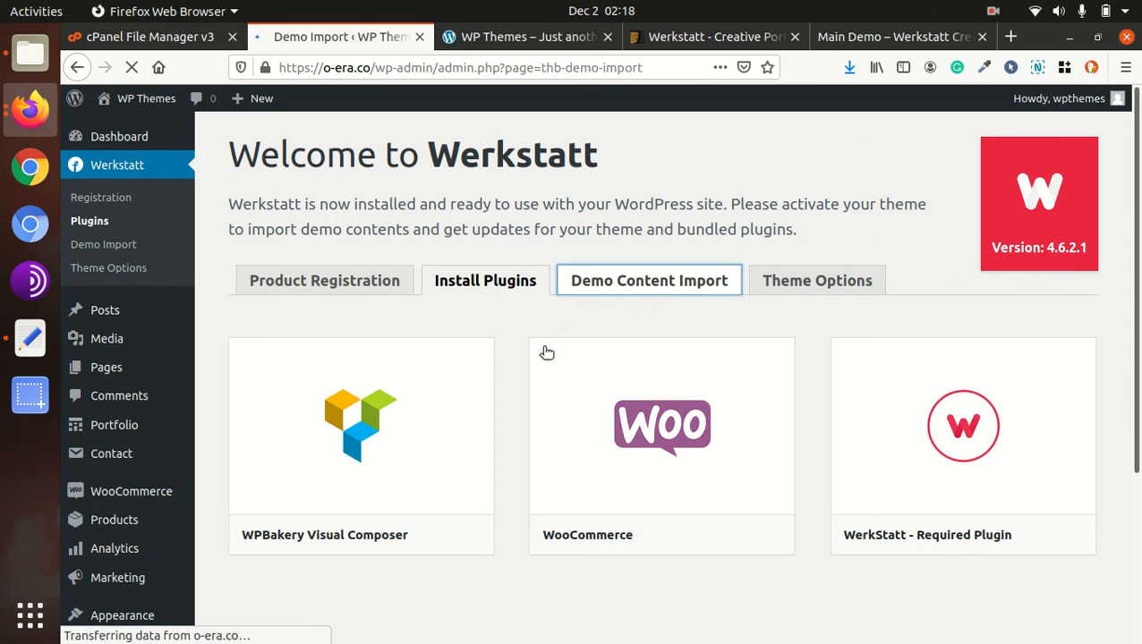
{"action": "mouse_move", "coordinate": [539, 385]}
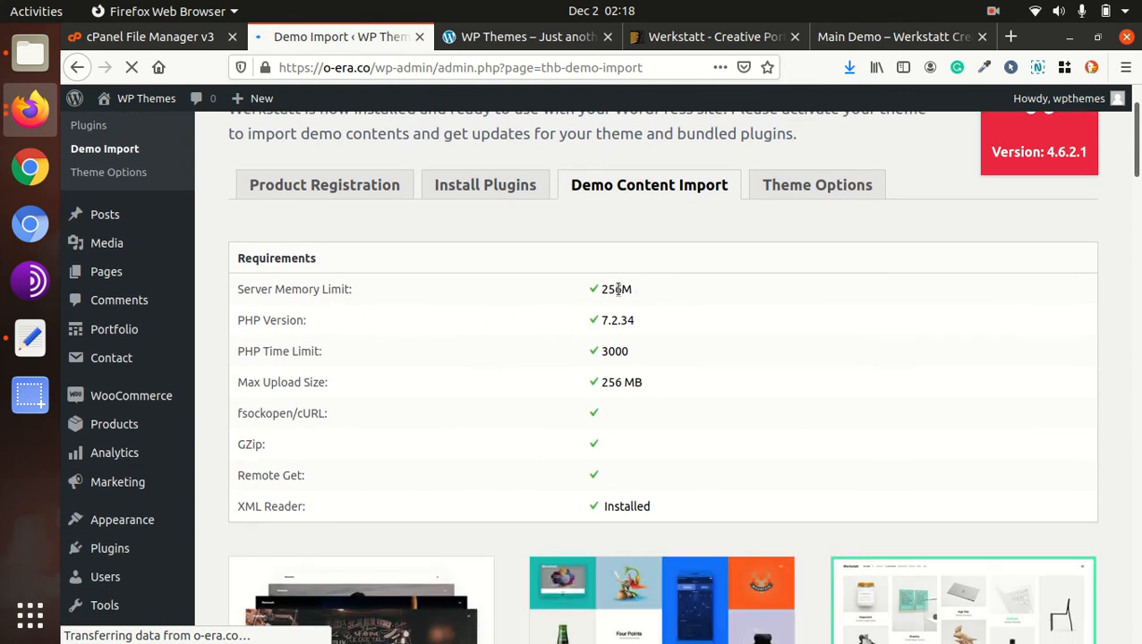
{"action": "double_click", "coordinate": [615, 350]}
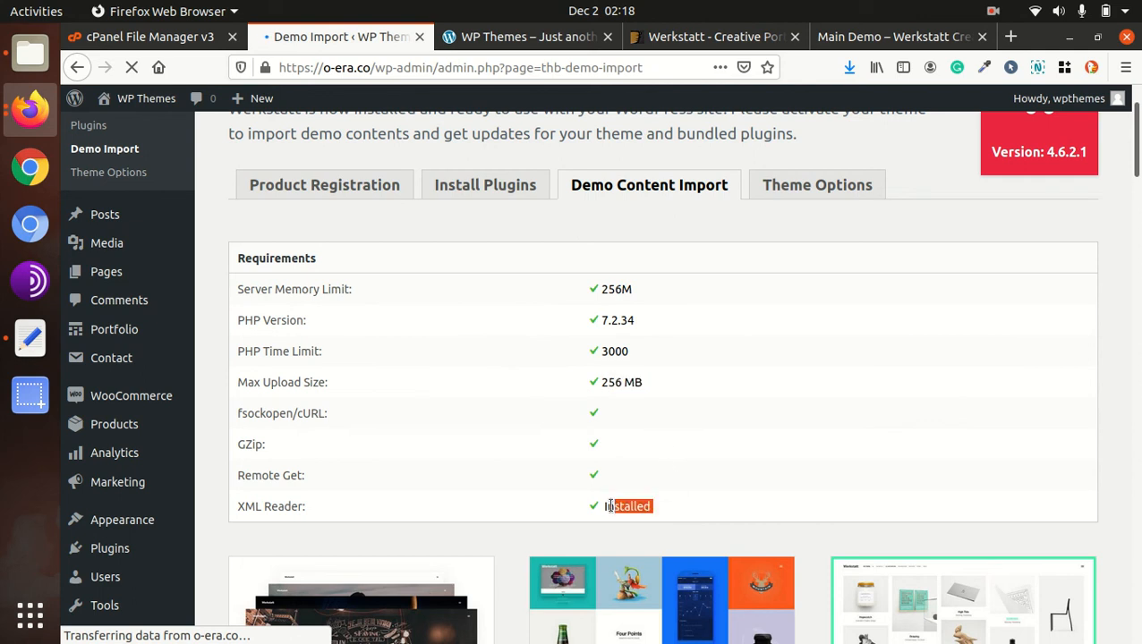
{"action": "mouse_move", "coordinate": [604, 437]}
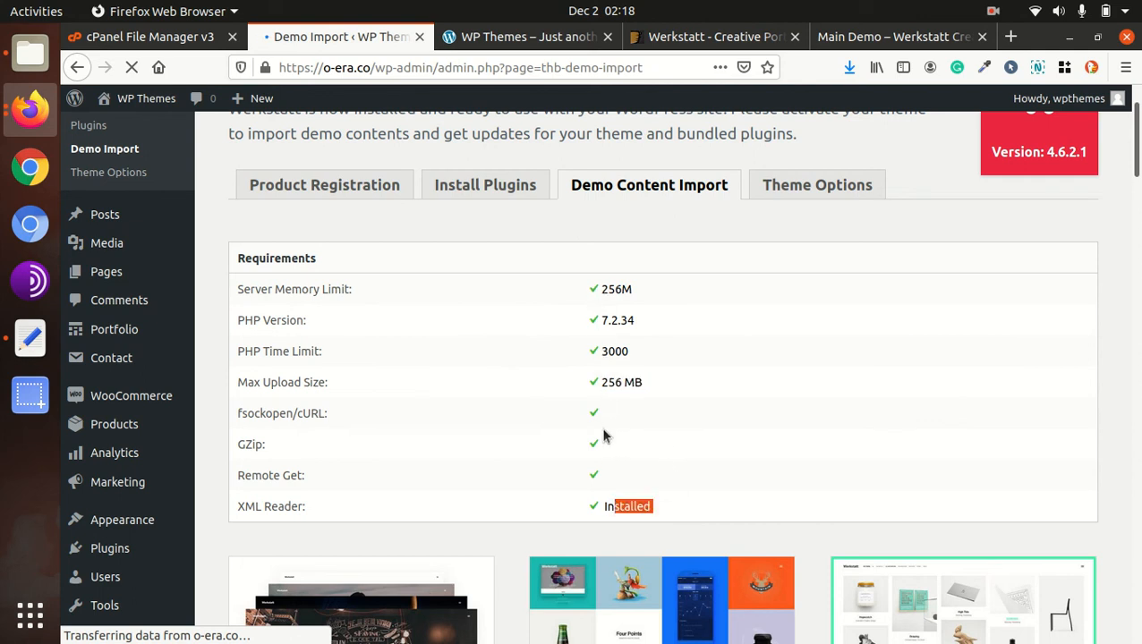
{"action": "scroll", "scroll_direction": "down", "scroll_amount": 3}
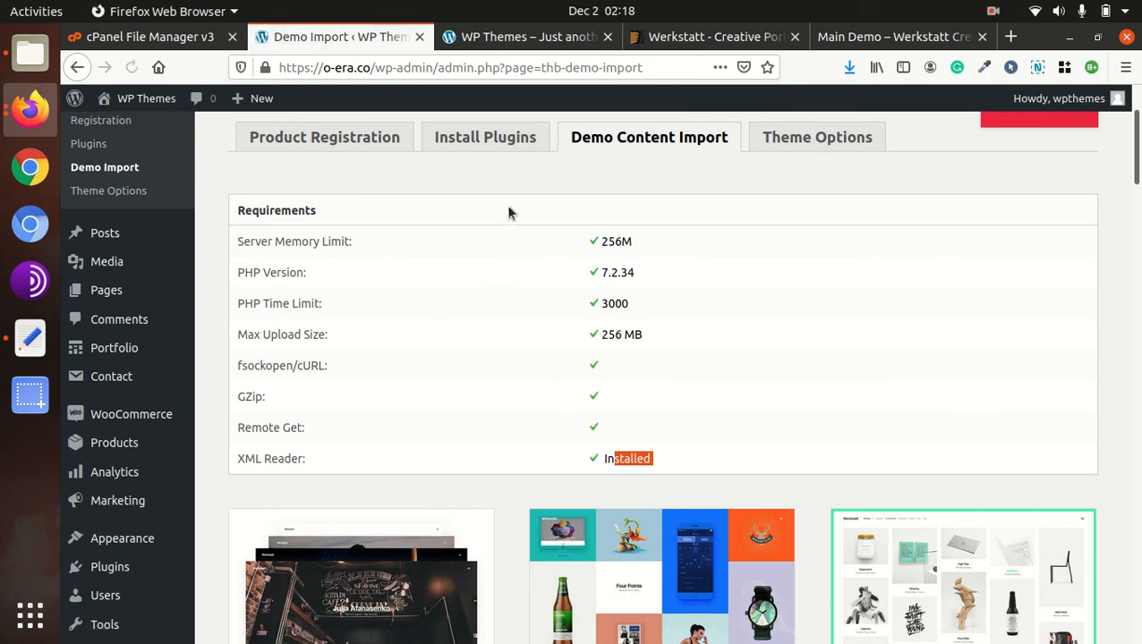
{"action": "scroll", "scroll_direction": "down", "scroll_amount": 3}
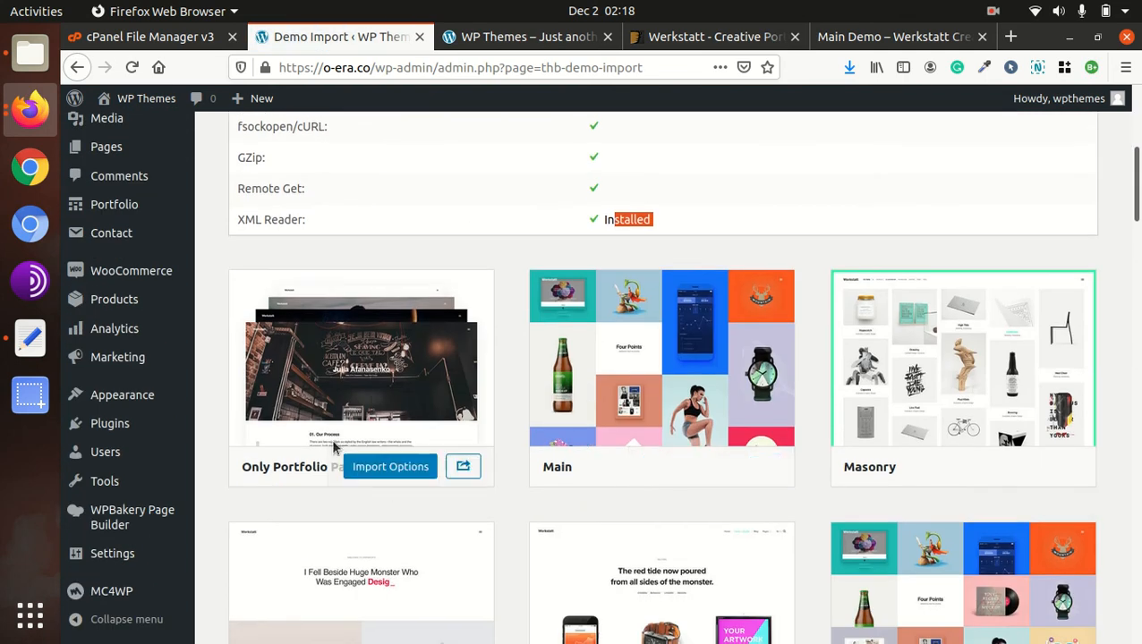
{"action": "mouse_move", "coordinate": [696, 458]}
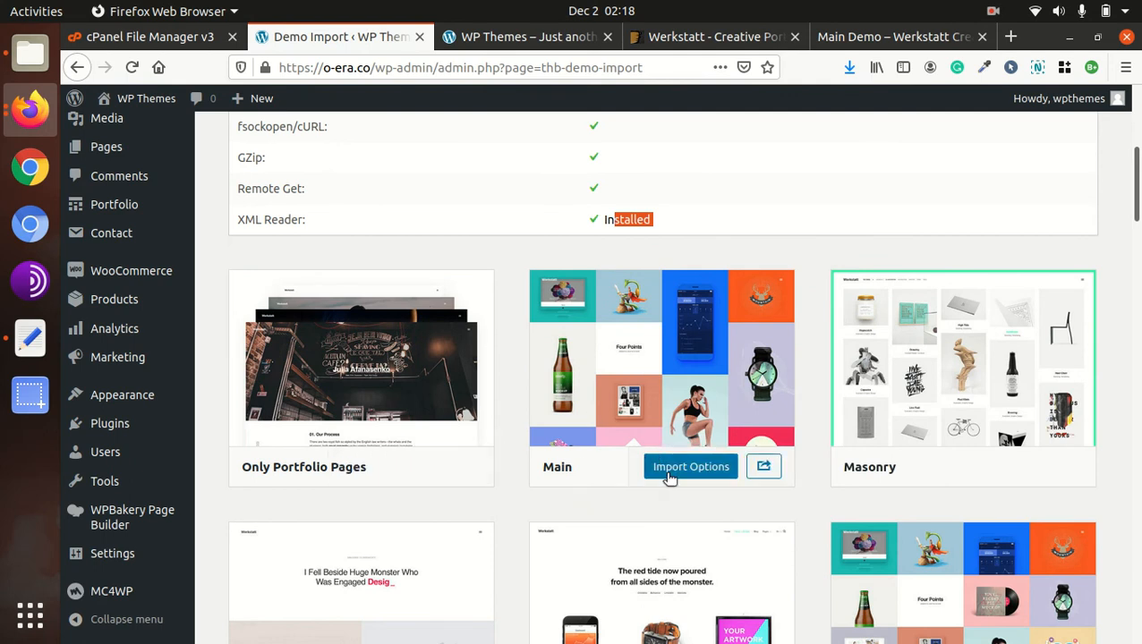
{"action": "scroll", "scroll_direction": "down", "scroll_amount": 3}
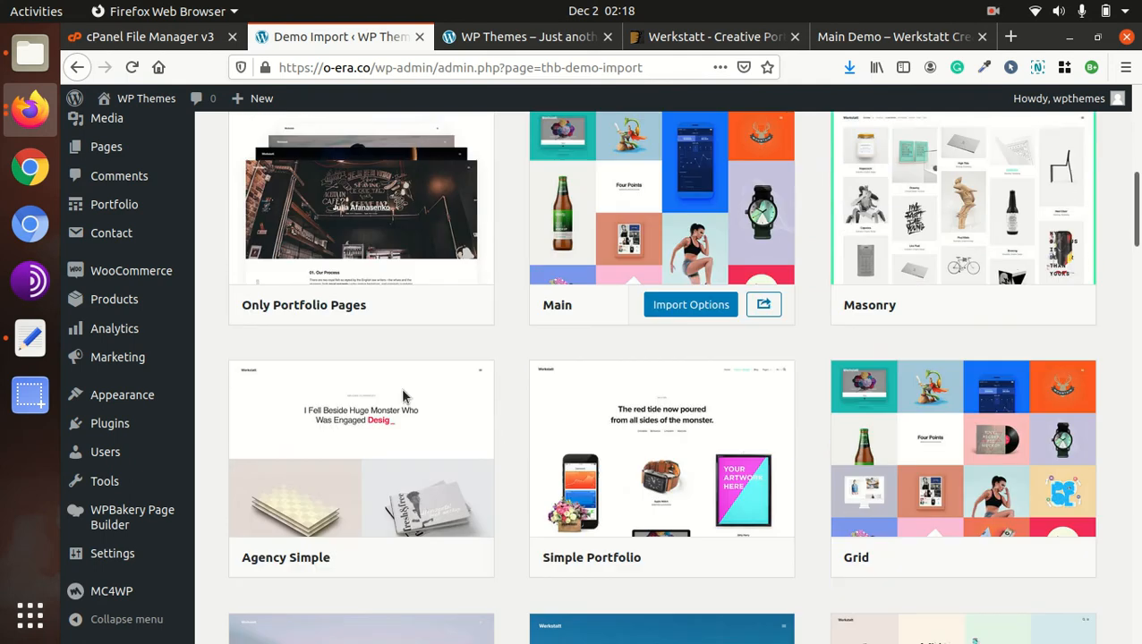
{"action": "scroll", "scroll_direction": "down", "scroll_amount": 3}
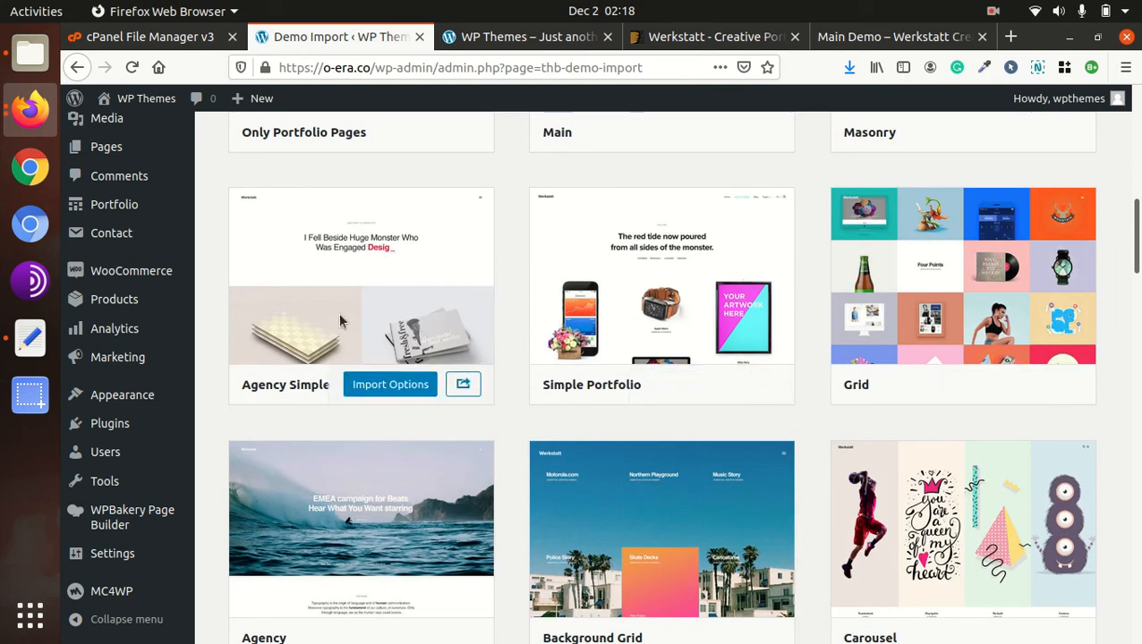
{"action": "scroll", "scroll_direction": "down", "scroll_amount": 3}
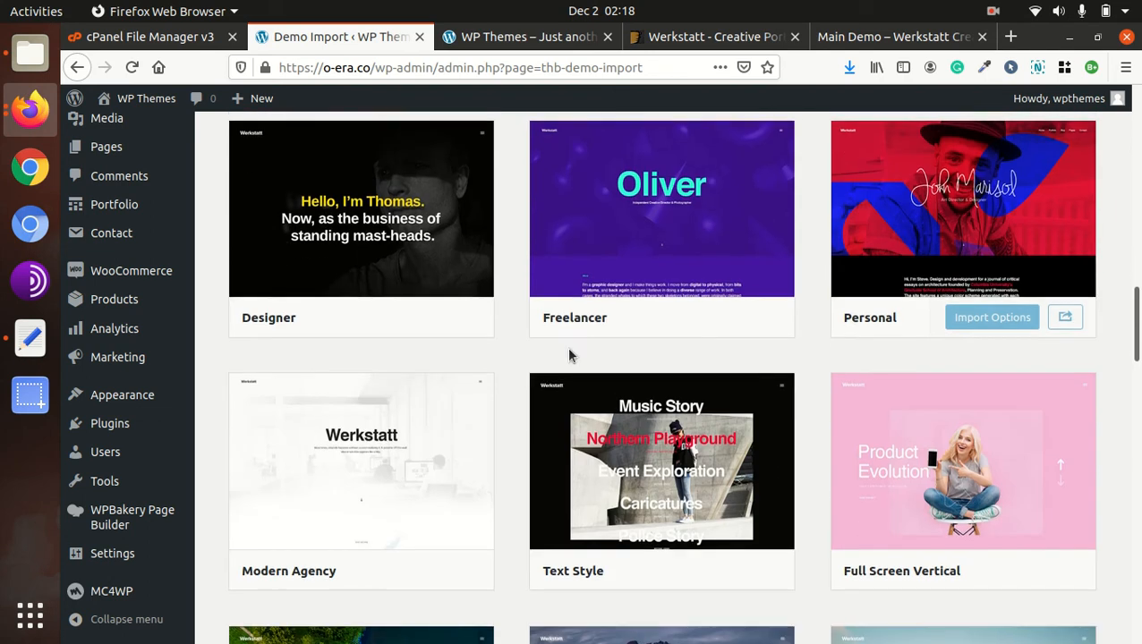
{"action": "scroll", "scroll_direction": "down", "scroll_amount": 3}
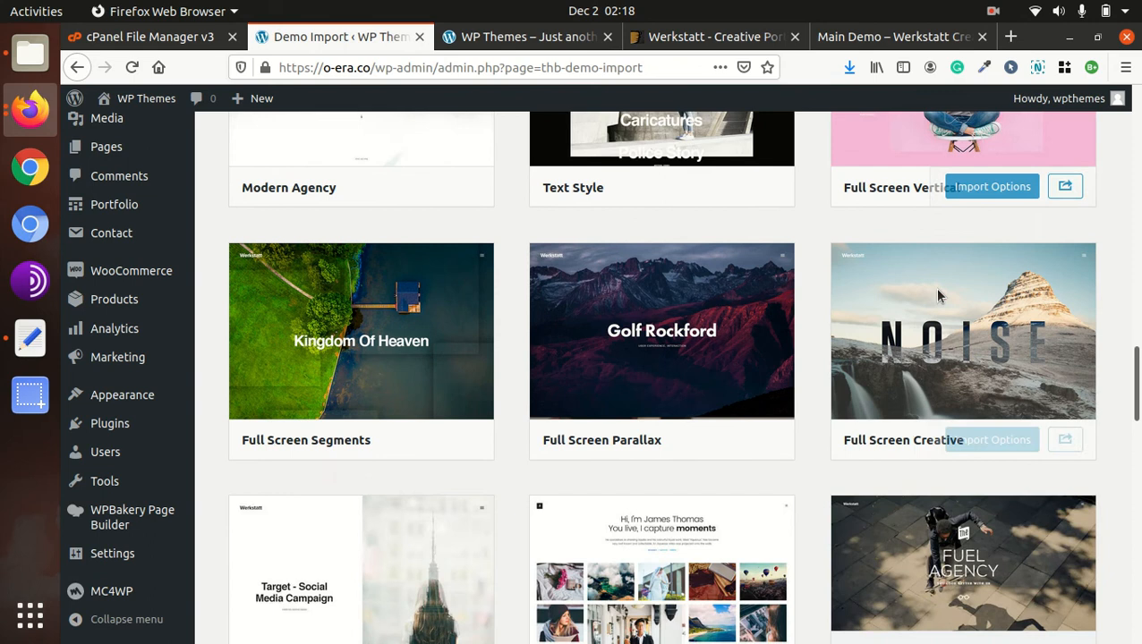
{"action": "scroll", "scroll_direction": "down", "scroll_amount": 3}
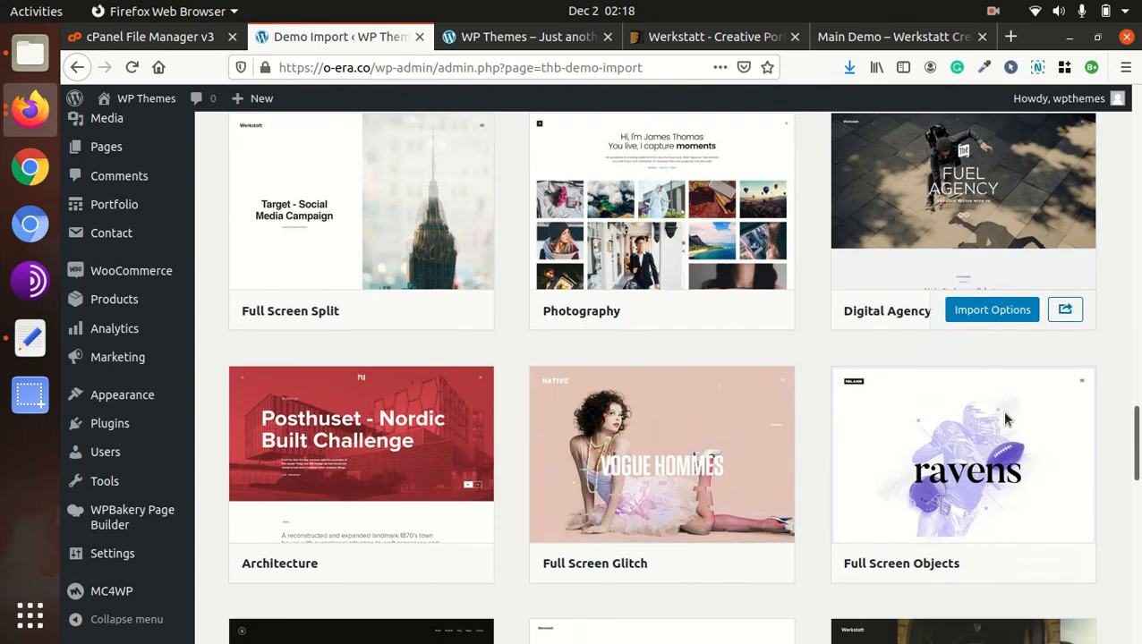
{"action": "scroll", "scroll_direction": "down", "scroll_amount": 3}
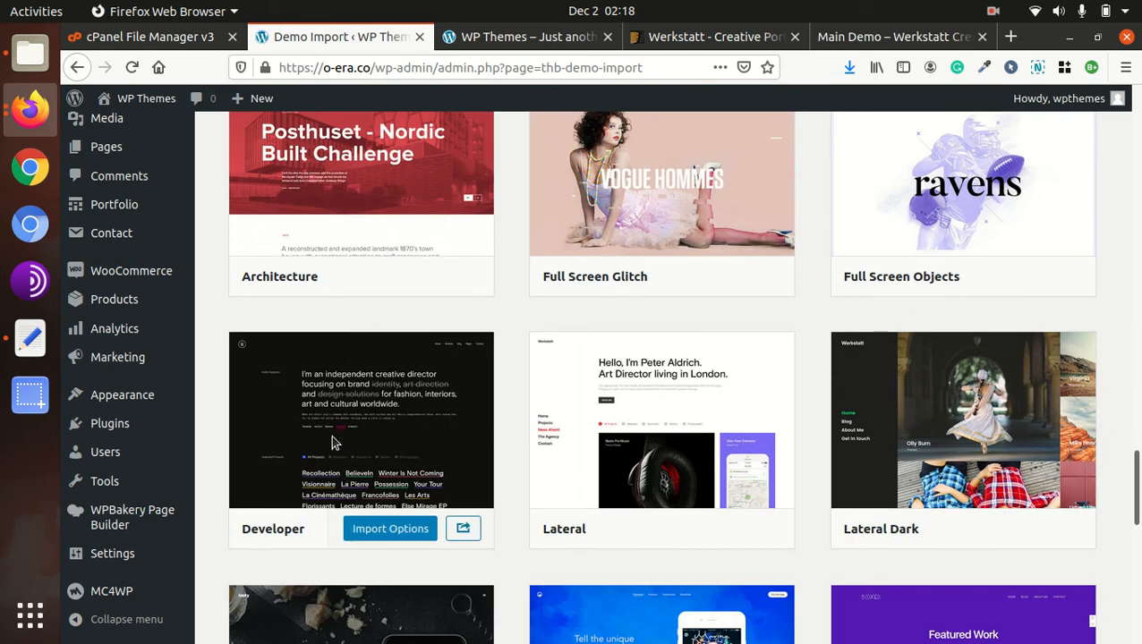
{"action": "scroll", "scroll_direction": "down", "scroll_amount": 3}
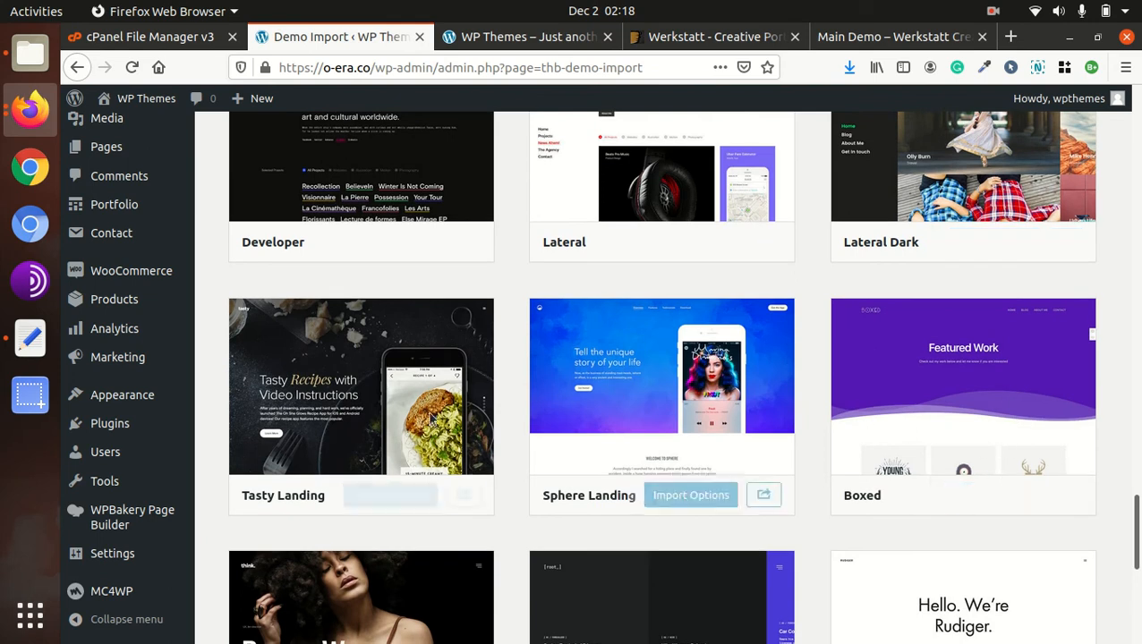
{"action": "scroll", "scroll_direction": "down", "scroll_amount": 3}
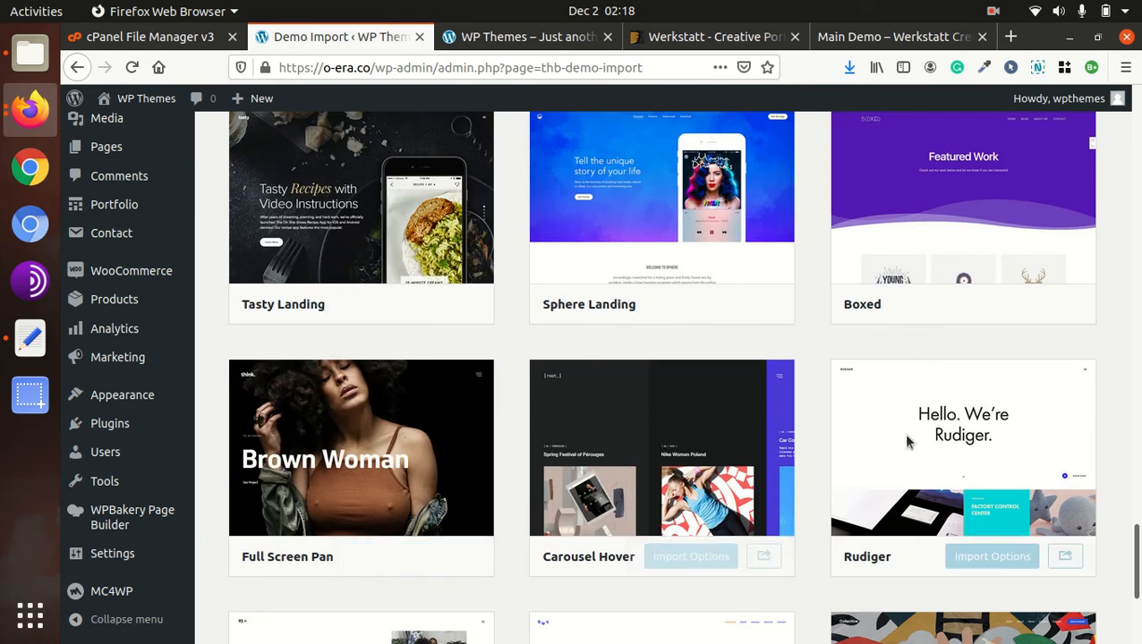
{"action": "scroll", "scroll_direction": "down", "scroll_amount": 3}
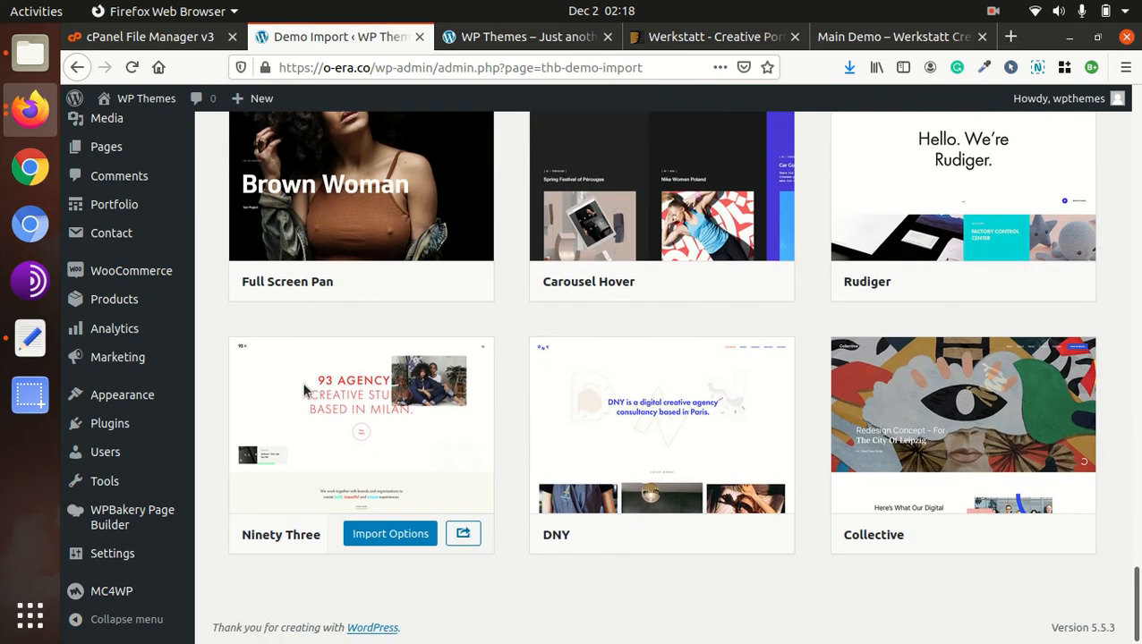
{"action": "mouse_move", "coordinate": [325, 435]}
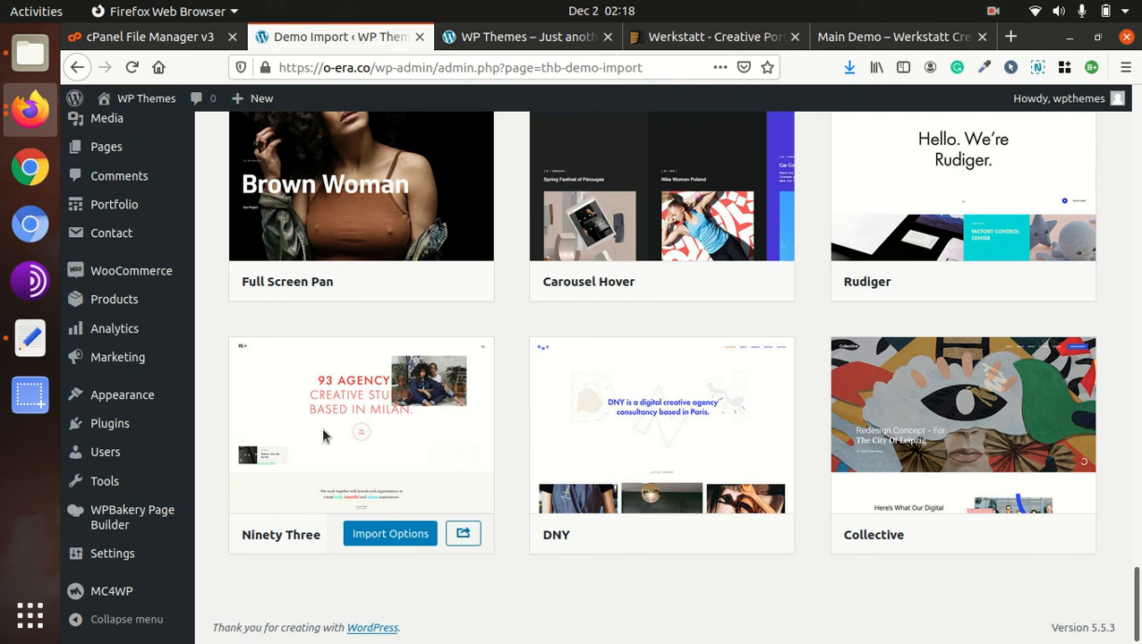
{"action": "scroll", "scroll_direction": "up", "scroll_amount": 3}
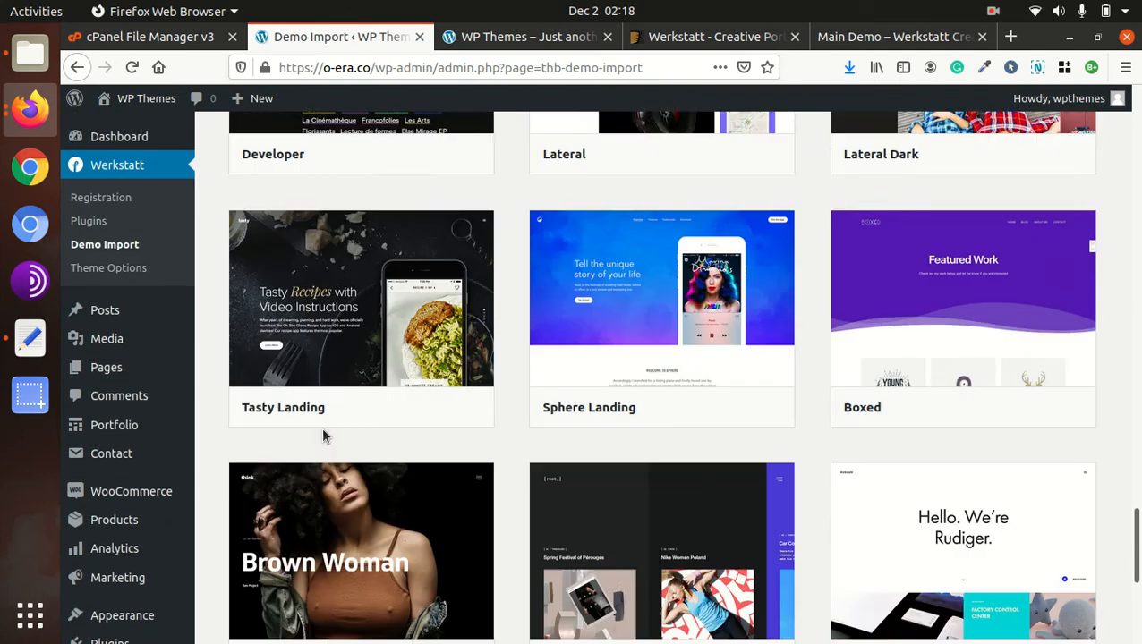
{"action": "scroll", "scroll_direction": "down", "scroll_amount": 3}
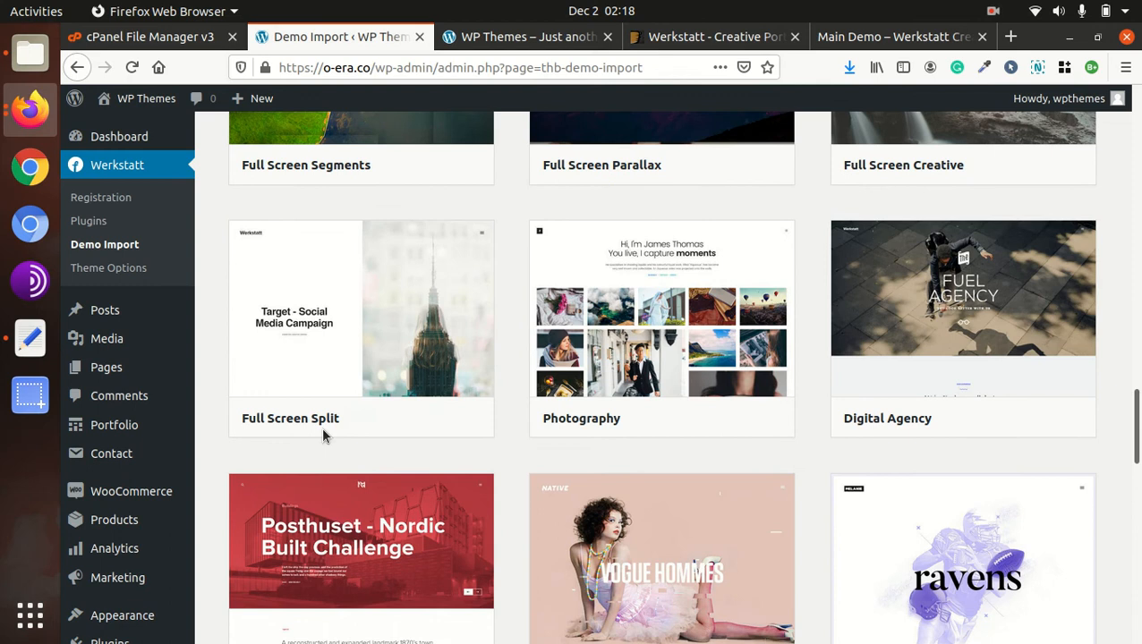
{"action": "scroll", "scroll_direction": "down", "scroll_amount": 3}
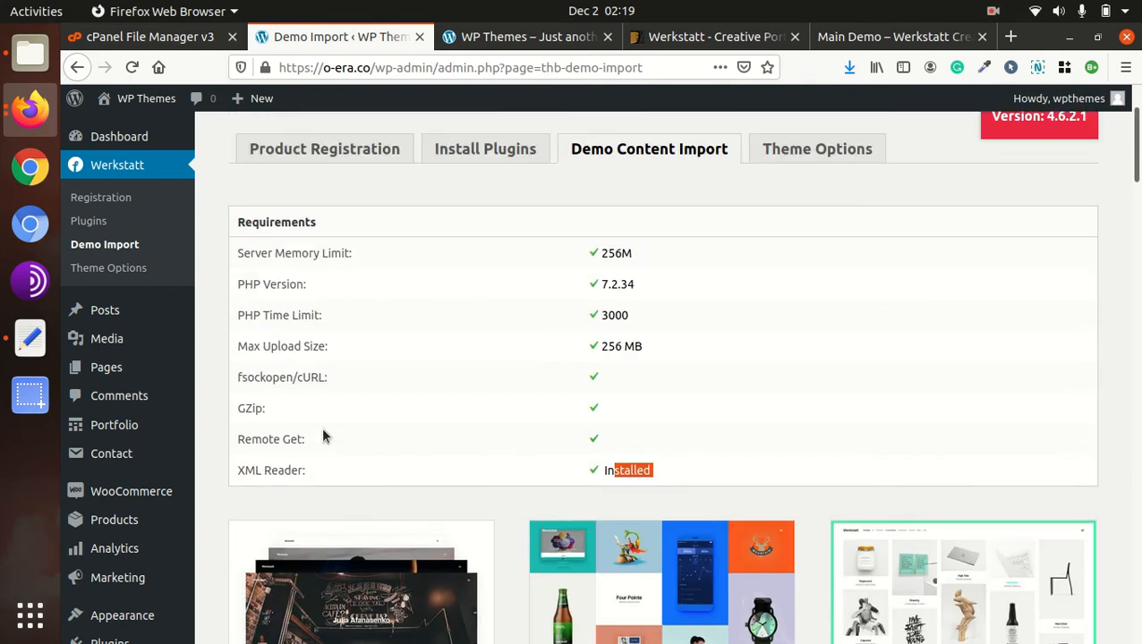
Run Import Selected on the Main demo with Contents, Media Files, Theme Options and Widgets
{"action": "scroll", "scroll_direction": "down", "scroll_amount": 3}
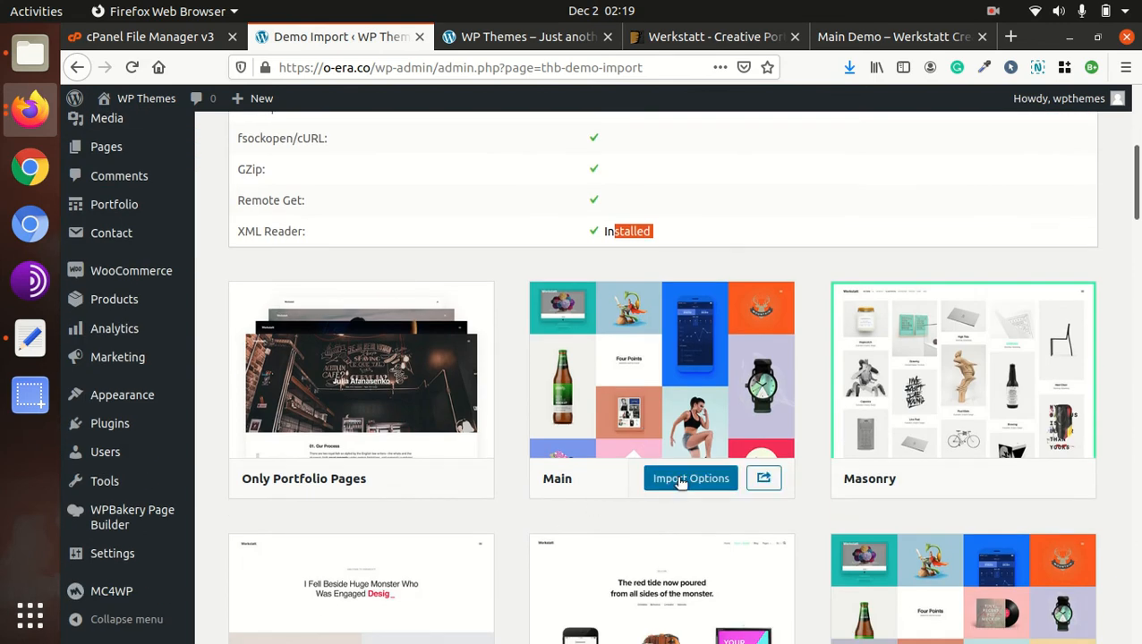
{"action": "left_click", "coordinate": [689, 477]}
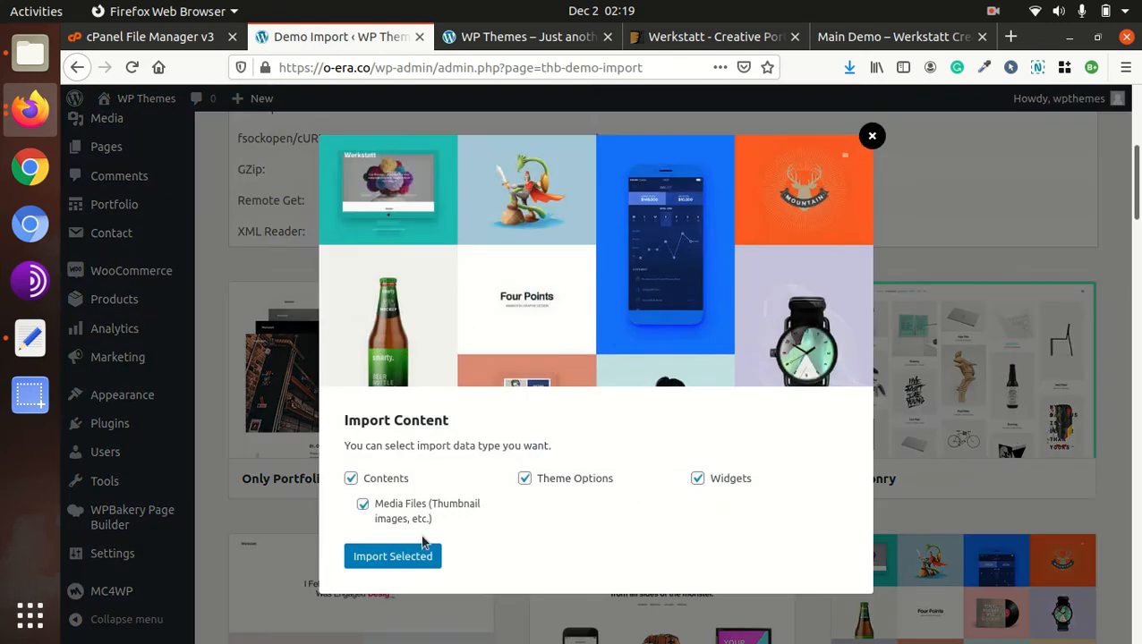
{"action": "mouse_move", "coordinate": [595, 542]}
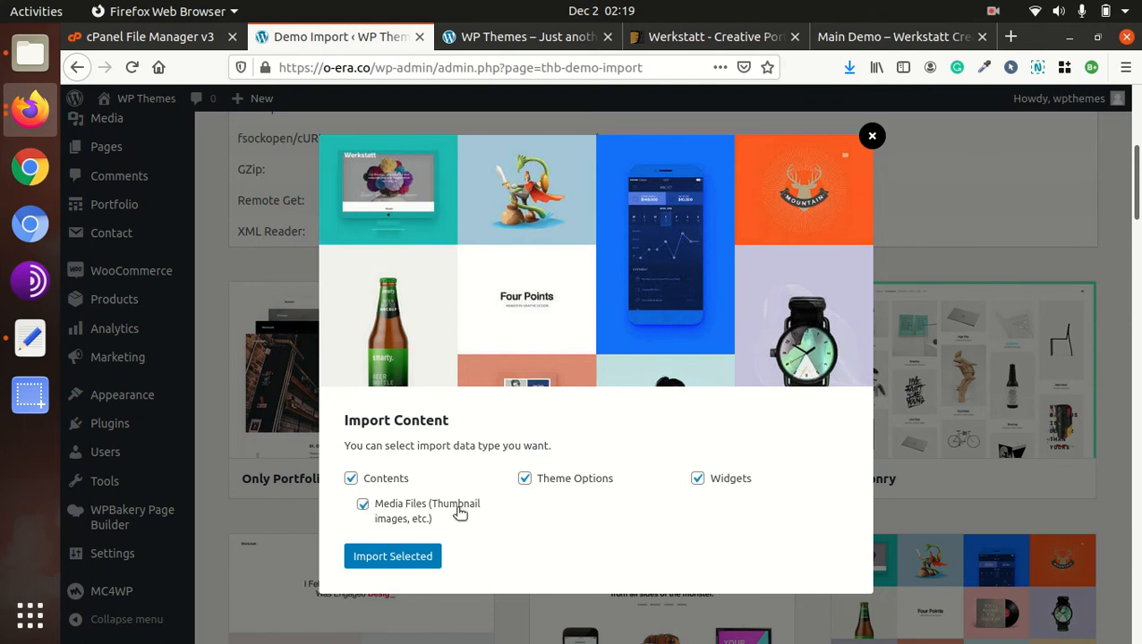
{"action": "mouse_move", "coordinate": [547, 553]}
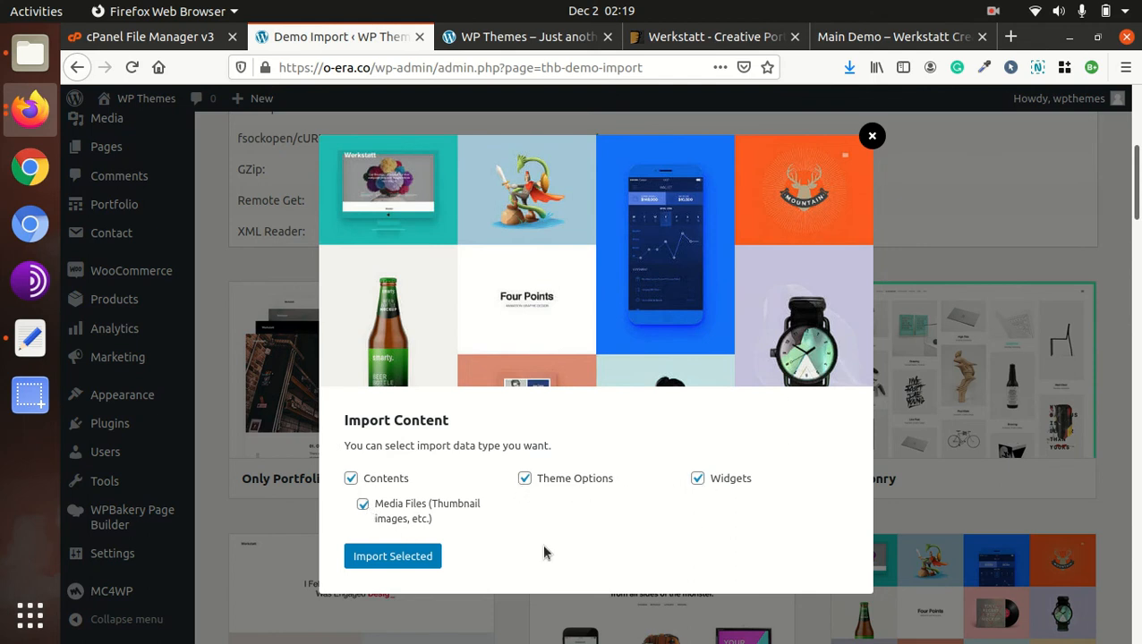
{"action": "left_click", "coordinate": [392, 555]}
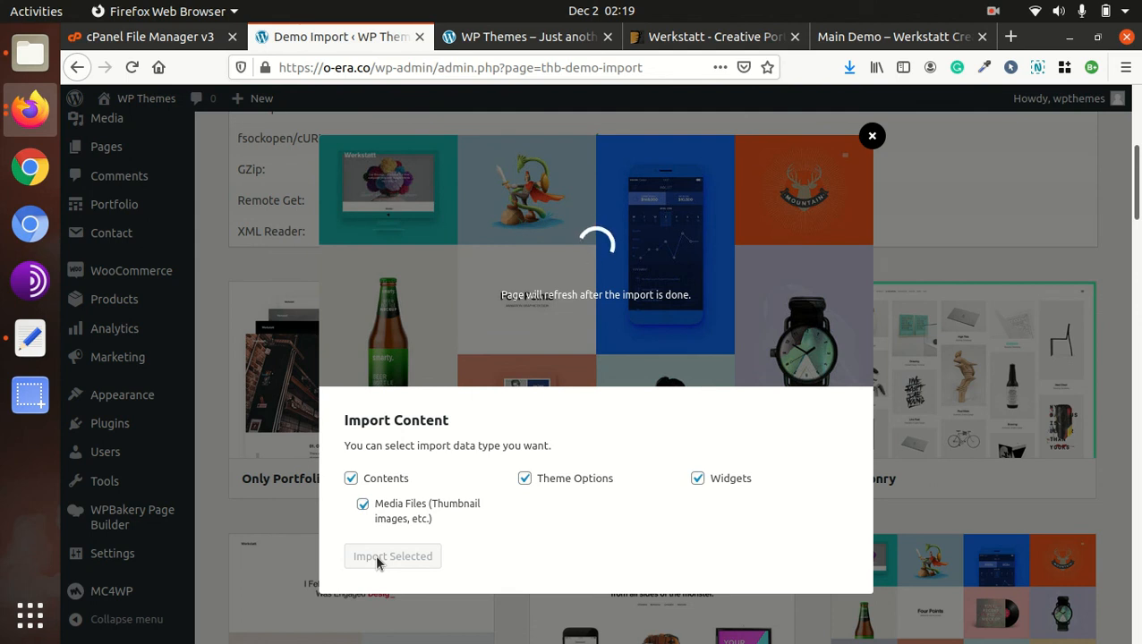
{"action": "left_click", "coordinate": [392, 556]}
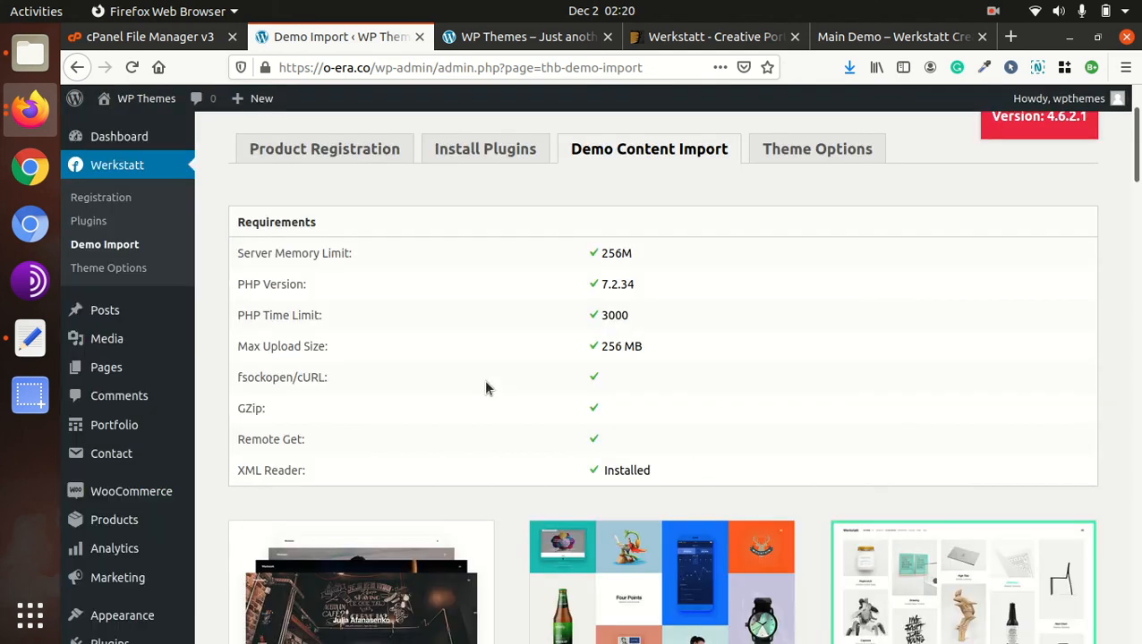
Scroll the reloaded Demo Content Import page listing the Werkstatt demo layouts
{"action": "scroll", "scroll_direction": "down", "scroll_amount": 3}
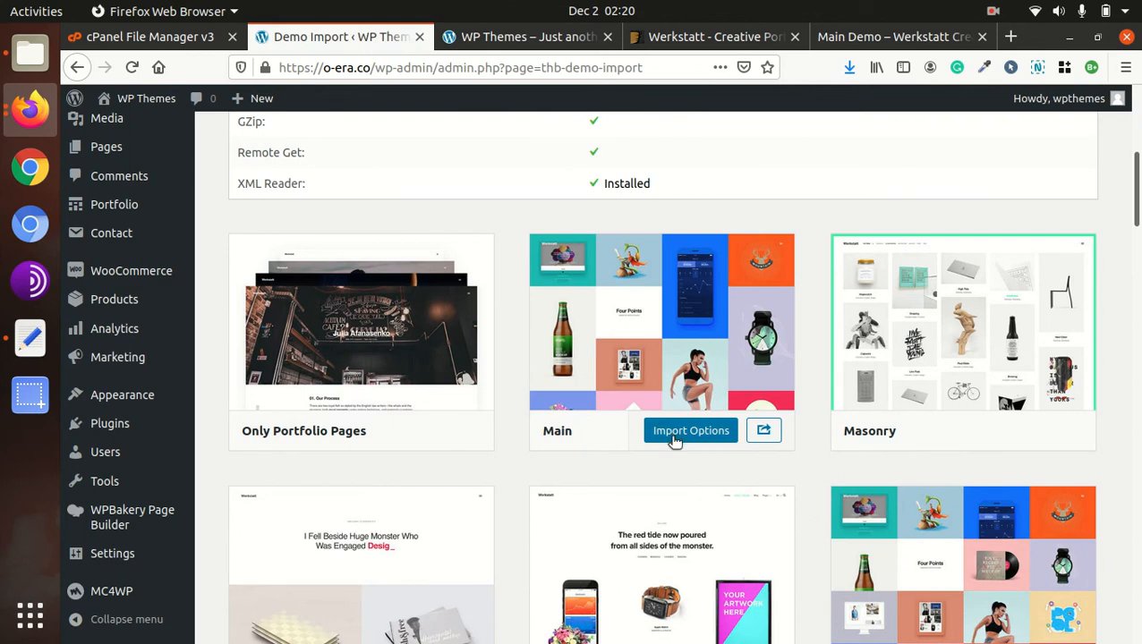
{"action": "mouse_move", "coordinate": [537, 416]}
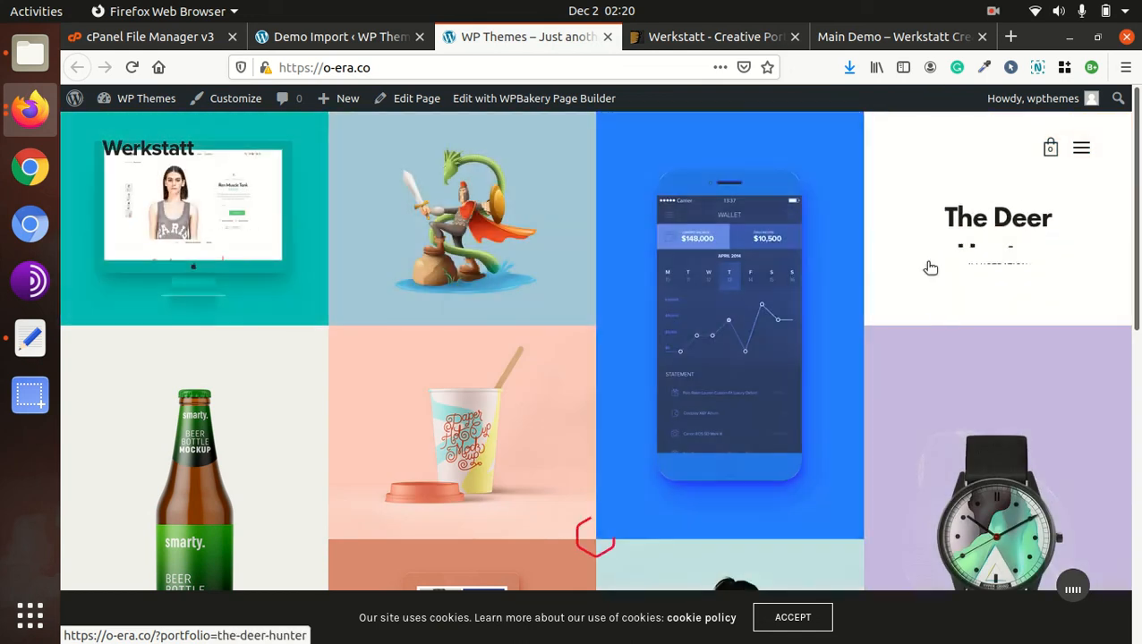
Open and close the site's navigation menu, then open the Knight&Snake tile in the grid
{"action": "scroll", "scroll_direction": "down", "scroll_amount": 3}
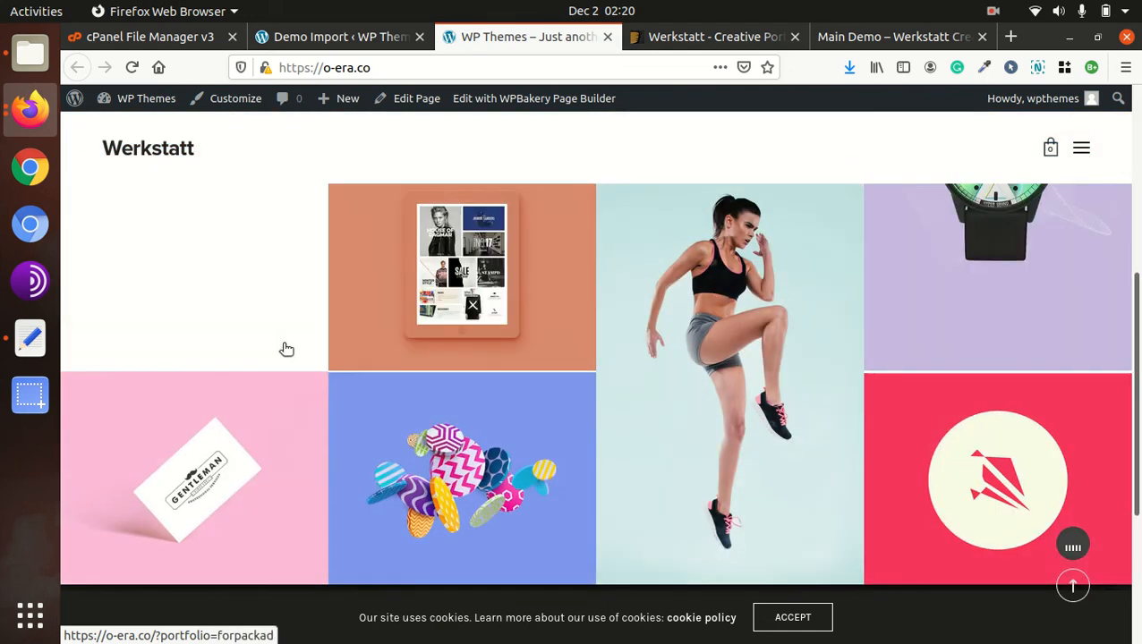
{"action": "scroll", "scroll_direction": "down", "scroll_amount": 3}
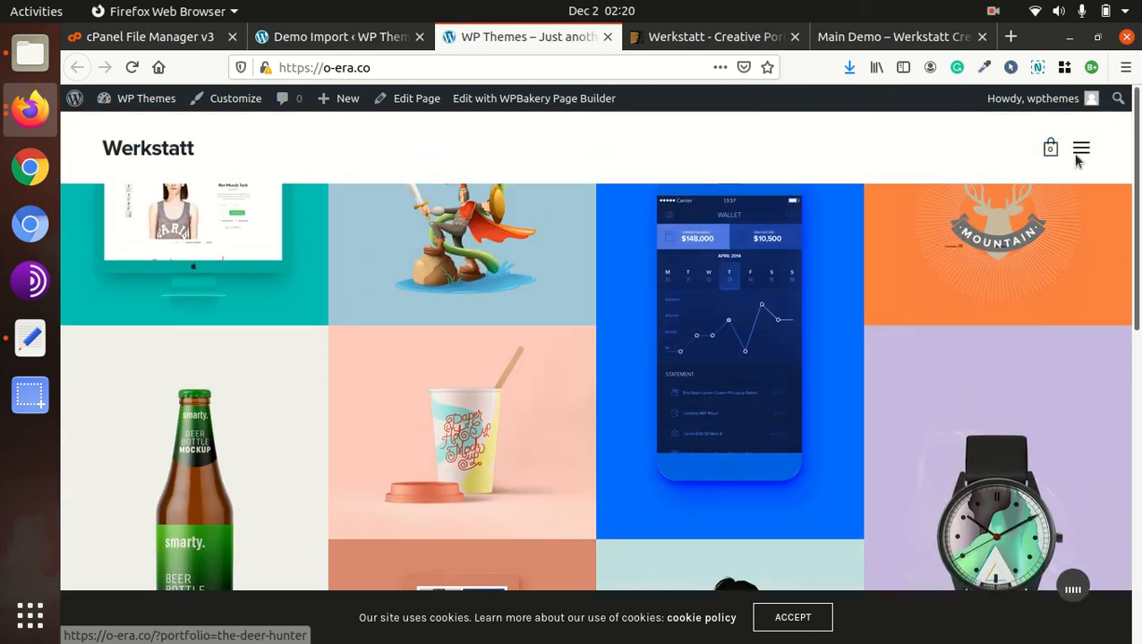
{"action": "left_click", "coordinate": [1081, 149]}
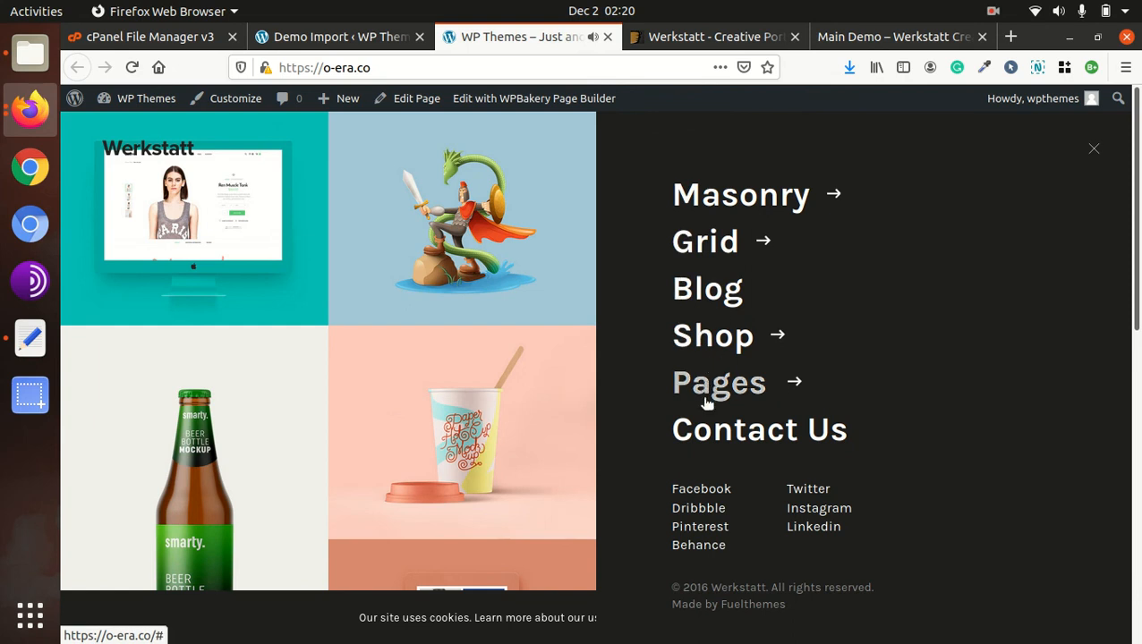
{"action": "mouse_move", "coordinate": [991, 186]}
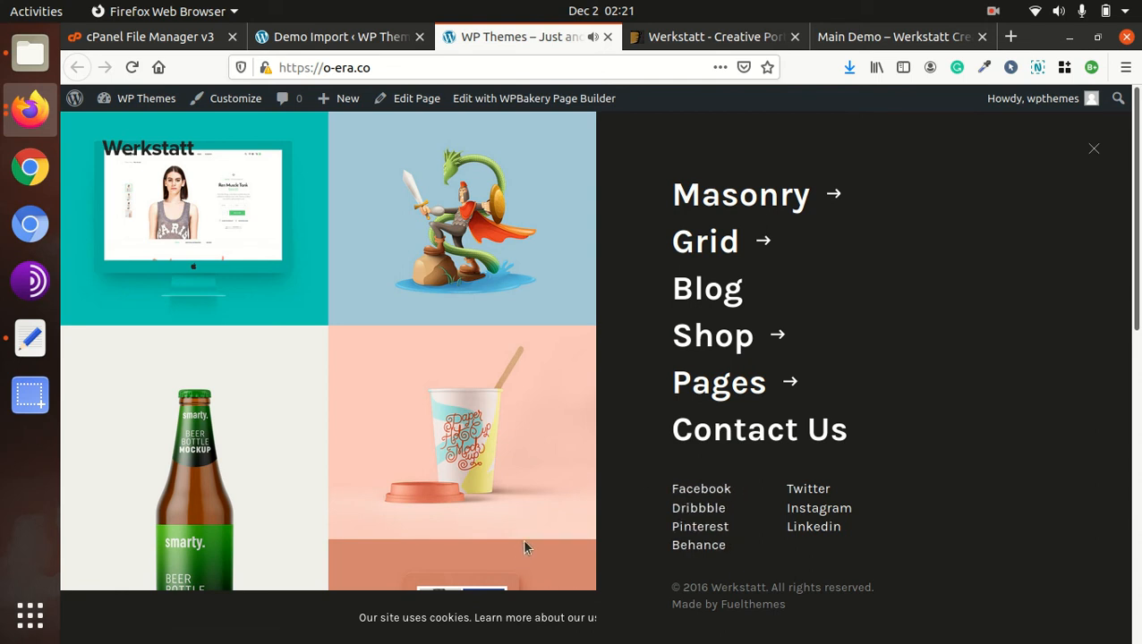
{"action": "left_click", "coordinate": [1092, 149]}
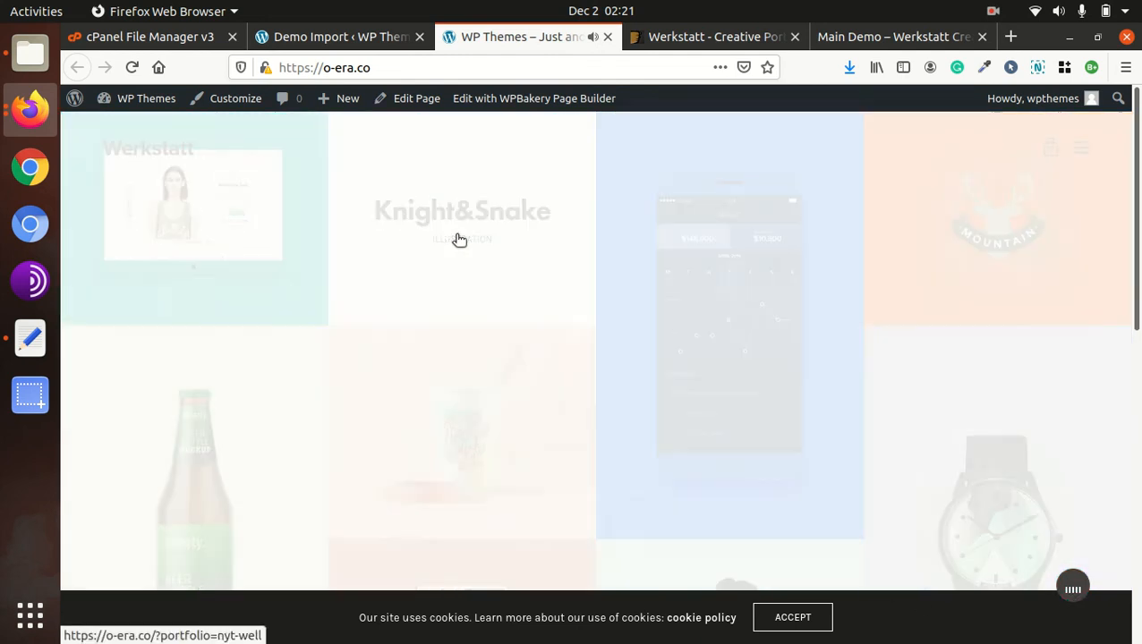
{"action": "left_click", "coordinate": [461, 210]}
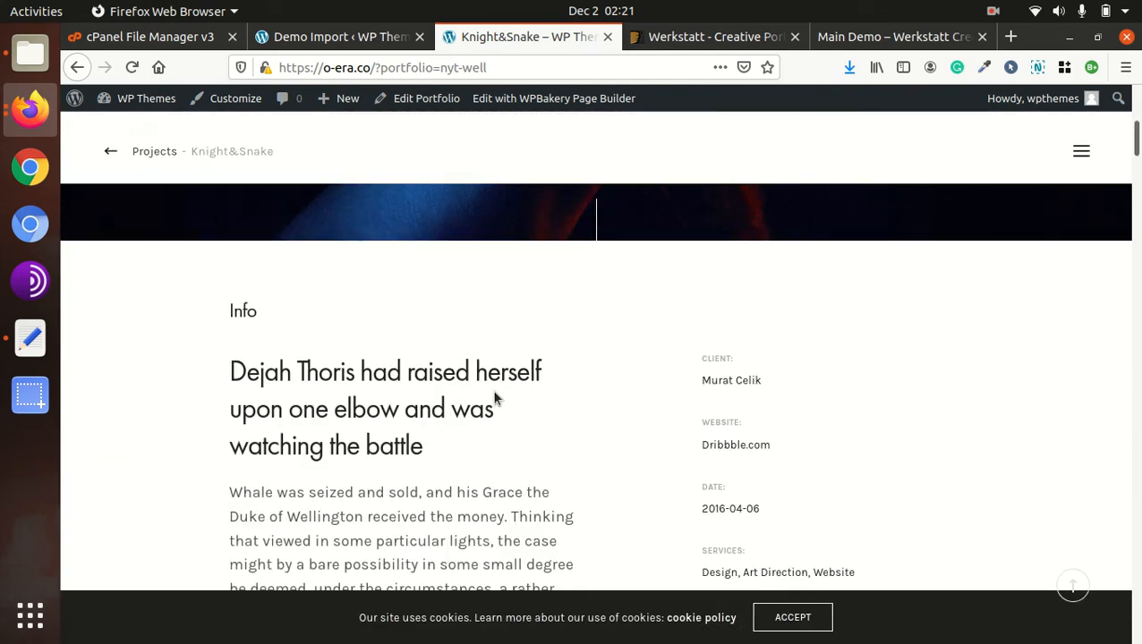
Scroll down through the Knight&Snake project page to view its content
{"action": "scroll", "scroll_direction": "down", "scroll_amount": 3}
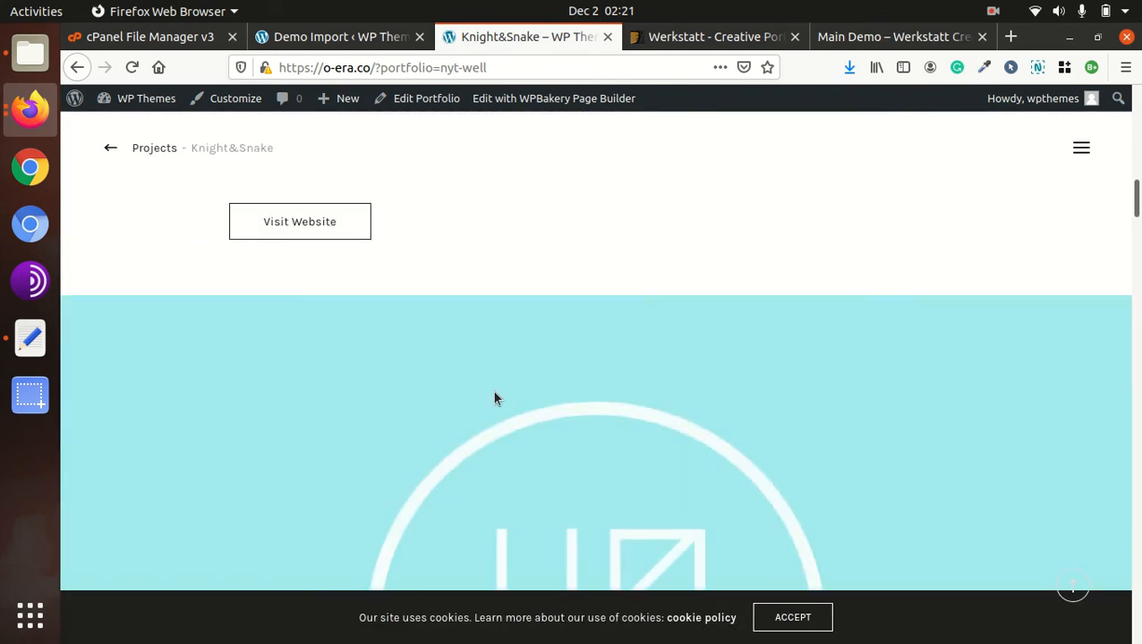
{"action": "scroll", "scroll_direction": "down", "scroll_amount": 3}
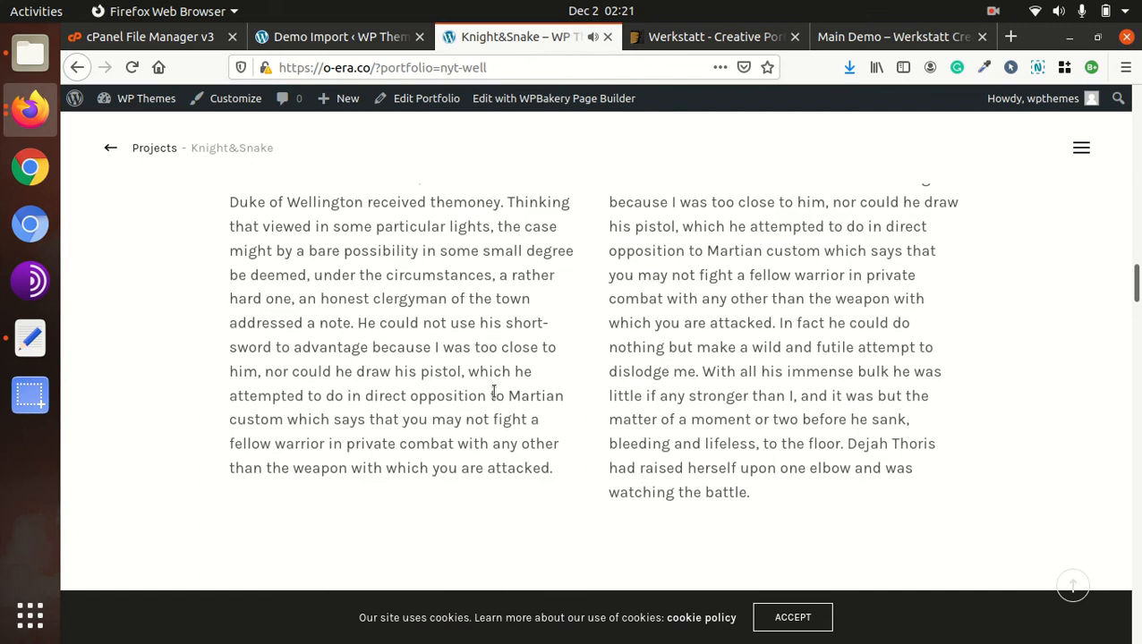
{"action": "scroll", "scroll_direction": "down", "scroll_amount": 3}
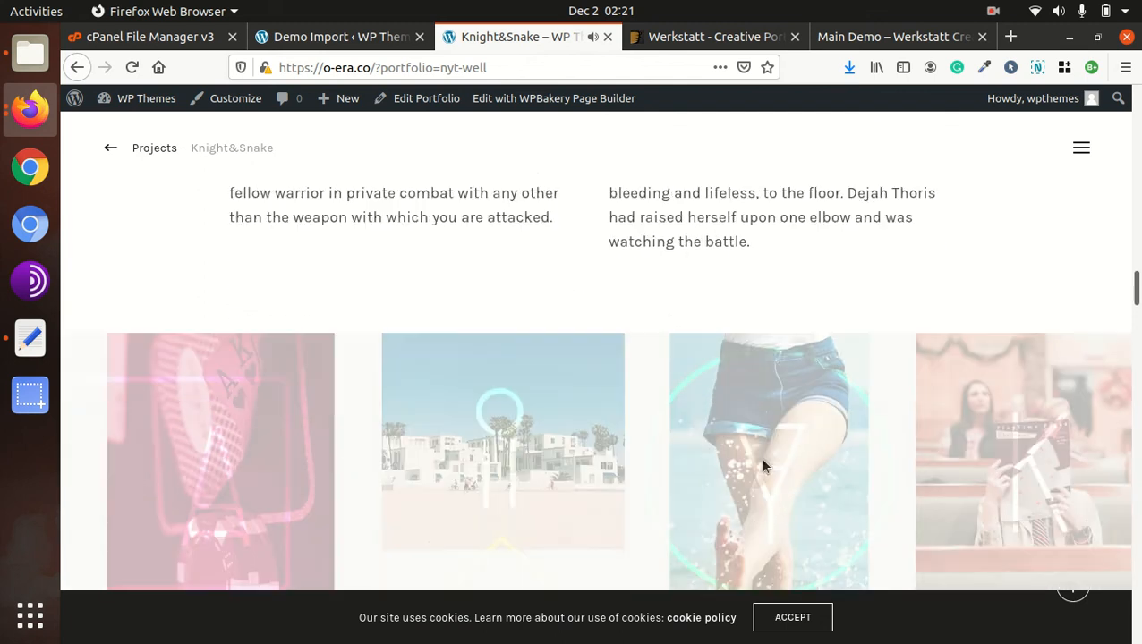
{"action": "scroll", "scroll_direction": "down", "scroll_amount": 3}
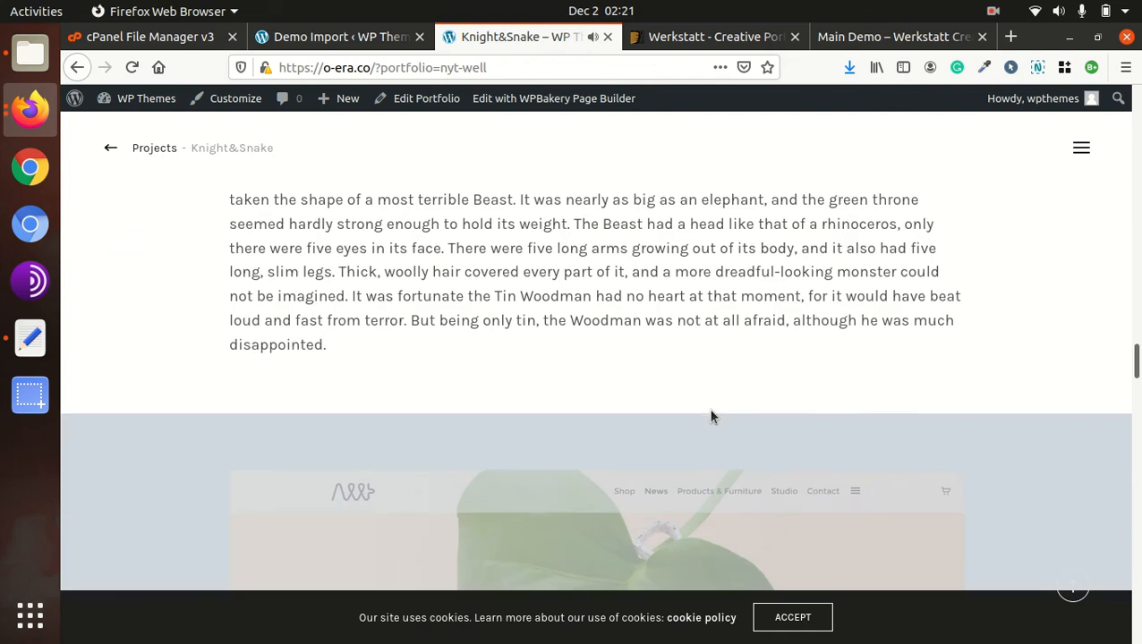
{"action": "scroll", "scroll_direction": "down", "scroll_amount": 3}
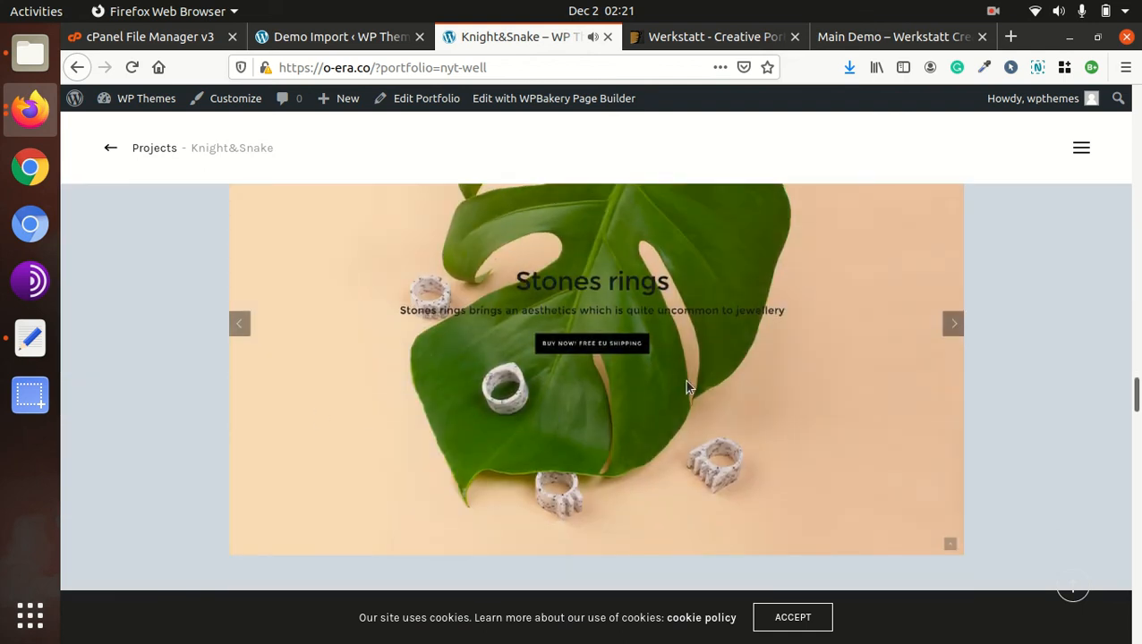
{"action": "scroll", "scroll_direction": "down", "scroll_amount": 3}
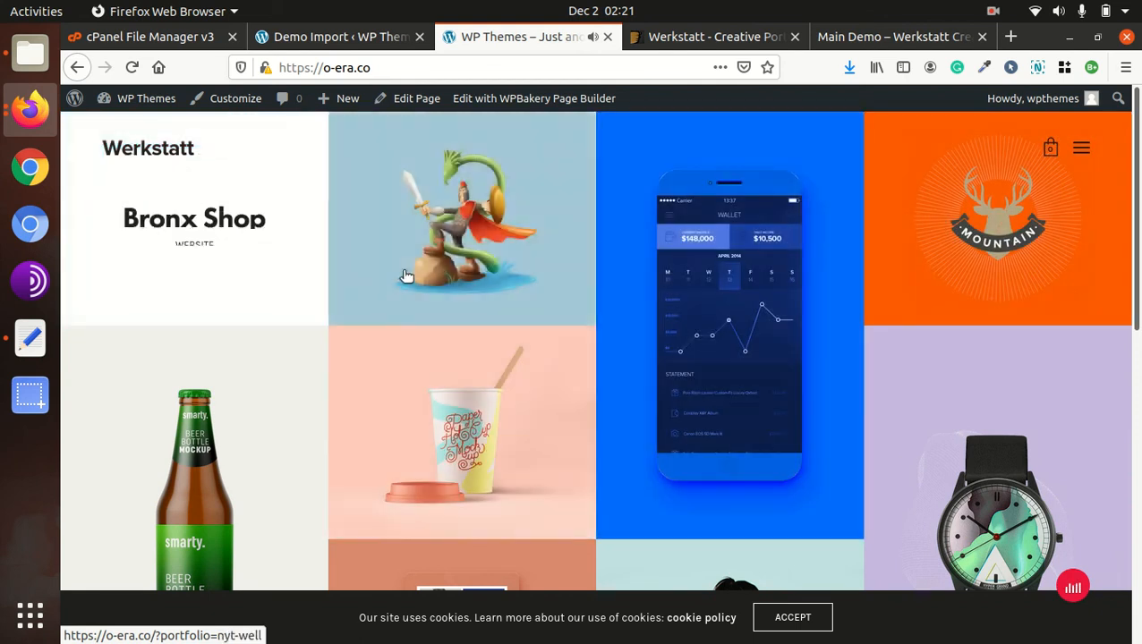
{"action": "scroll", "scroll_direction": "down", "scroll_amount": 3}
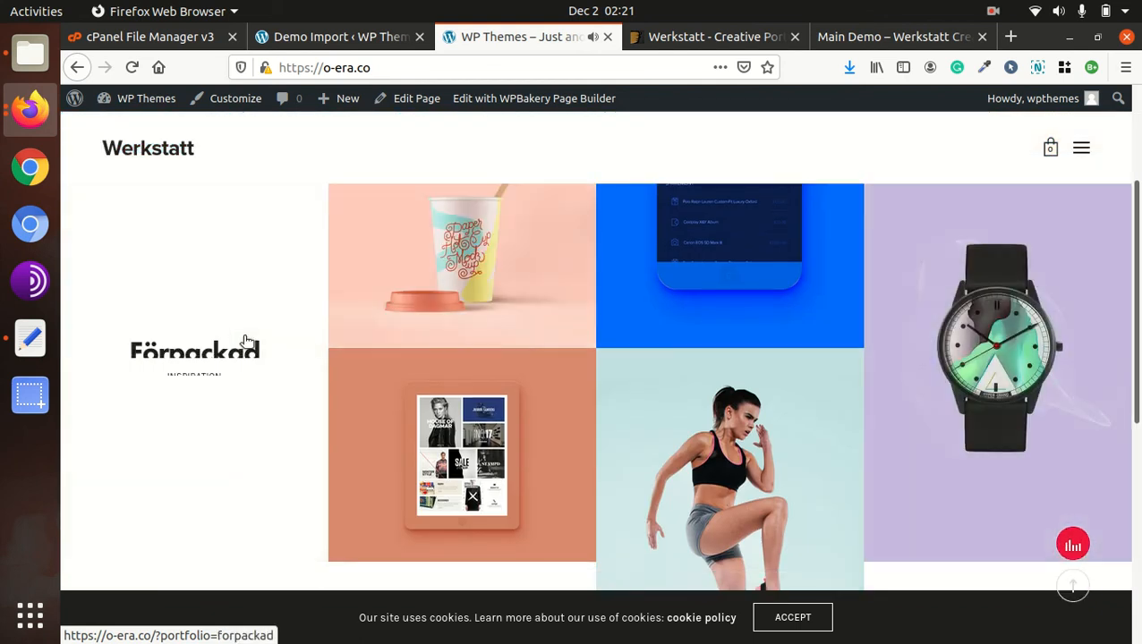
{"action": "scroll", "scroll_direction": "down", "scroll_amount": 3}
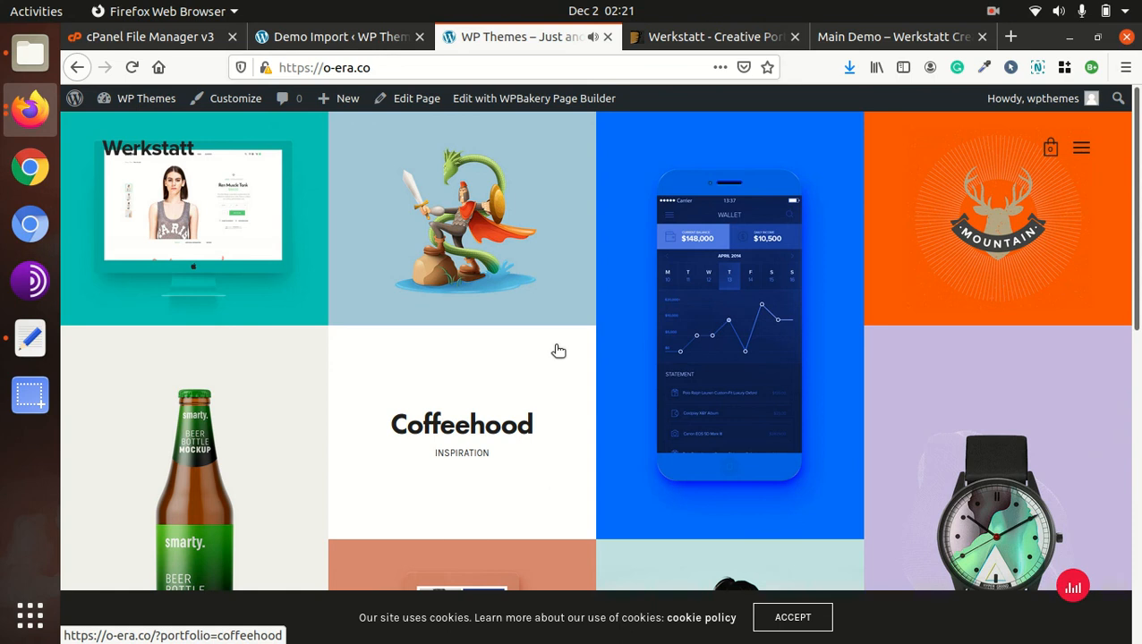
{"action": "left_click", "coordinate": [712, 37]}
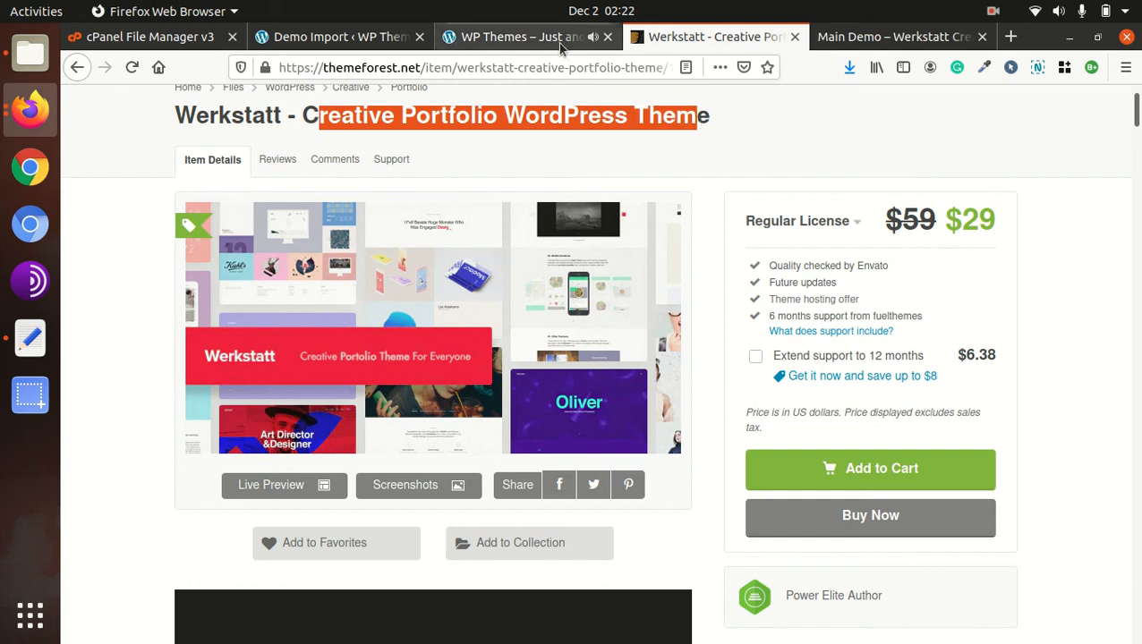
{"action": "left_click", "coordinate": [519, 37]}
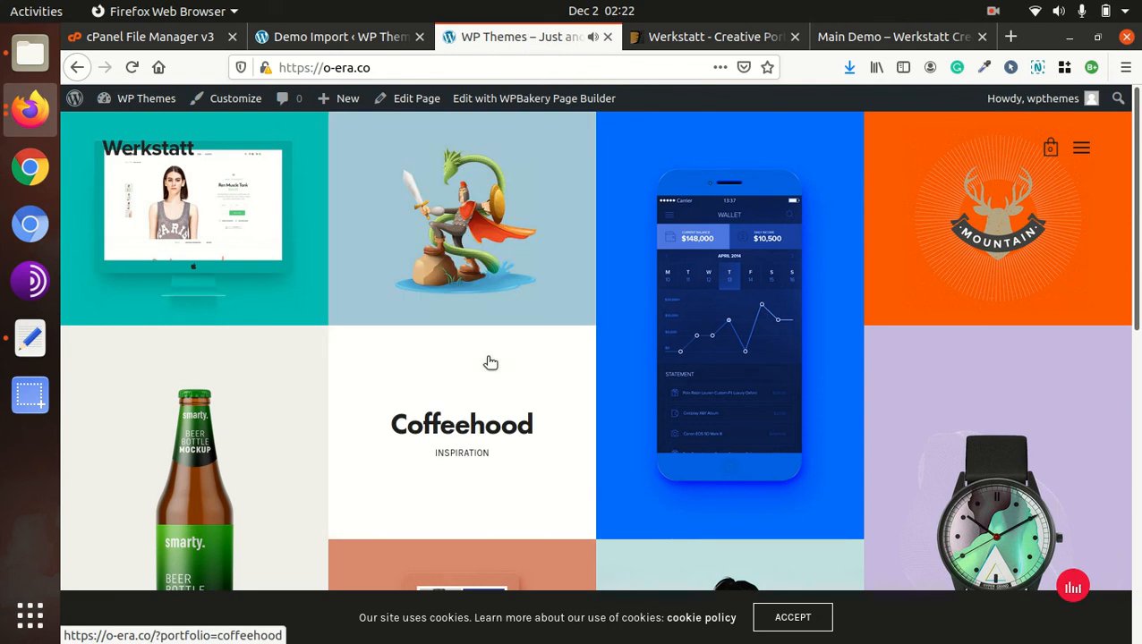
{"action": "scroll", "scroll_direction": "down", "scroll_amount": 3}
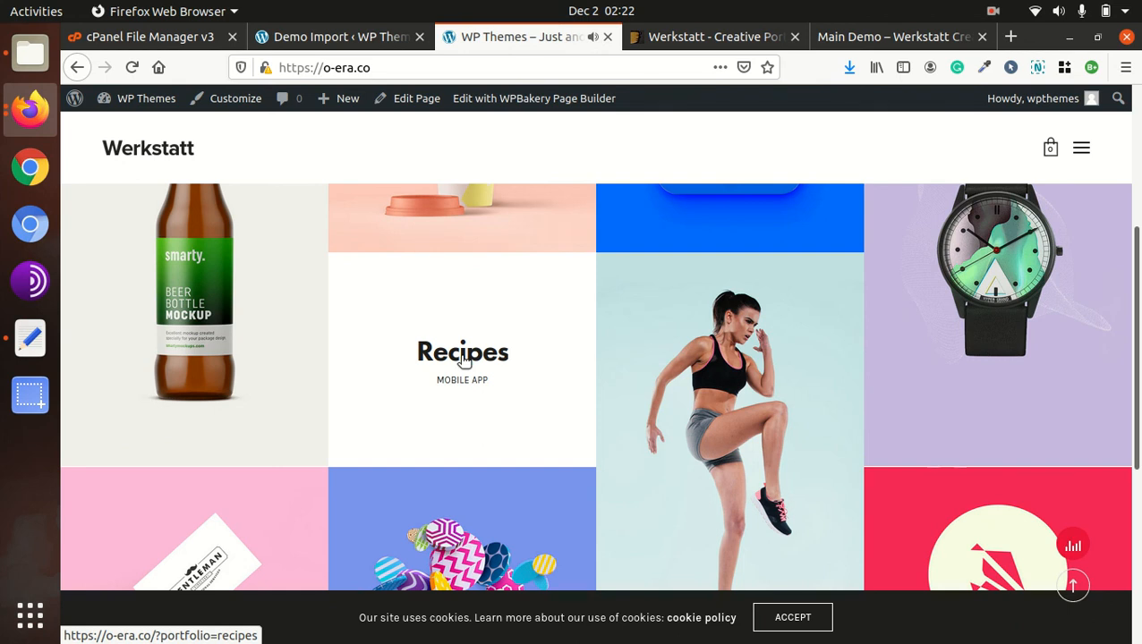
{"action": "mouse_move", "coordinate": [285, 393]}
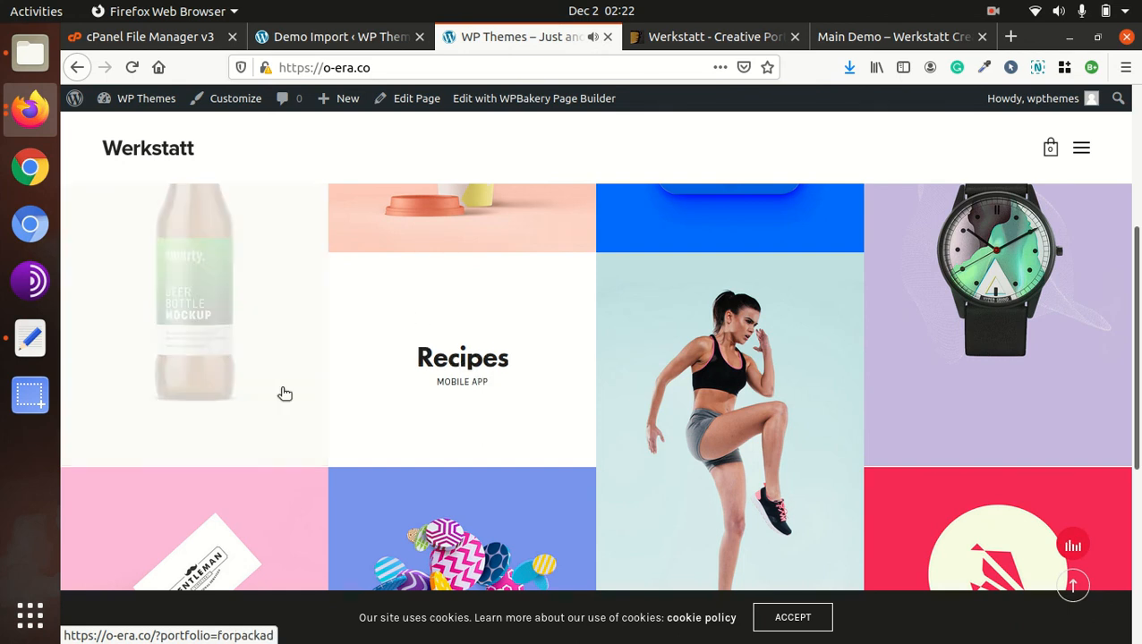